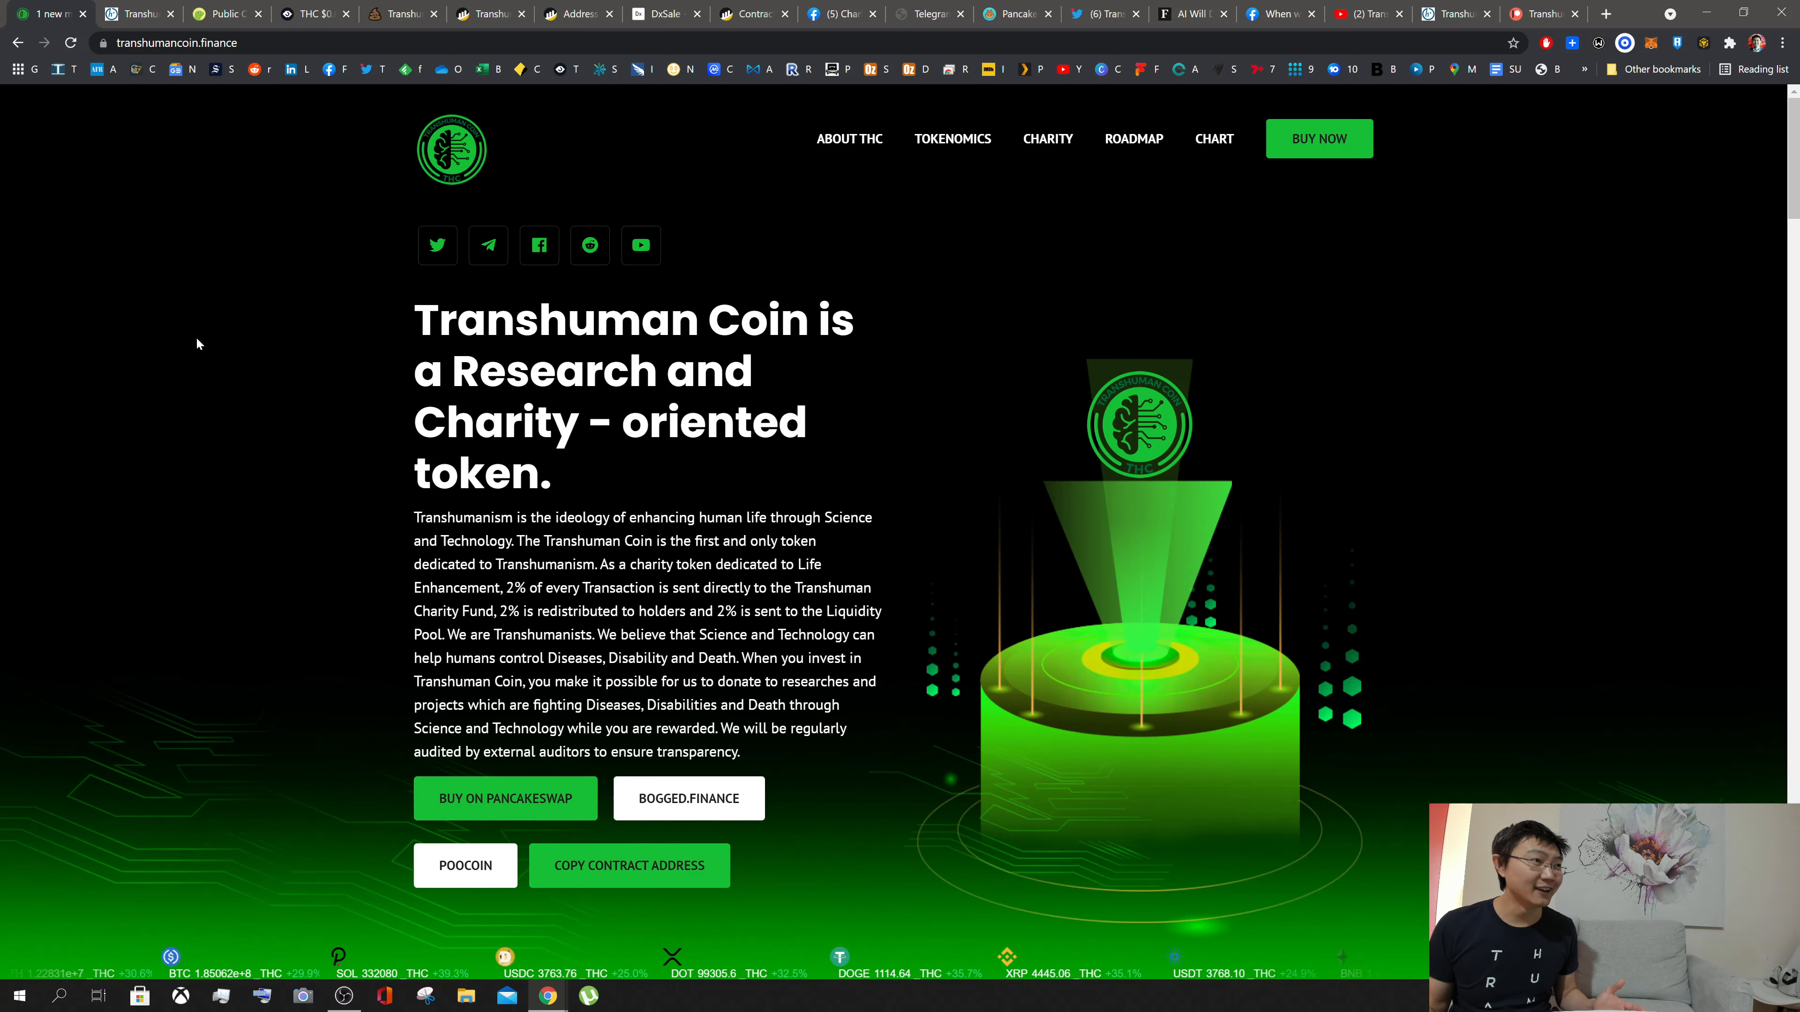
Step: Scroll the transhumancoin.finance homepage past The Ideology to the Benefits section with its 2% figures
{"action": "scroll", "scroll_direction": "down", "scroll_amount": 3}
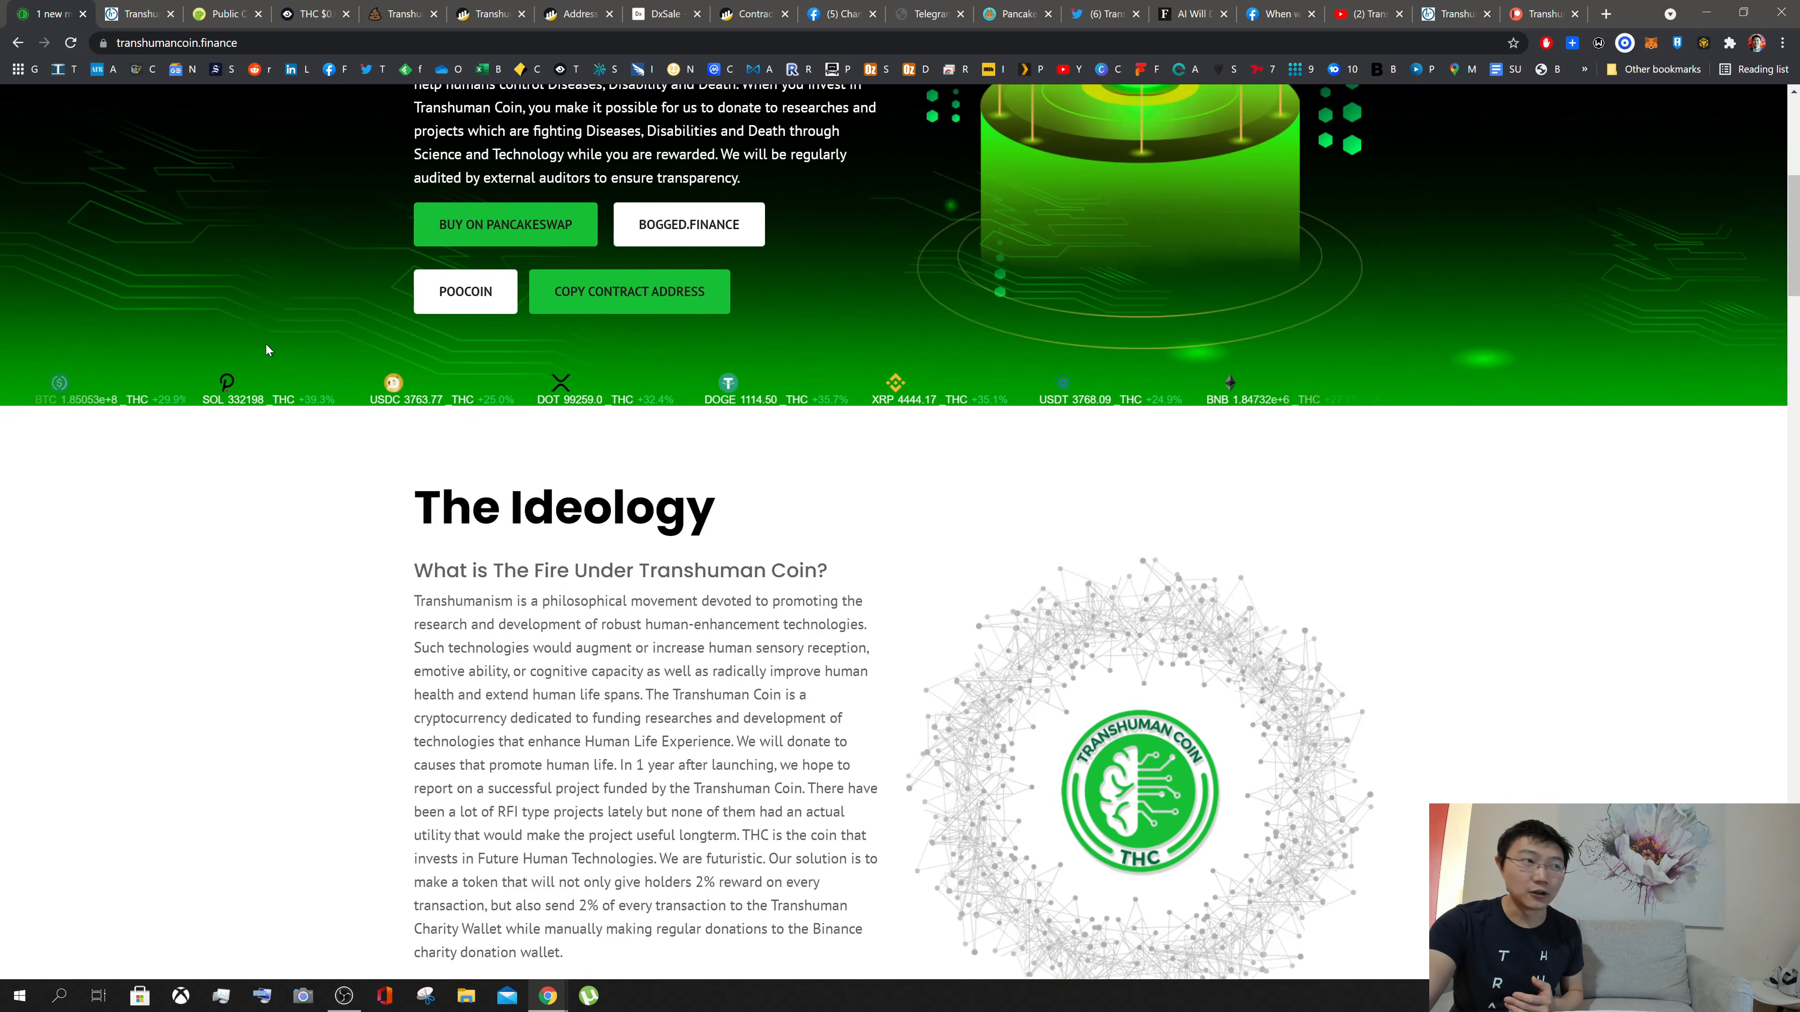
{"action": "scroll", "scroll_direction": "down", "scroll_amount": 3}
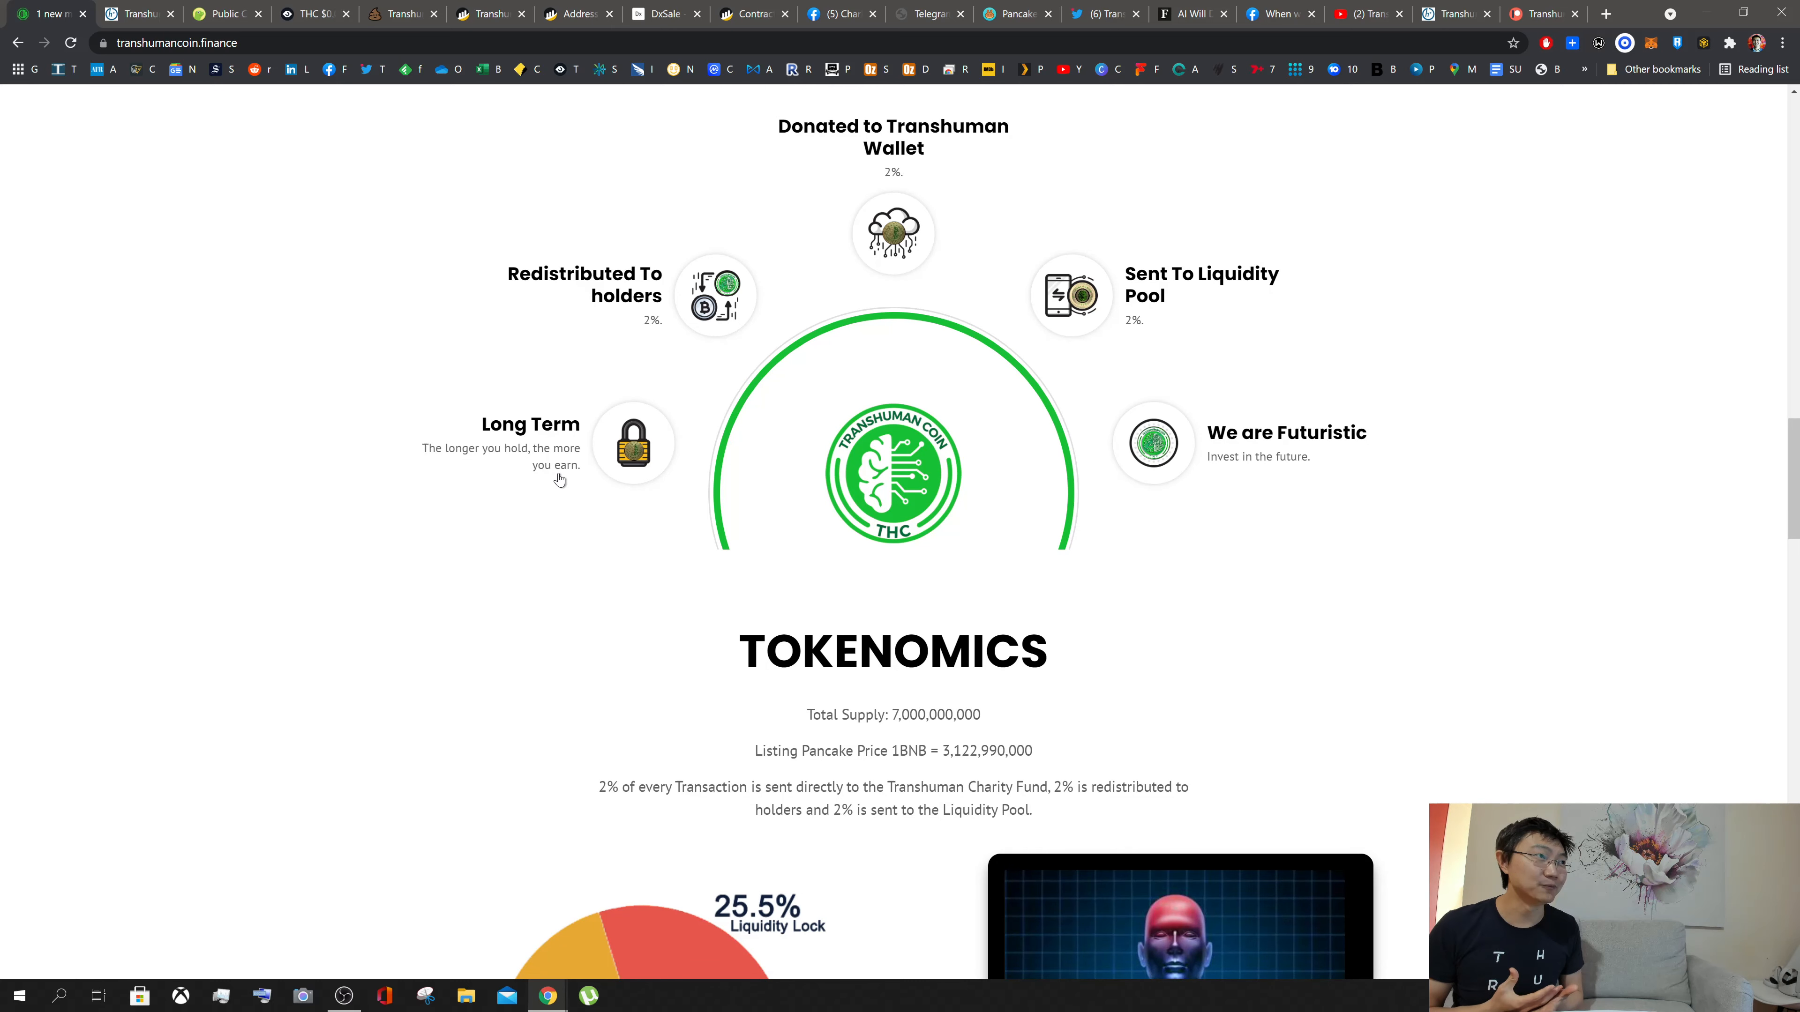
{"action": "mouse_move", "coordinate": [521, 292]}
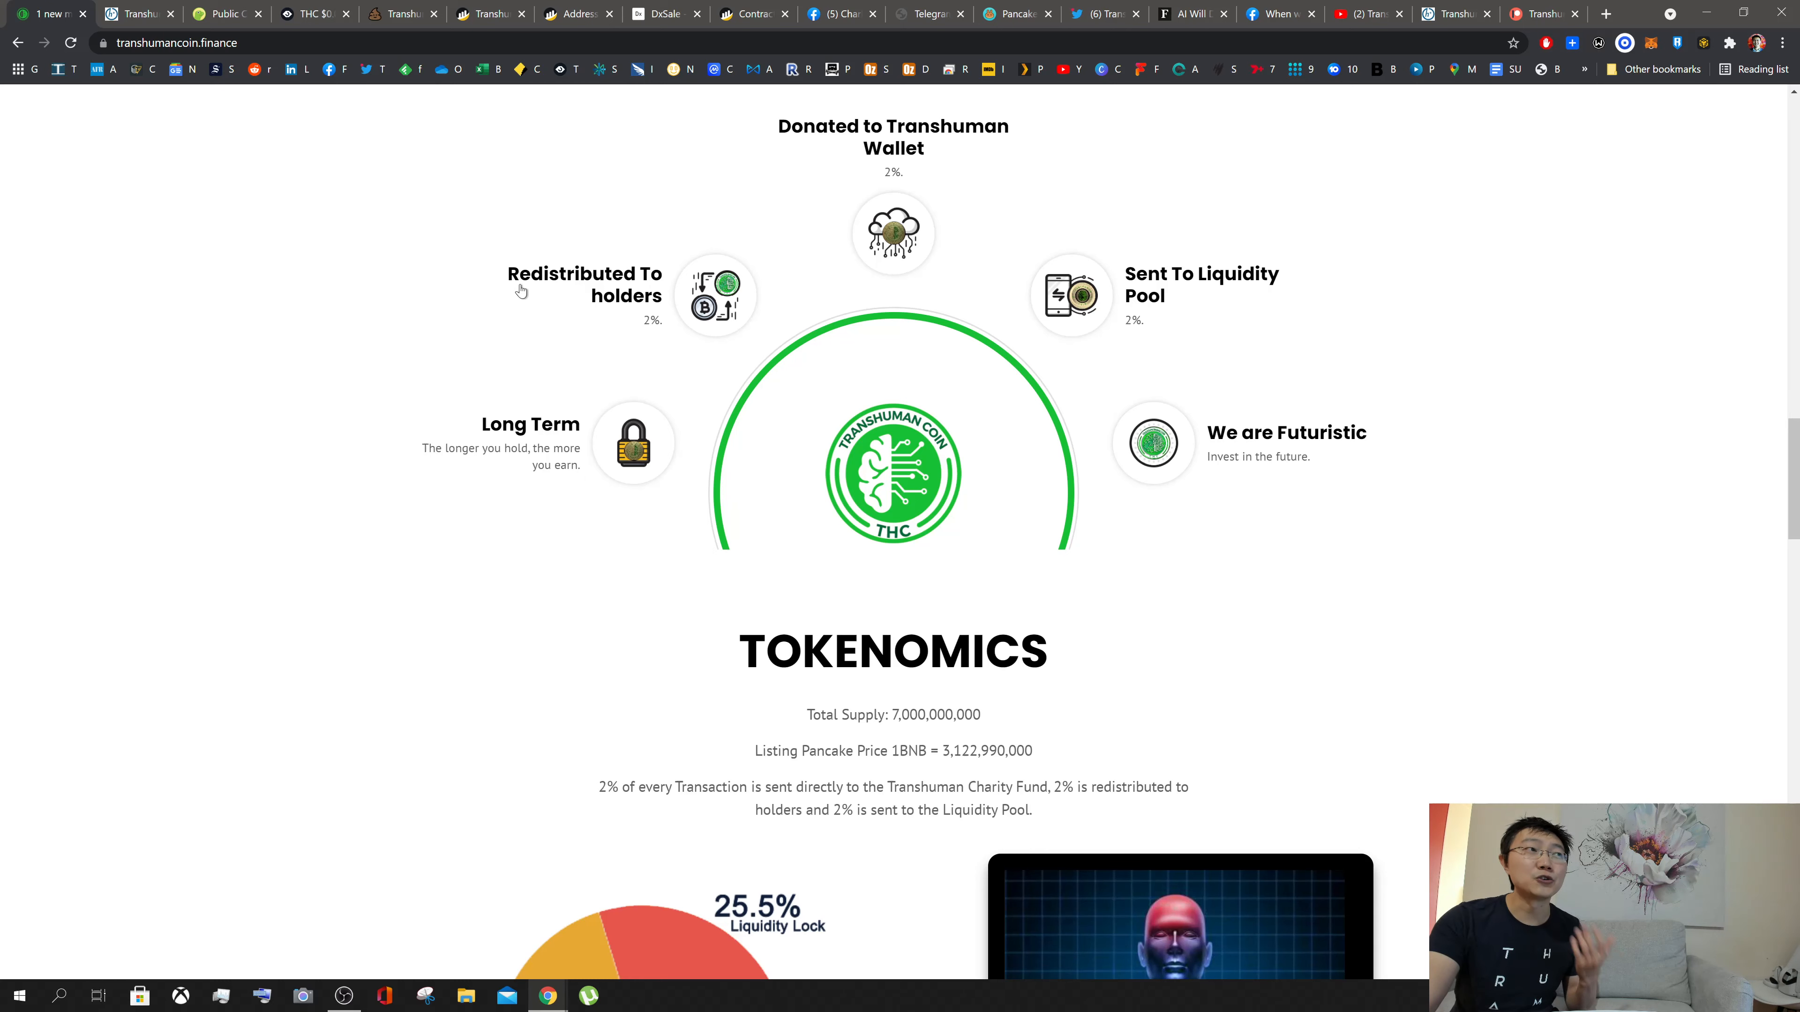
{"action": "mouse_move", "coordinate": [579, 350]}
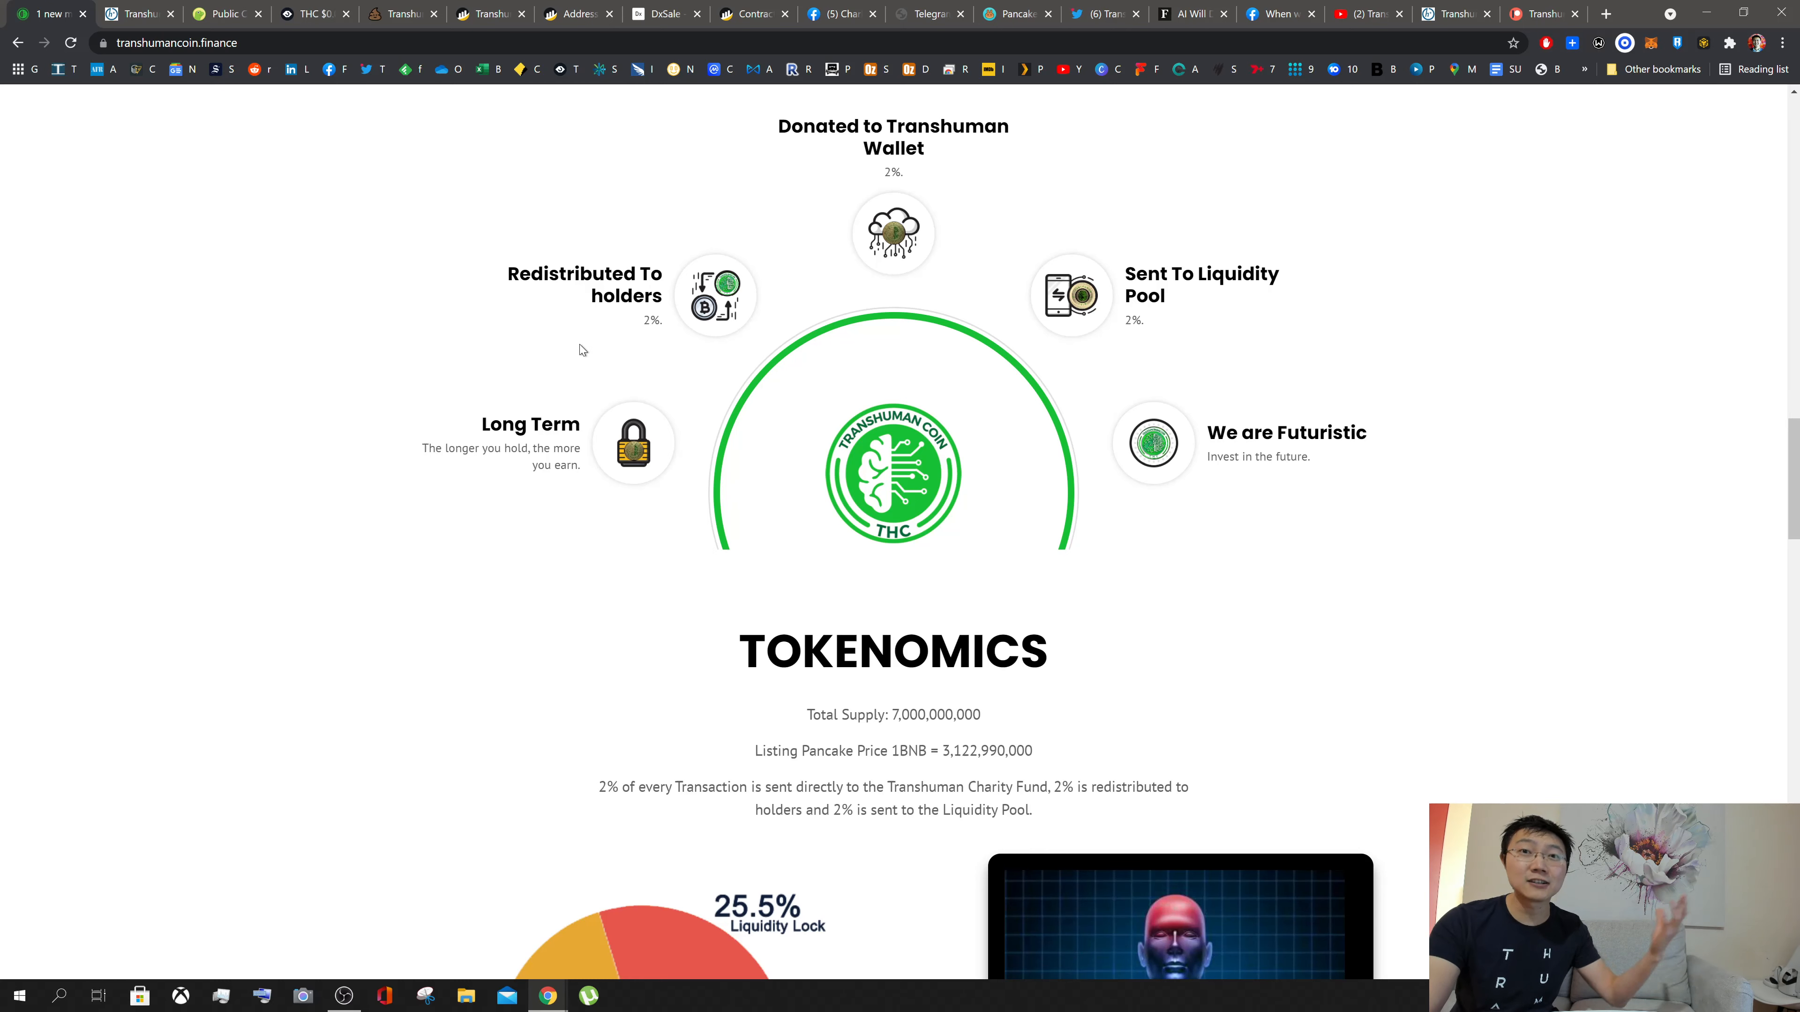
{"action": "mouse_move", "coordinate": [605, 344]}
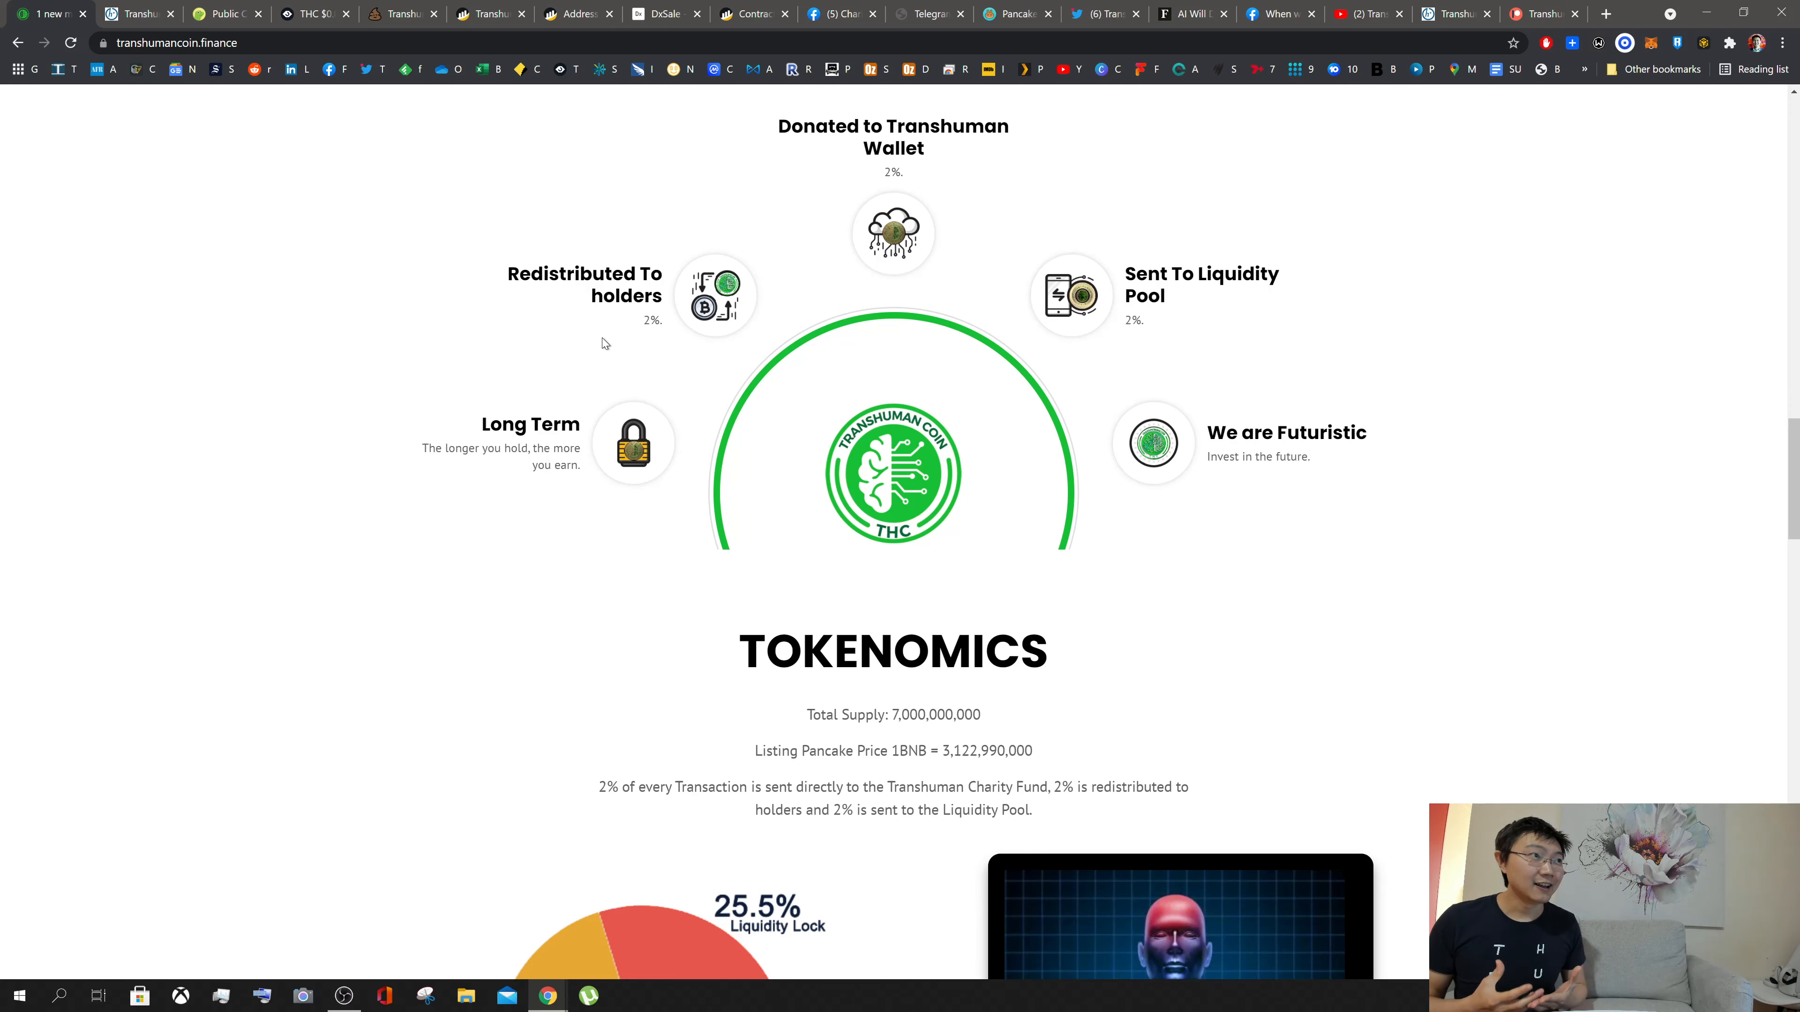
{"action": "mouse_move", "coordinate": [986, 245]}
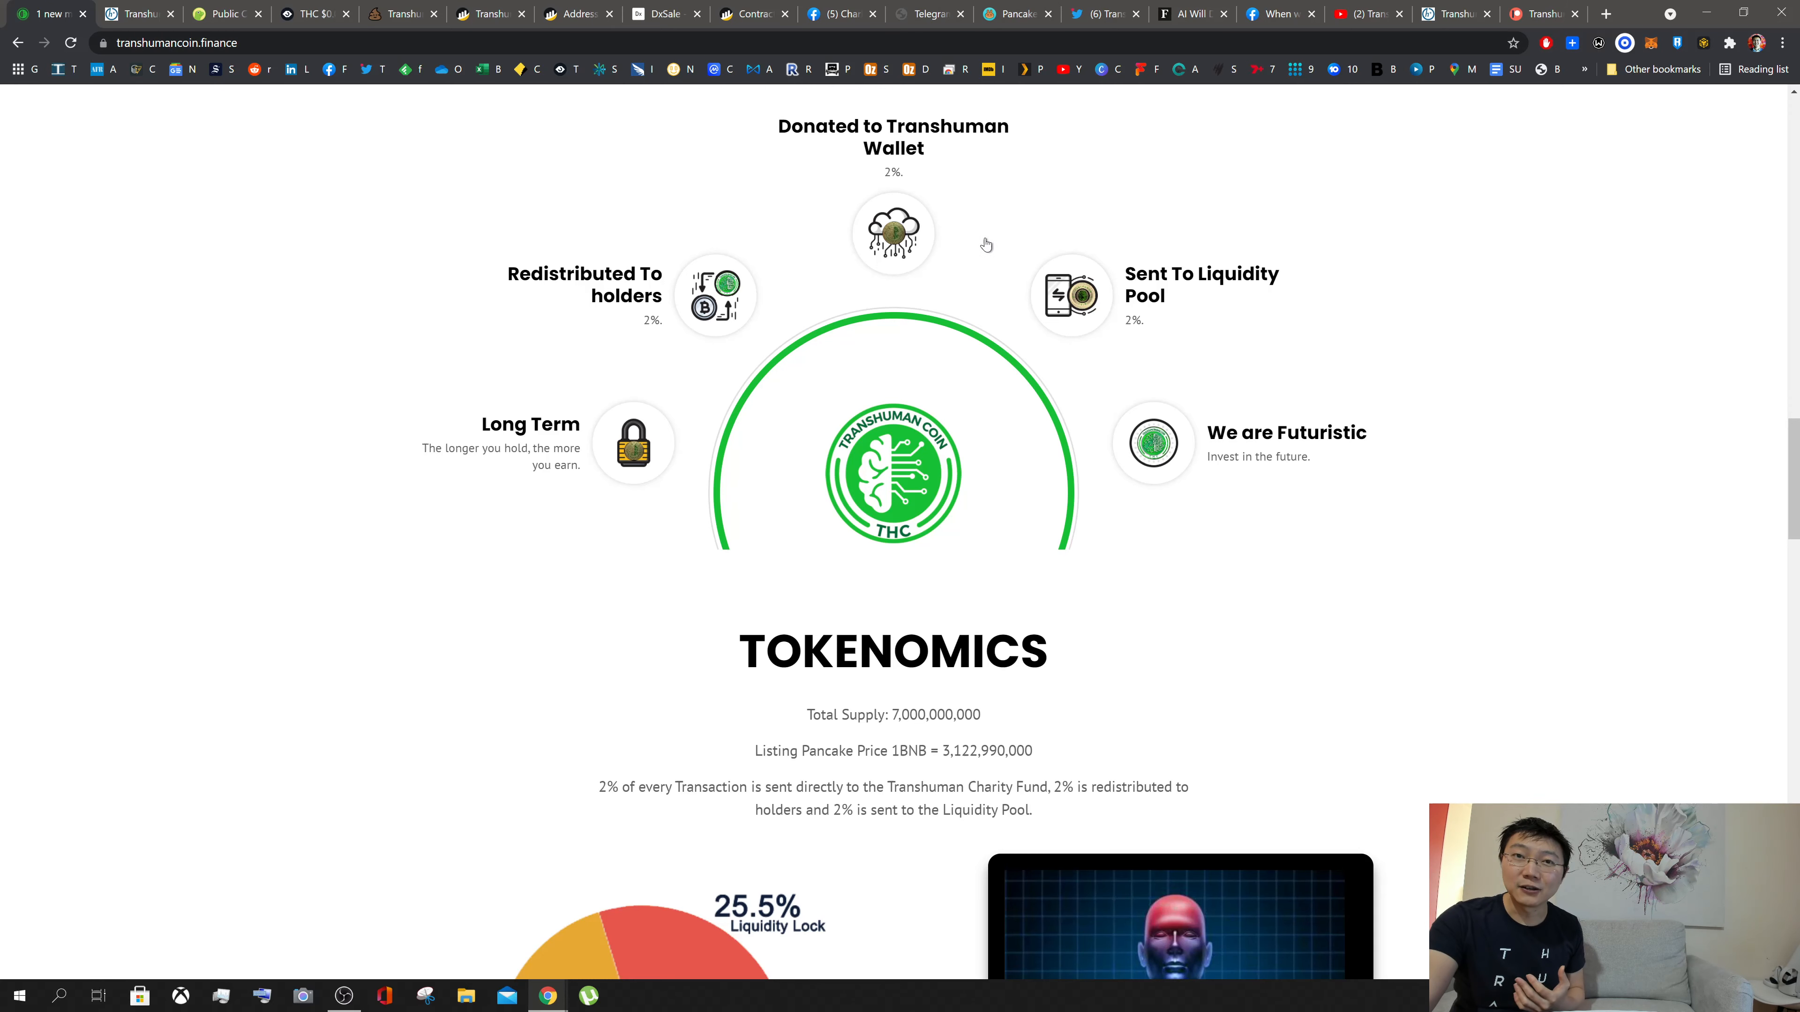
{"action": "scroll", "scroll_direction": "up", "scroll_amount": 3}
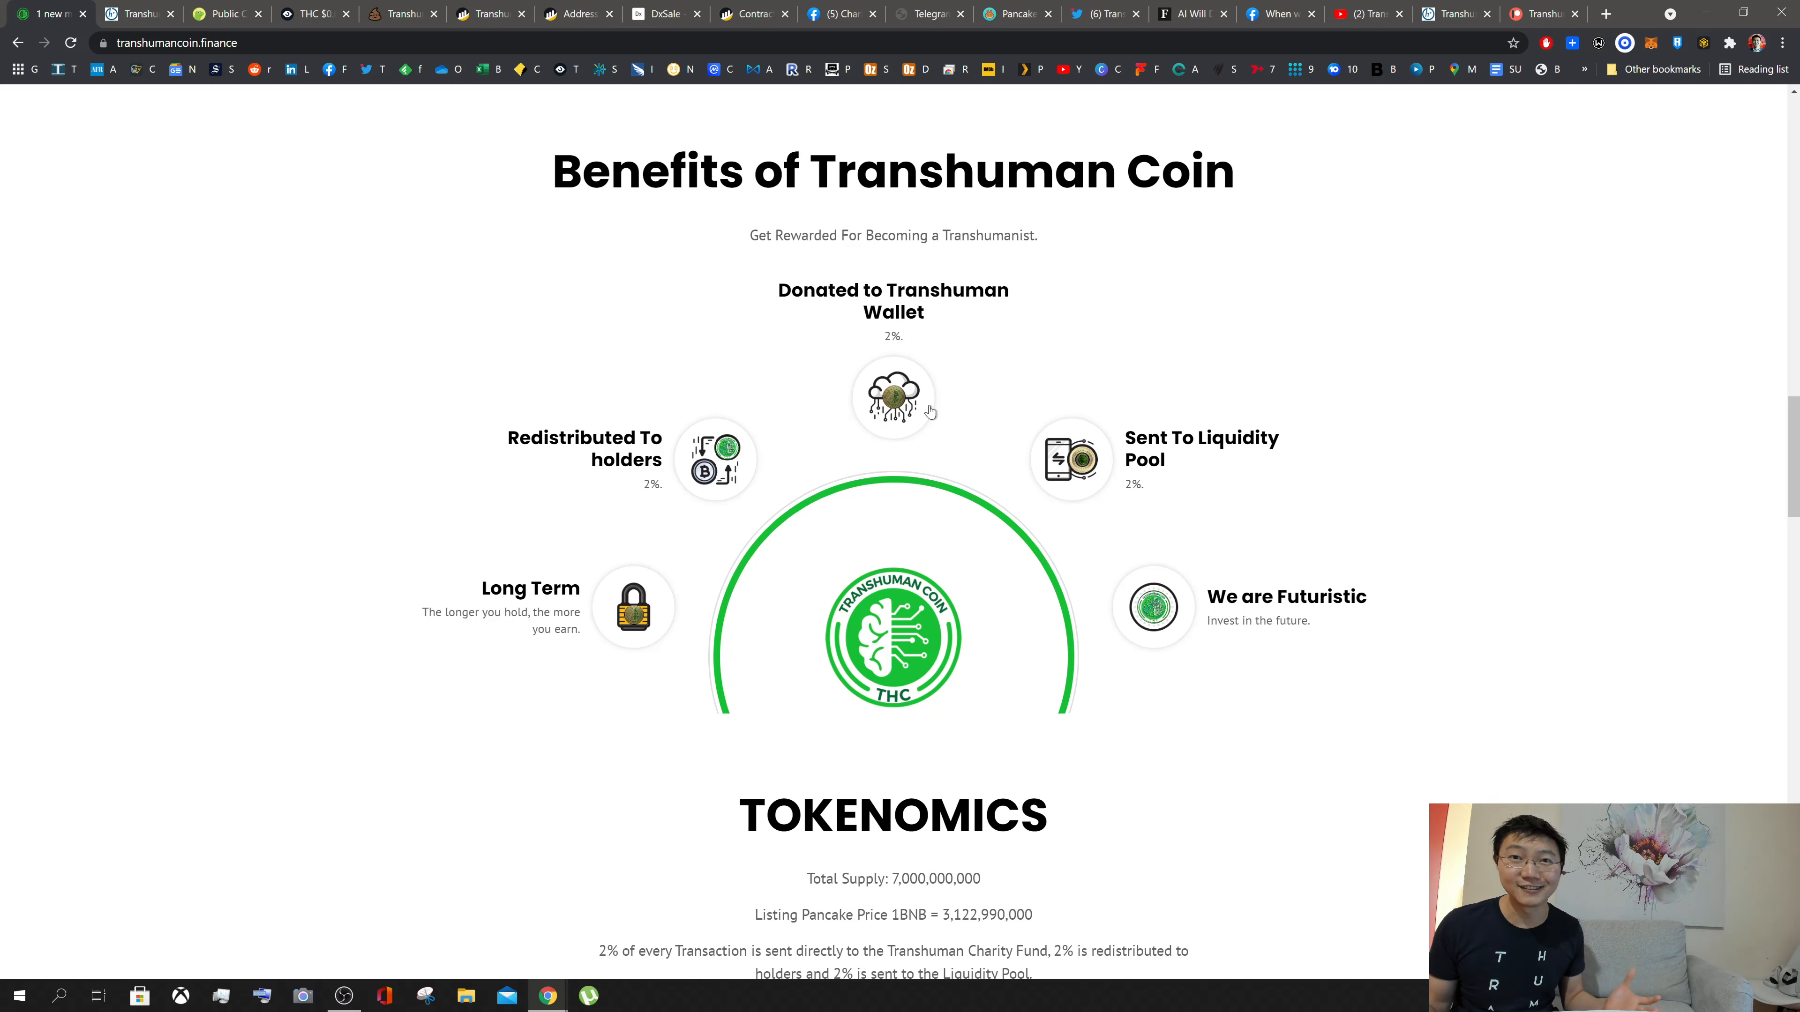
{"action": "mouse_move", "coordinate": [944, 416]}
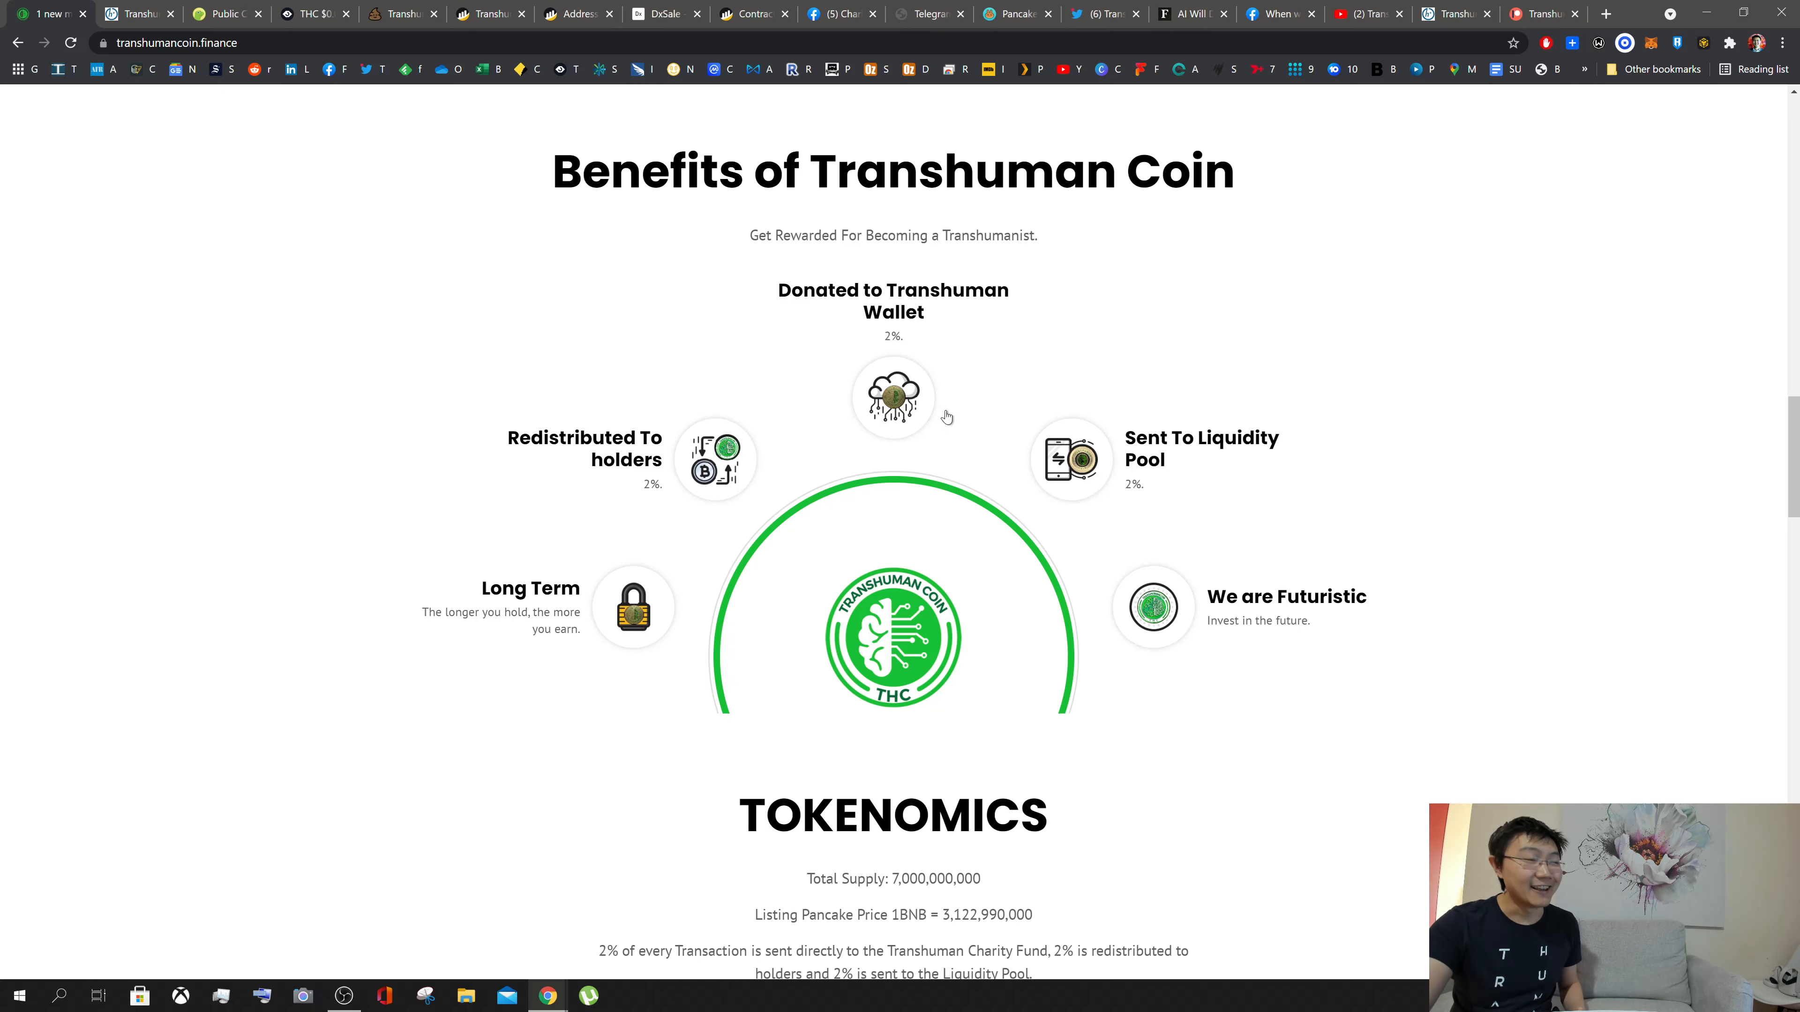
{"action": "mouse_move", "coordinate": [1186, 515]}
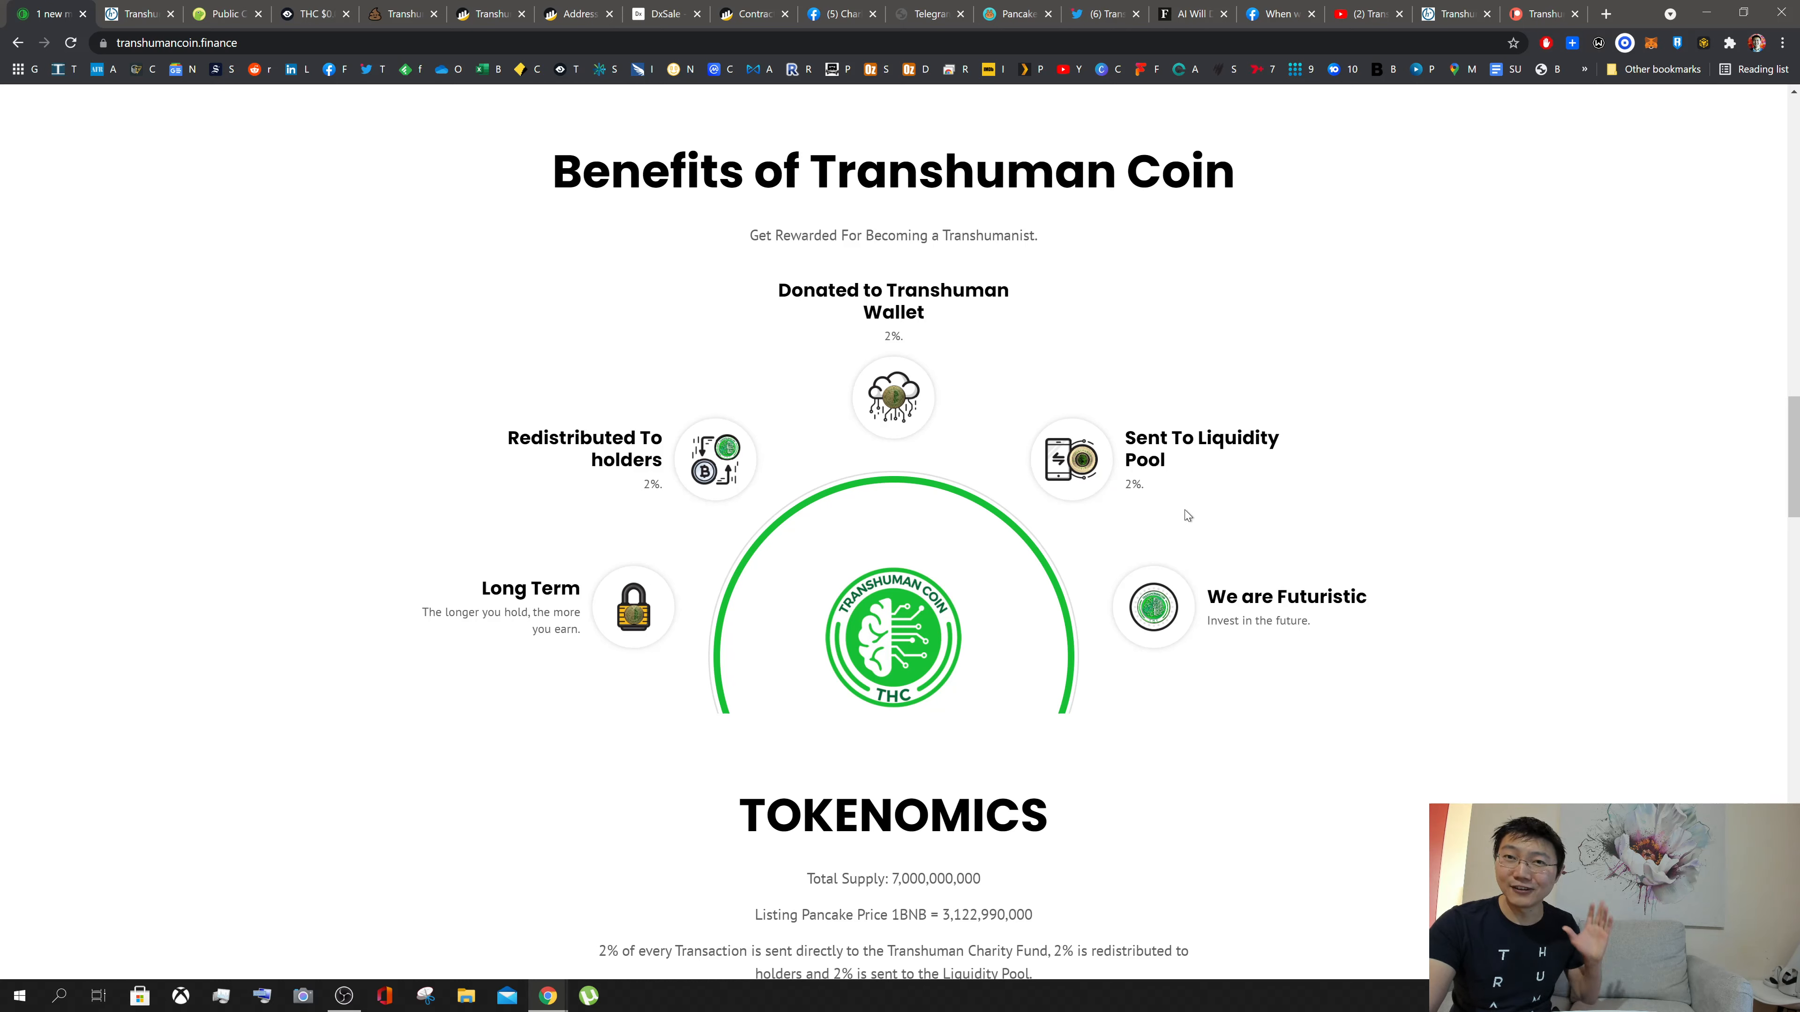
{"action": "mouse_move", "coordinate": [1182, 502]}
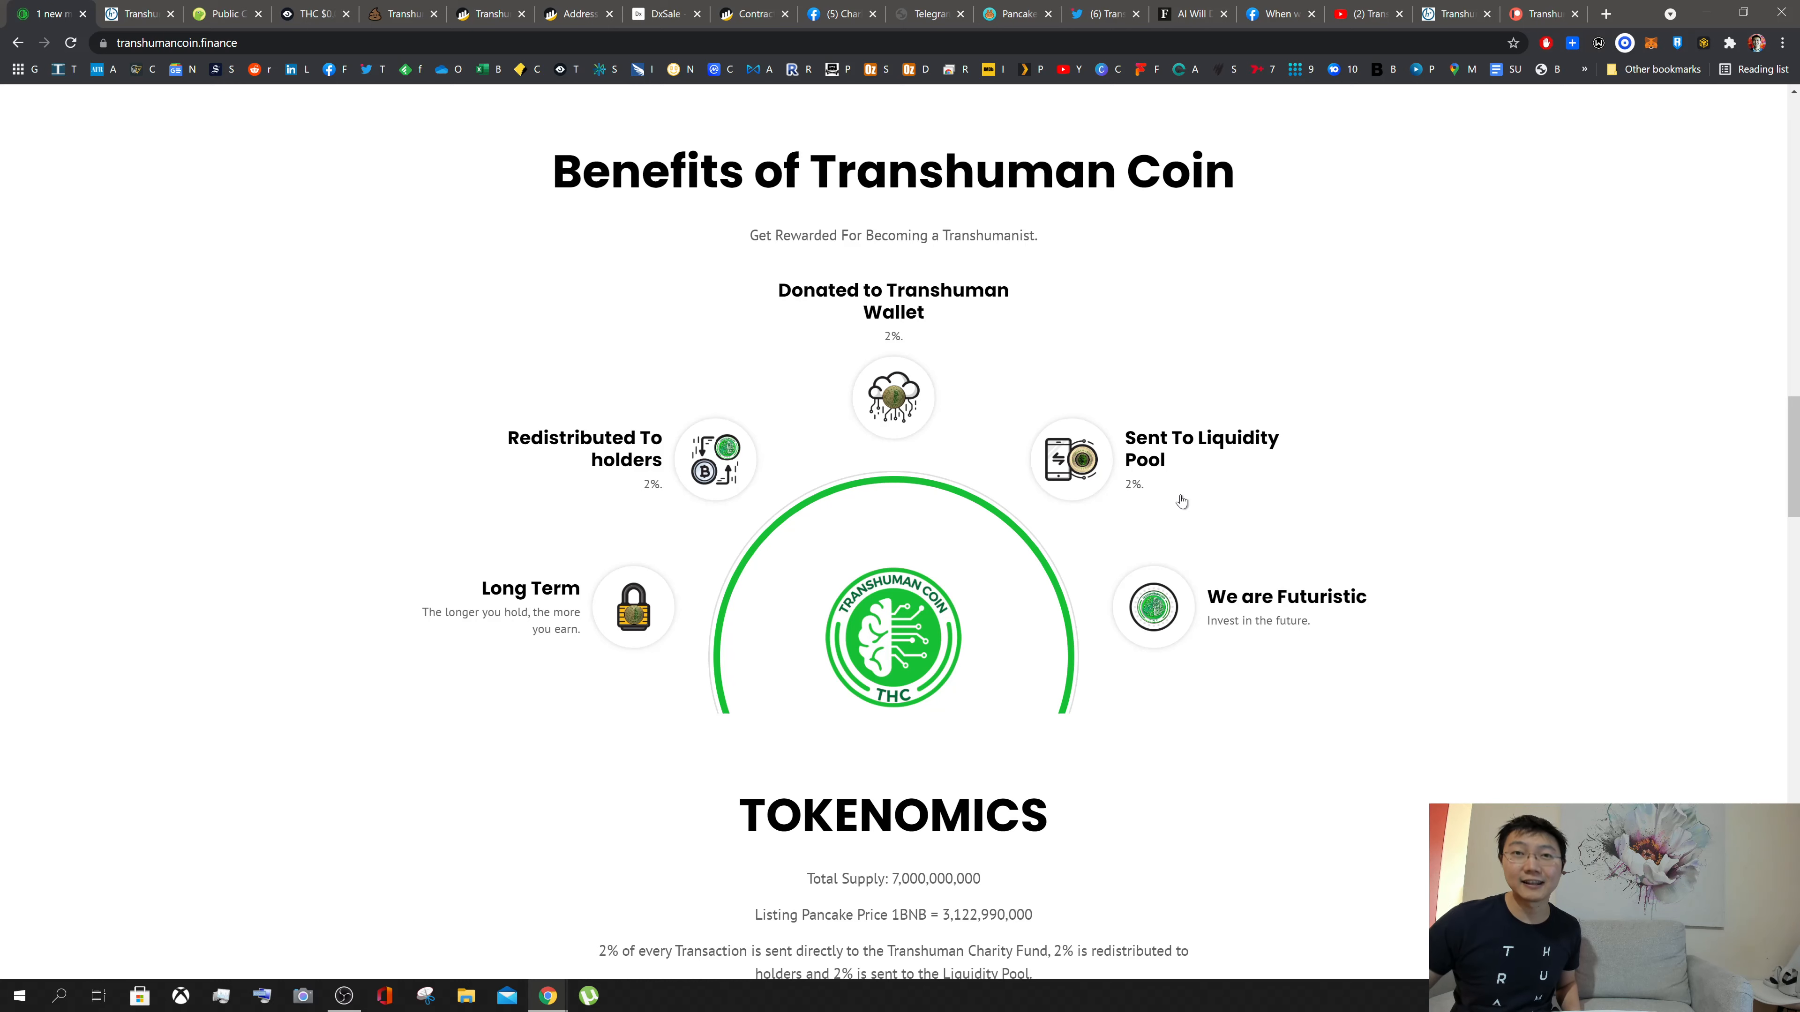
{"action": "mouse_move", "coordinate": [1304, 545]}
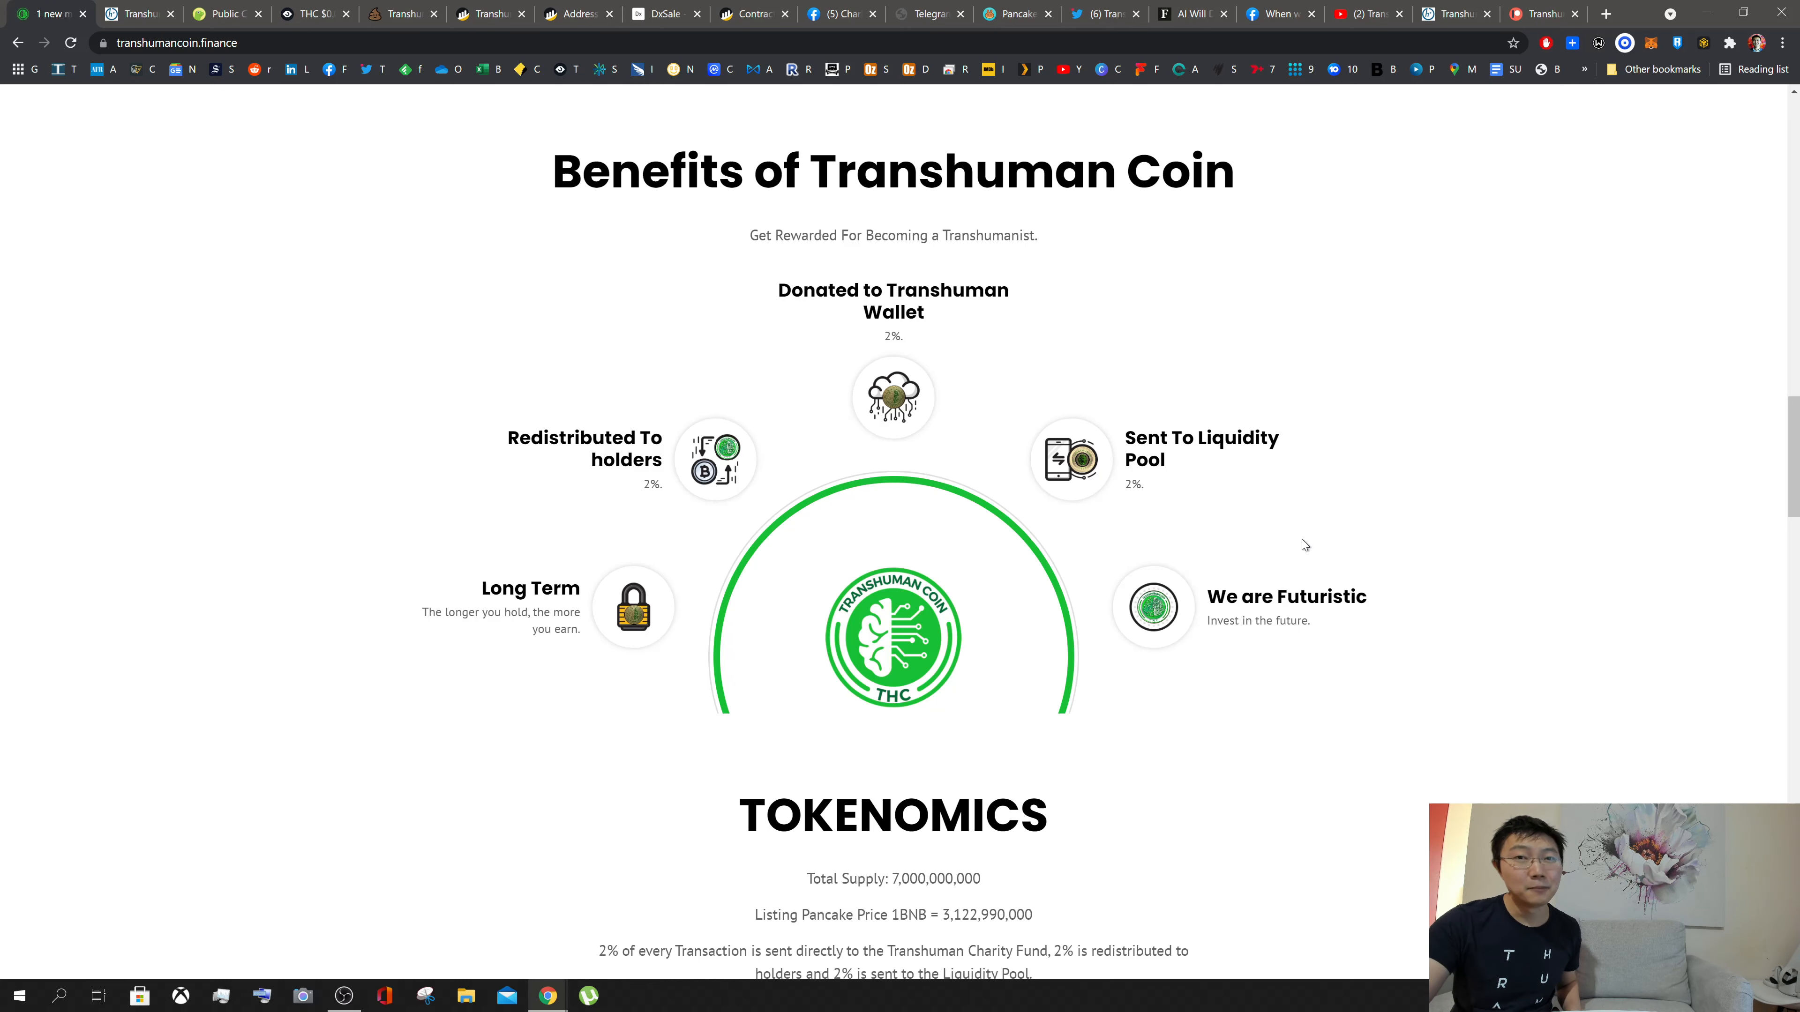
{"action": "mouse_move", "coordinate": [1333, 632]}
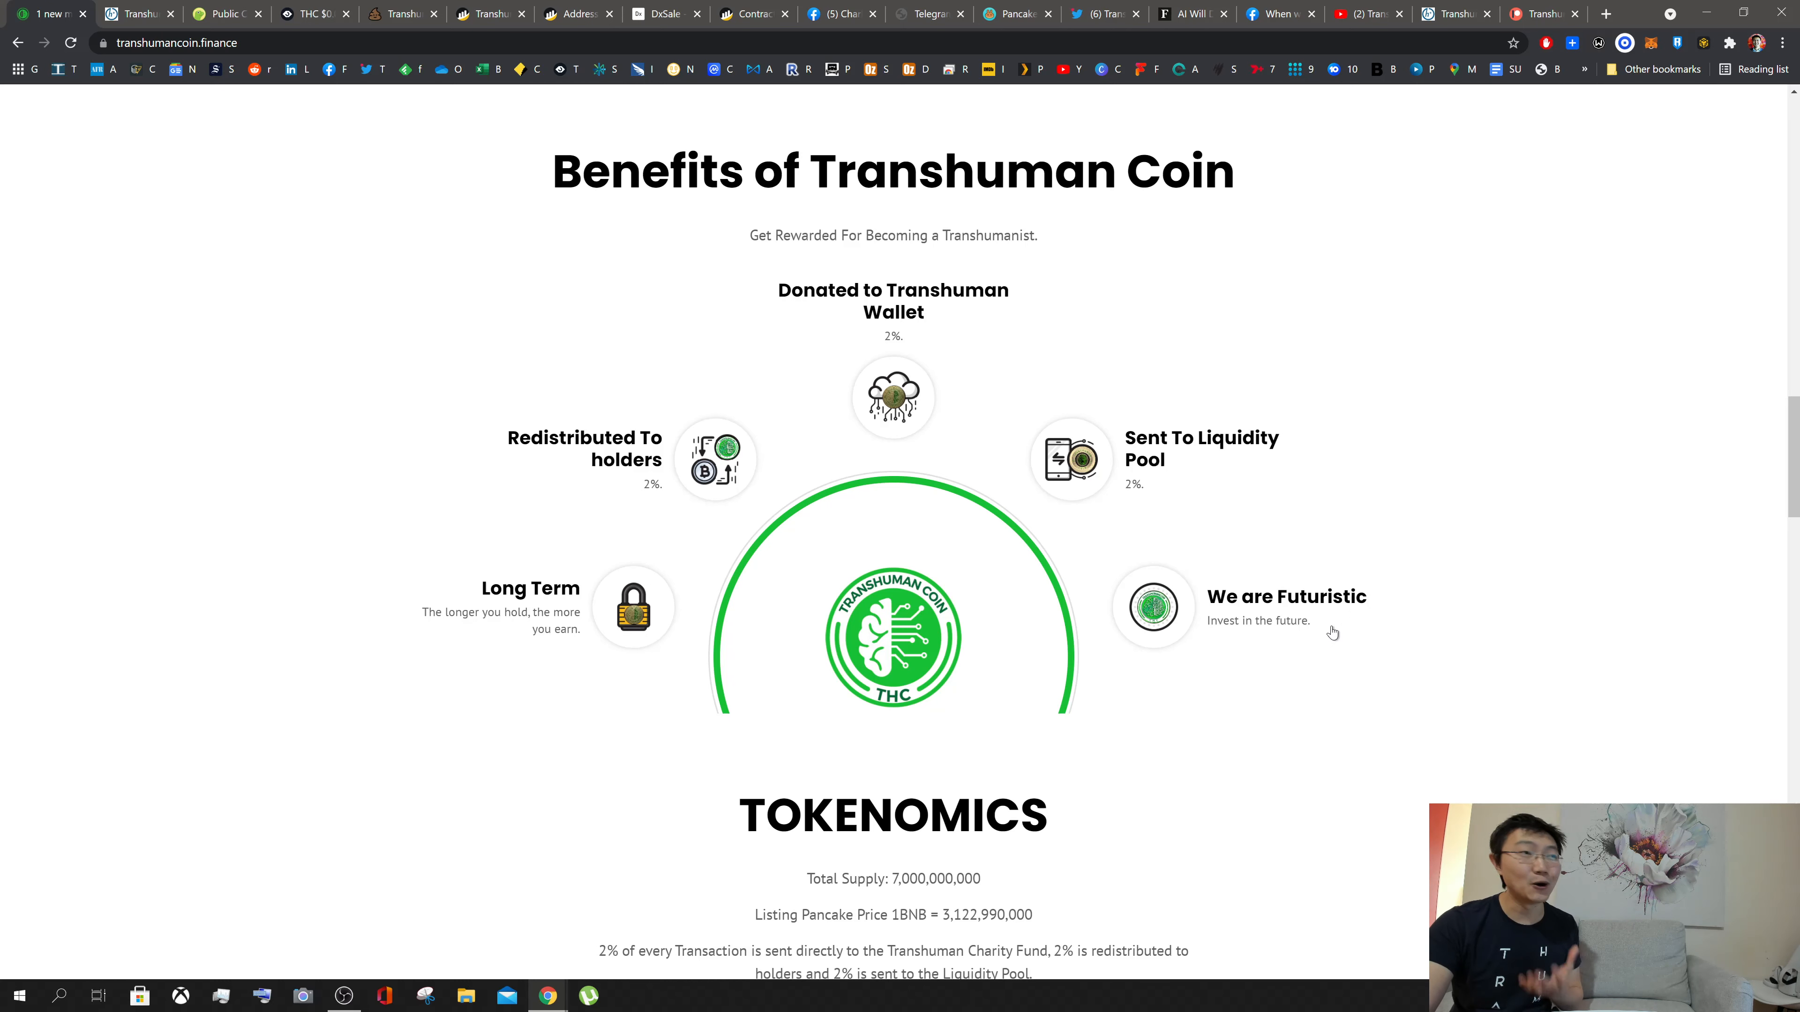
{"action": "mouse_move", "coordinate": [1256, 724]}
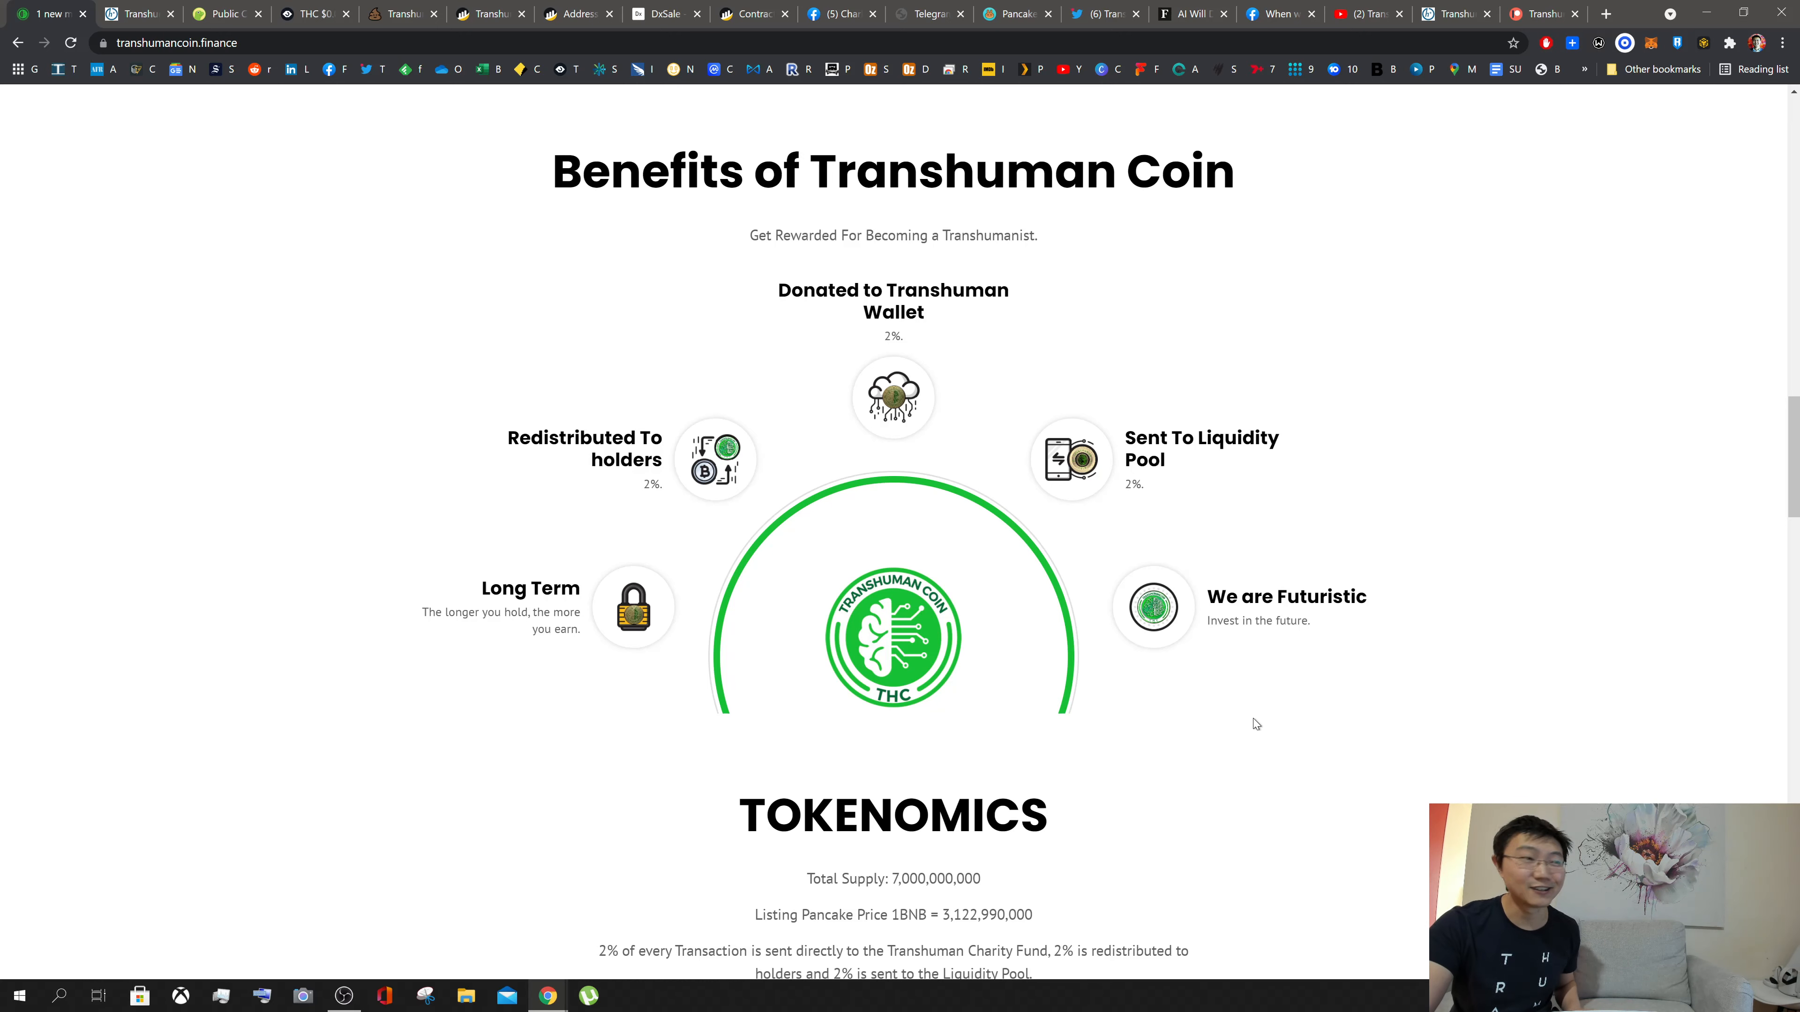
Step: Scroll to the Tokenomics section showing supply, listing price and the allocation pie chart
{"action": "scroll", "scroll_direction": "down", "scroll_amount": 3}
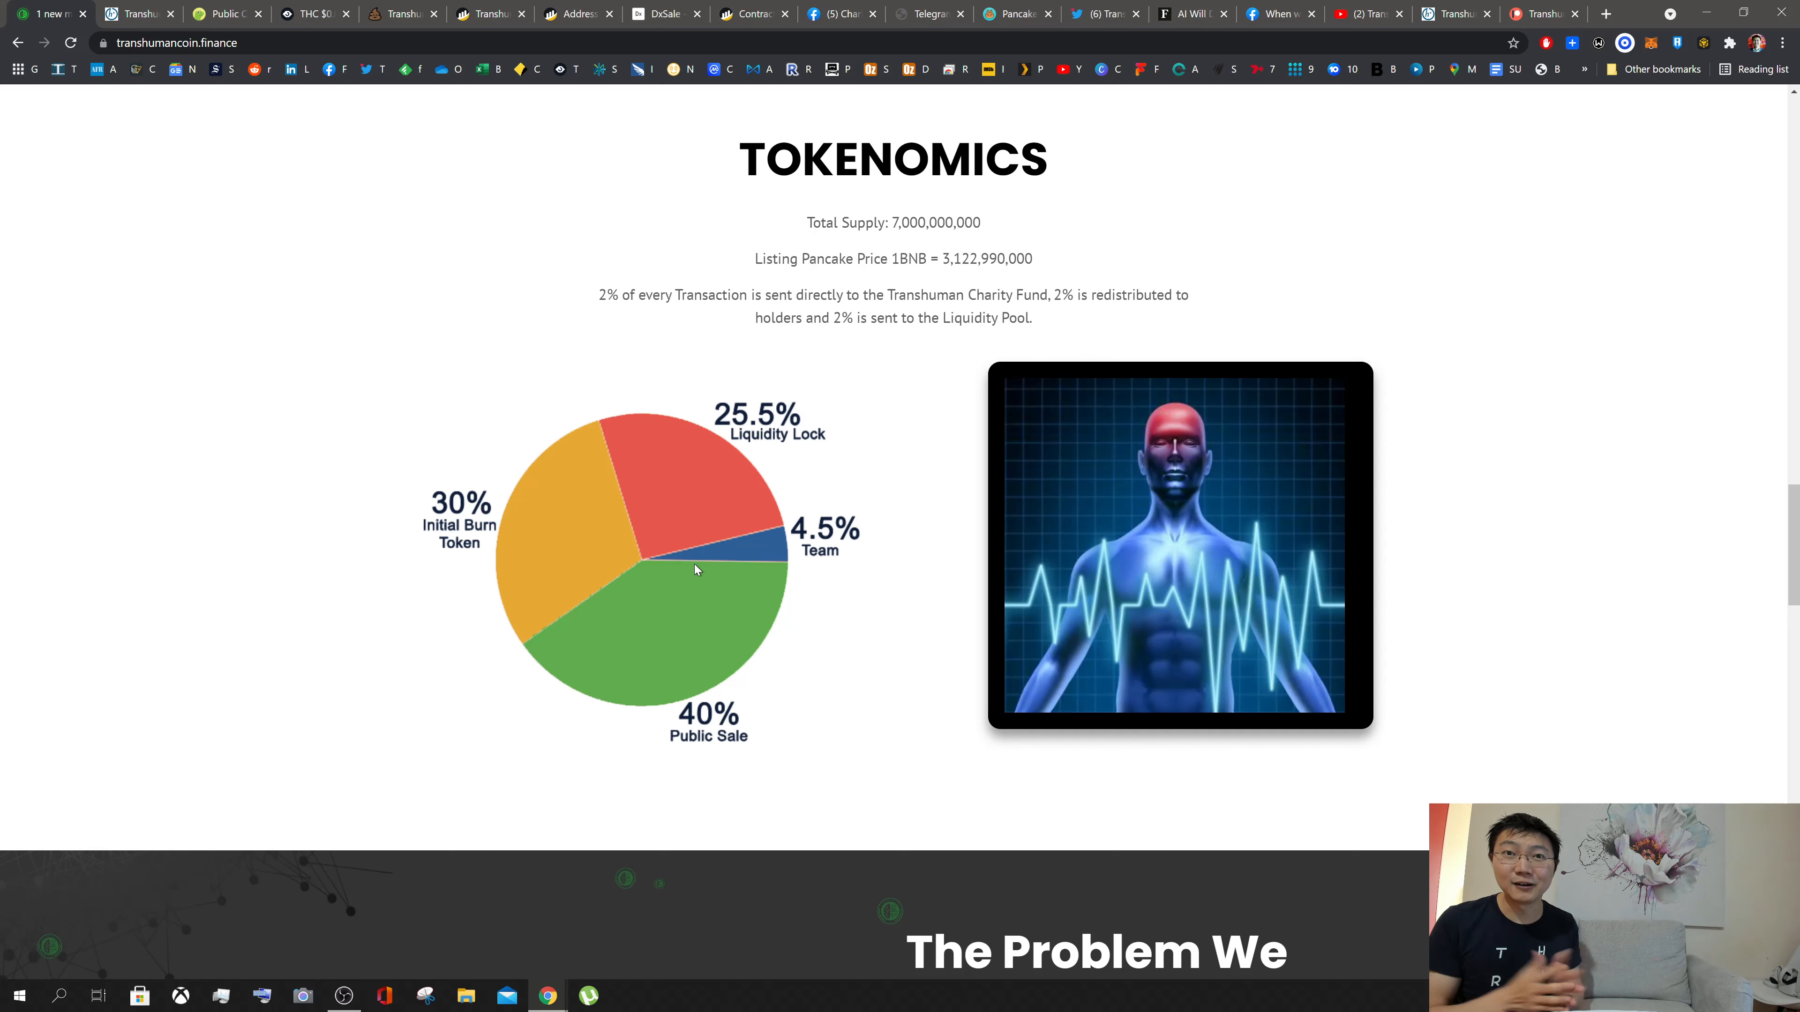
{"action": "mouse_move", "coordinate": [653, 742]}
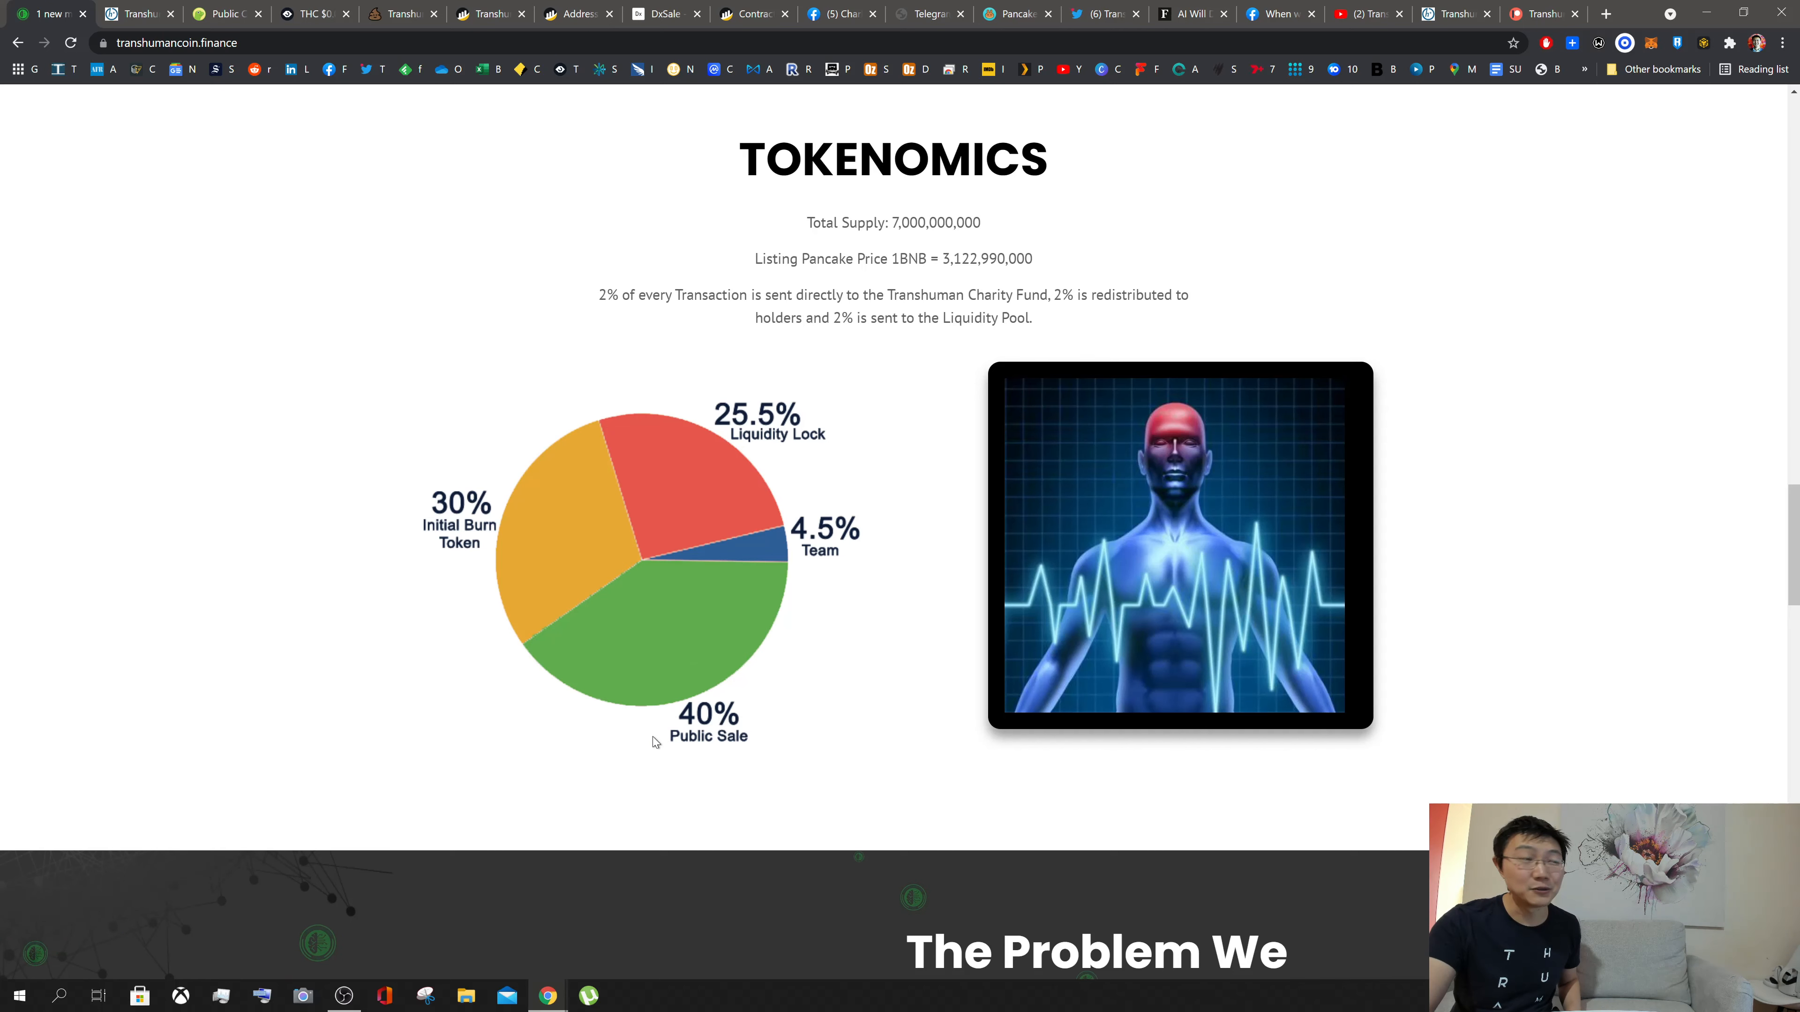
{"action": "mouse_move", "coordinate": [864, 517]}
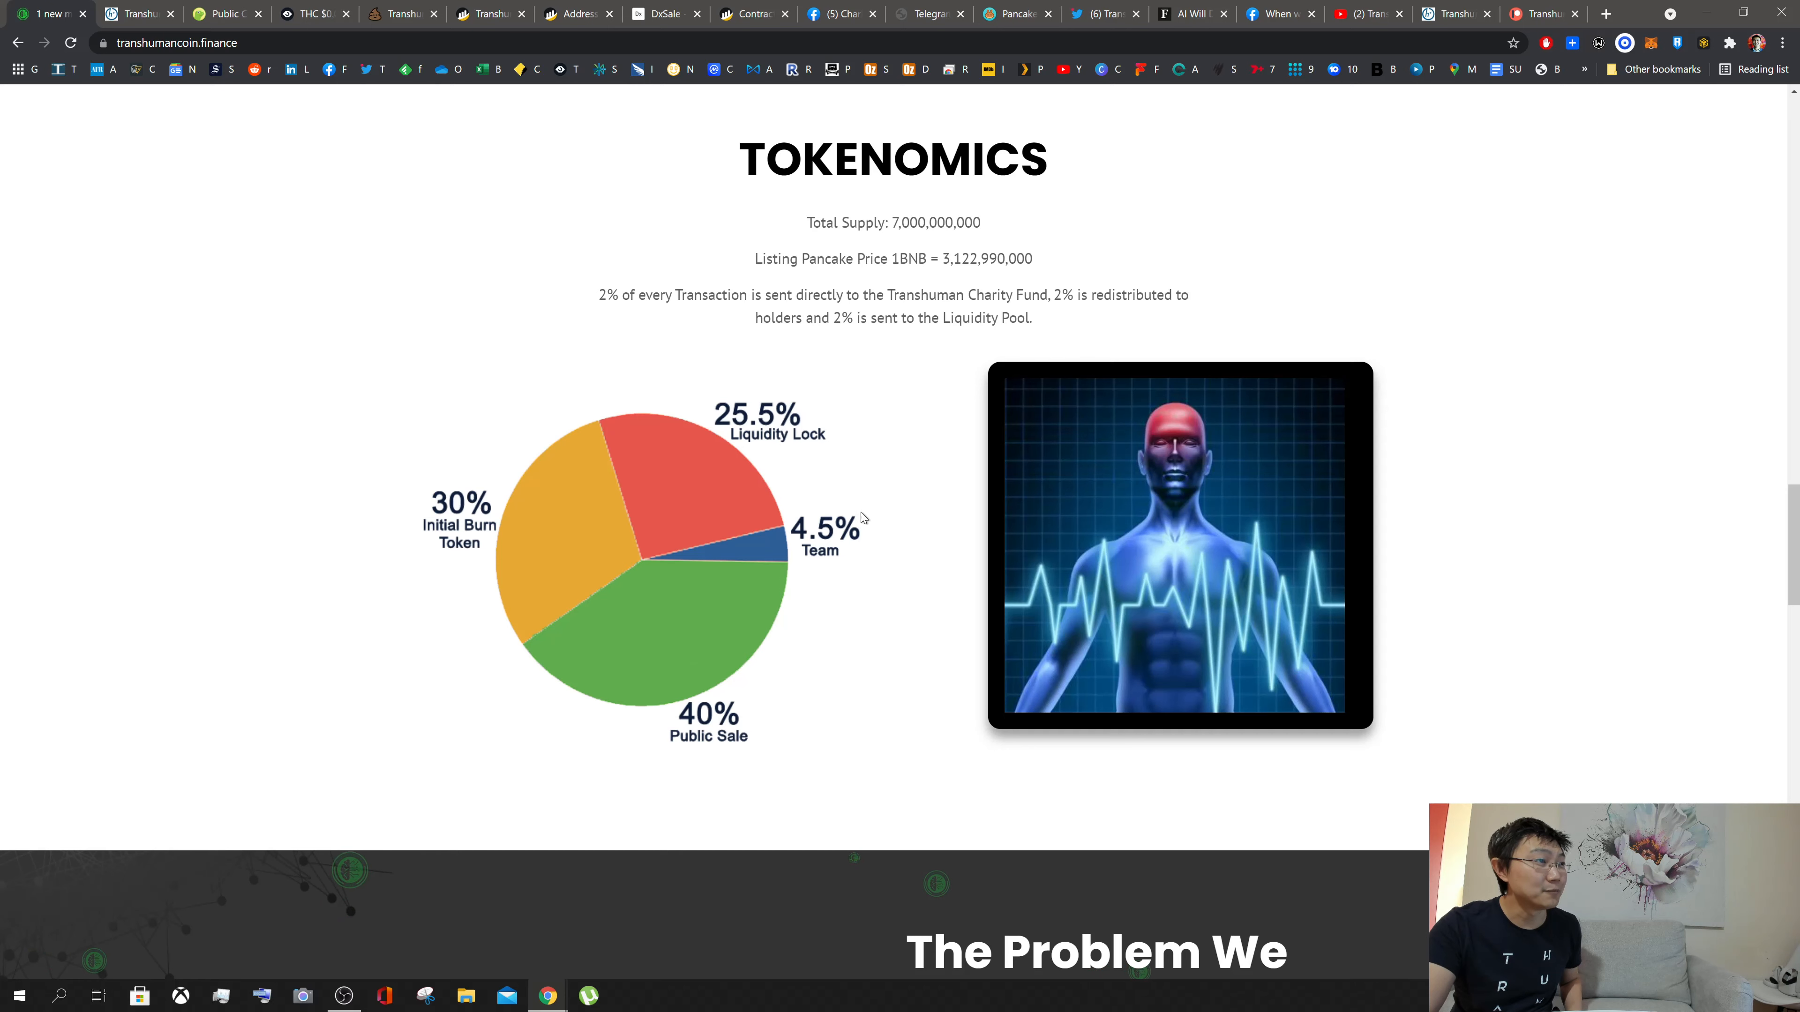
{"action": "mouse_move", "coordinate": [771, 397]}
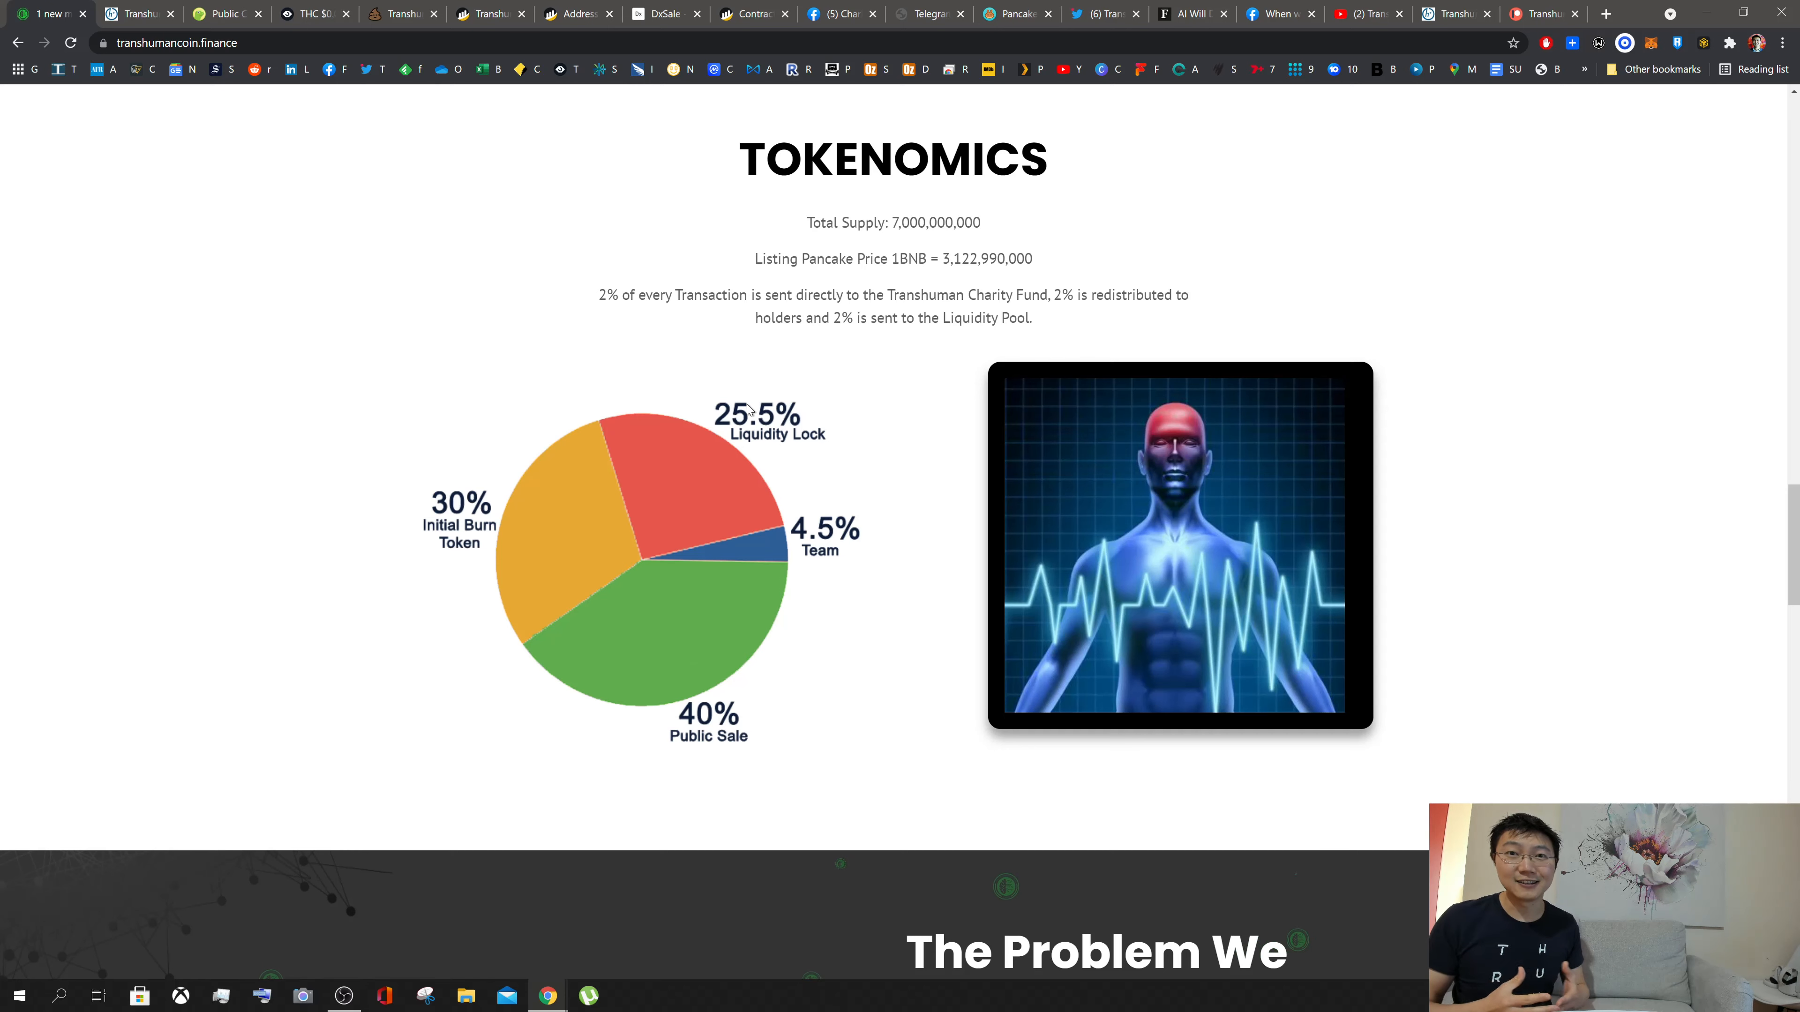
{"action": "mouse_move", "coordinate": [706, 408]}
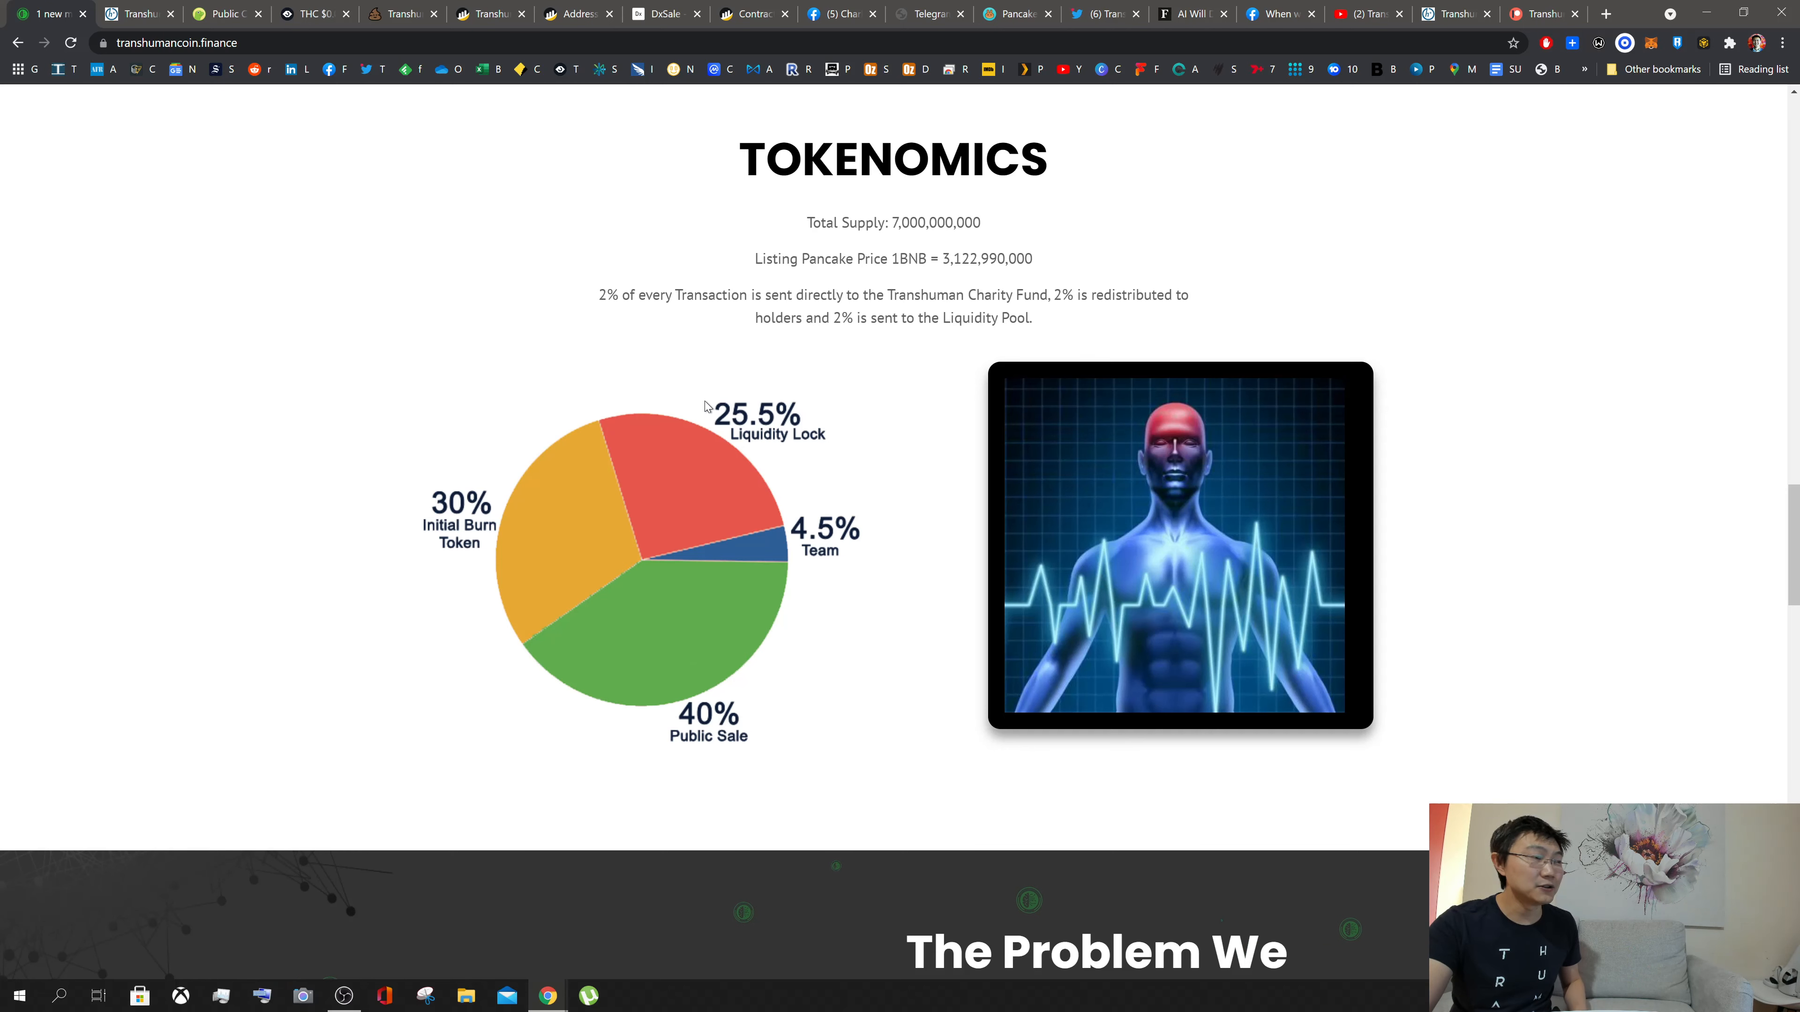
{"action": "mouse_move", "coordinate": [512, 522]}
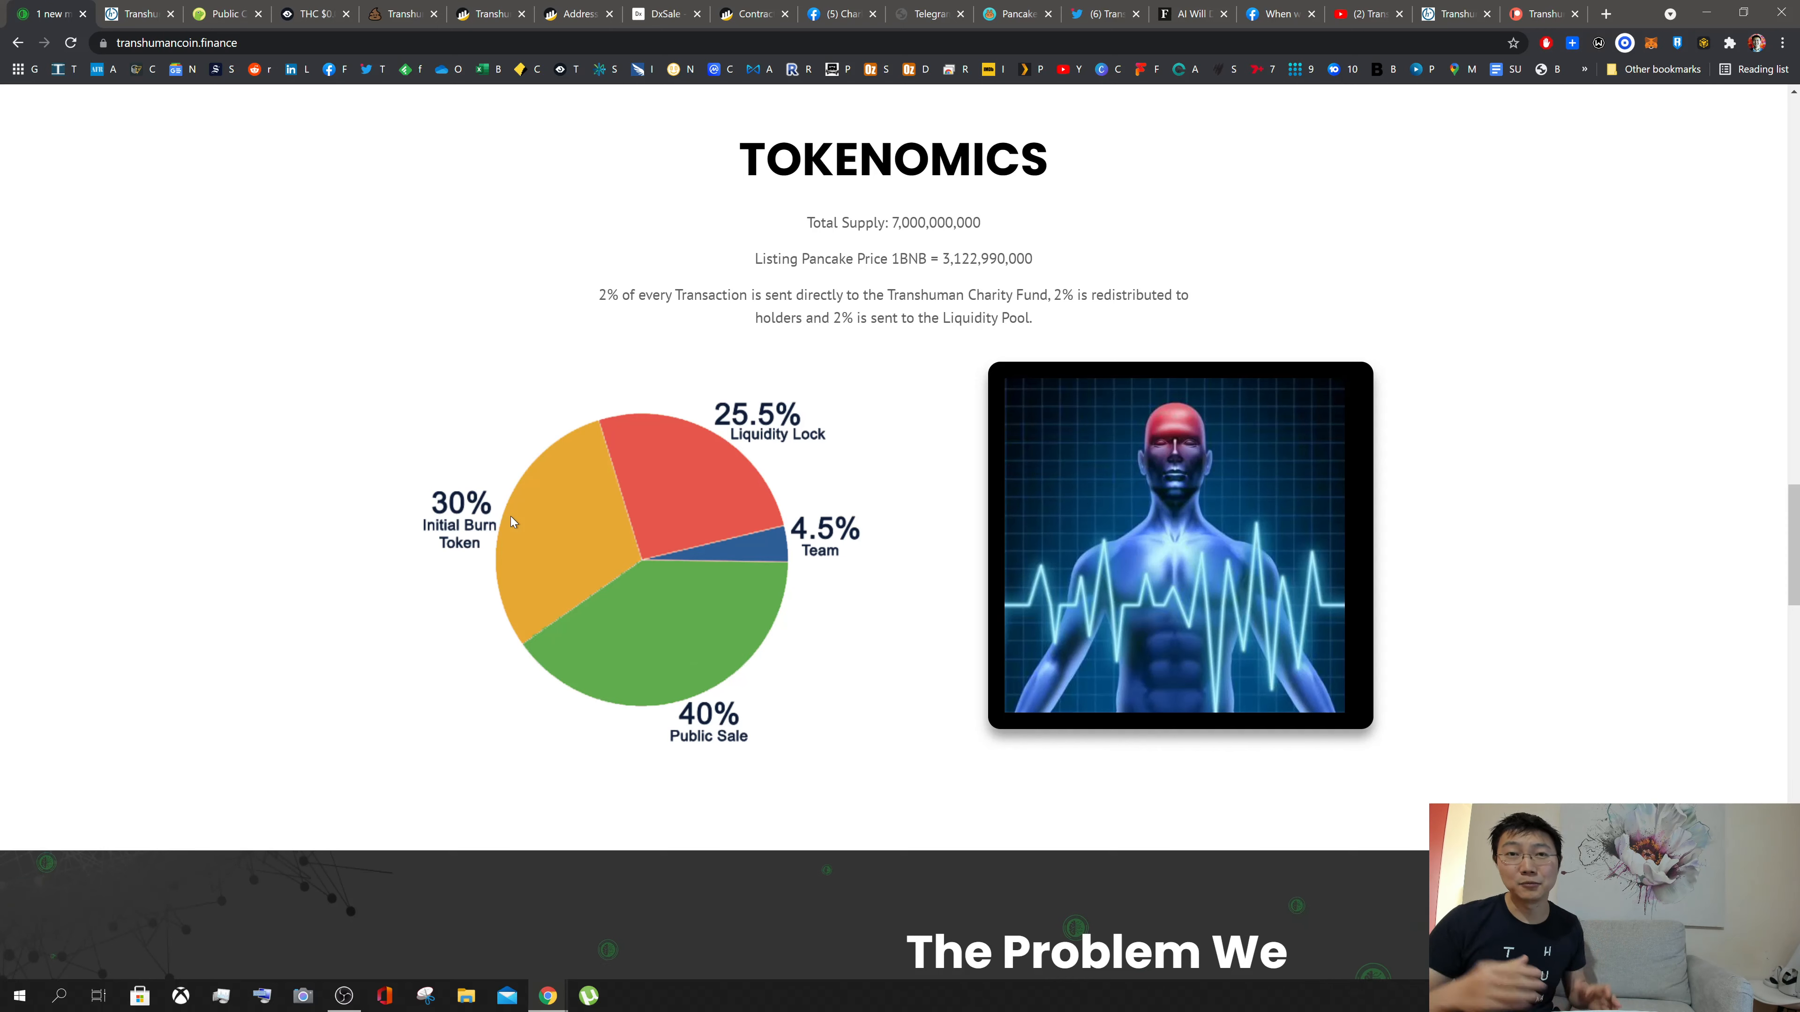
Step: Scroll down to The Problem We Are Solving section just above the Road Map heading
{"action": "scroll", "scroll_direction": "down", "scroll_amount": 3}
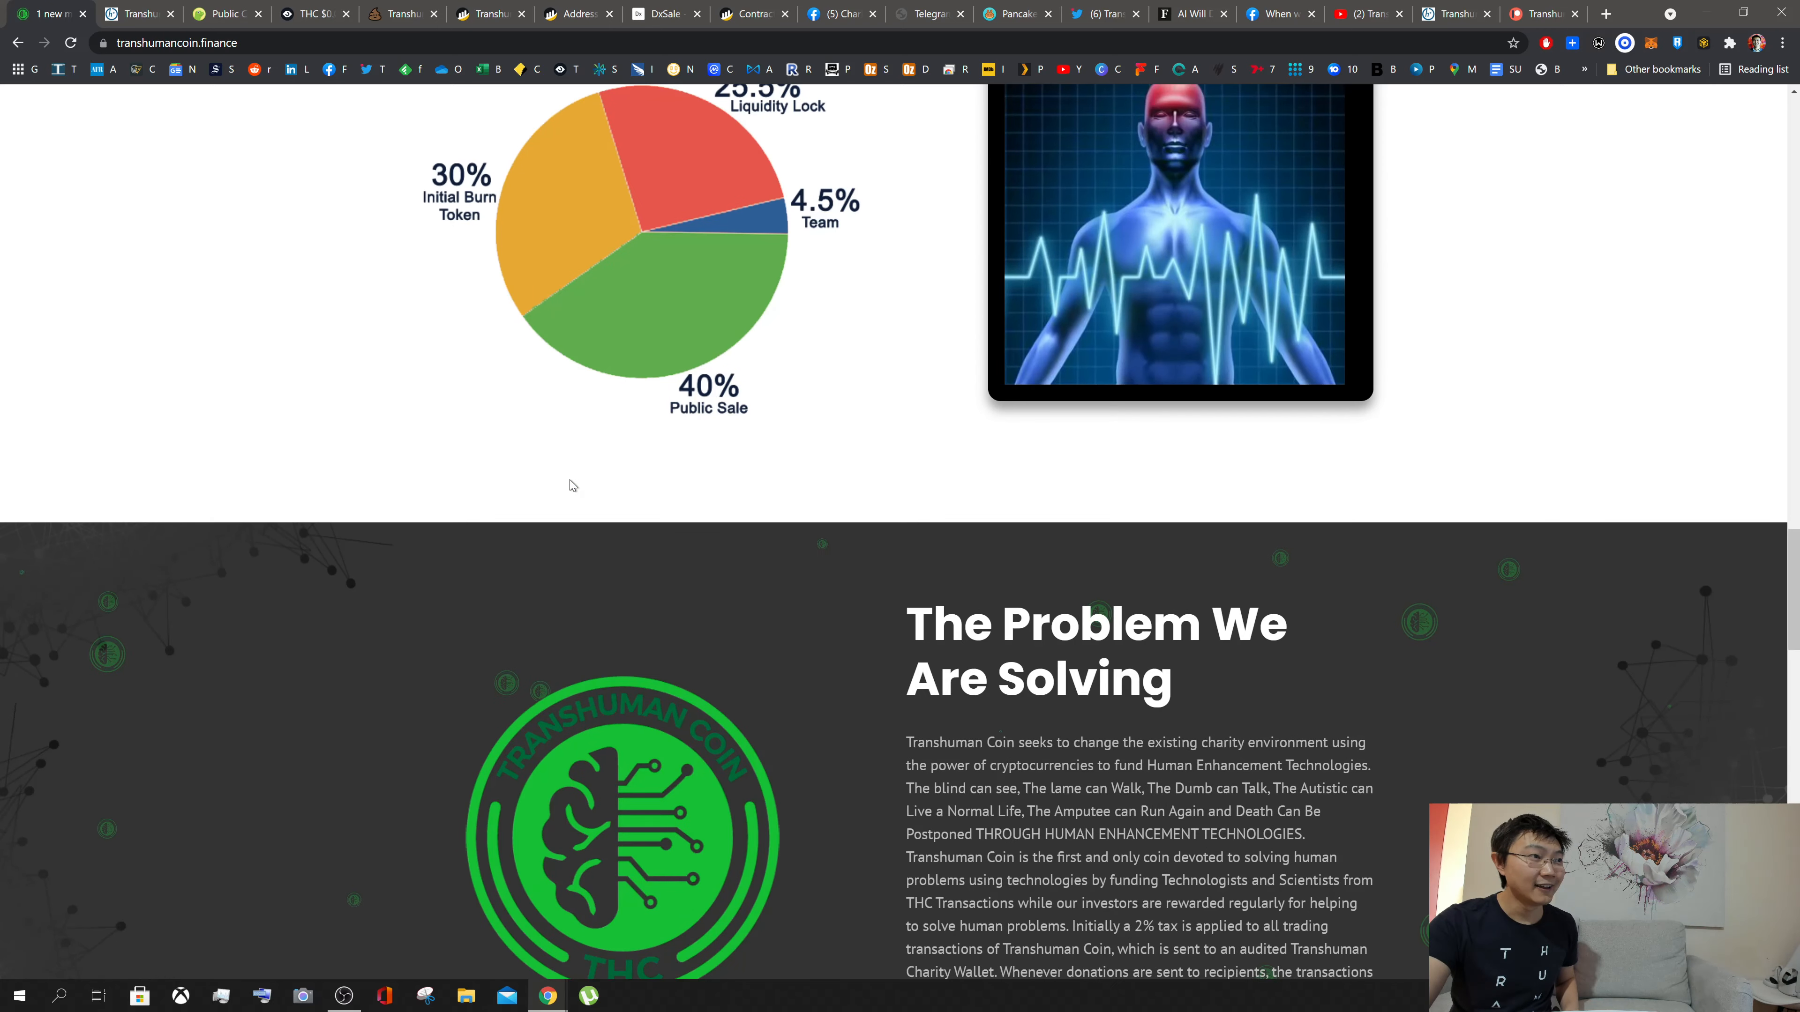
{"action": "scroll", "scroll_direction": "down", "scroll_amount": 3}
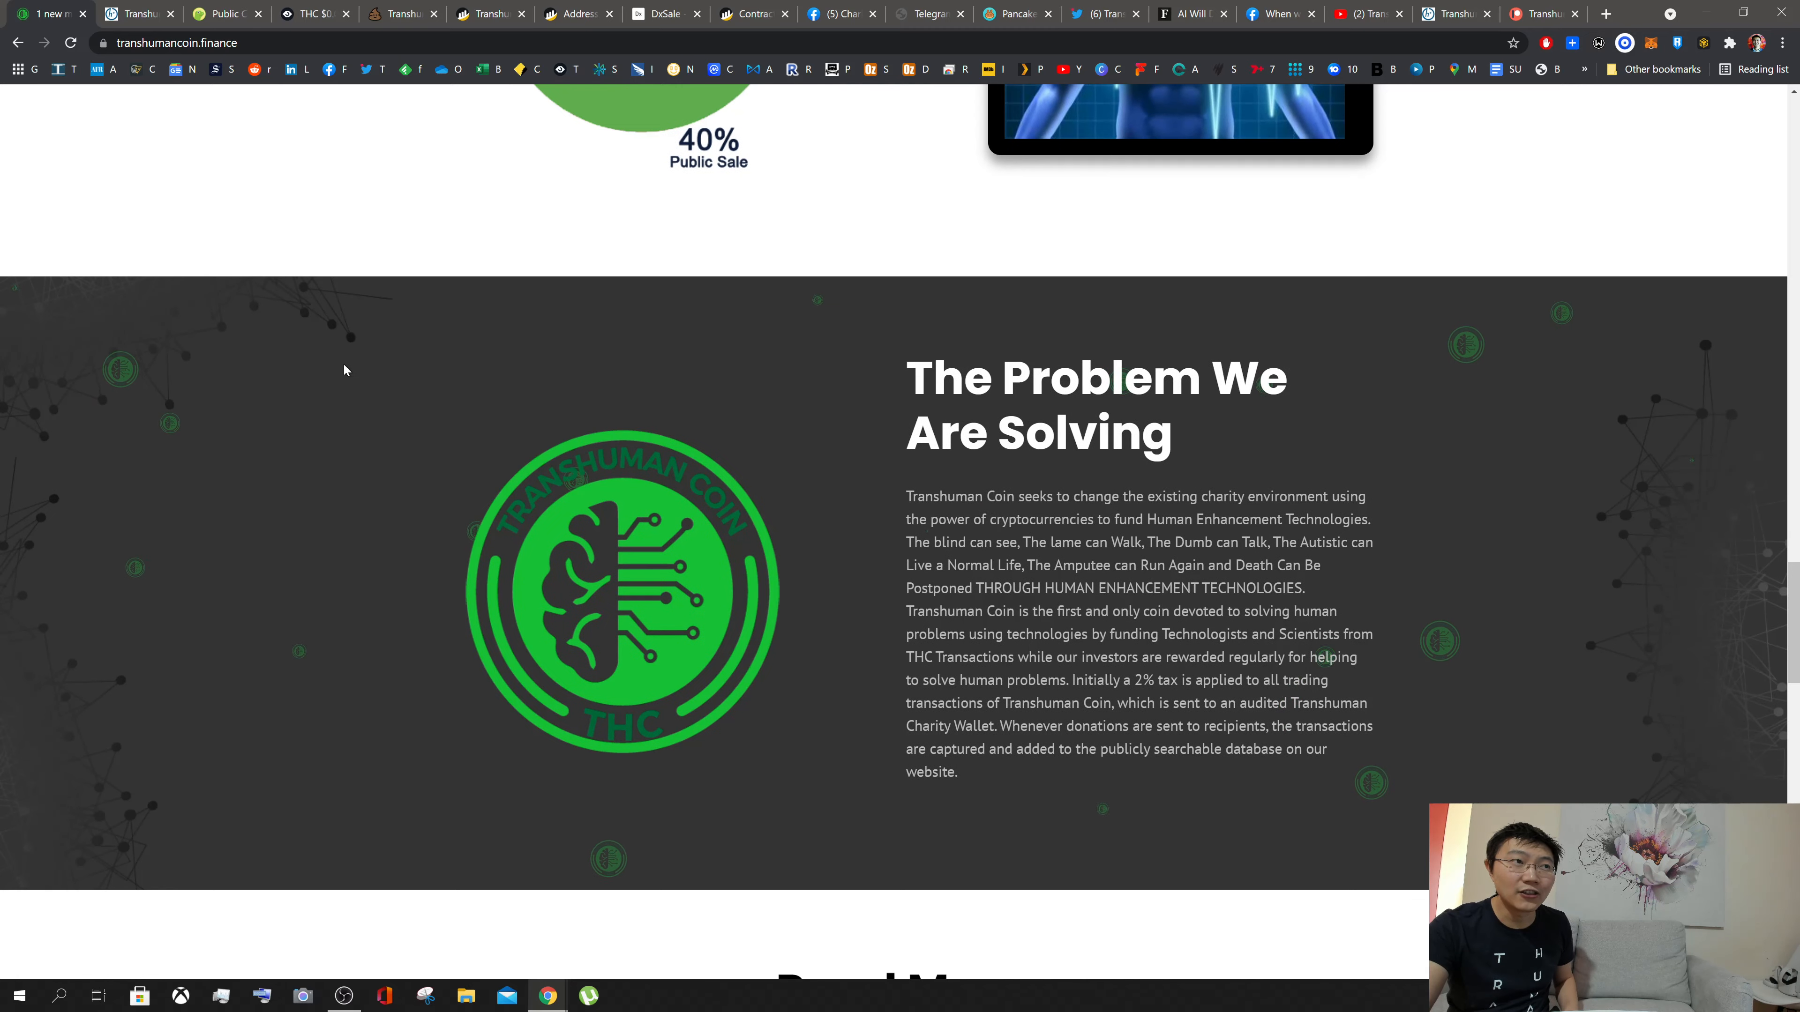
{"action": "scroll", "scroll_direction": "down", "scroll_amount": 3}
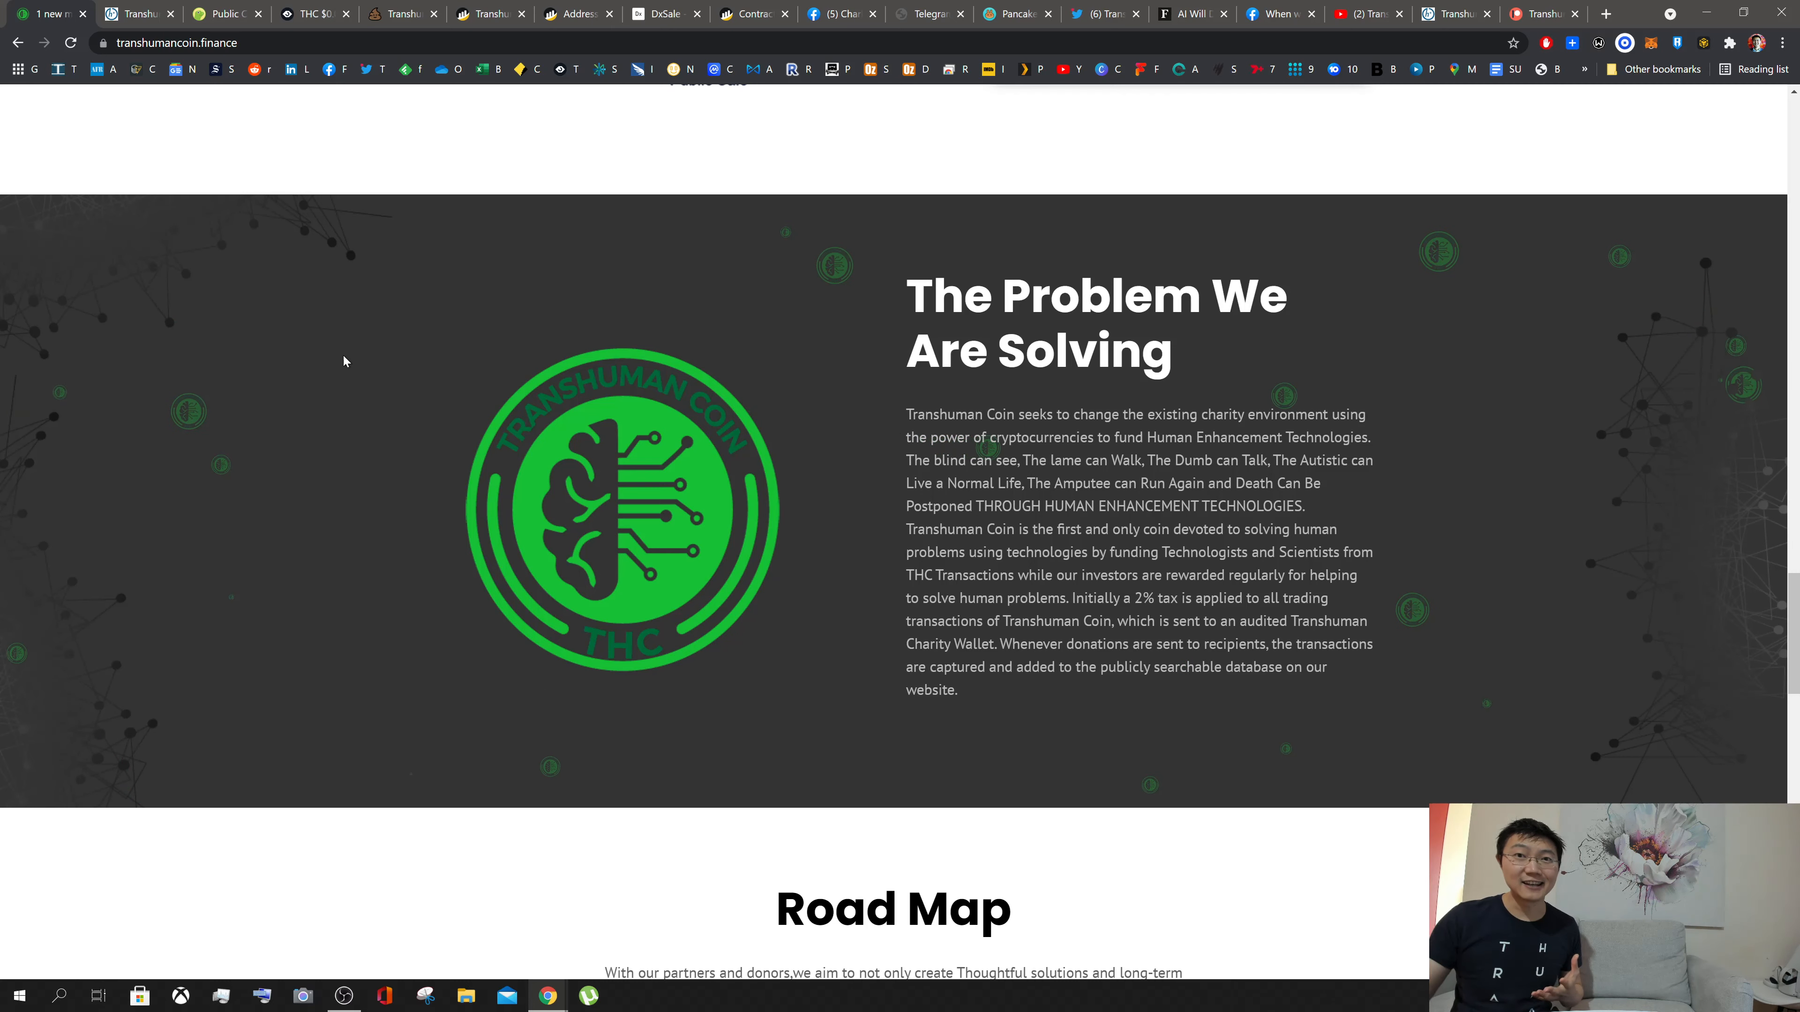
{"action": "mouse_move", "coordinate": [18, 92]}
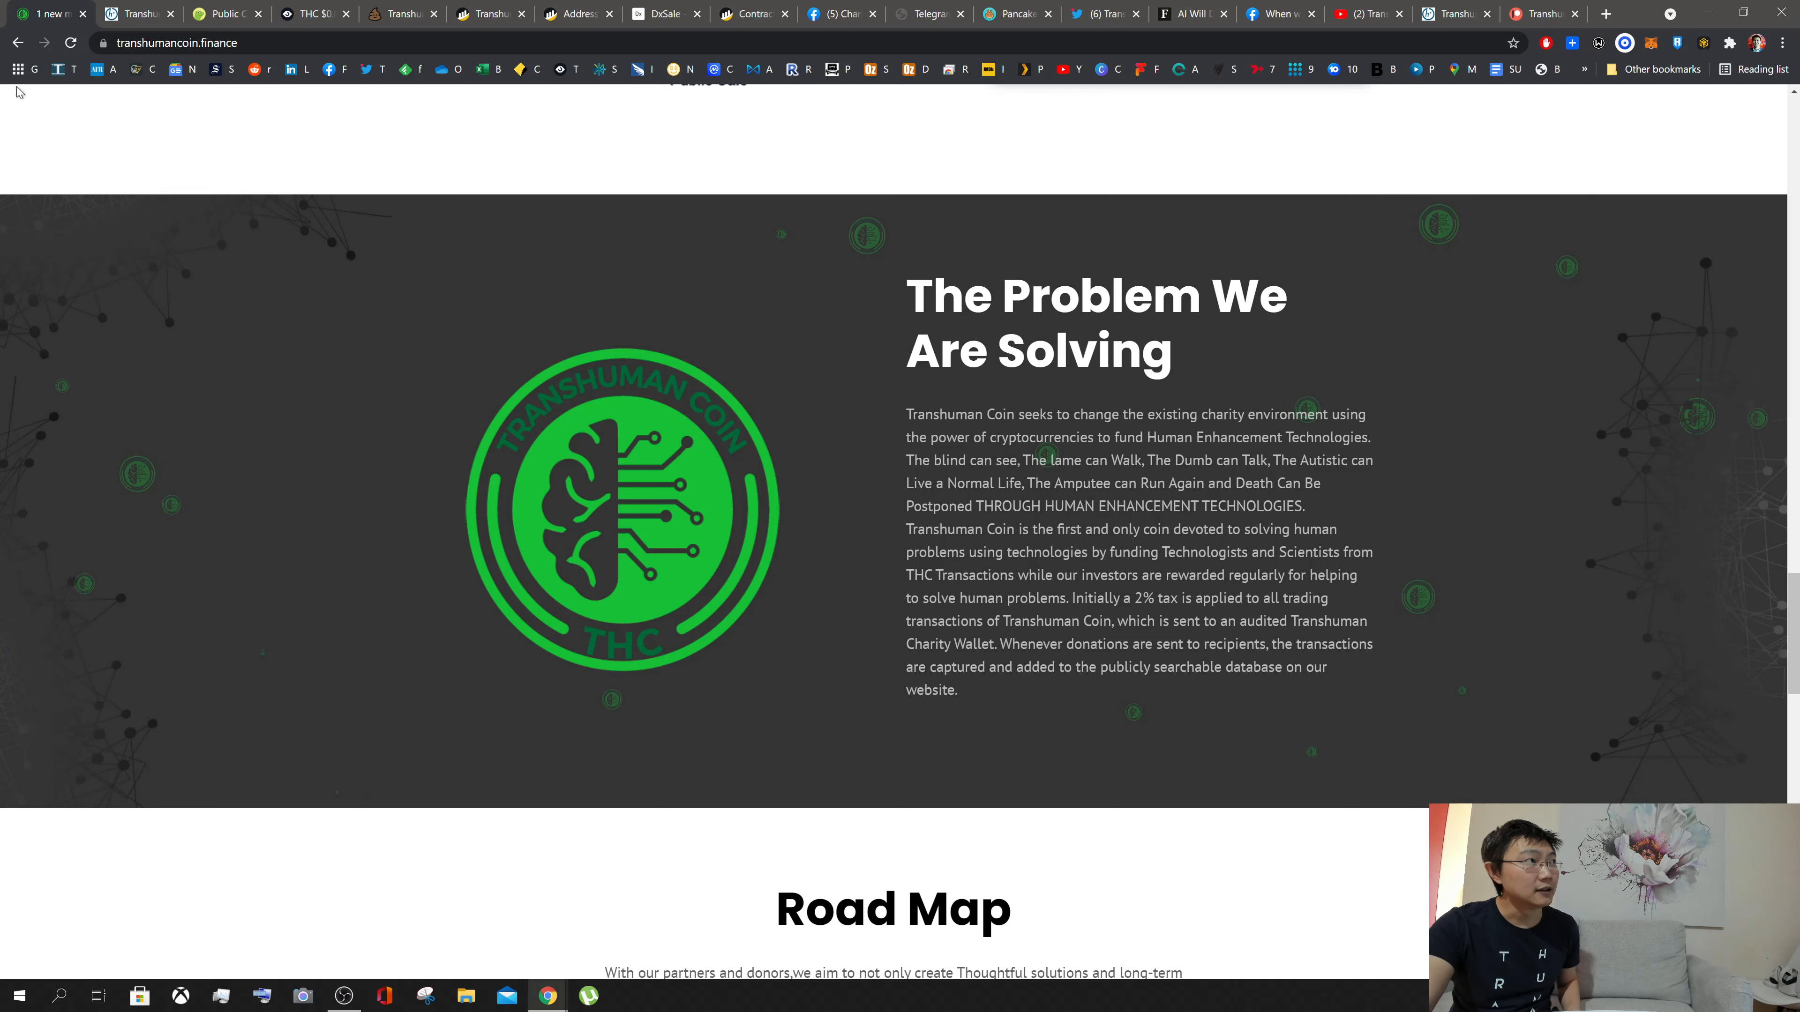
{"action": "left_click", "coordinate": [173, 42]}
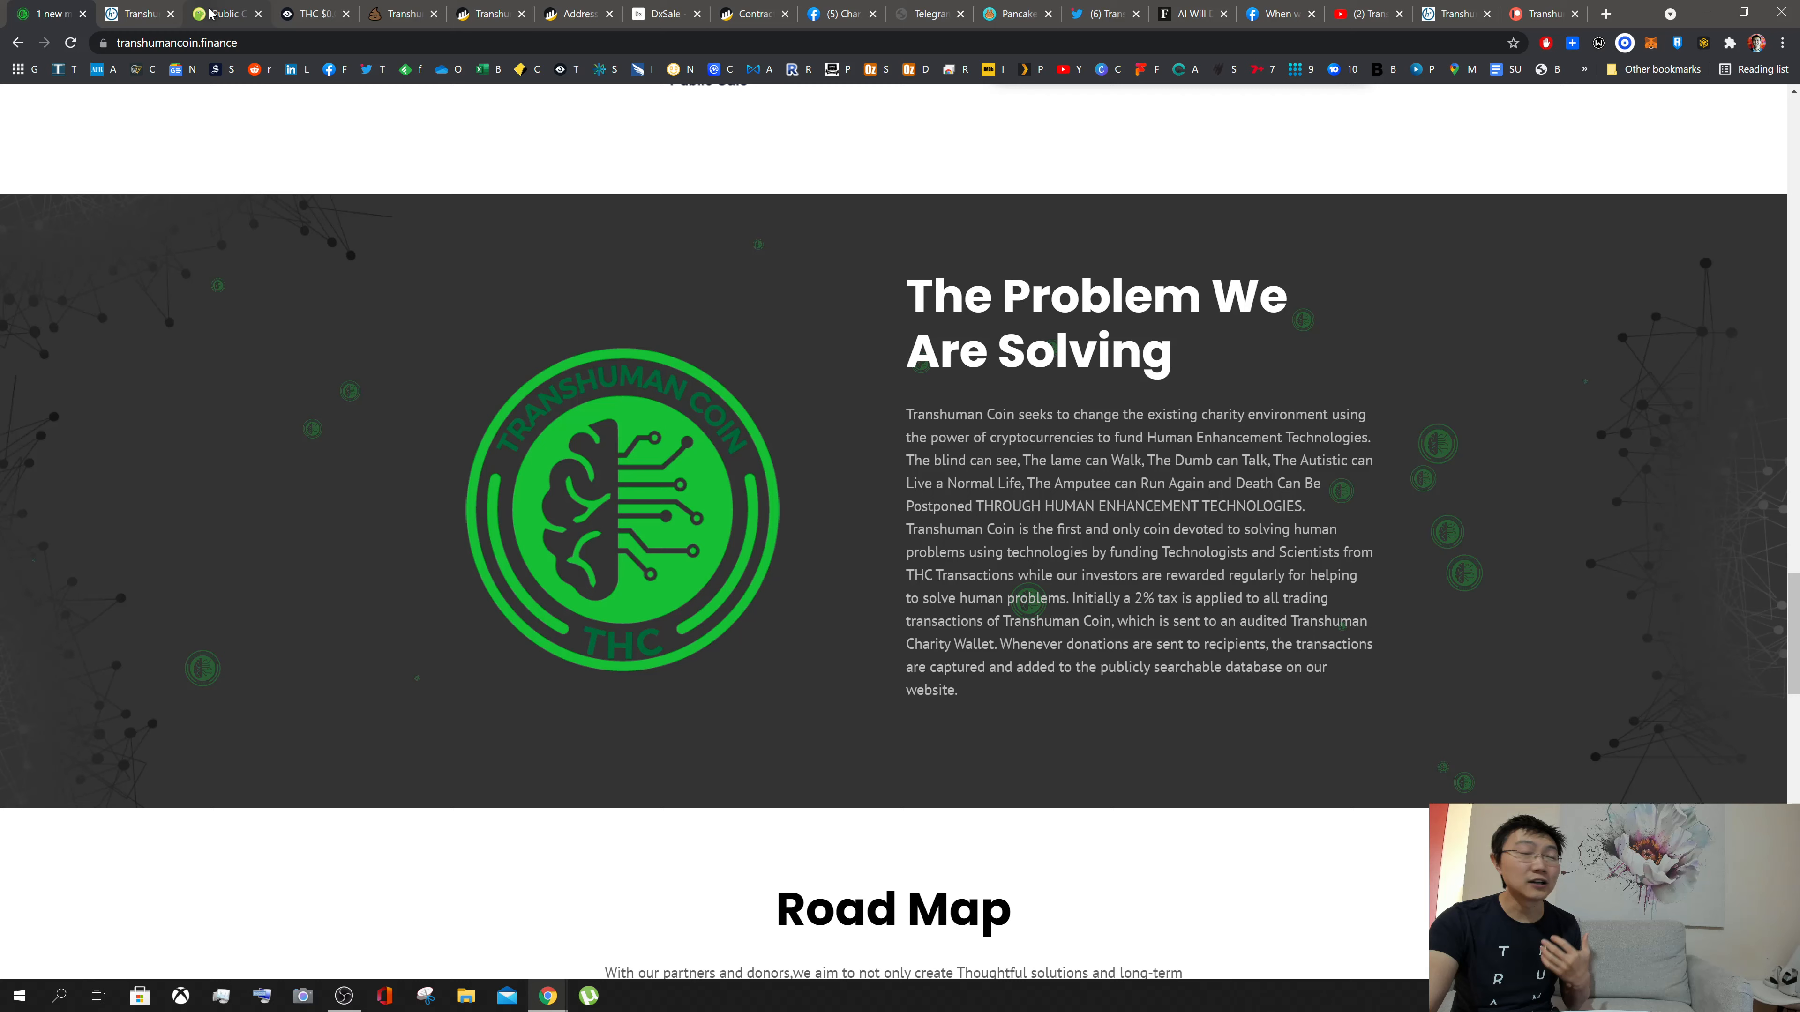
{"action": "mouse_move", "coordinate": [226, 13]}
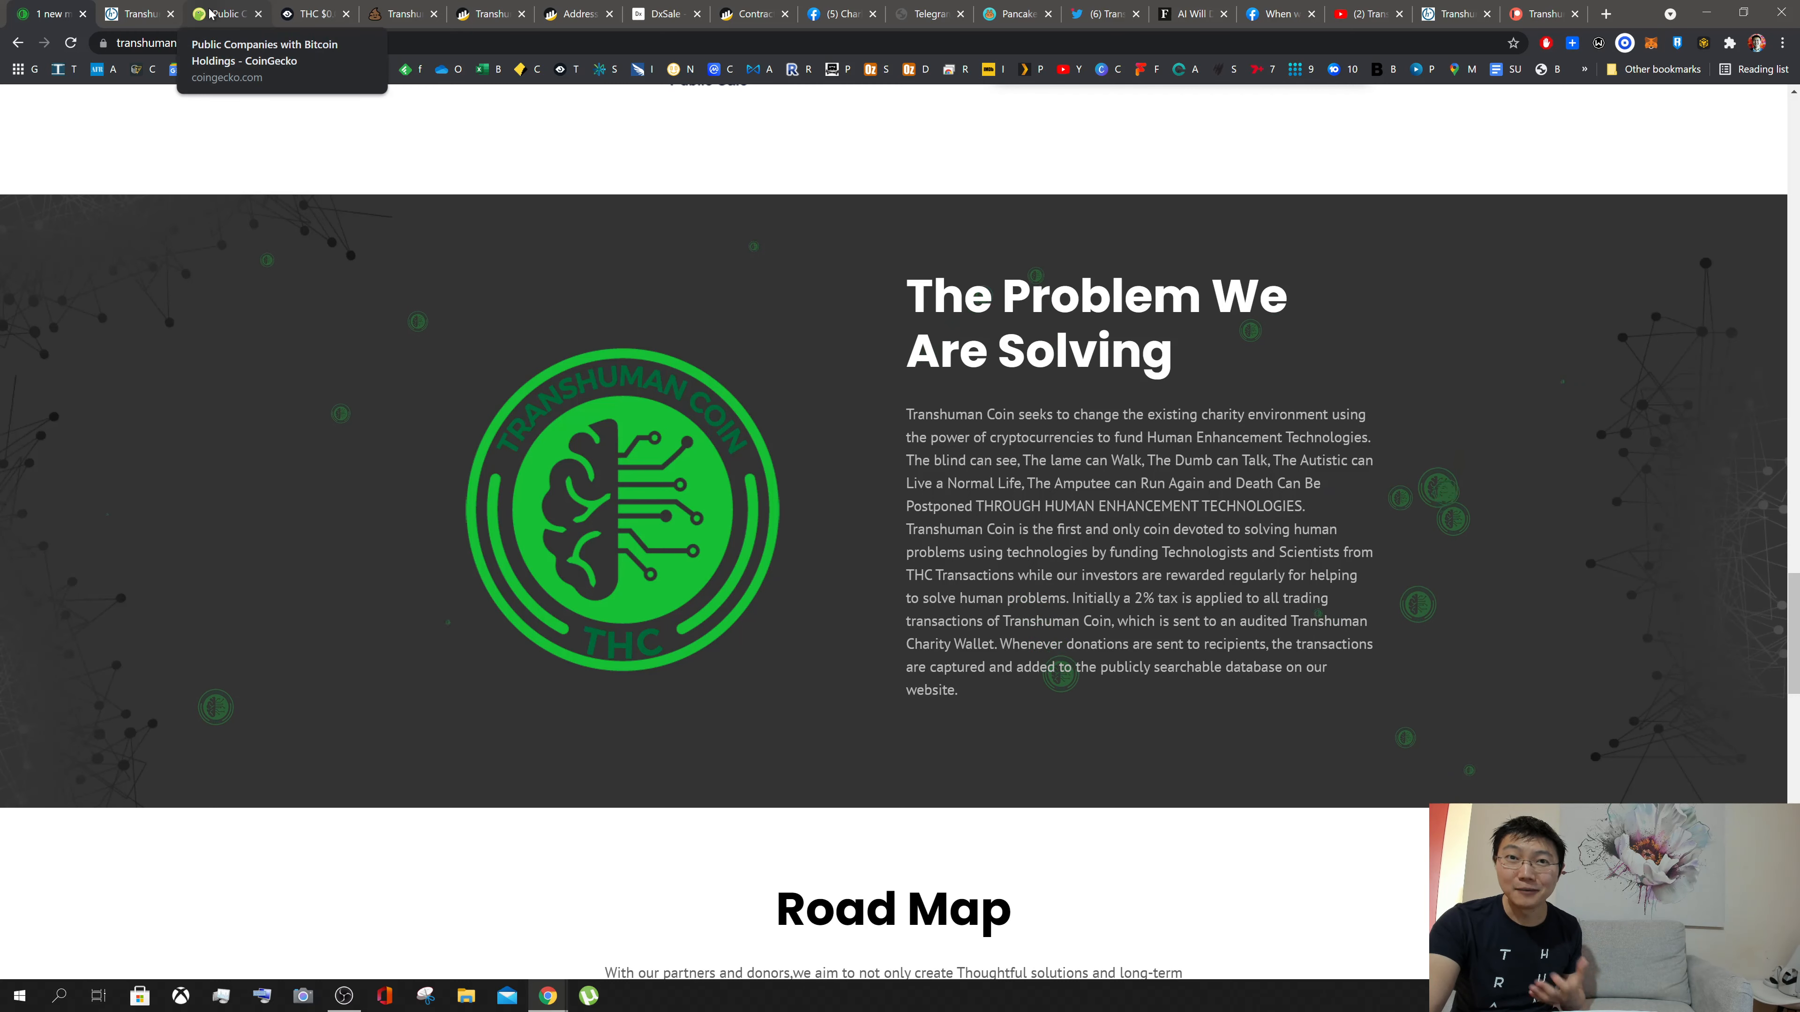
Step: Switch to CoinGecko's Bitcoin Holdings by Public Companies page listing 27 corporate holders
{"action": "left_click", "coordinate": [226, 12]}
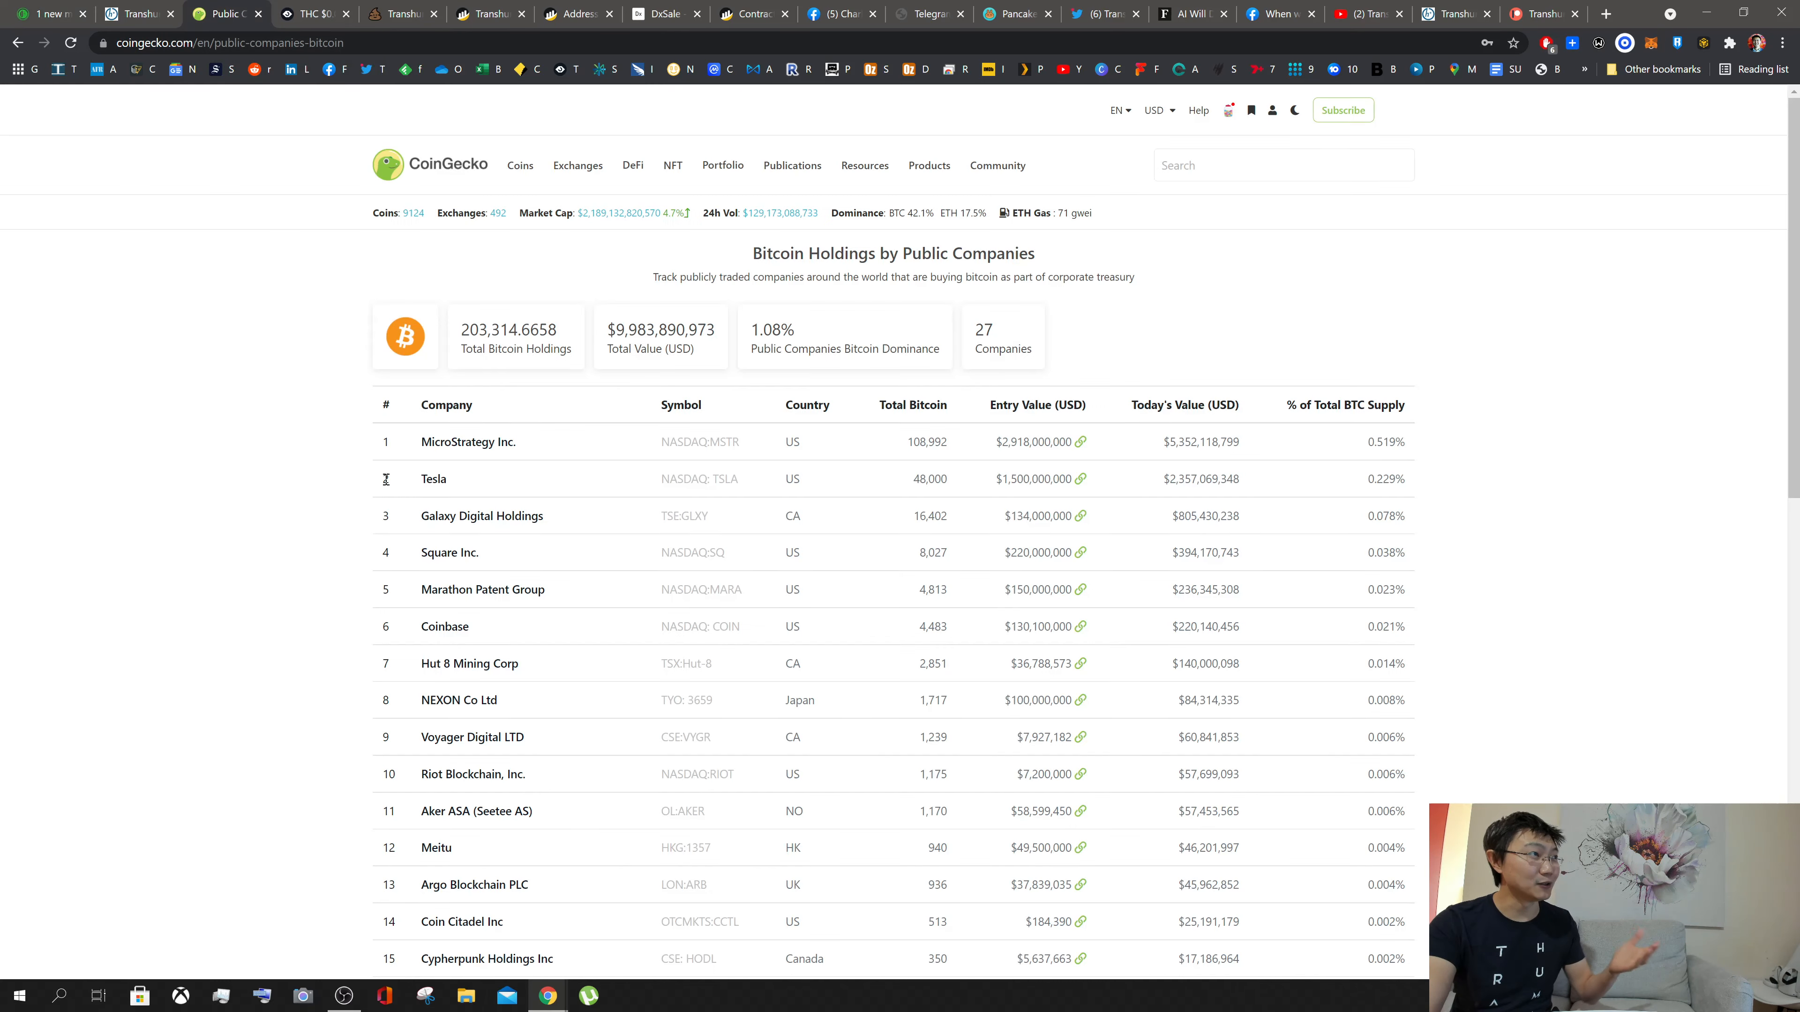
{"action": "mouse_move", "coordinate": [1299, 477]}
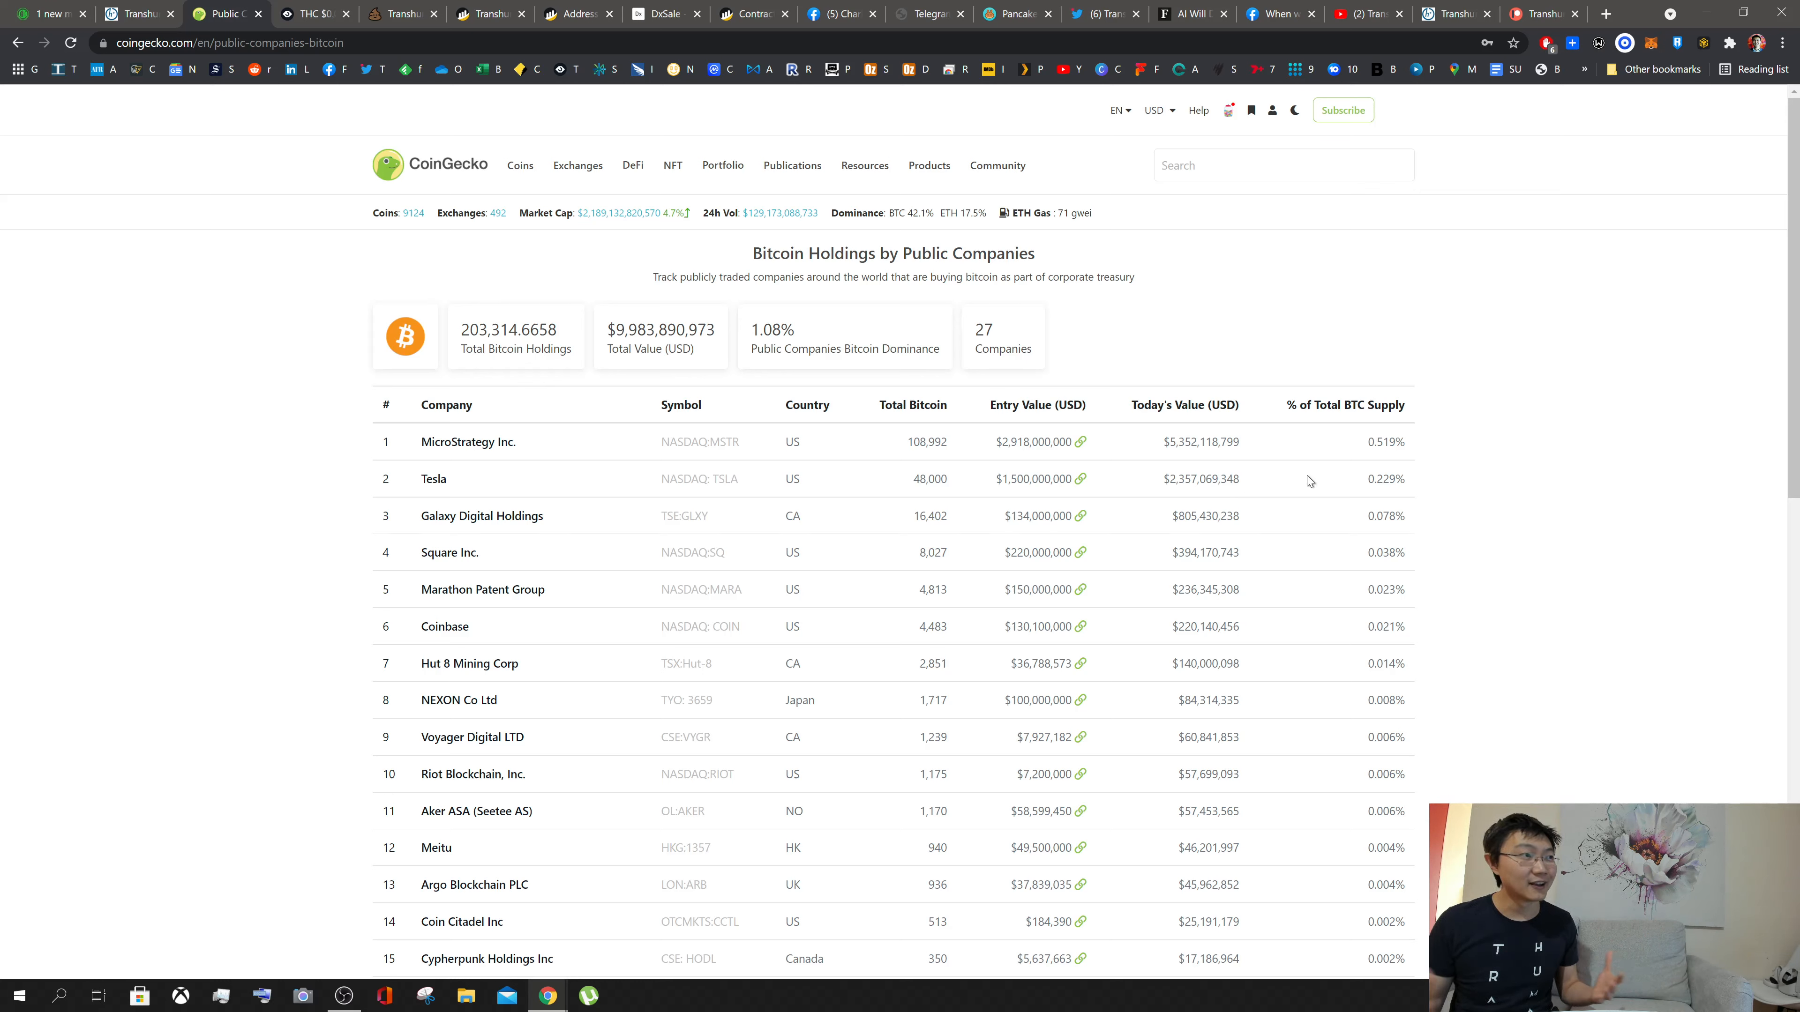
{"action": "mouse_move", "coordinate": [469, 536]}
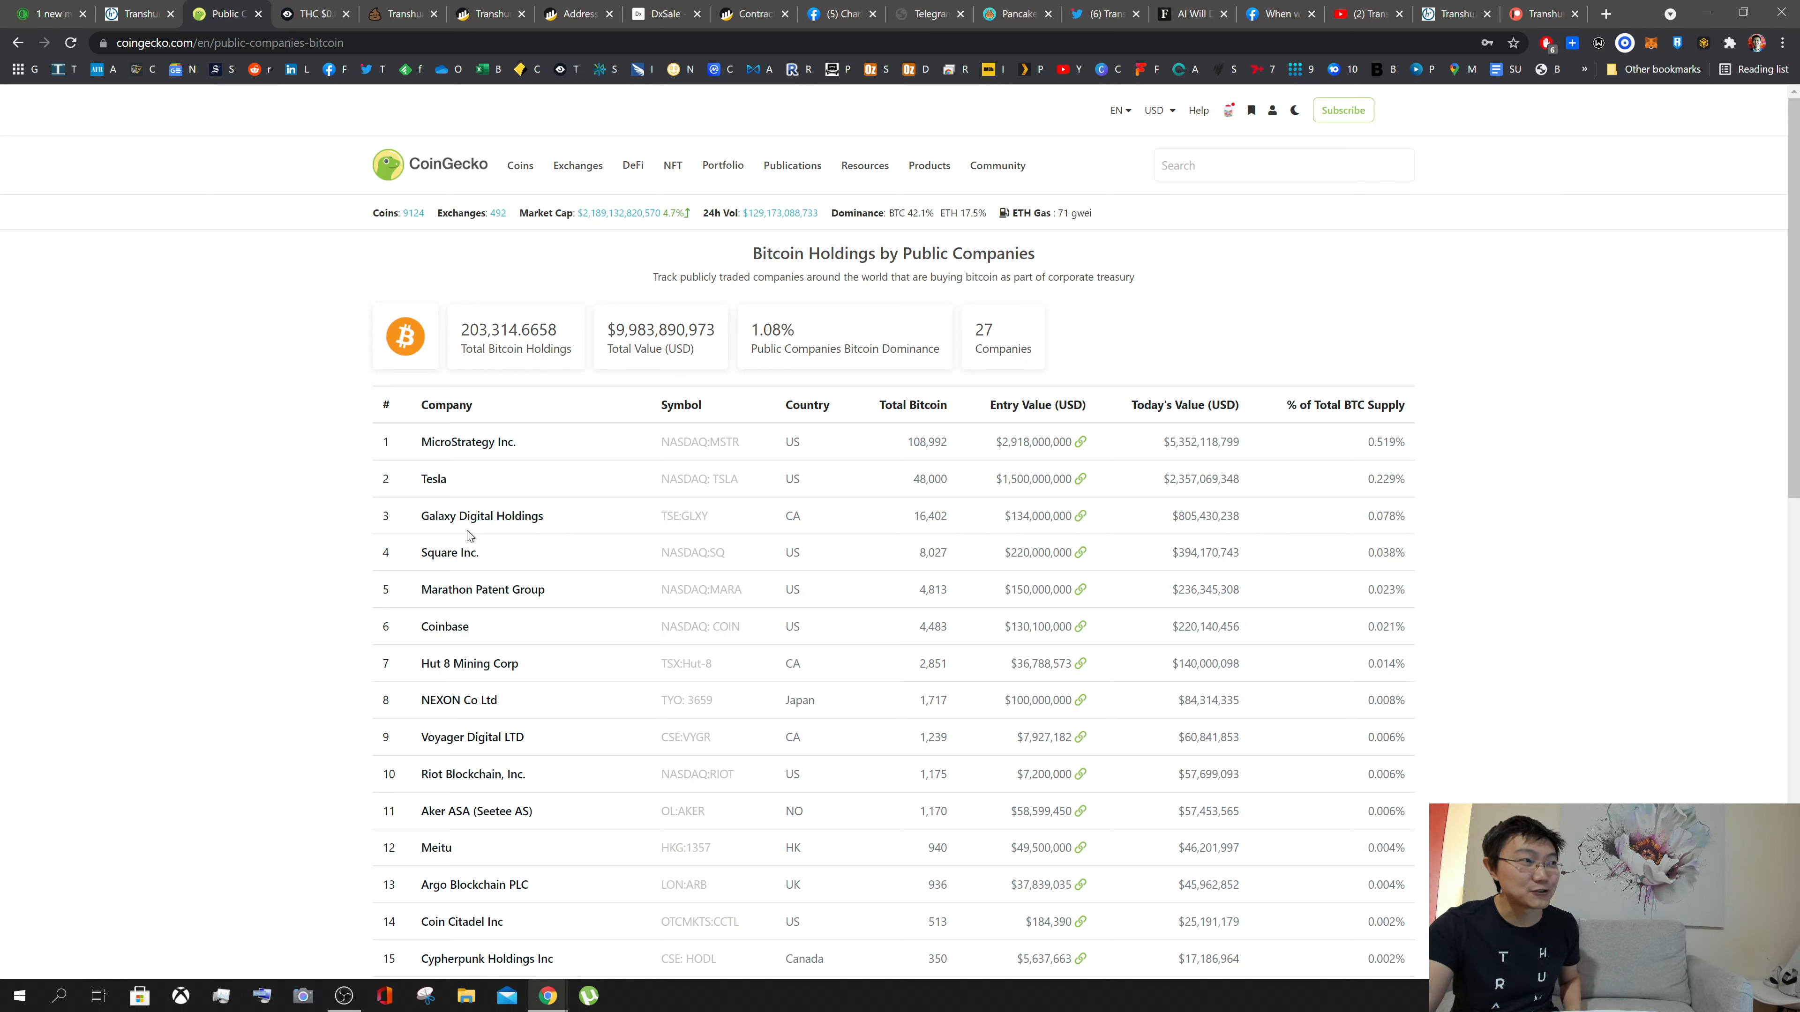
{"action": "mouse_move", "coordinate": [439, 547]}
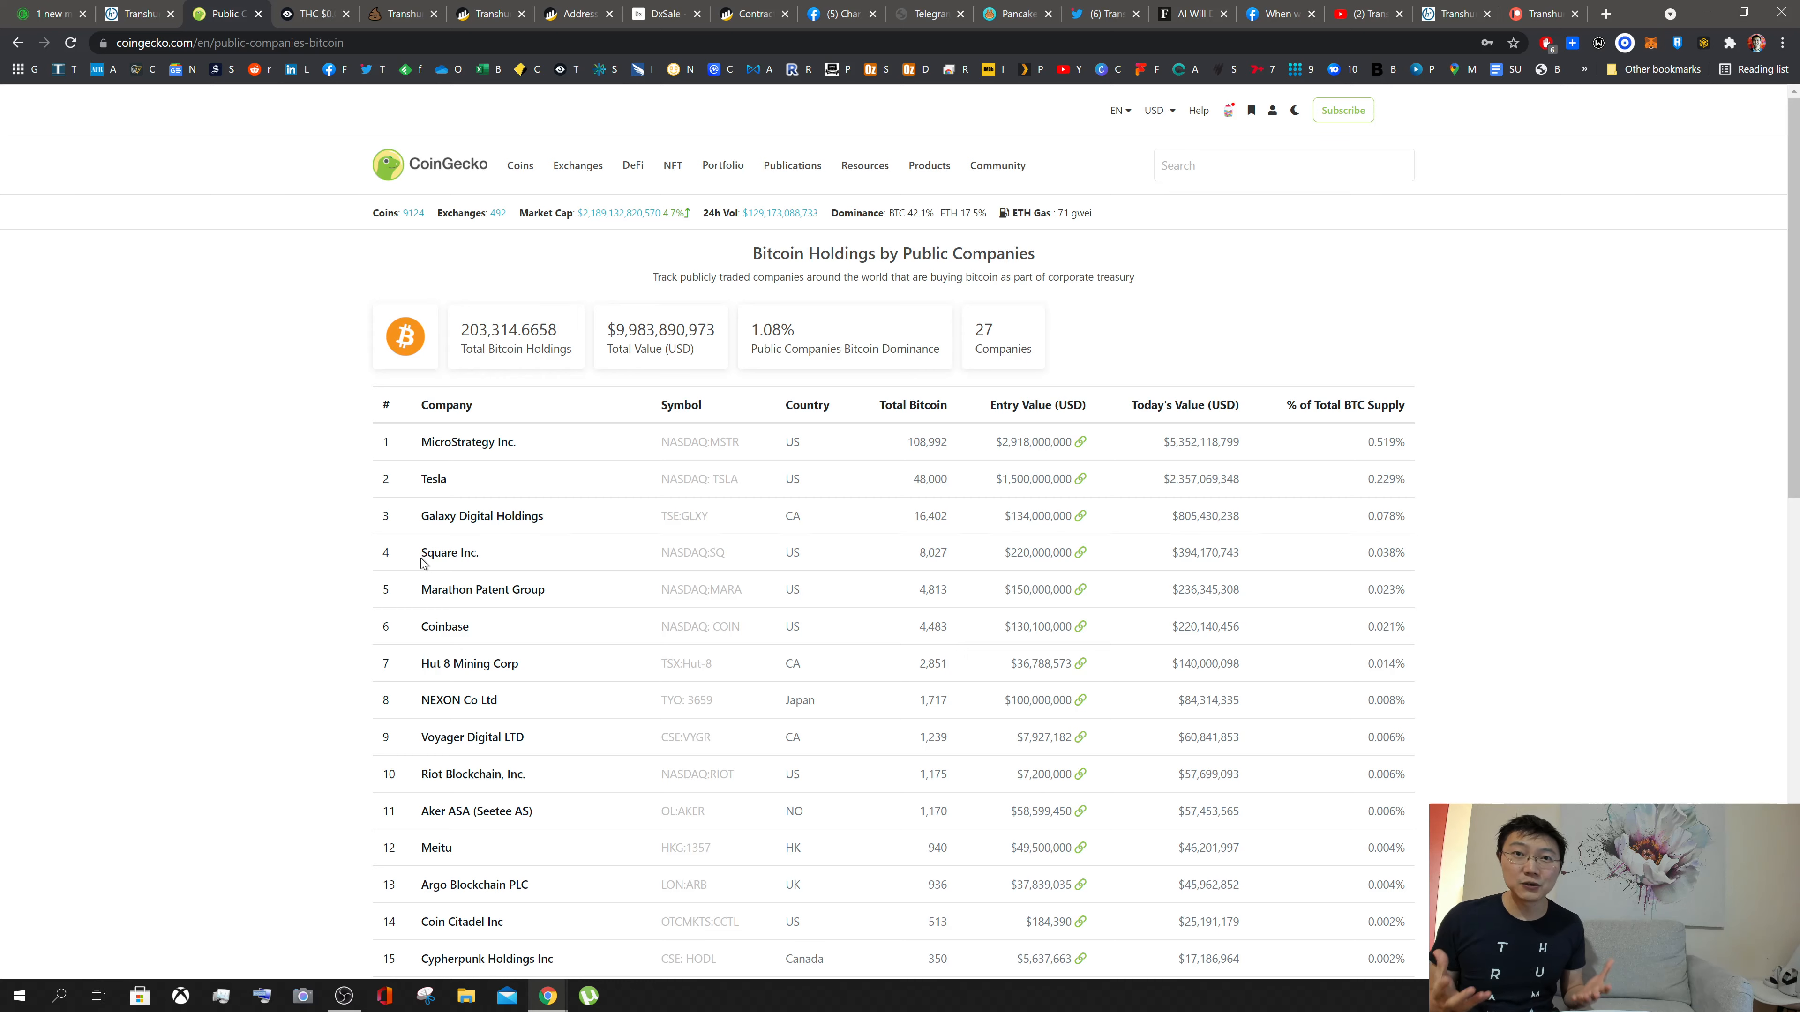
{"action": "mouse_move", "coordinate": [44, 119]}
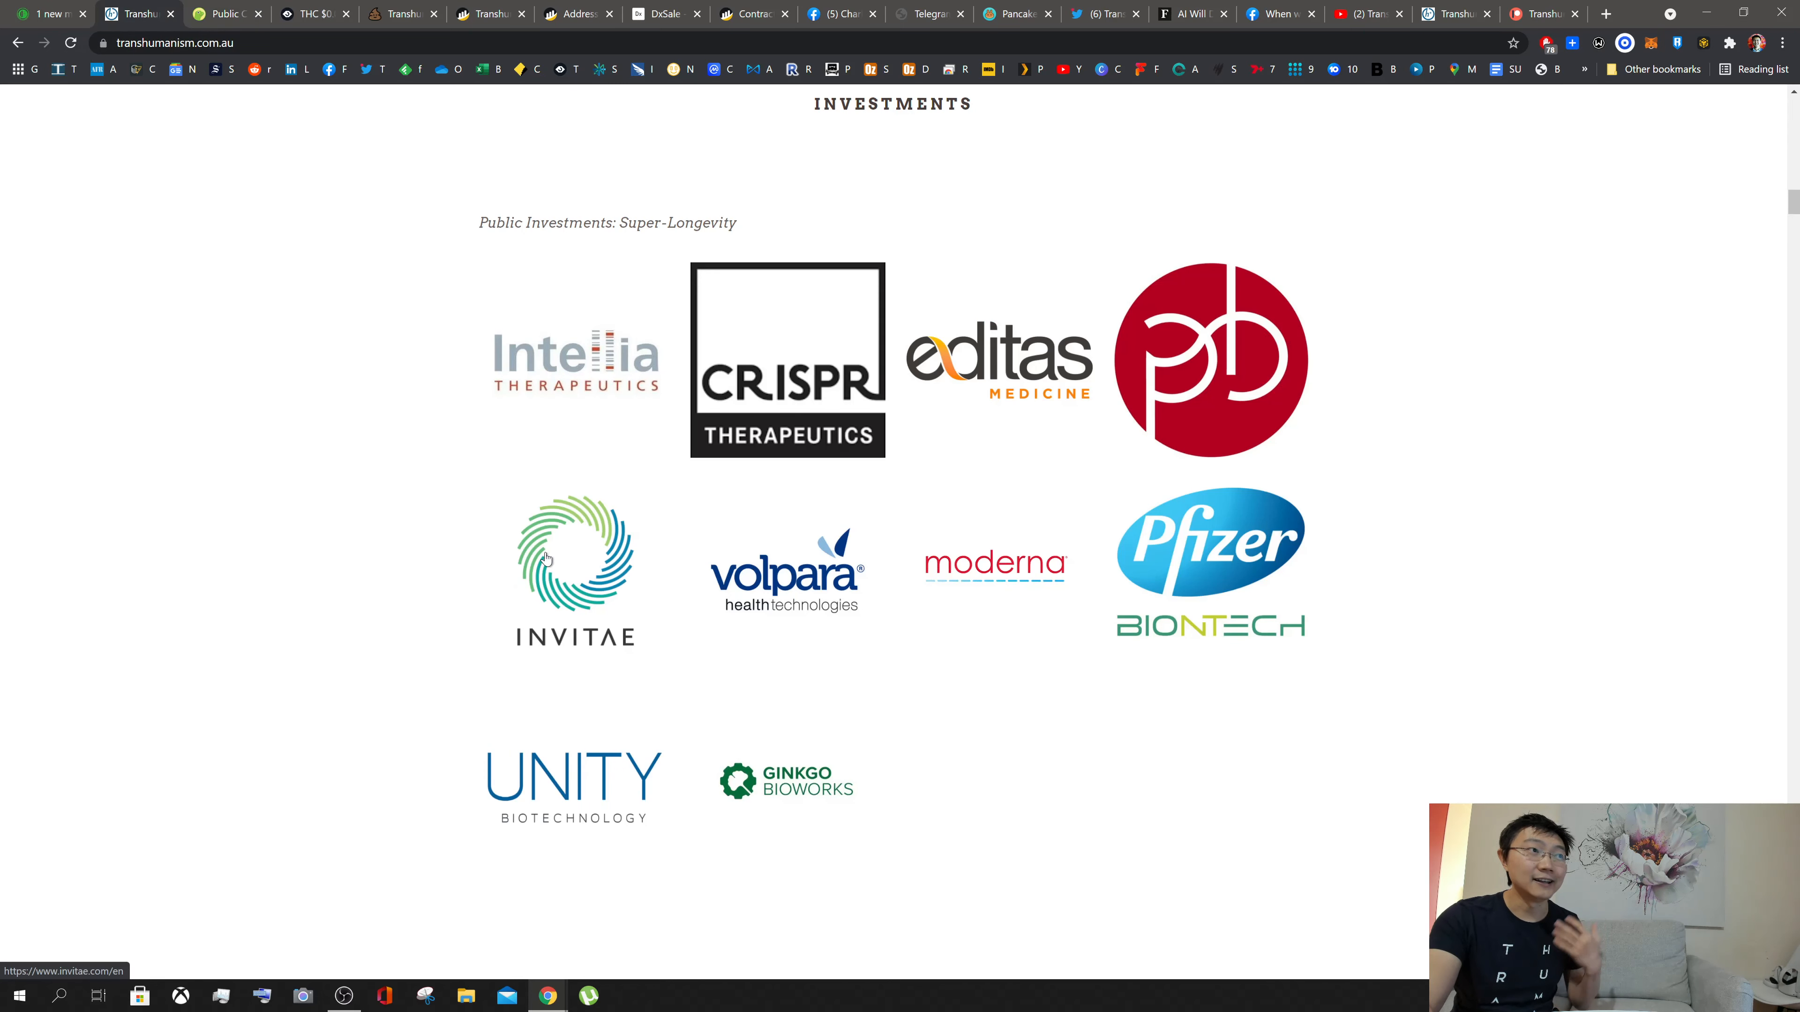
{"action": "mouse_move", "coordinate": [842, 479]}
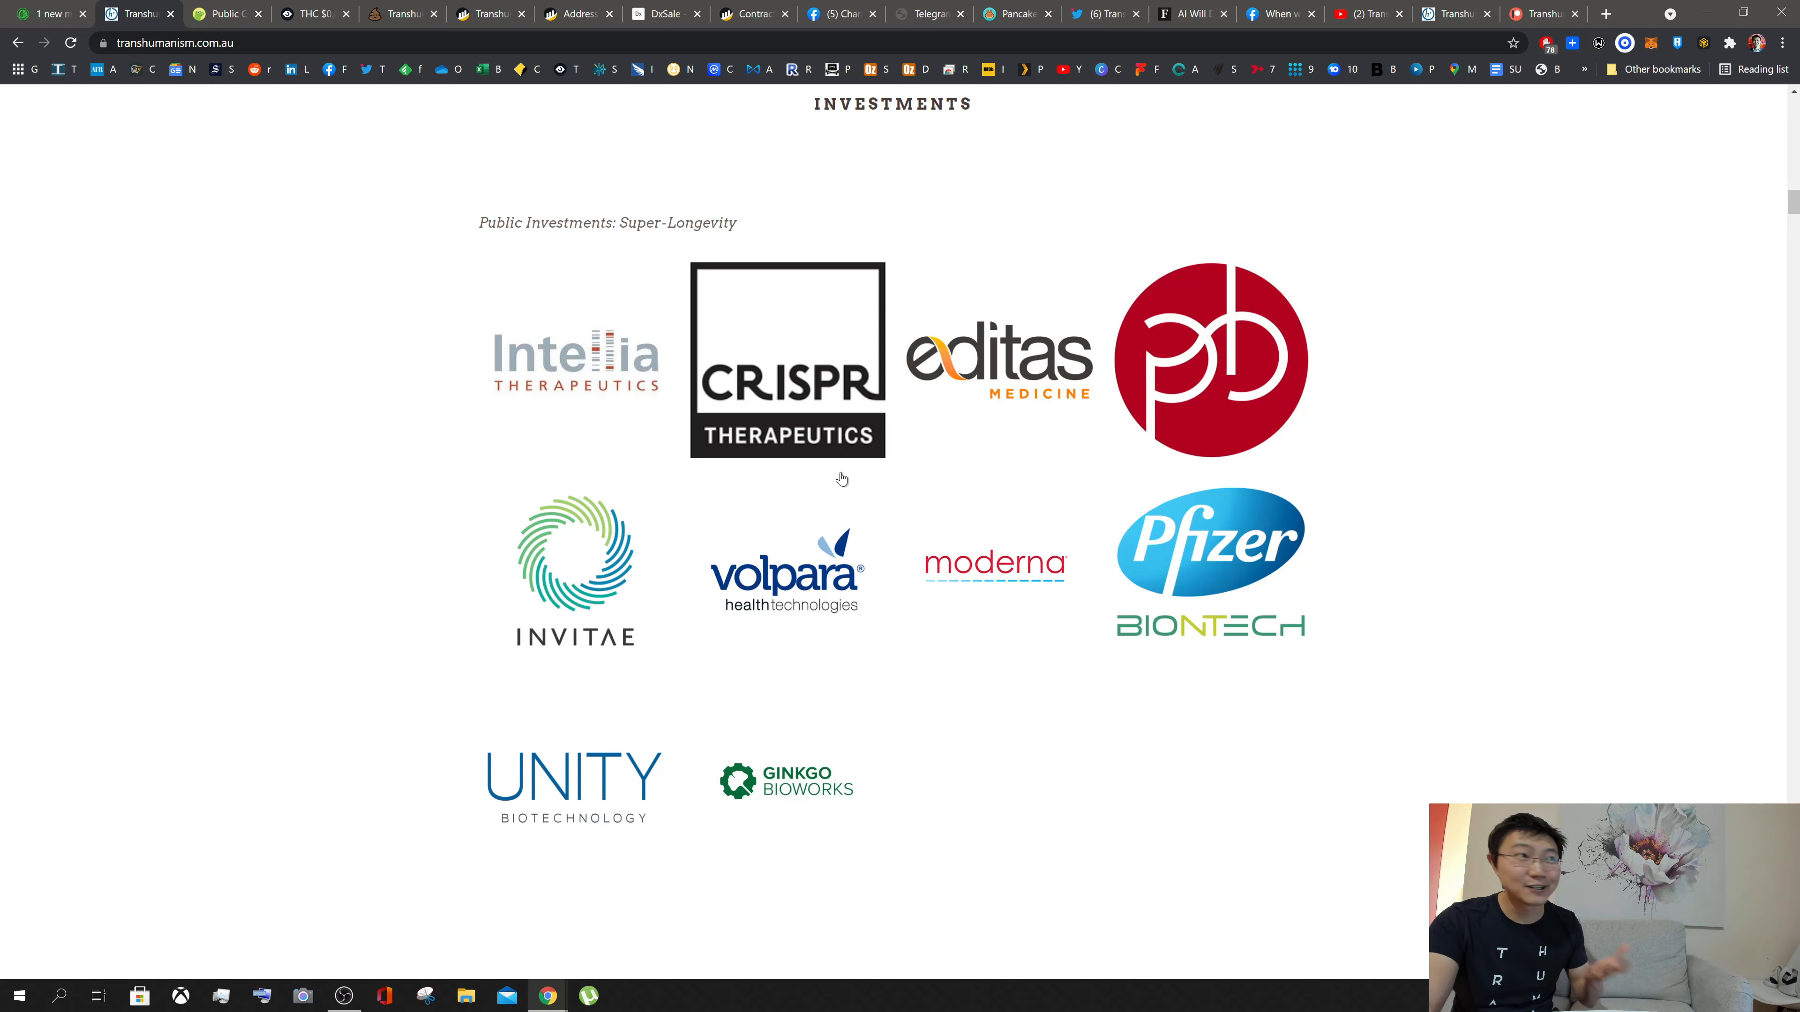
{"action": "mouse_move", "coordinate": [1138, 605]}
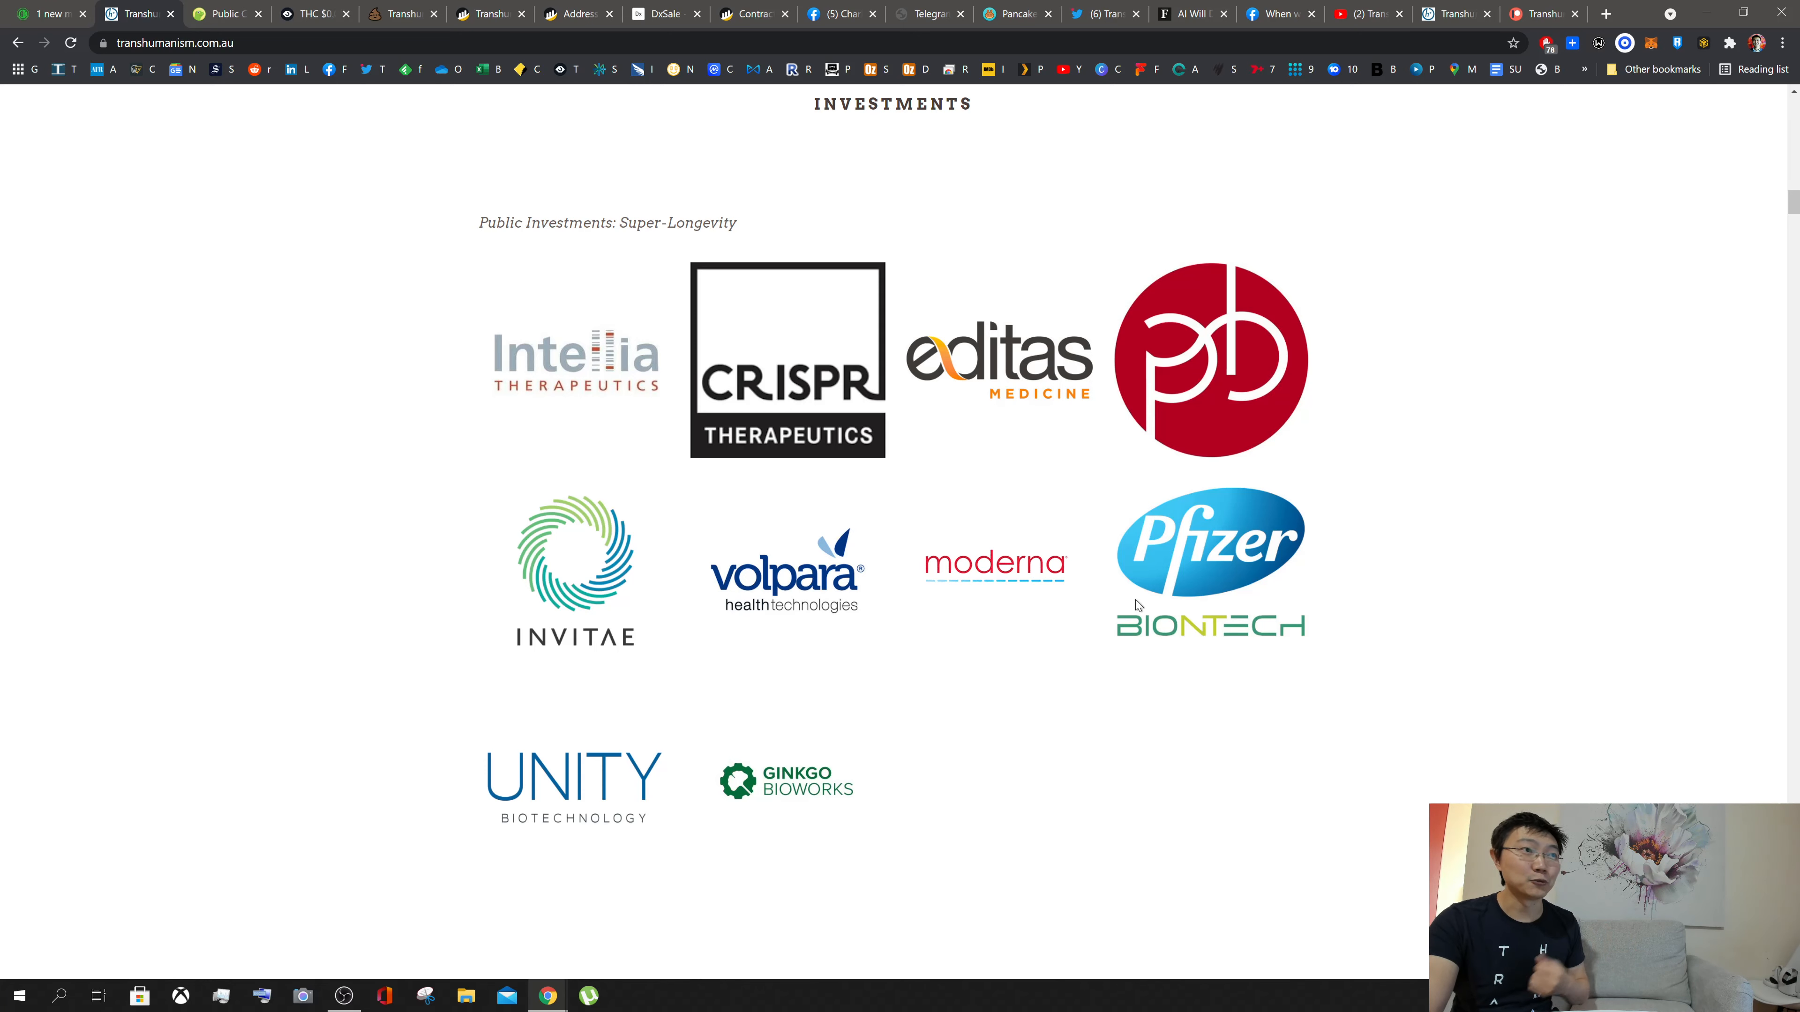
{"action": "mouse_move", "coordinate": [1259, 639]}
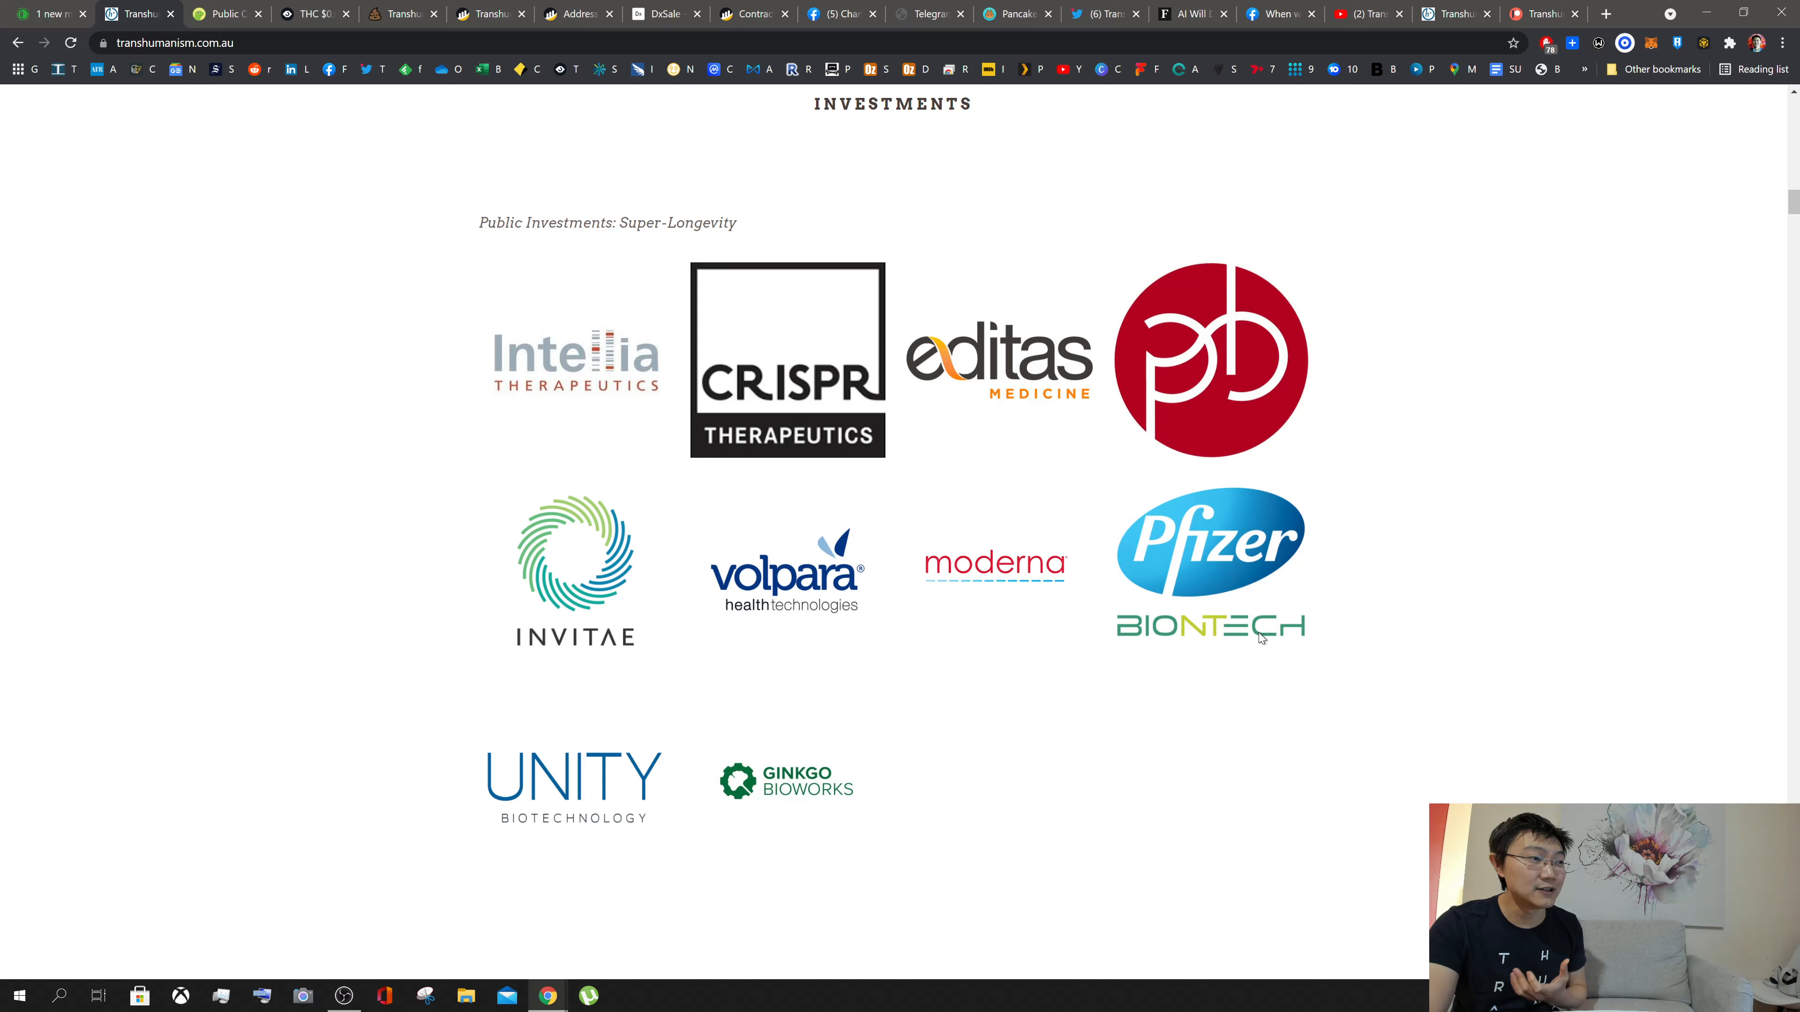
{"action": "mouse_move", "coordinate": [225, 670]}
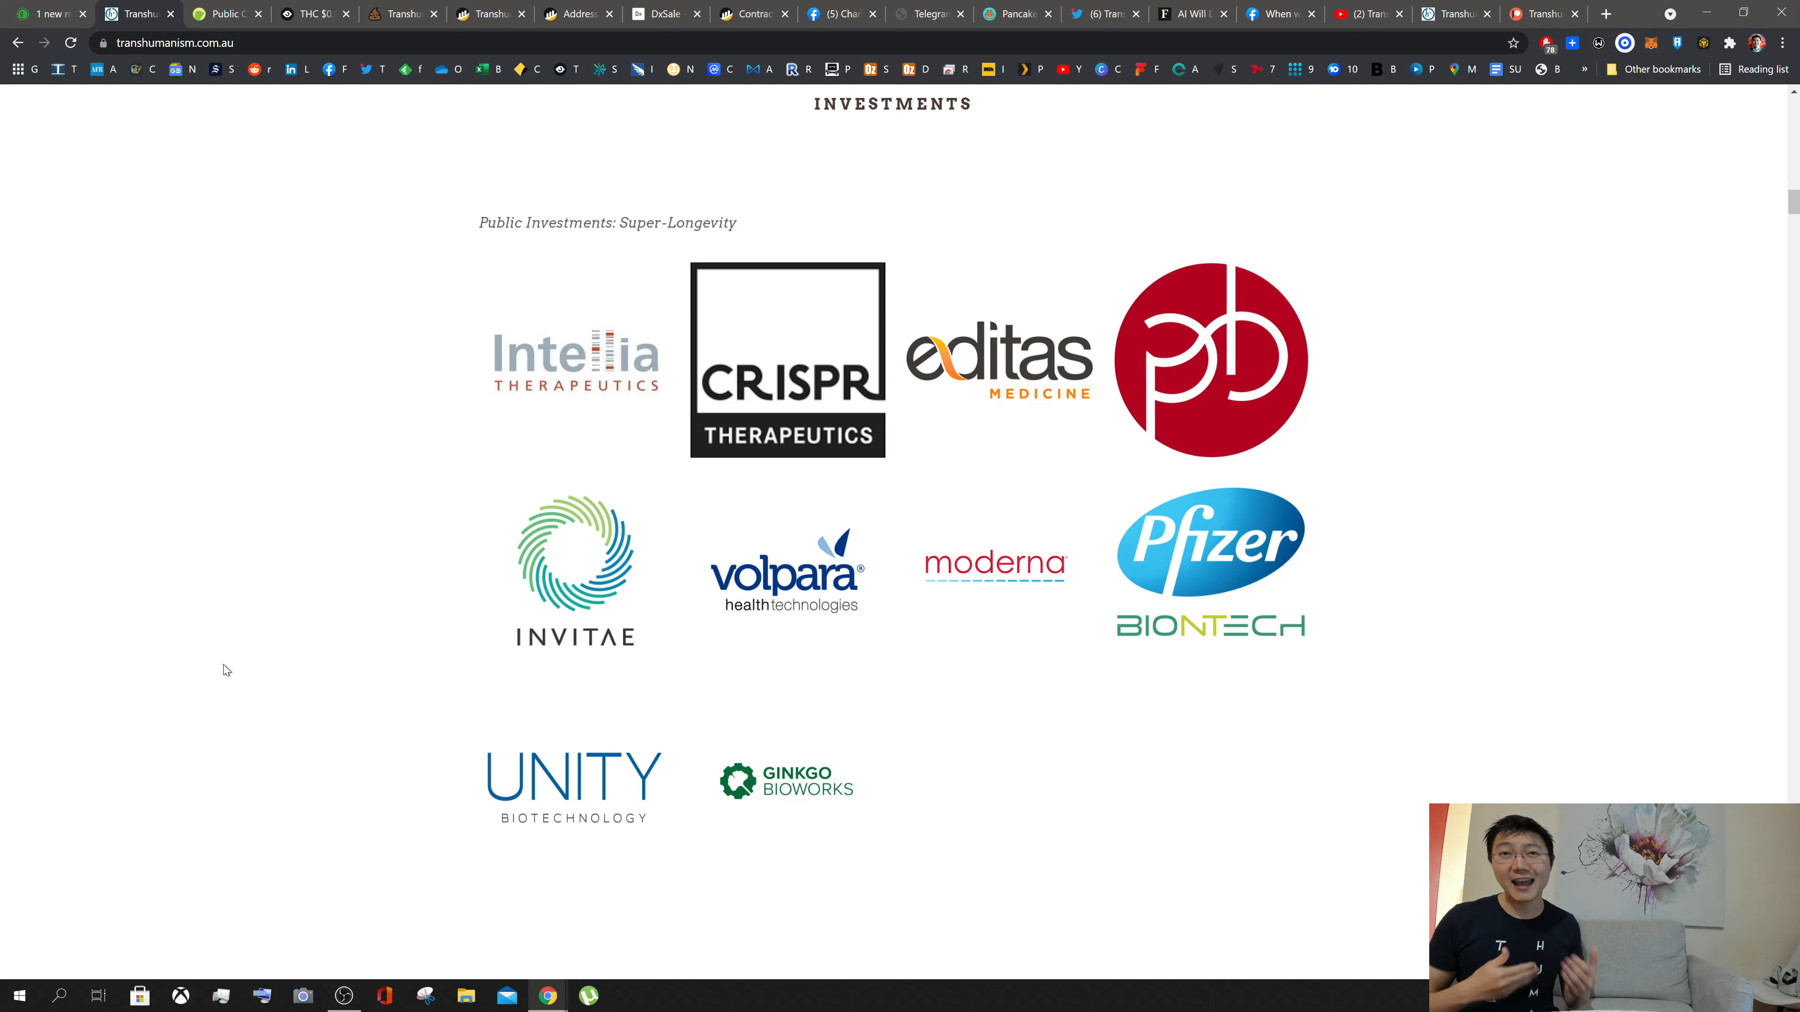
Step: Scroll transhumanism.com.au to the Super-Intelligence investments: Tesla, DeepMind, OpenAI, TSMC and others
{"action": "scroll", "scroll_direction": "down", "scroll_amount": 3}
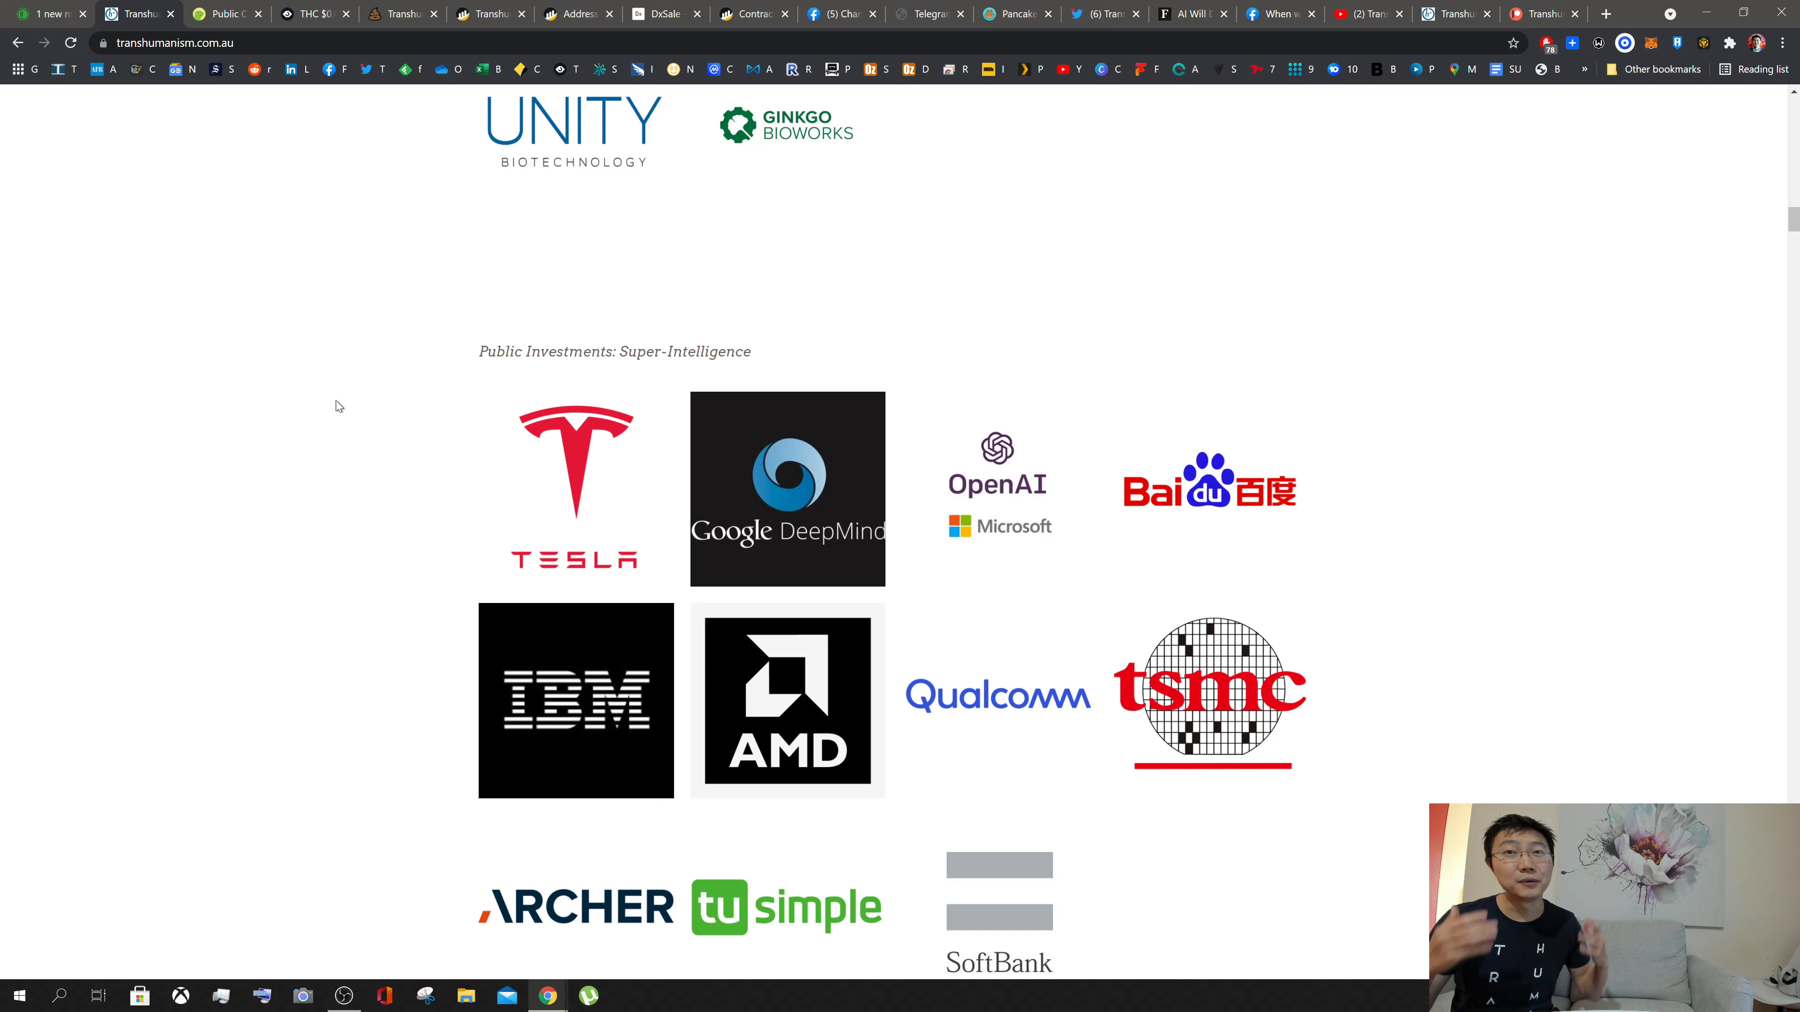
{"action": "mouse_move", "coordinate": [1235, 666]}
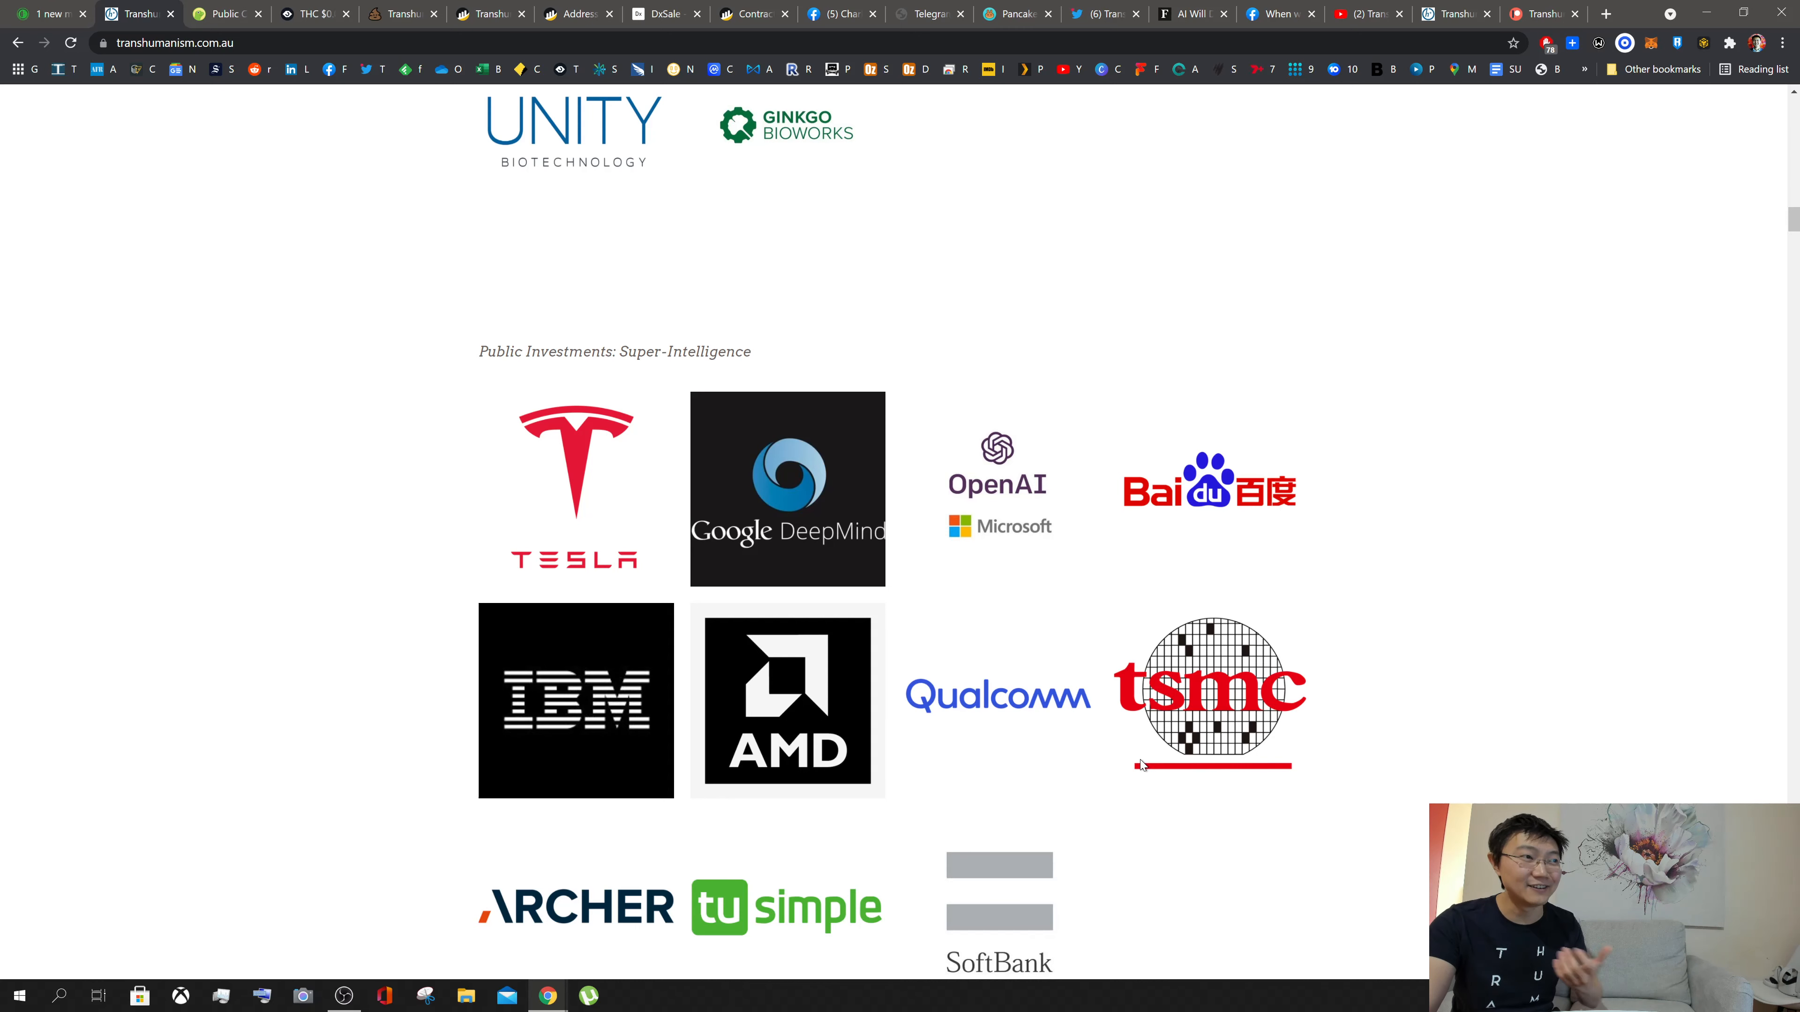
{"action": "mouse_move", "coordinate": [1243, 761]}
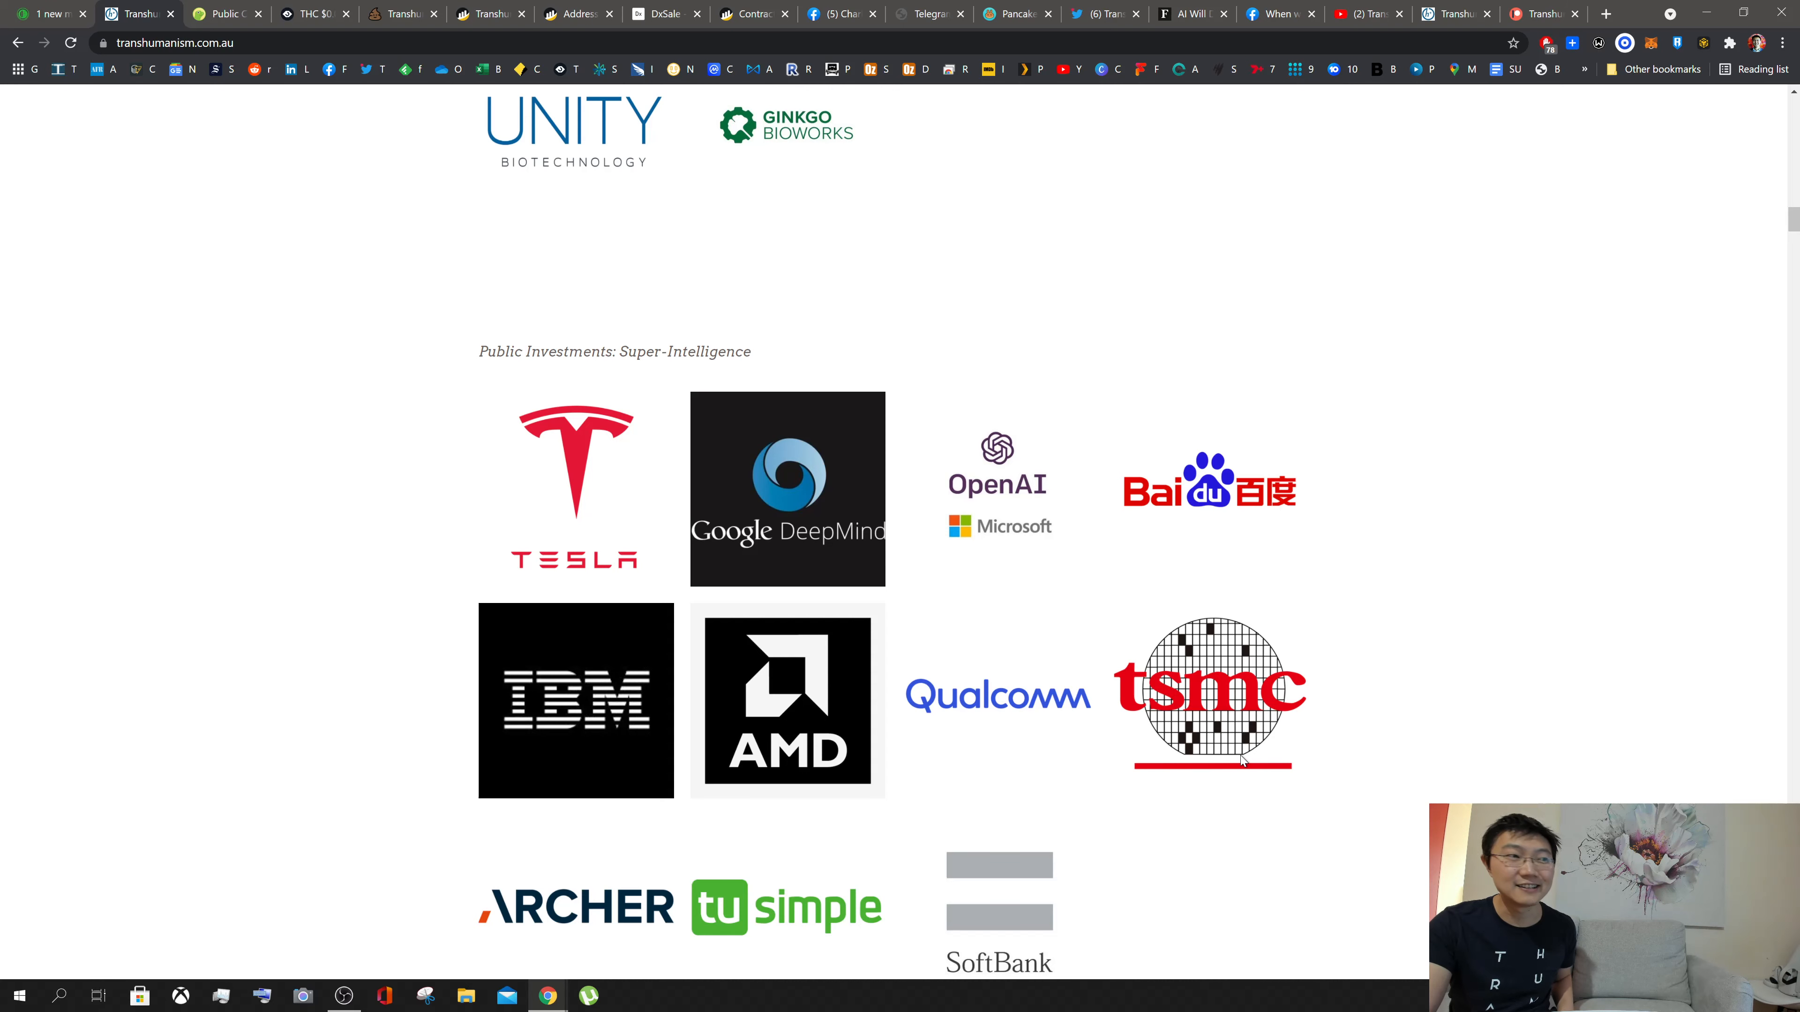
{"action": "scroll", "scroll_direction": "down", "scroll_amount": 3}
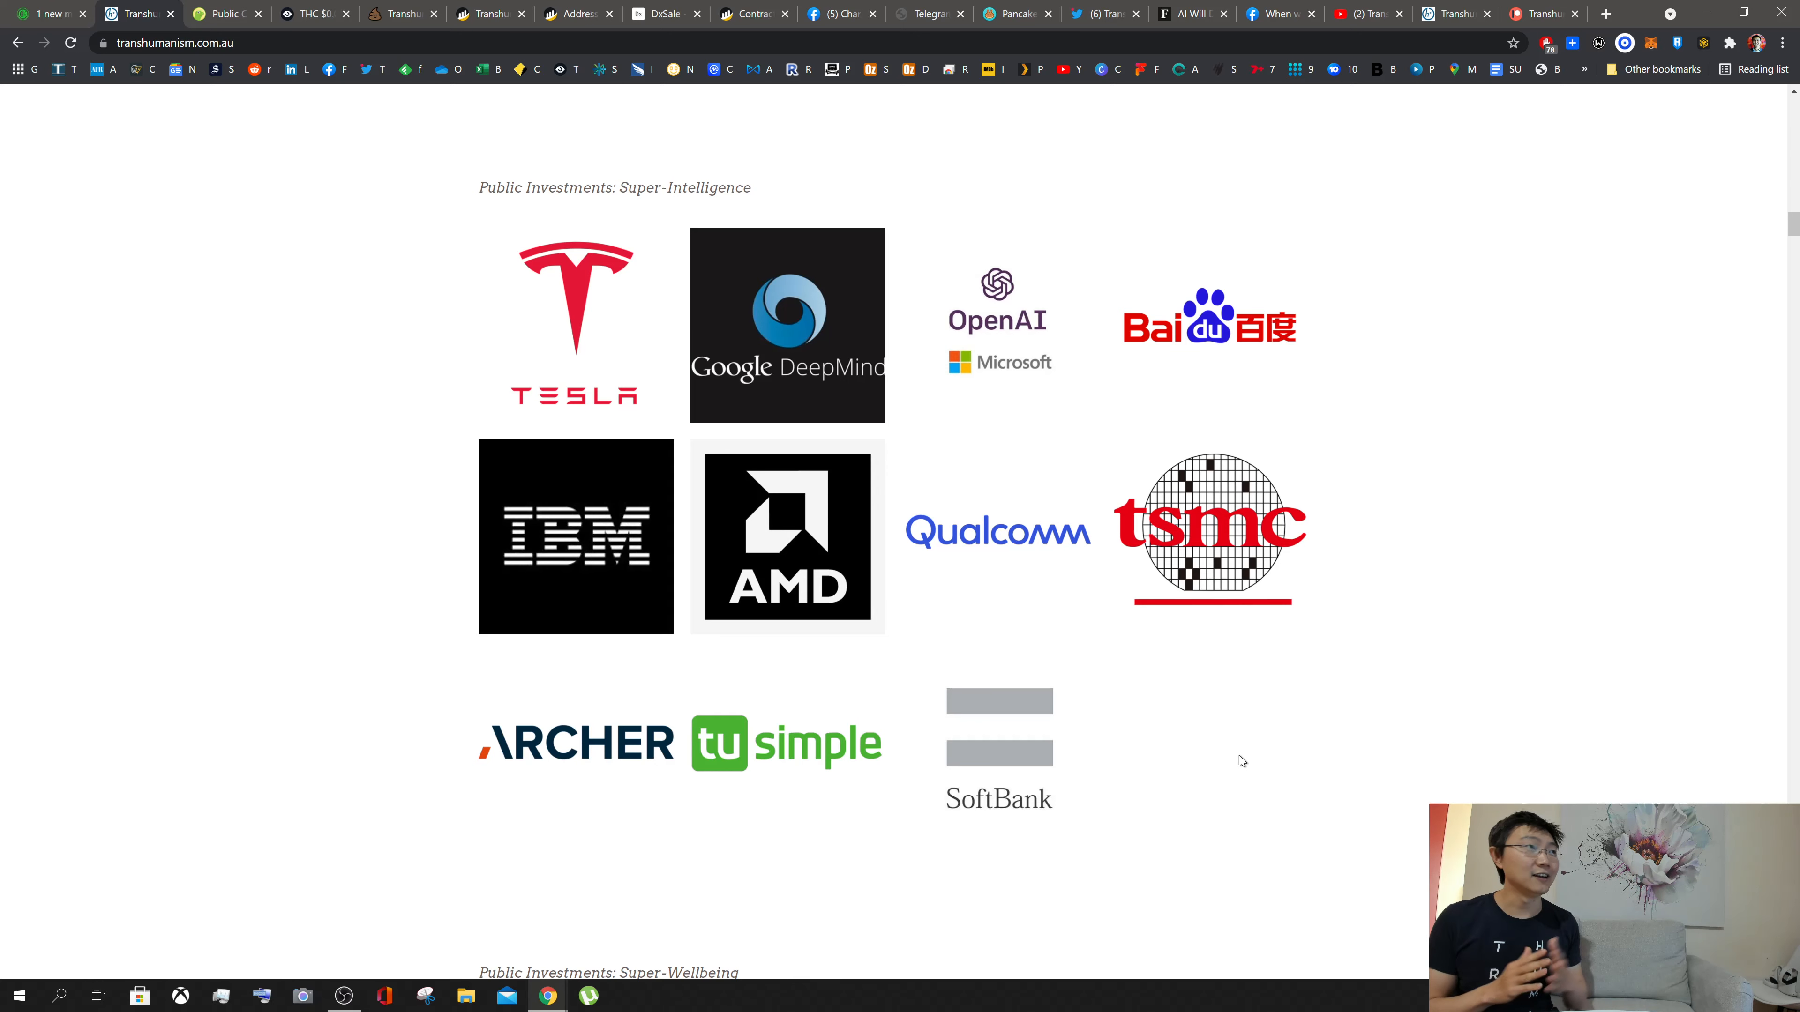
{"action": "mouse_move", "coordinate": [1098, 785]}
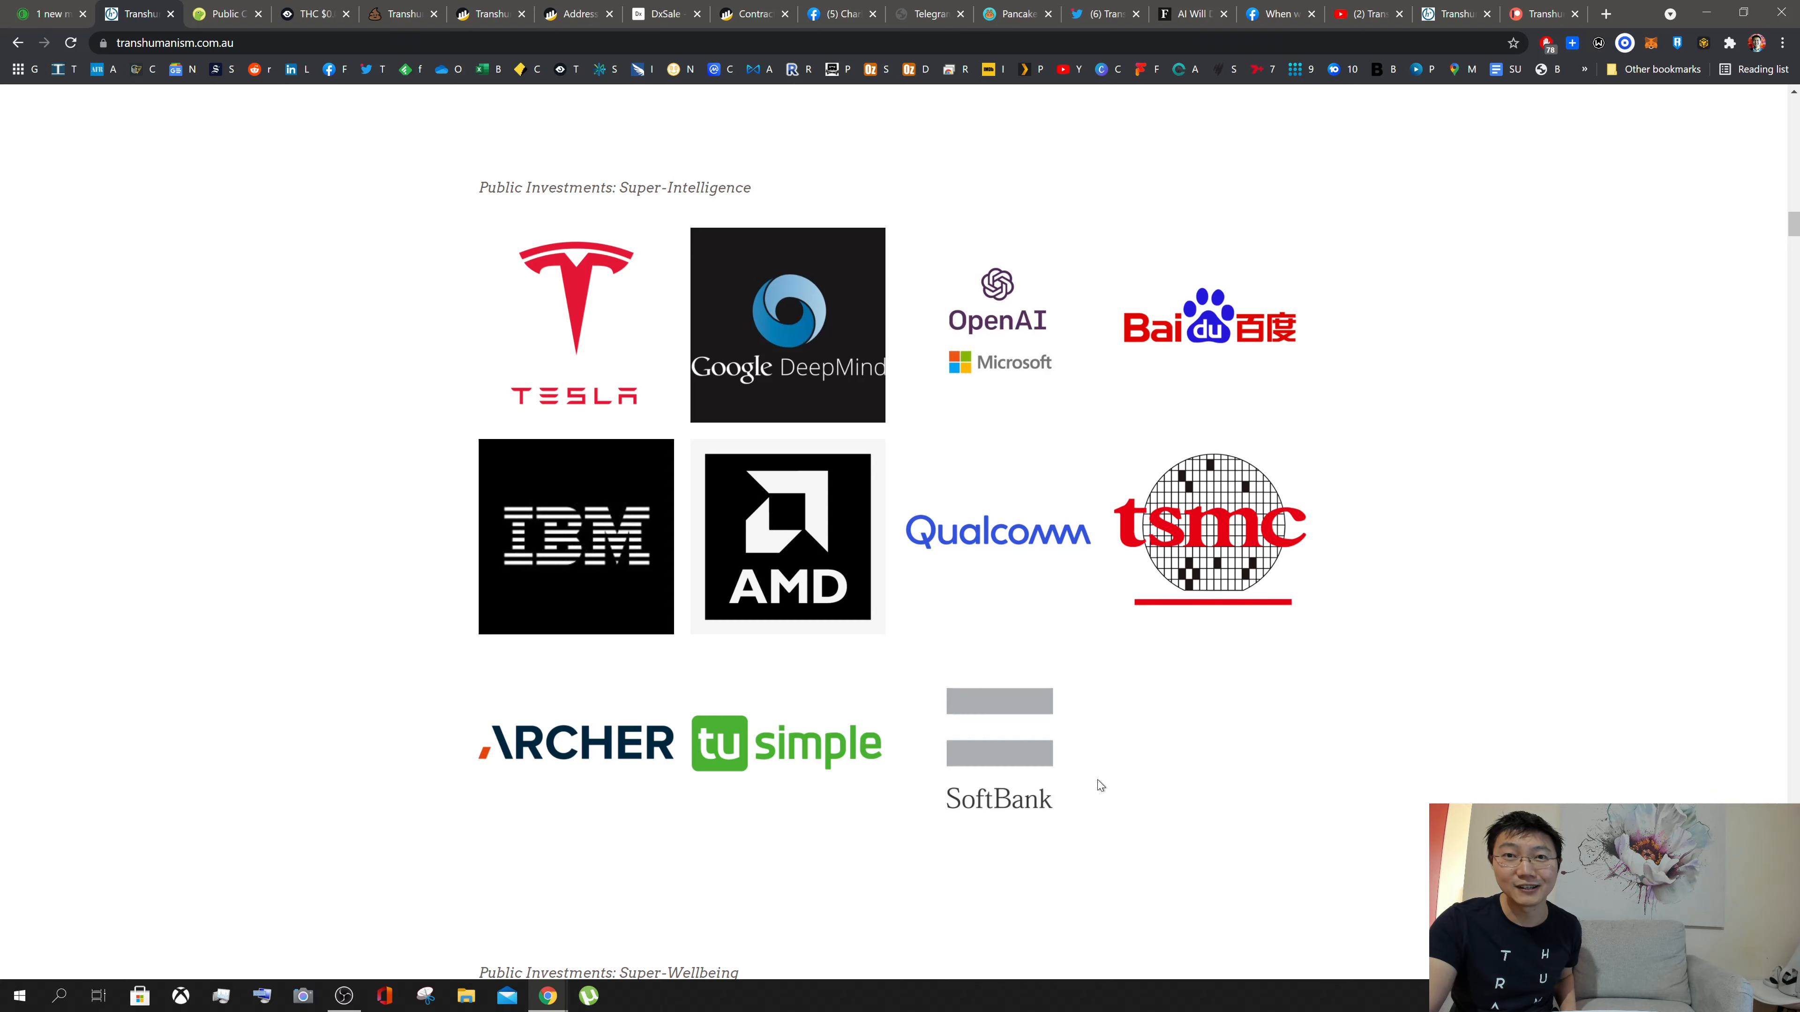
{"action": "mouse_move", "coordinate": [636, 312]}
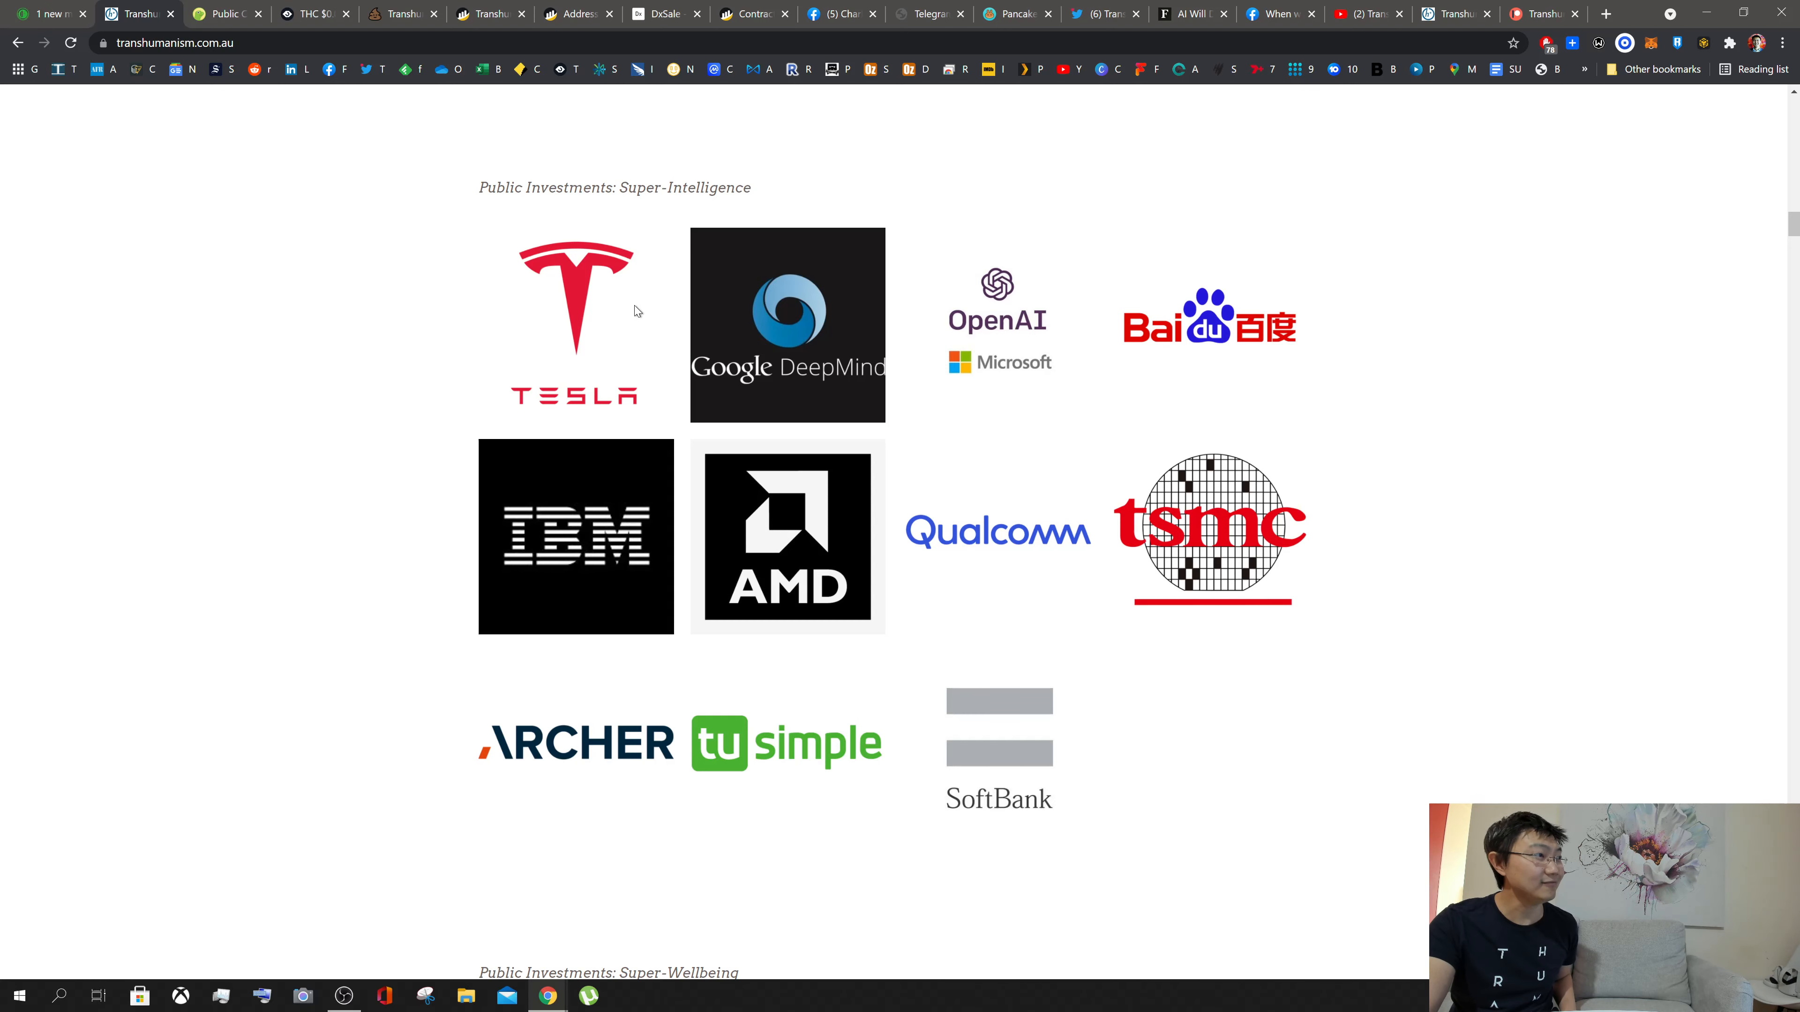
{"action": "mouse_move", "coordinate": [421, 671]}
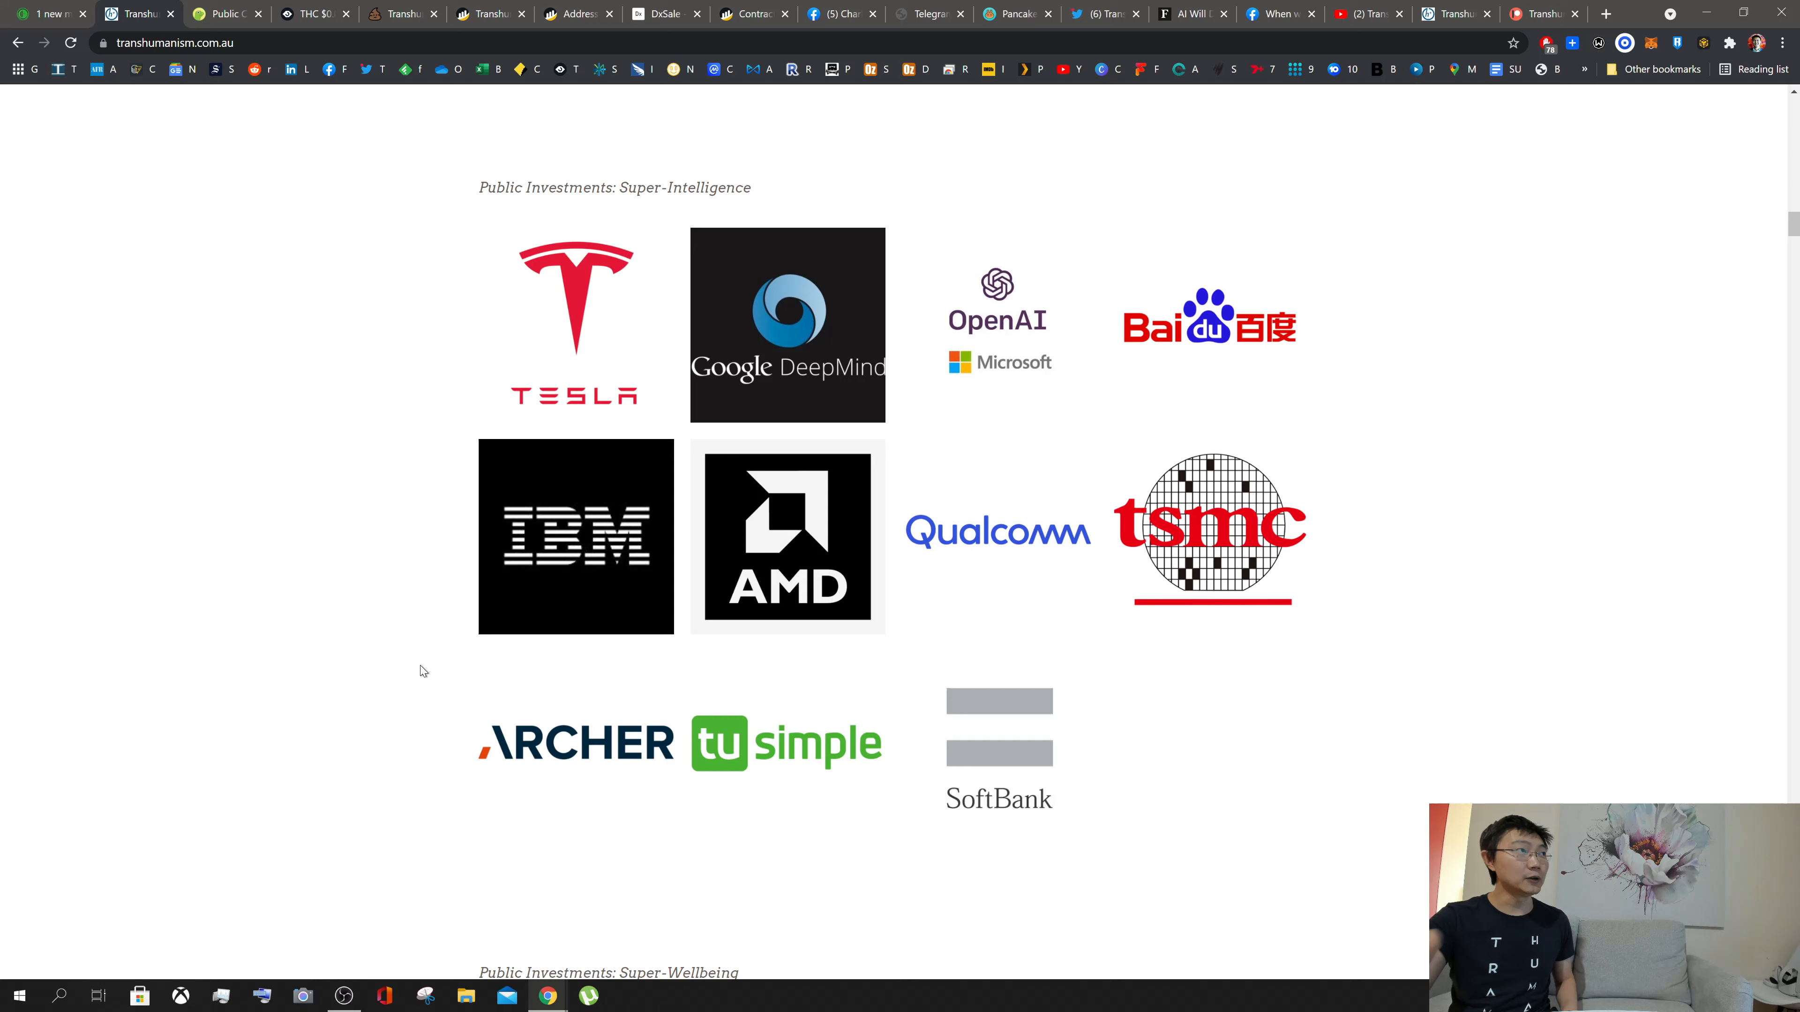
{"action": "mouse_move", "coordinate": [1566, 126]}
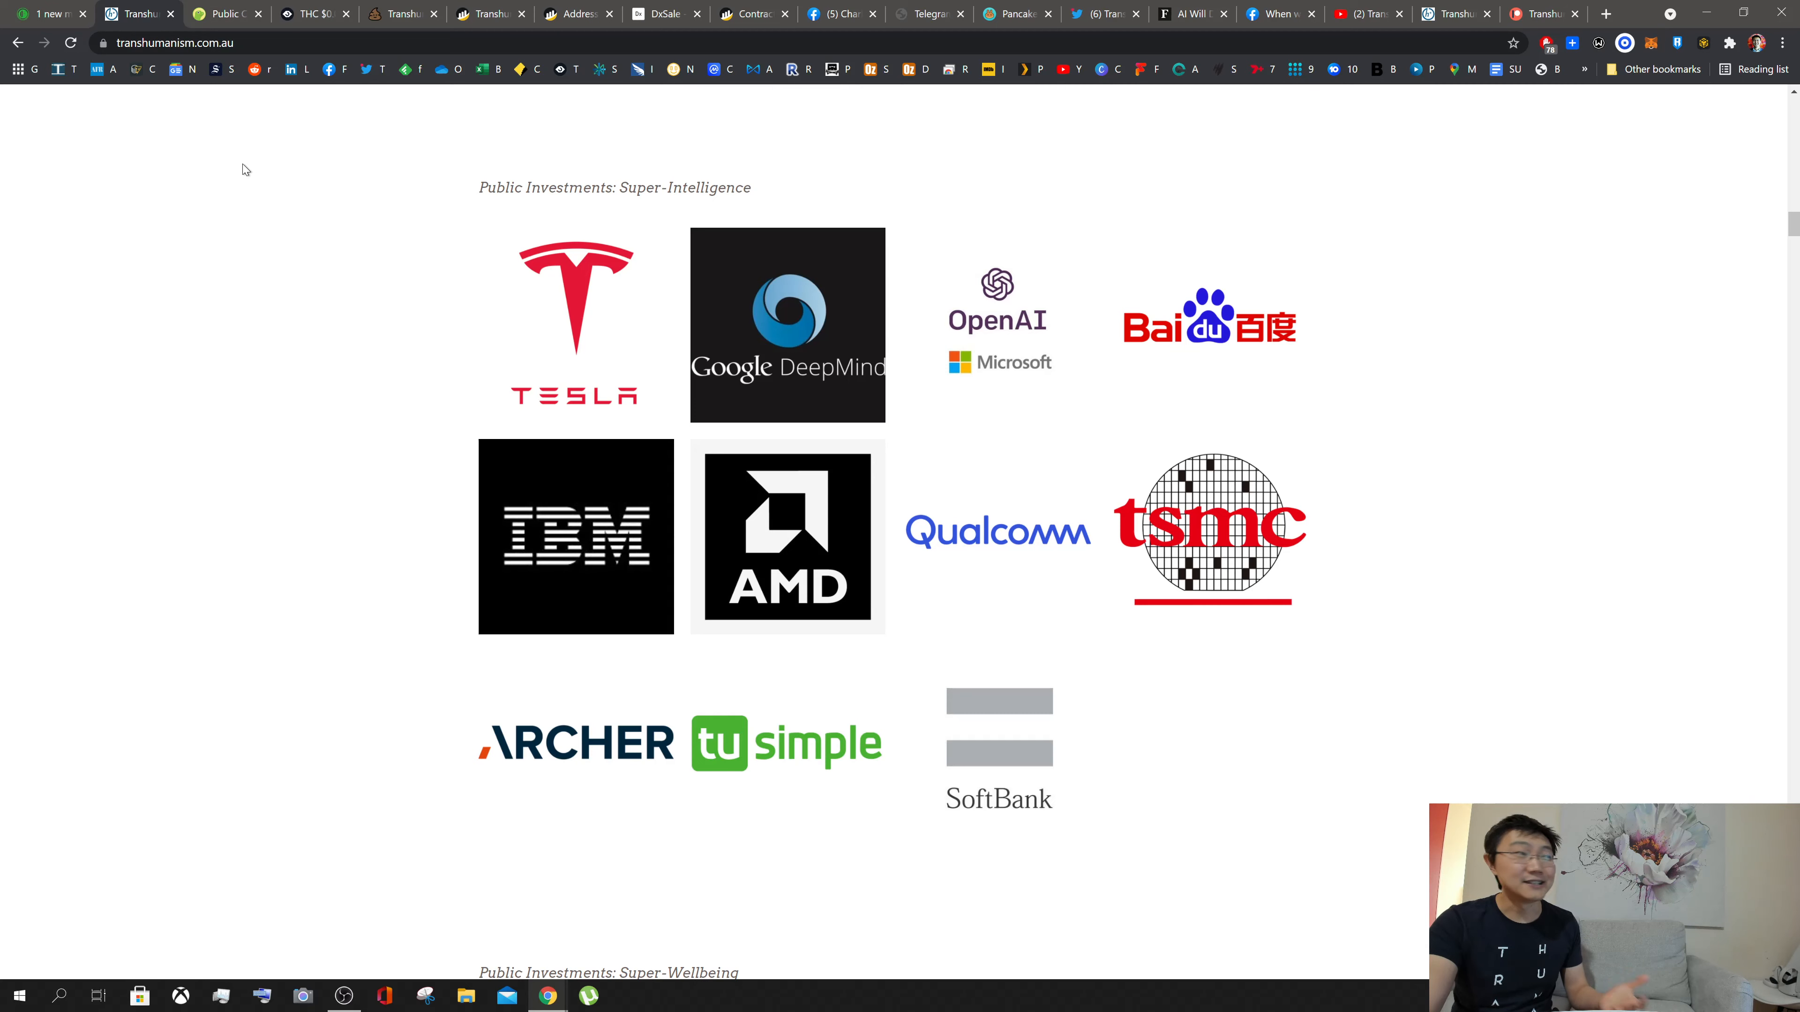
{"action": "mouse_move", "coordinate": [884, 32]}
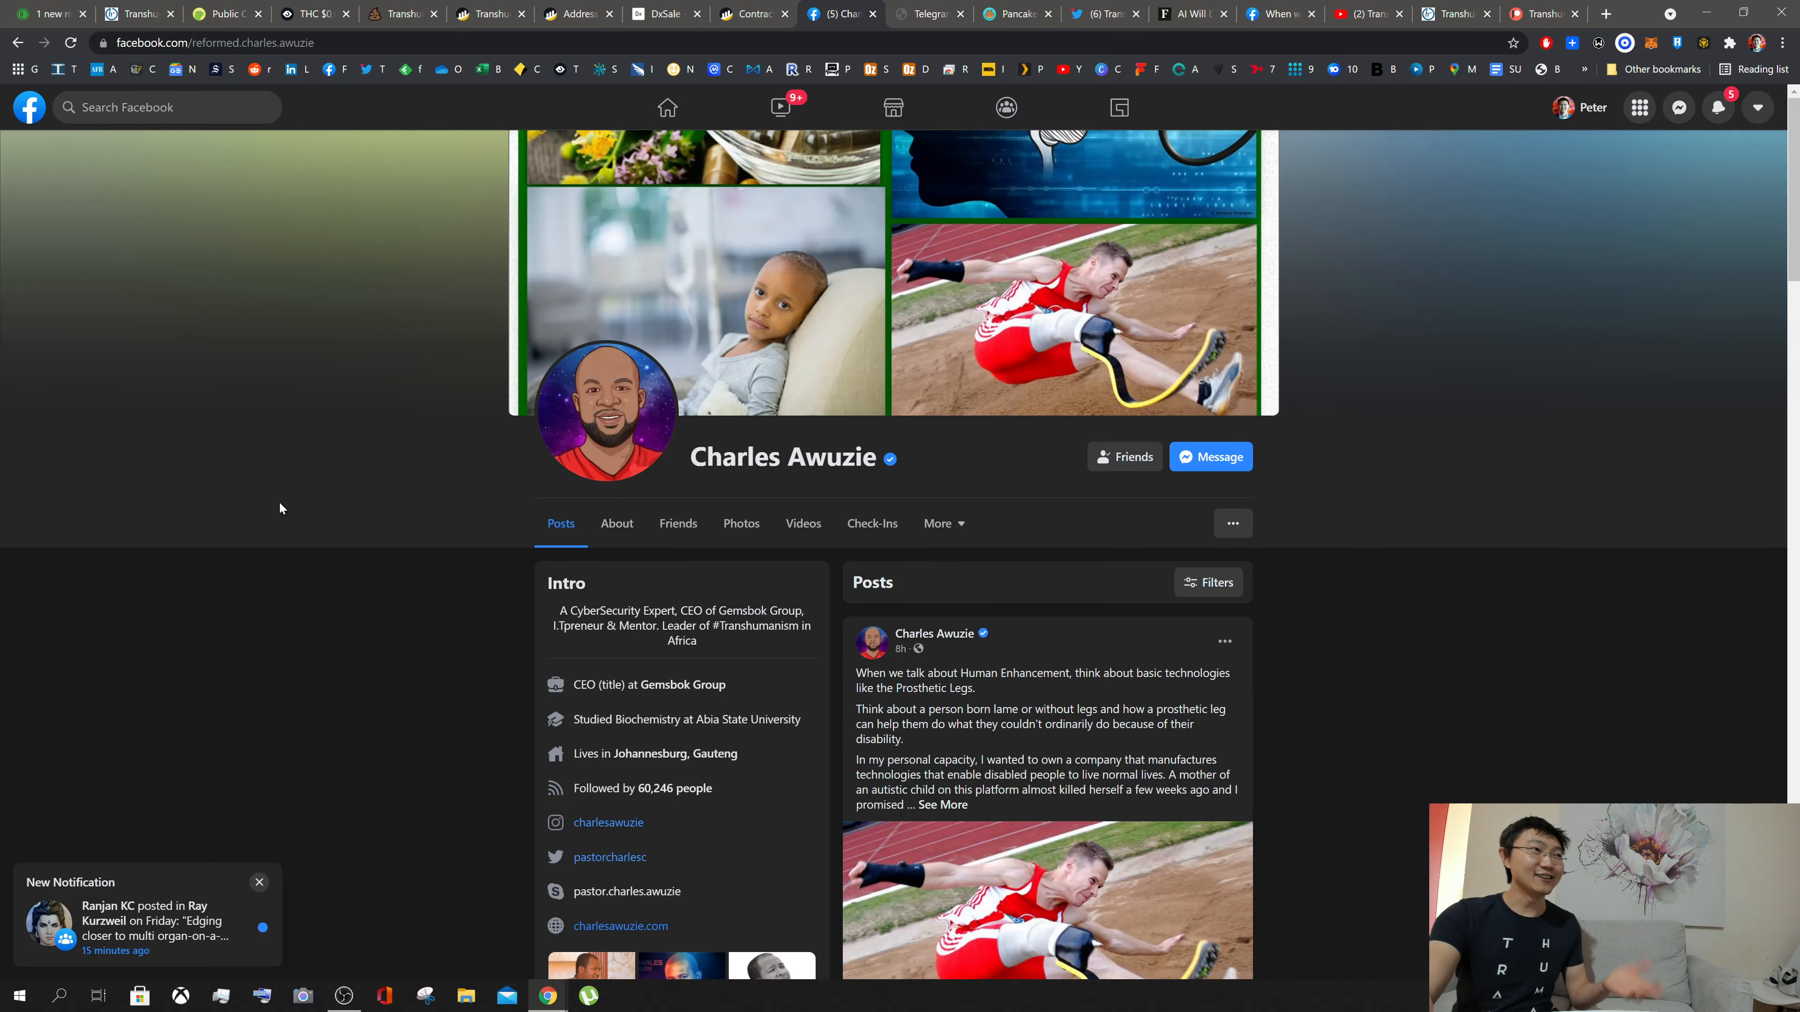
{"action": "mouse_move", "coordinate": [525, 677]}
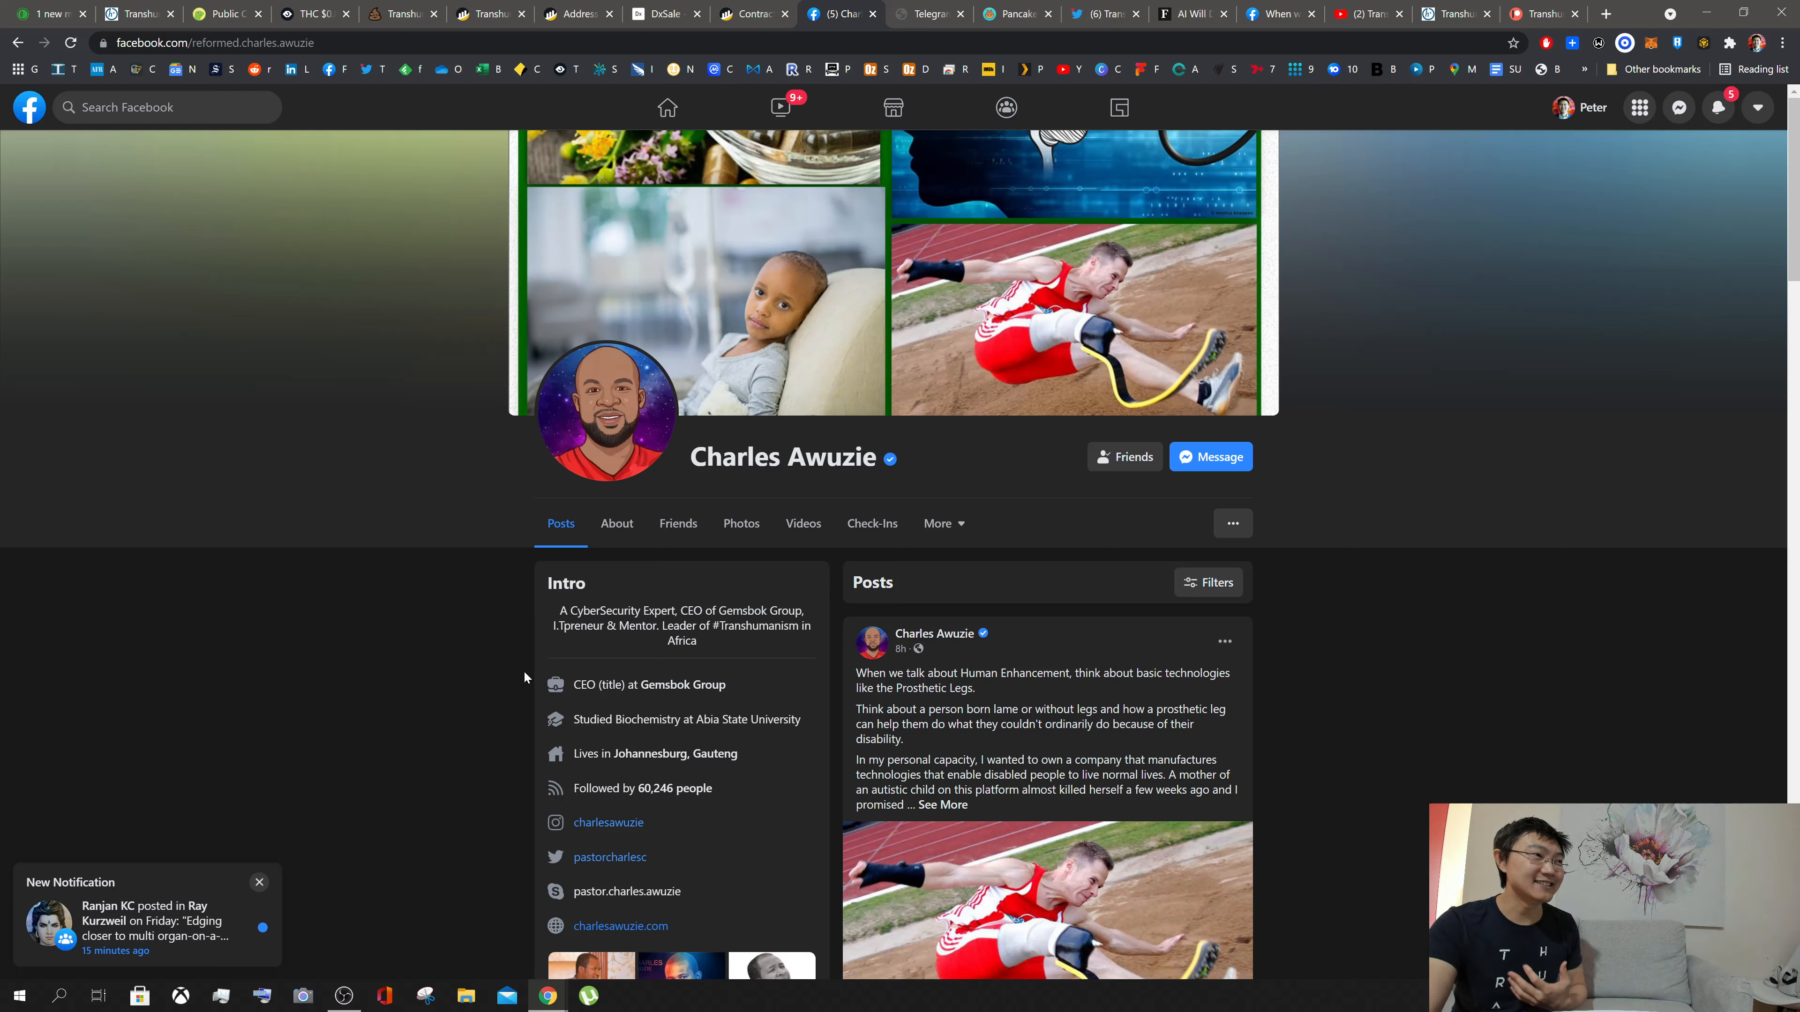
{"action": "mouse_move", "coordinate": [680, 684]}
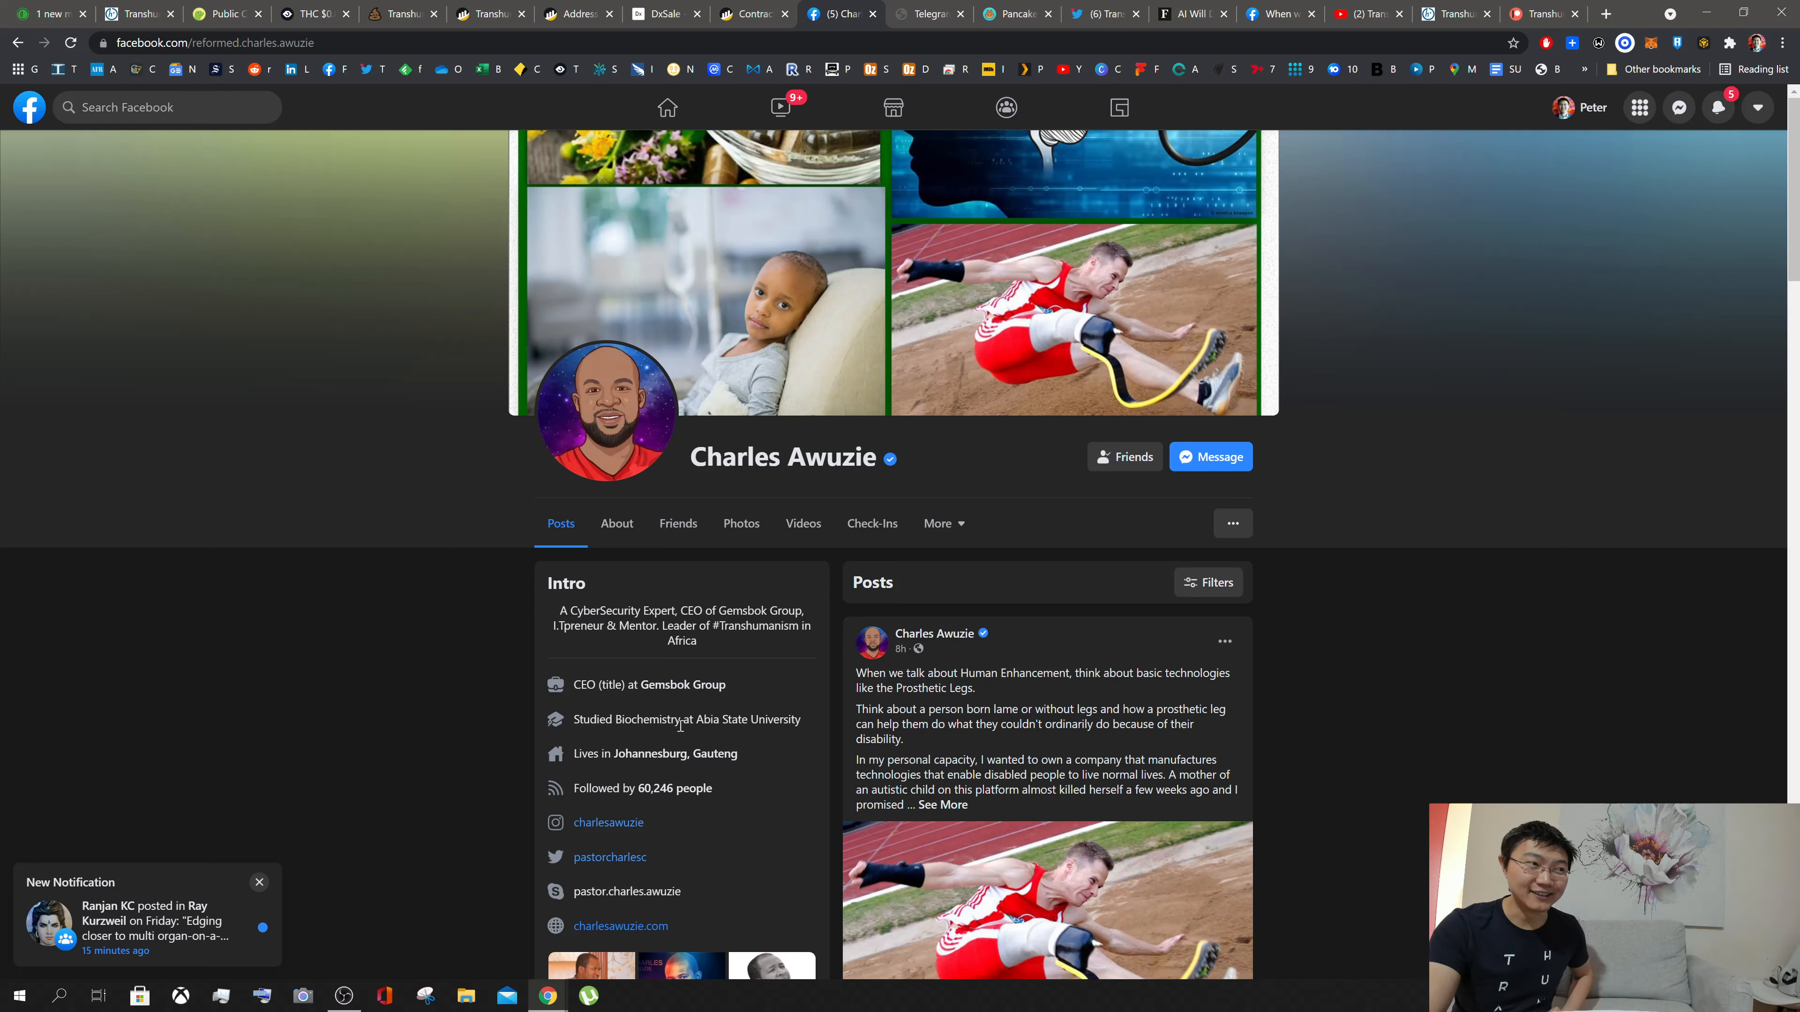
{"action": "mouse_move", "coordinate": [319, 673]}
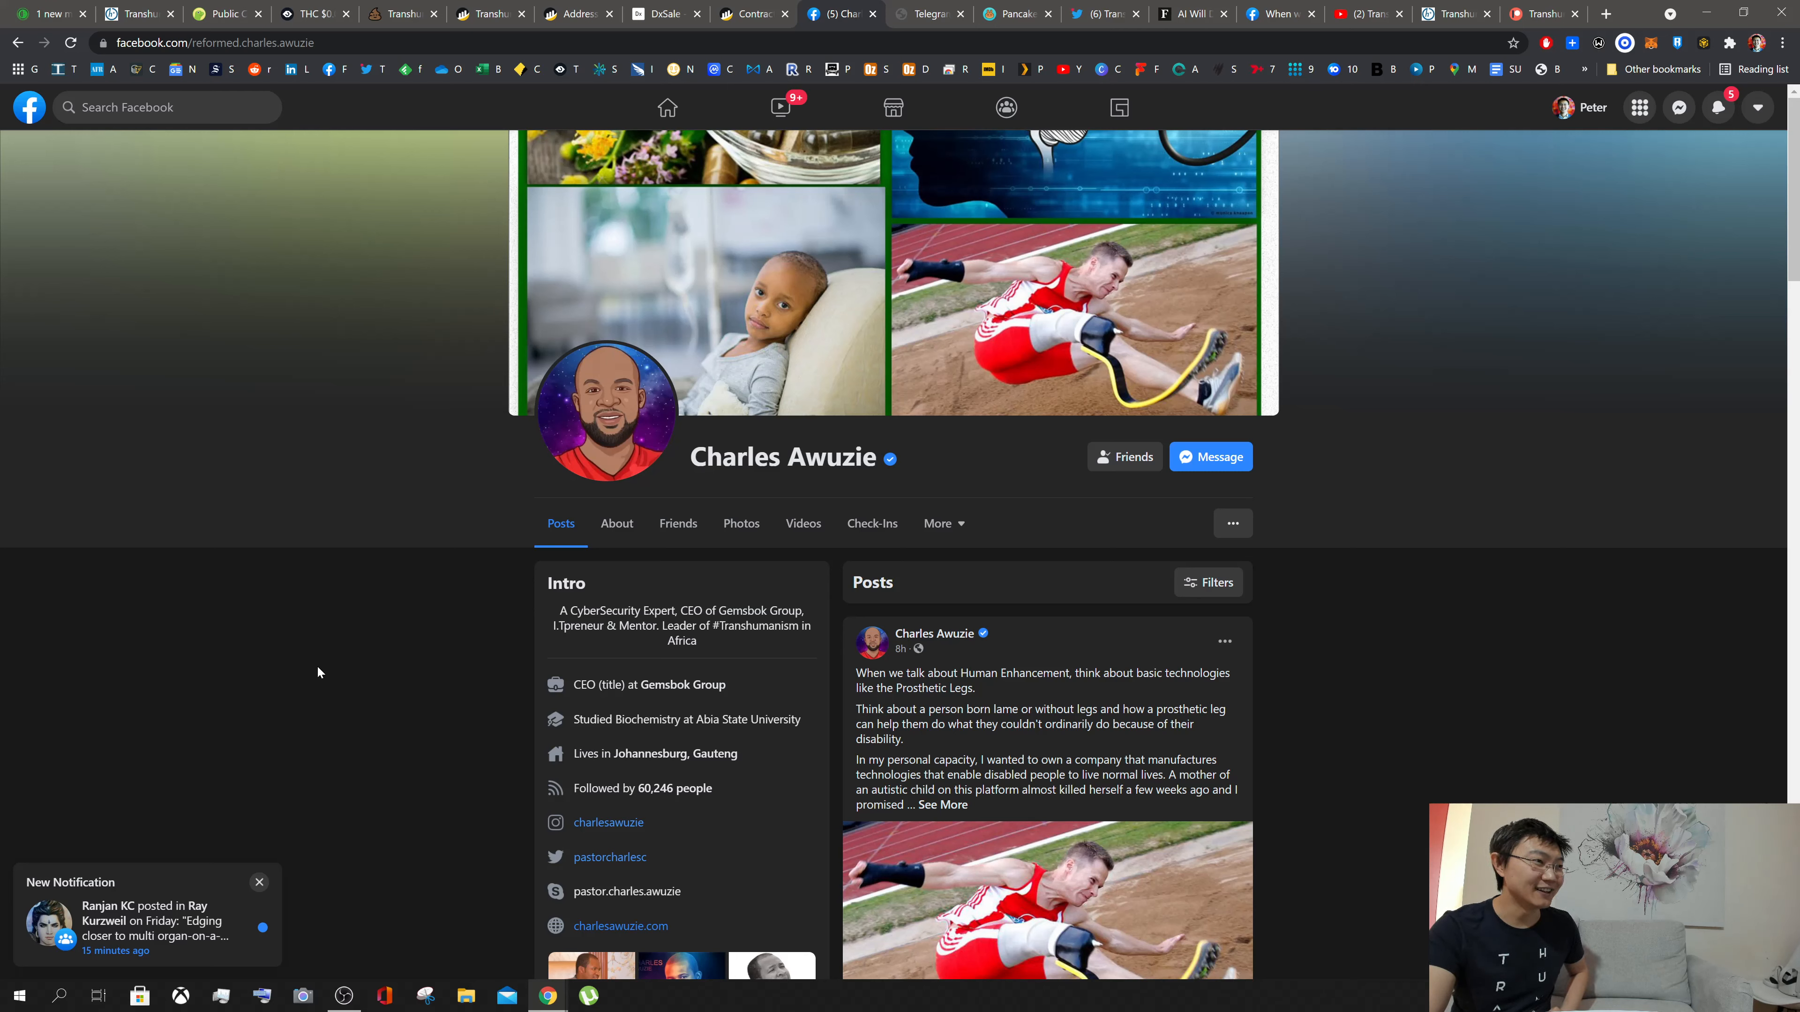
{"action": "mouse_move", "coordinate": [786, 787]}
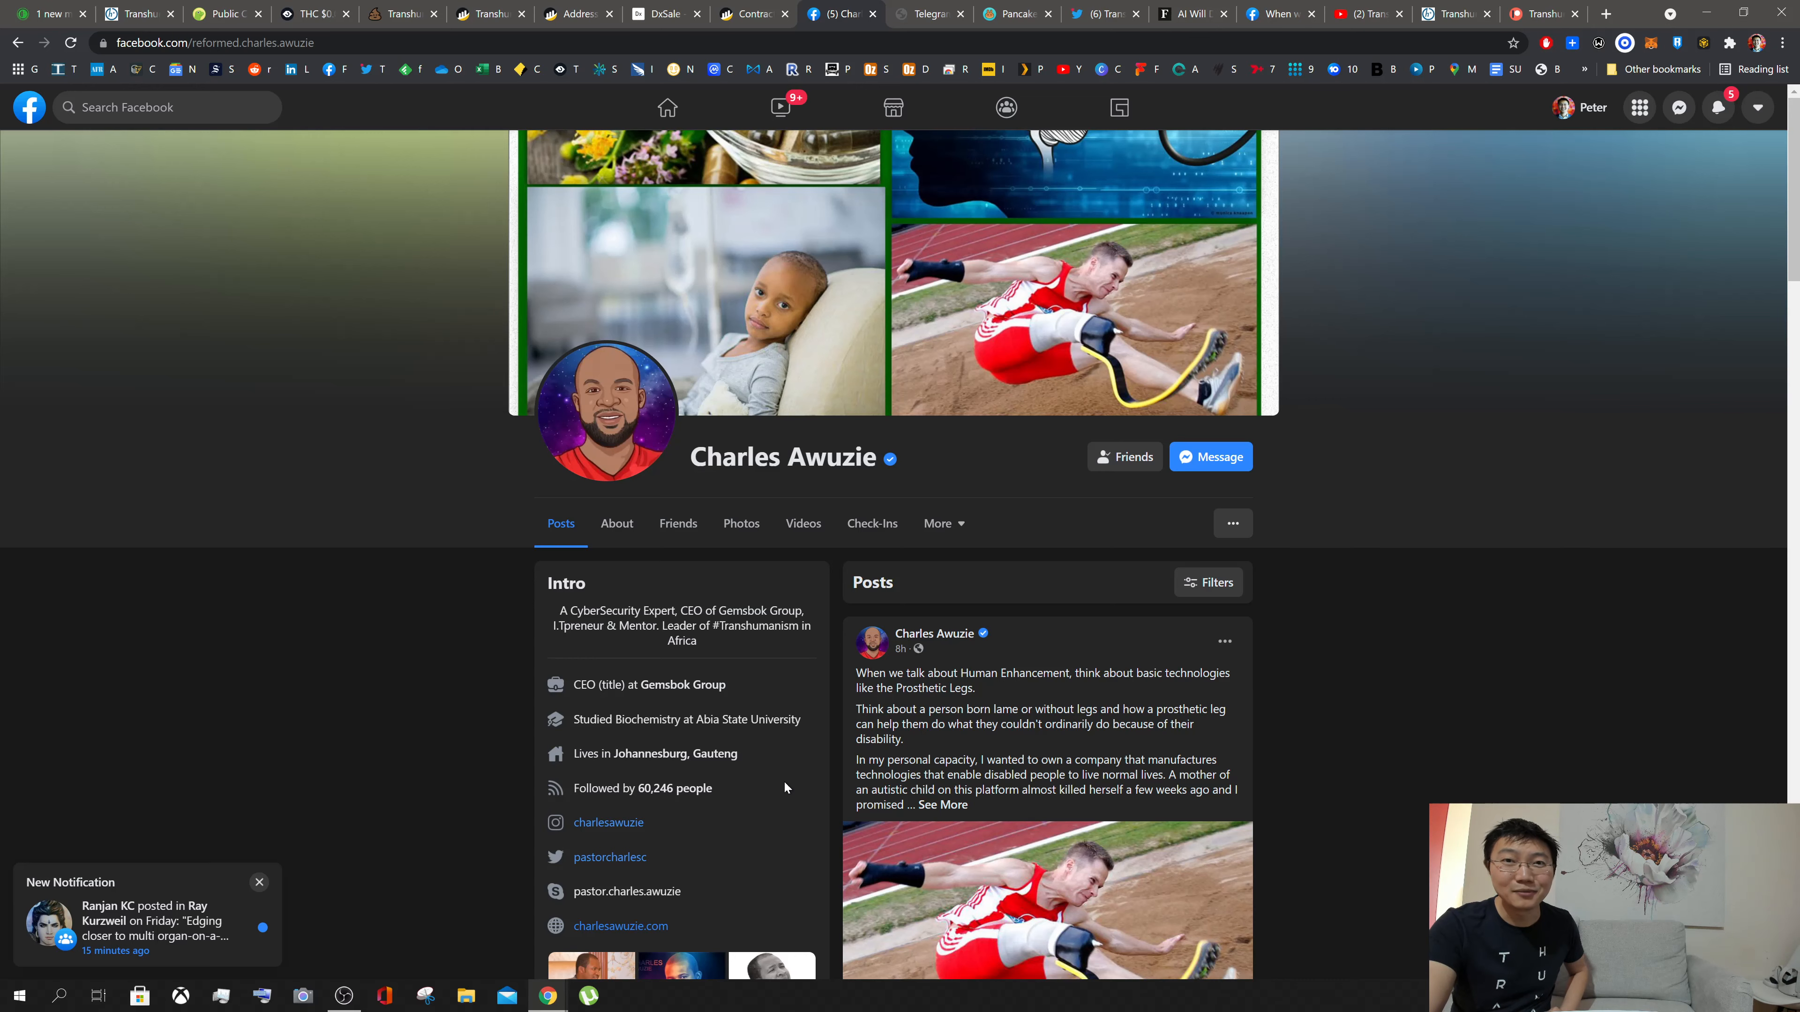
{"action": "mouse_move", "coordinate": [429, 740]}
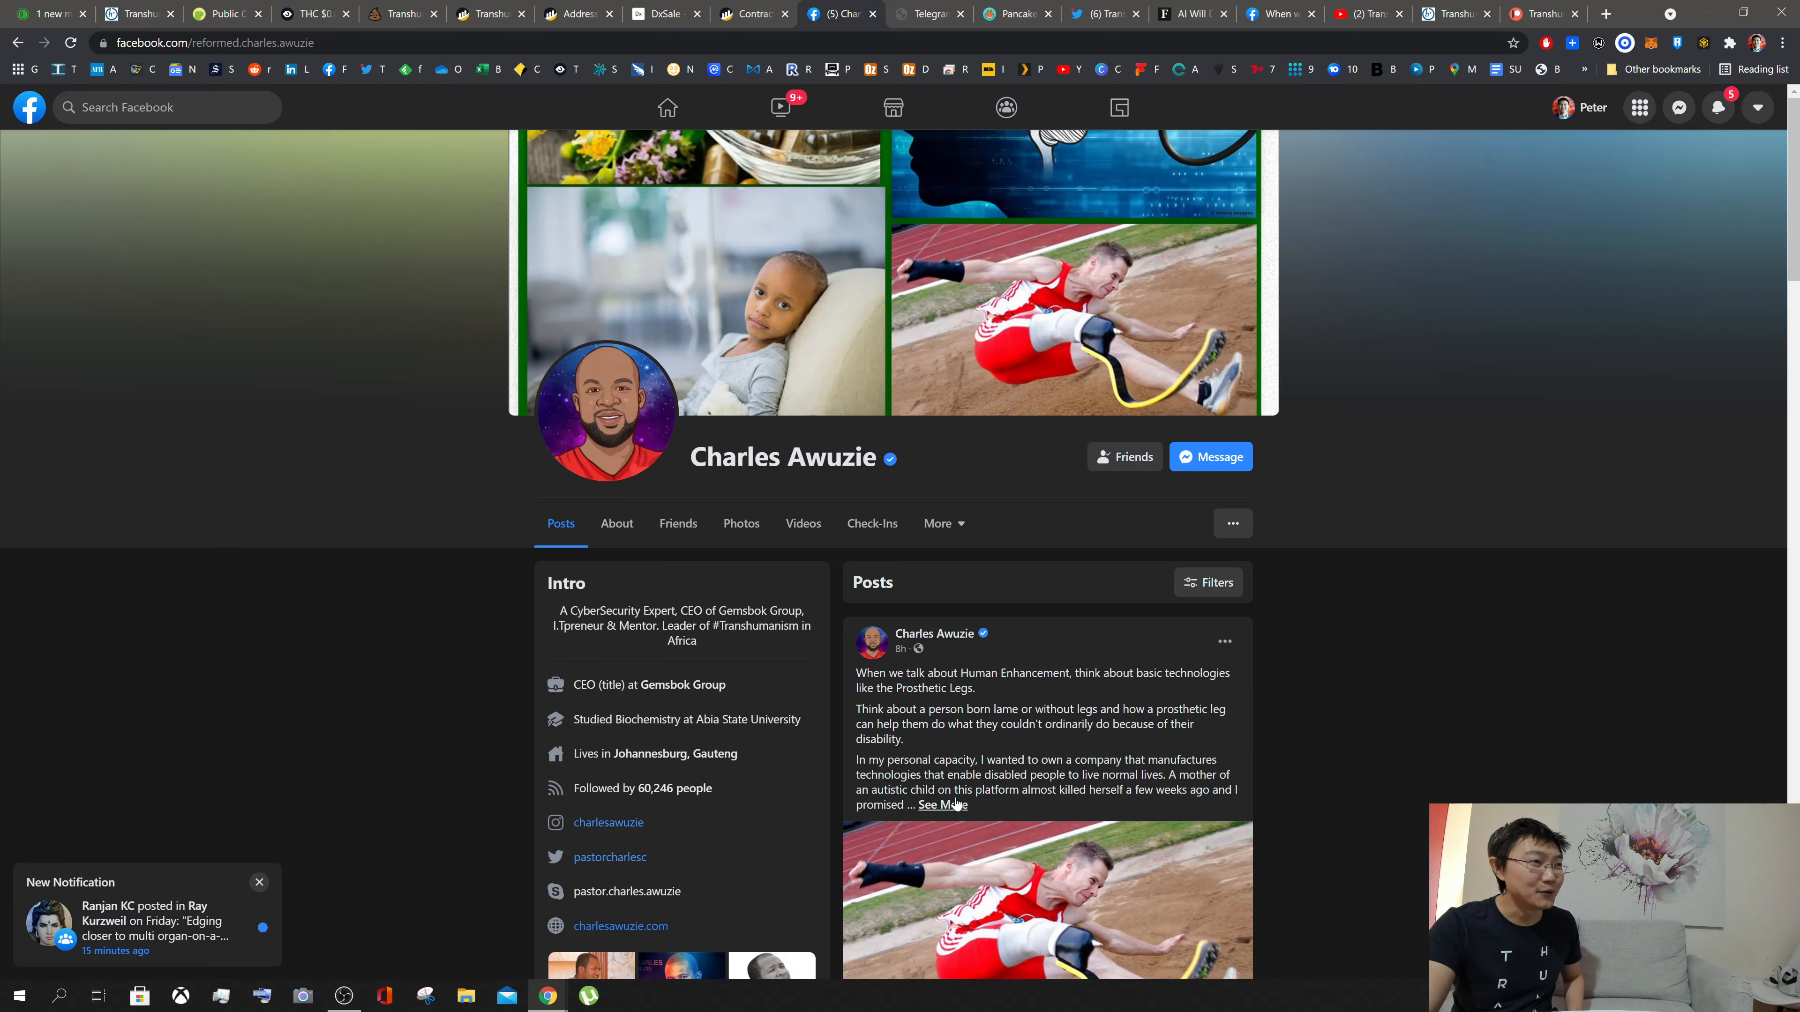
Step: Scroll Charles Awuzie's Facebook feed to the 'Relevance of Transhuman Coin' and Peter Xing posts
{"action": "scroll", "scroll_direction": "down", "scroll_amount": 3}
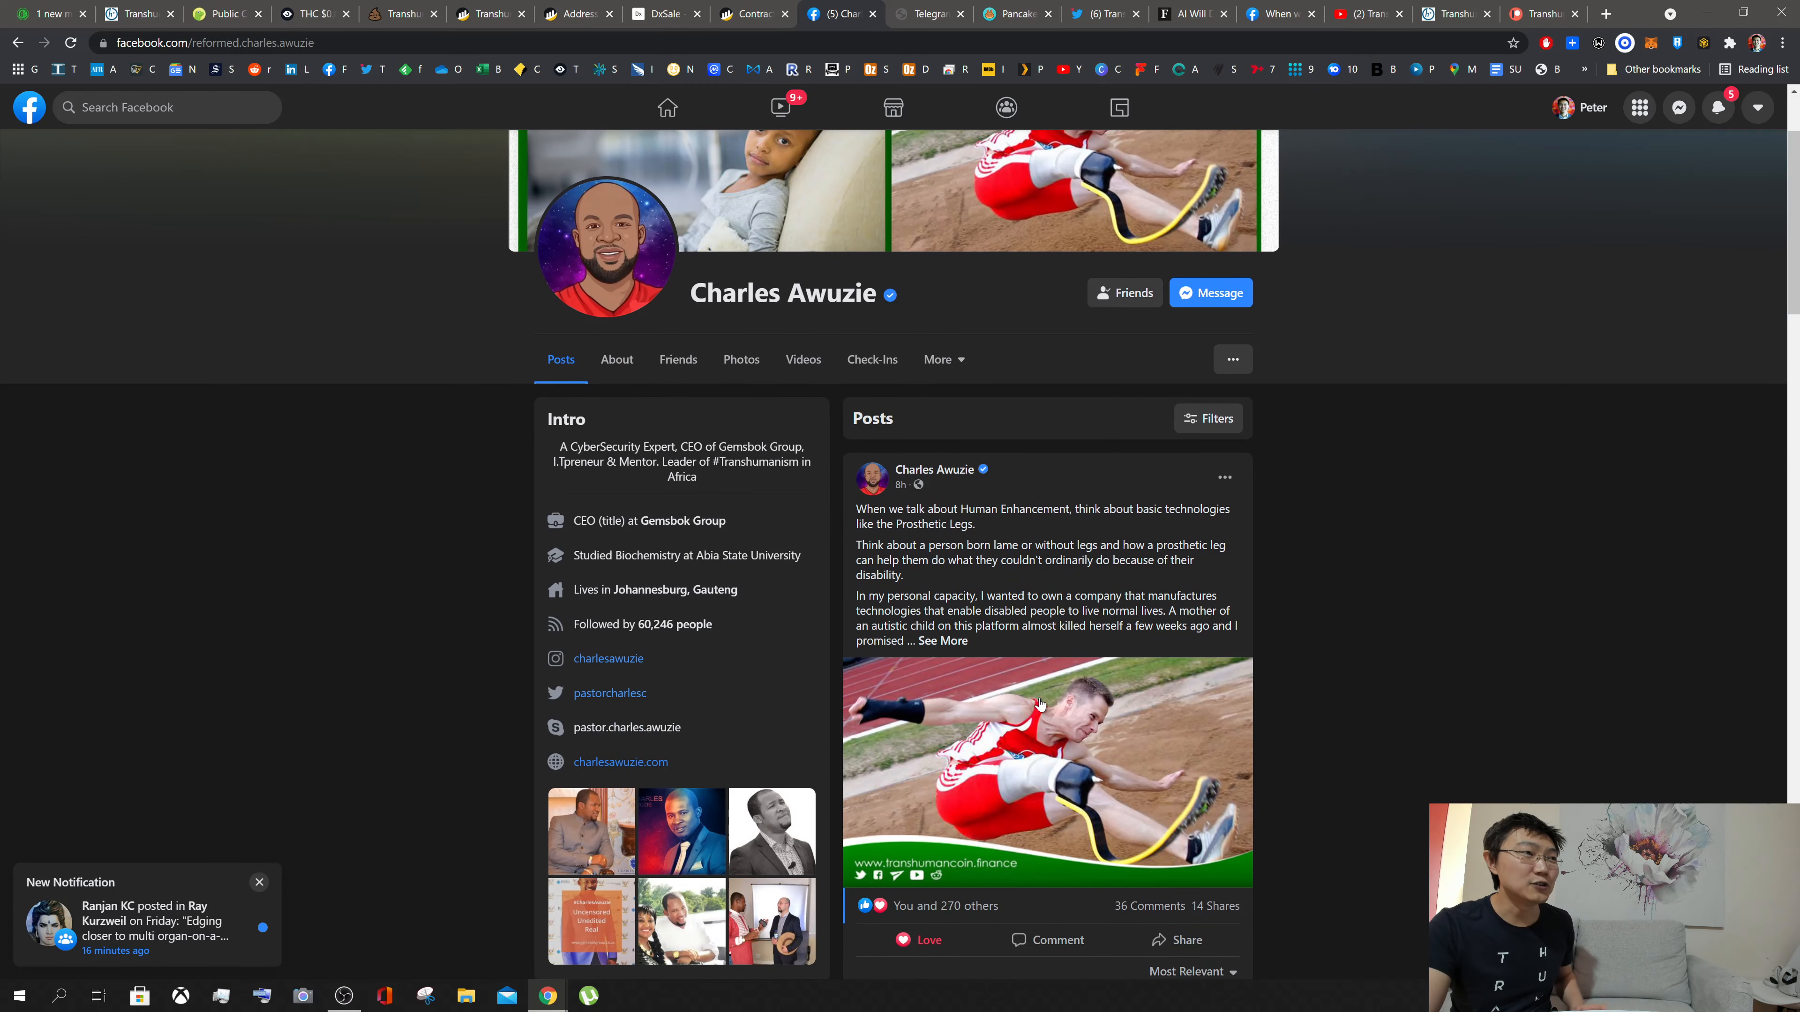
{"action": "mouse_move", "coordinate": [1029, 573]}
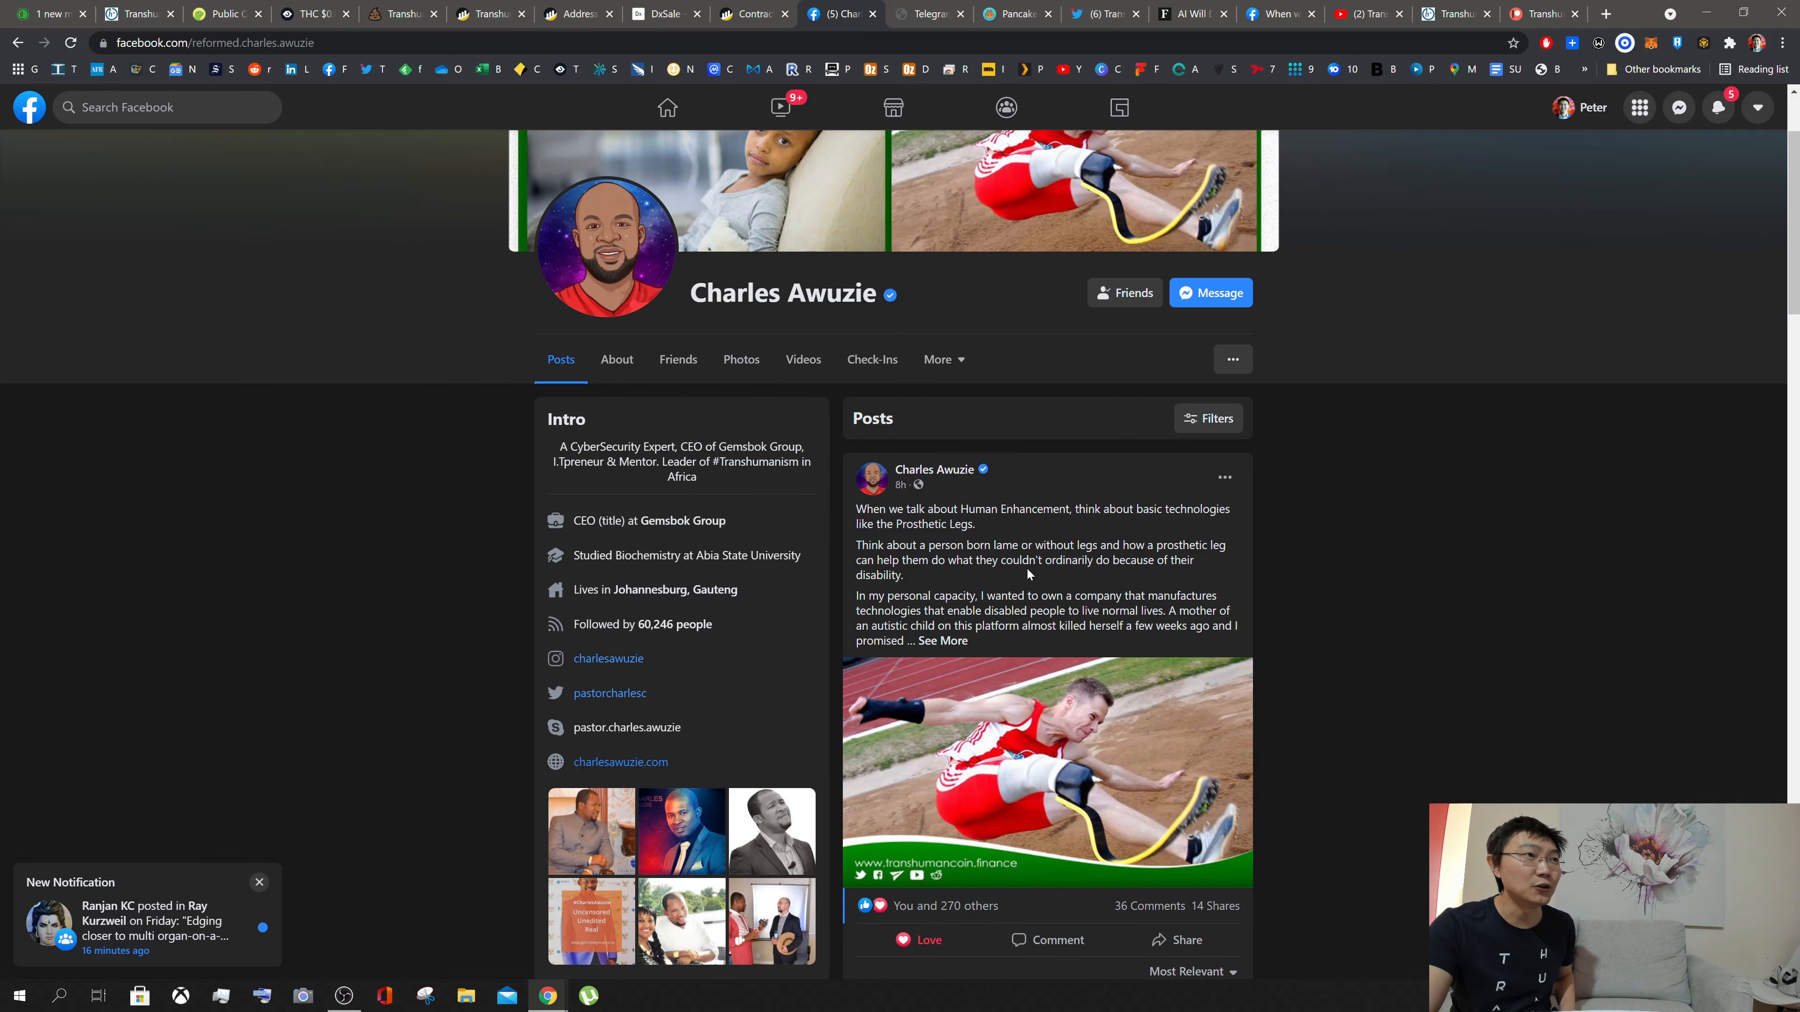
{"action": "scroll", "scroll_direction": "down", "scroll_amount": 3}
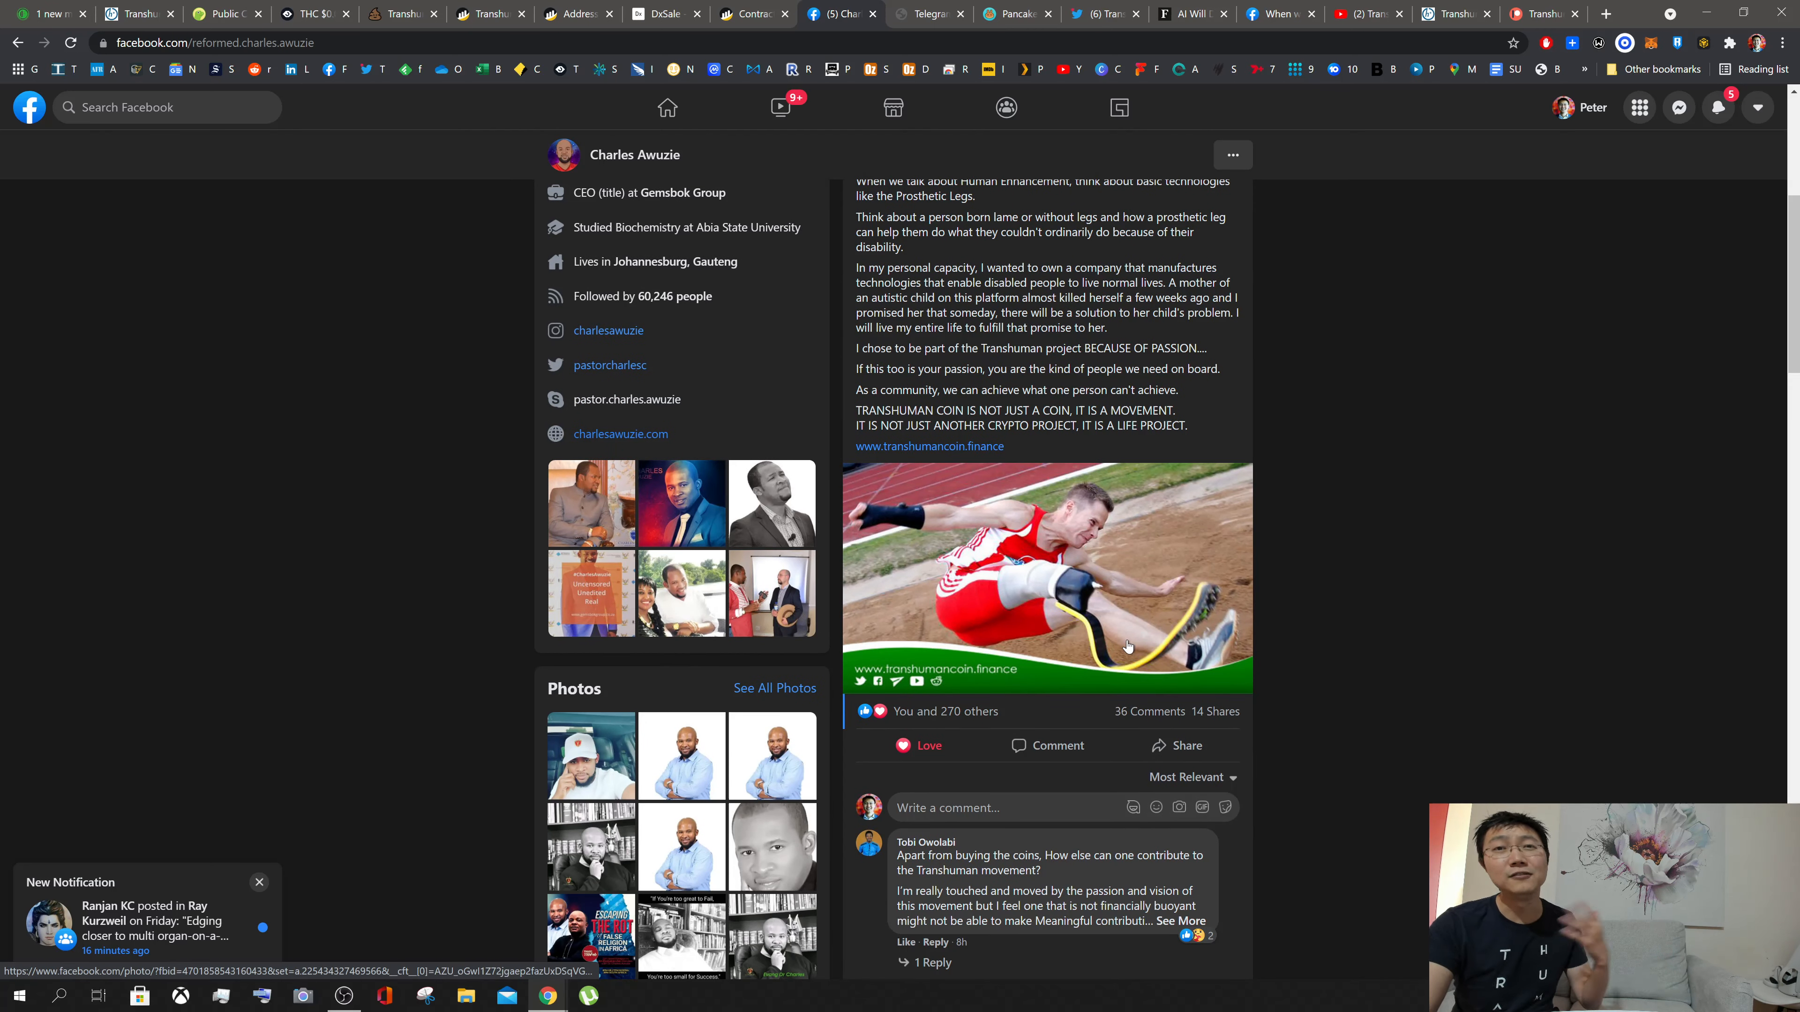
{"action": "scroll", "scroll_direction": "down", "scroll_amount": 3}
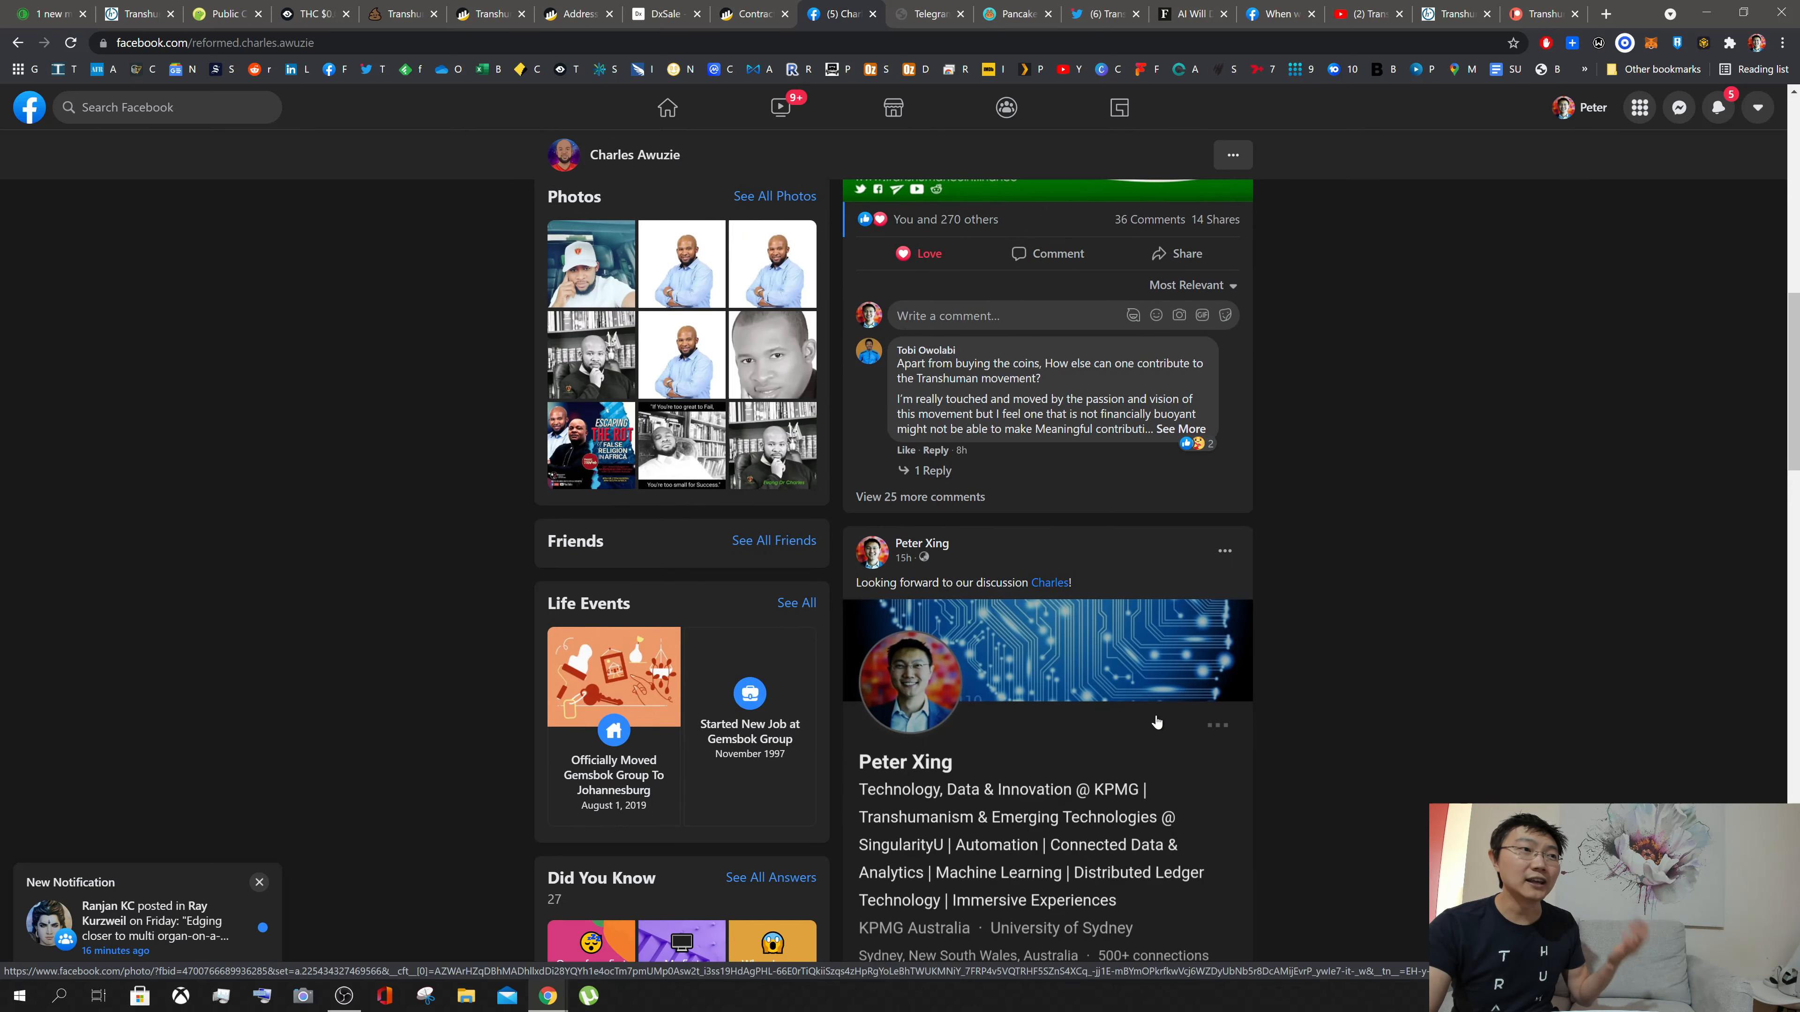
{"action": "scroll", "scroll_direction": "down", "scroll_amount": 3}
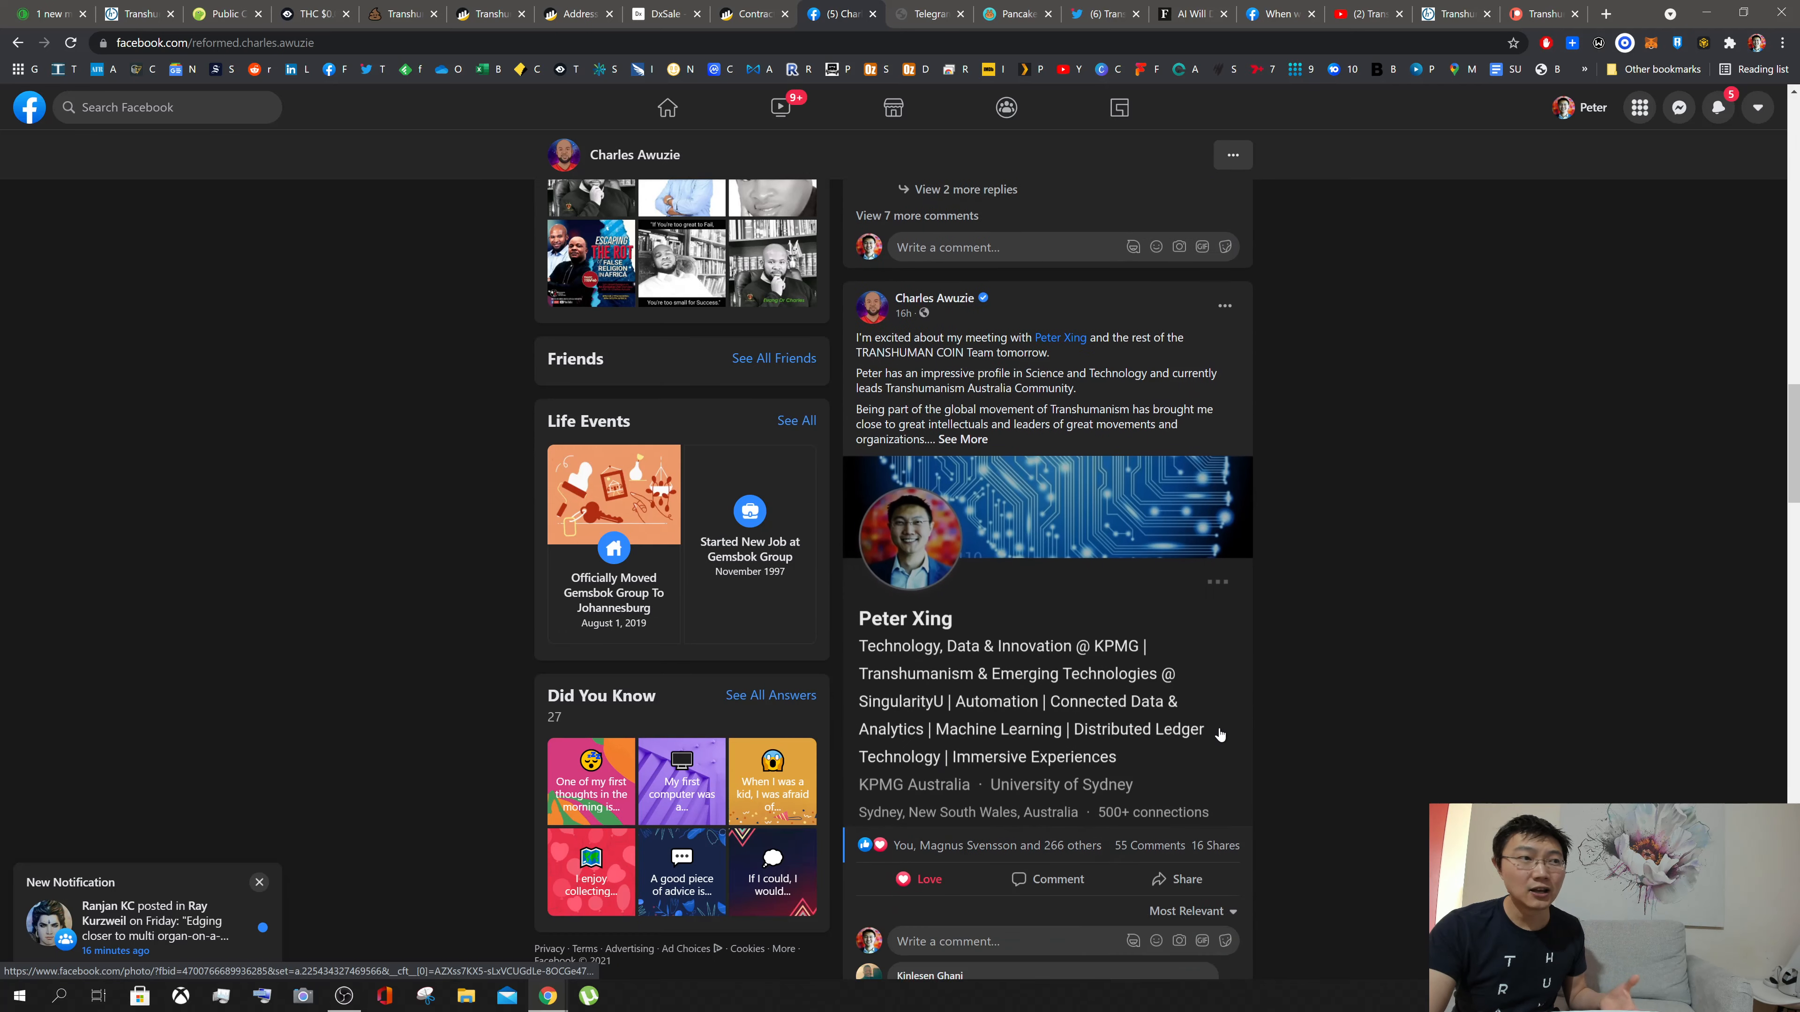
{"action": "scroll", "scroll_direction": "down", "scroll_amount": 3}
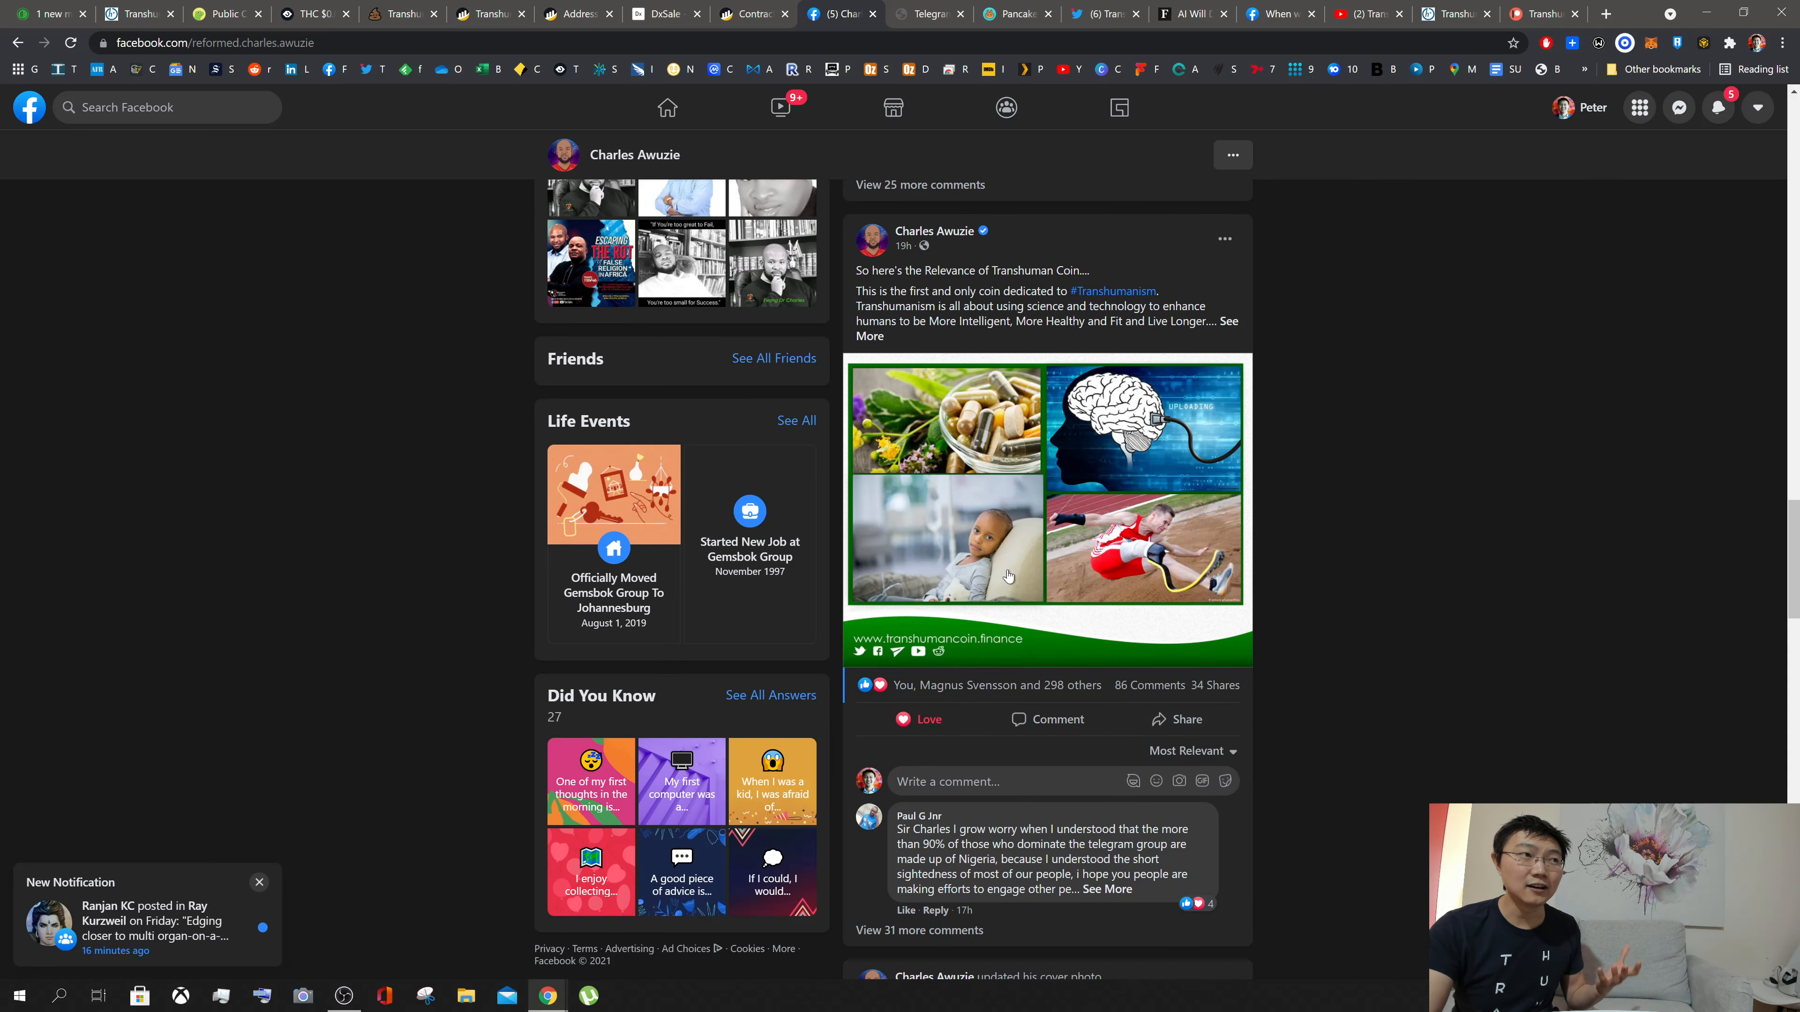
{"action": "mouse_move", "coordinate": [1008, 574]}
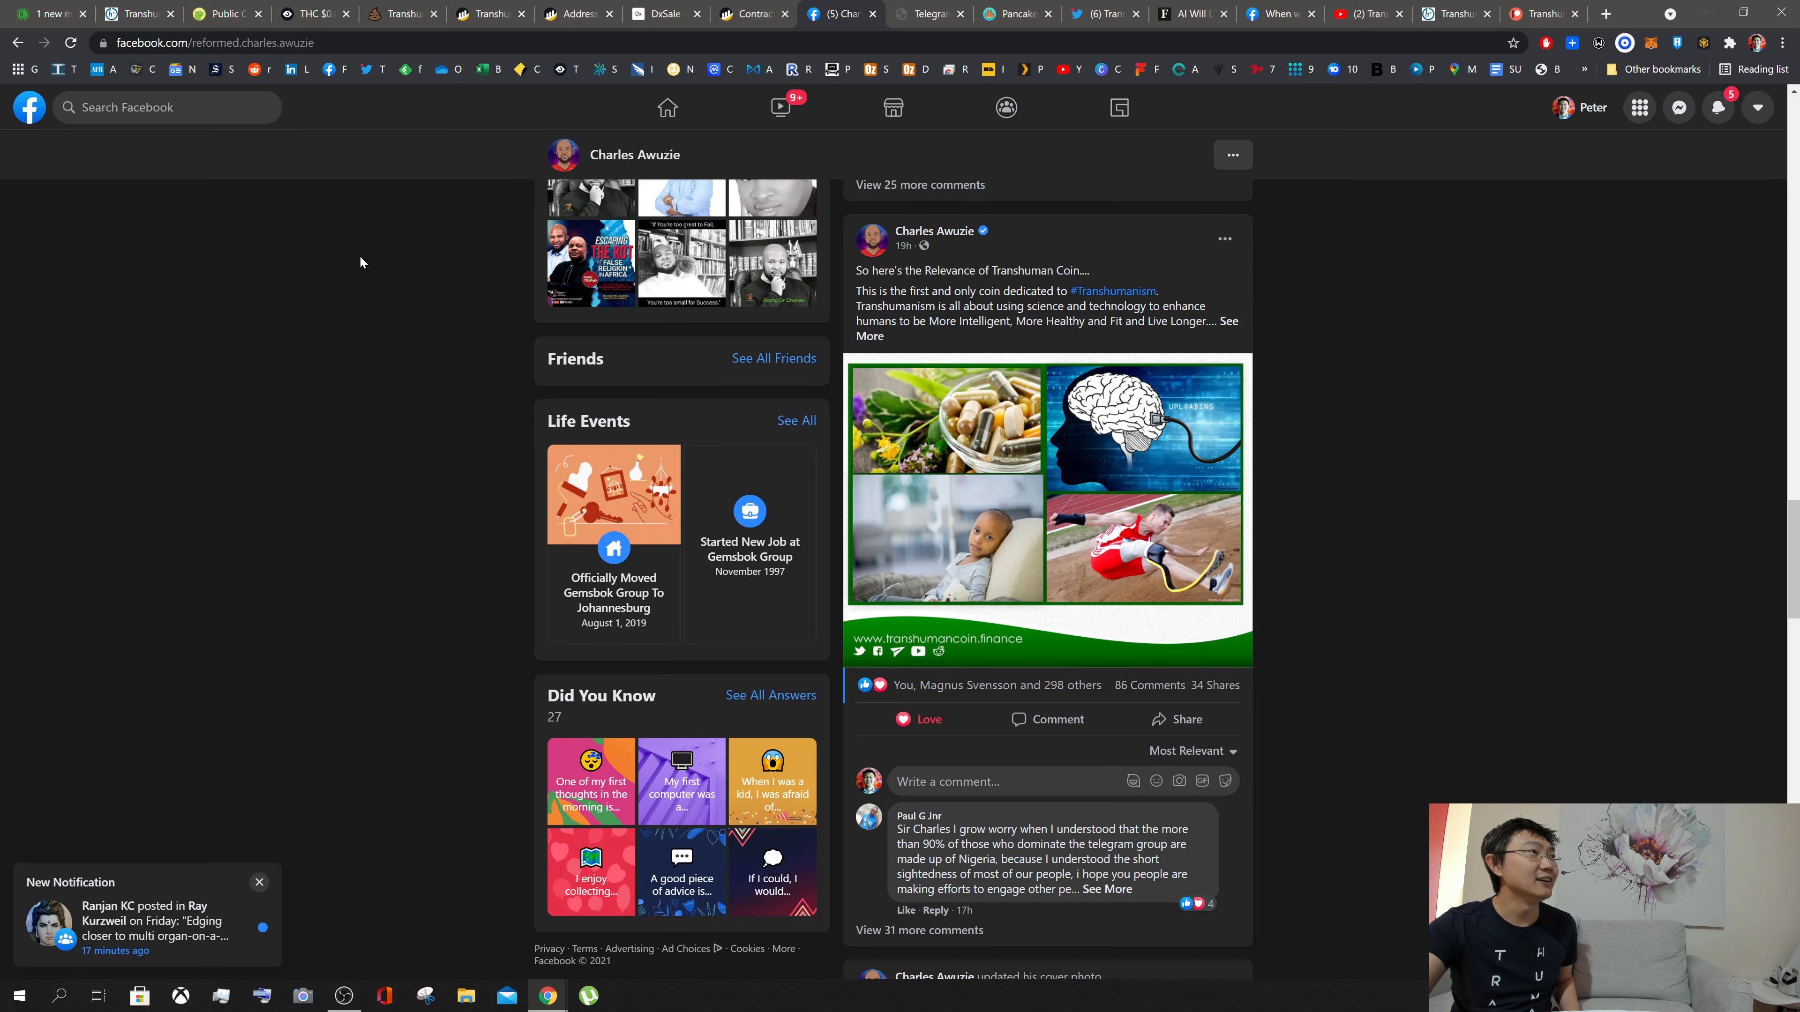
{"action": "mouse_move", "coordinate": [310, 12]}
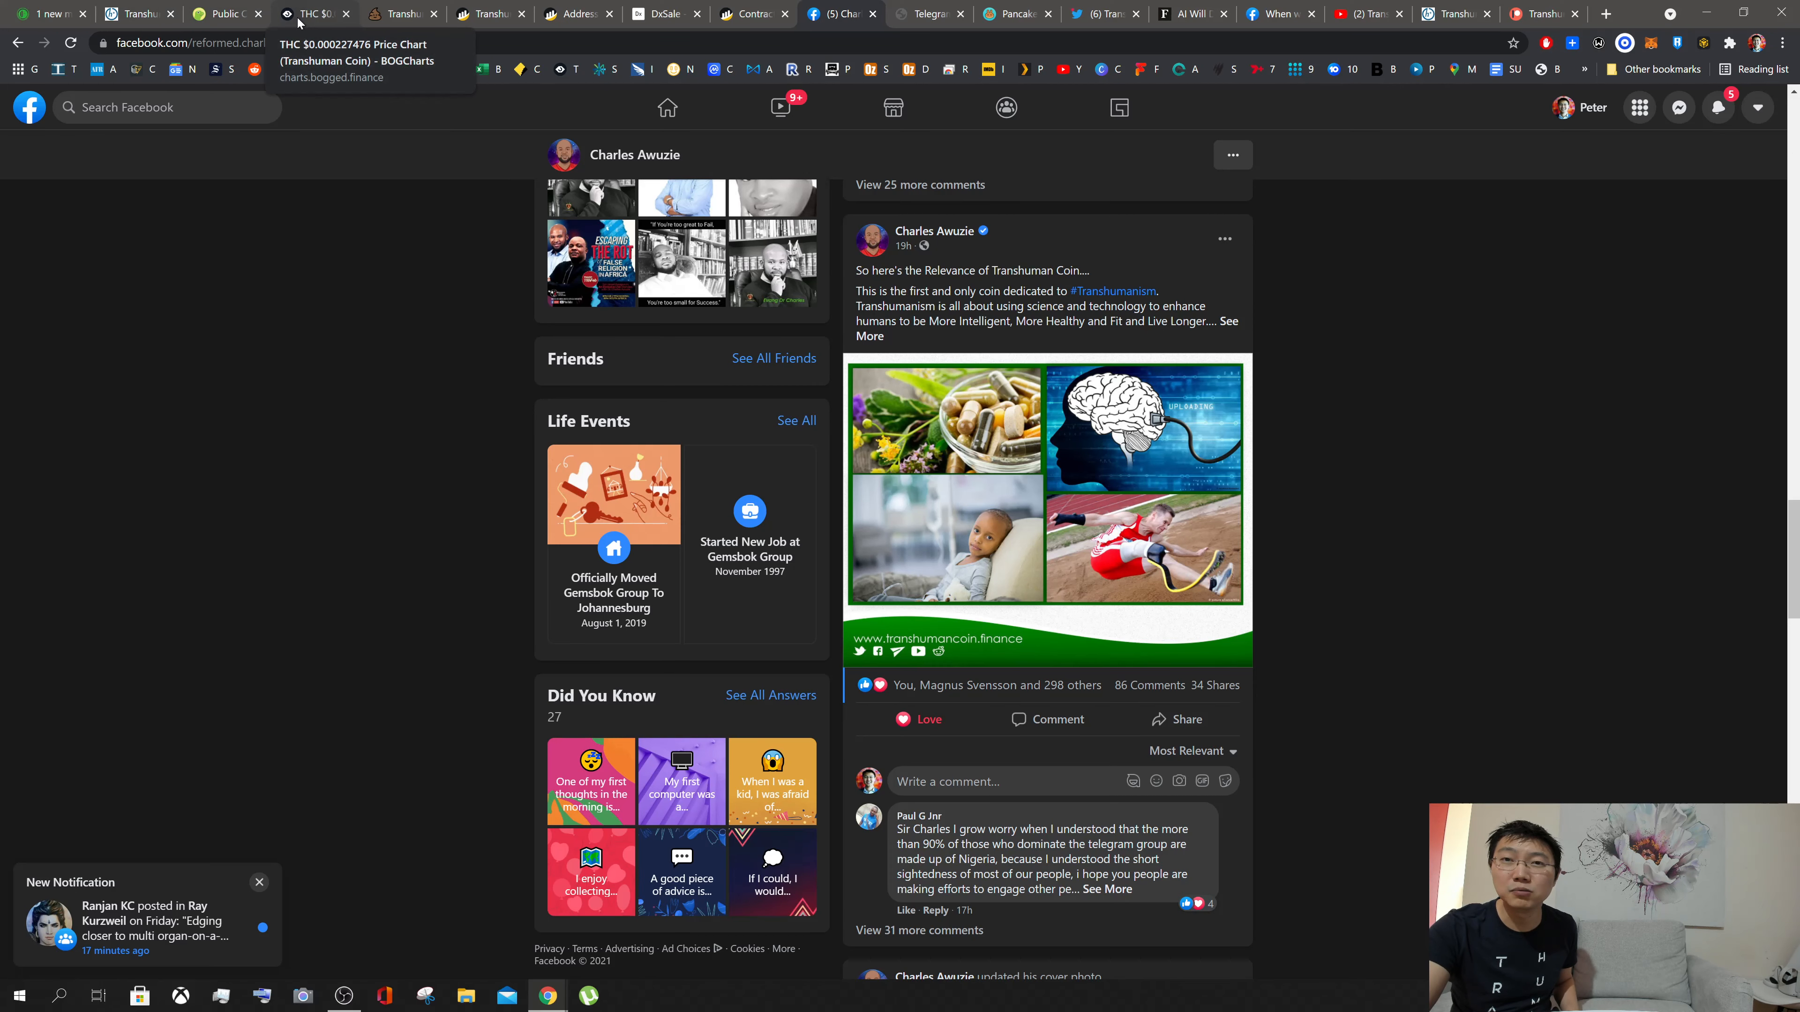
Step: Switch to Bogged Finance's THC 15-minute chart with volume, liquidity, market cap and trades
{"action": "left_click", "coordinate": [310, 12]}
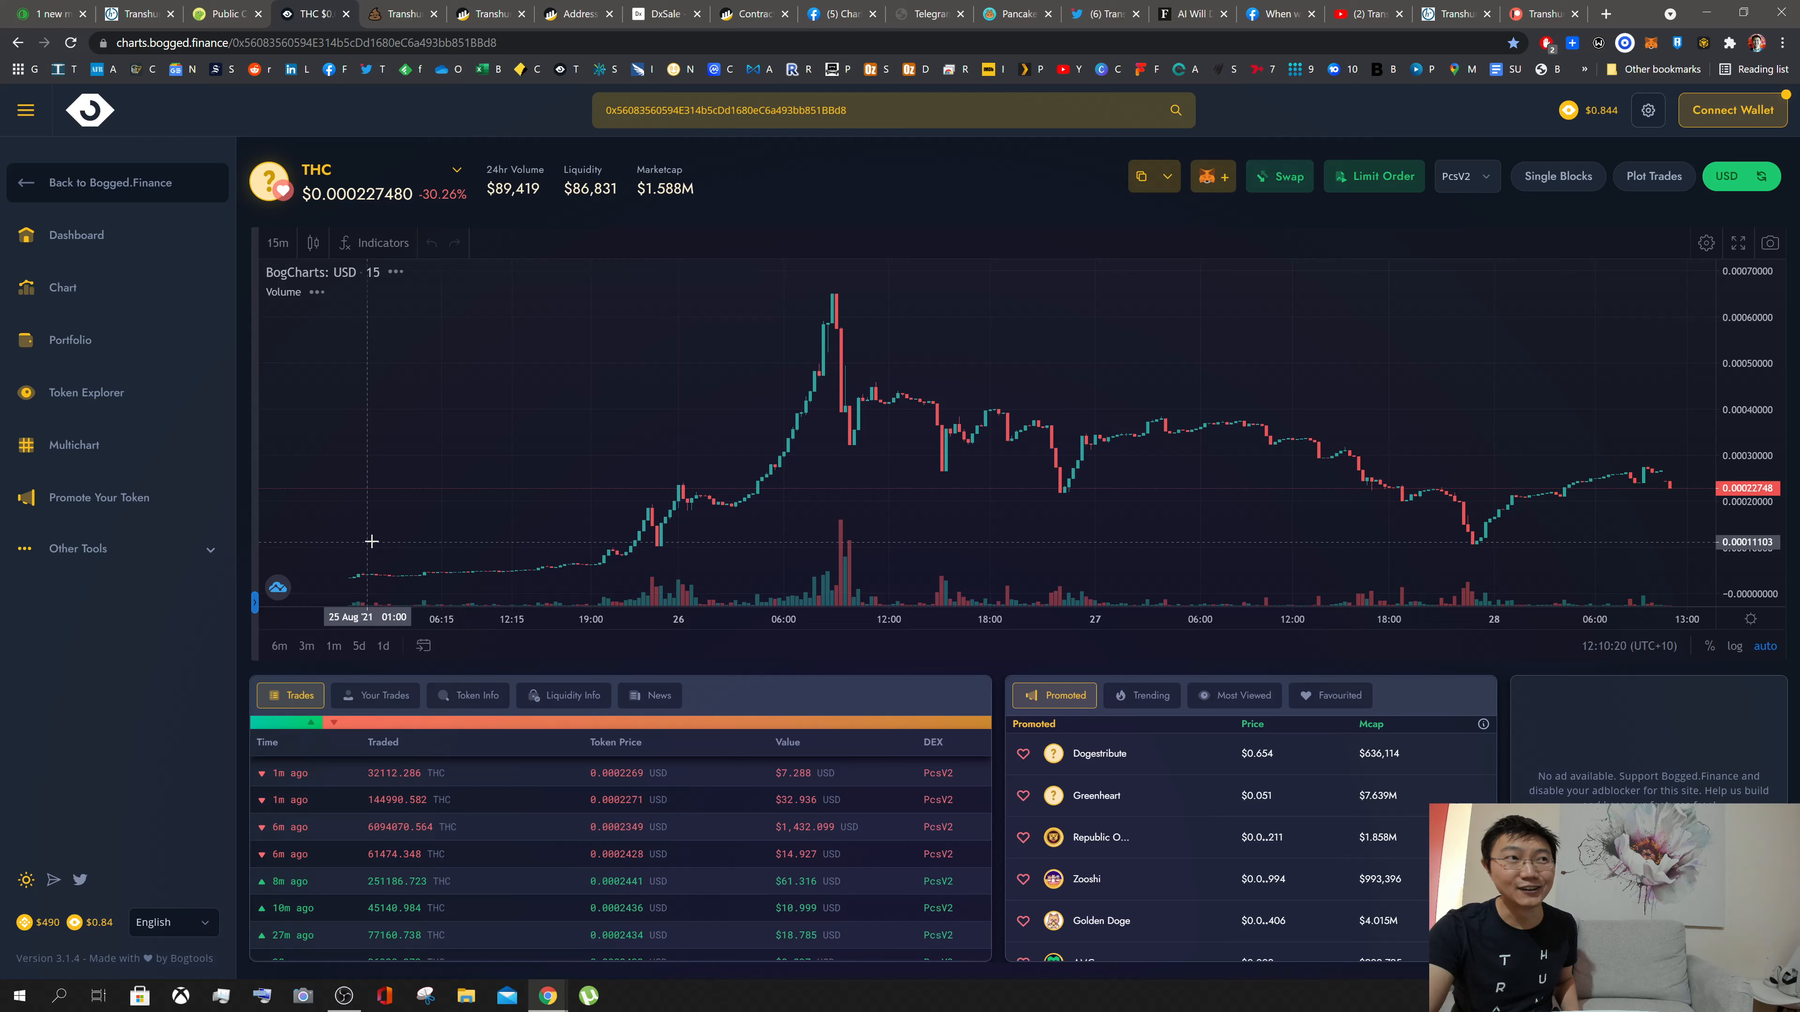
{"action": "mouse_move", "coordinate": [802, 571]}
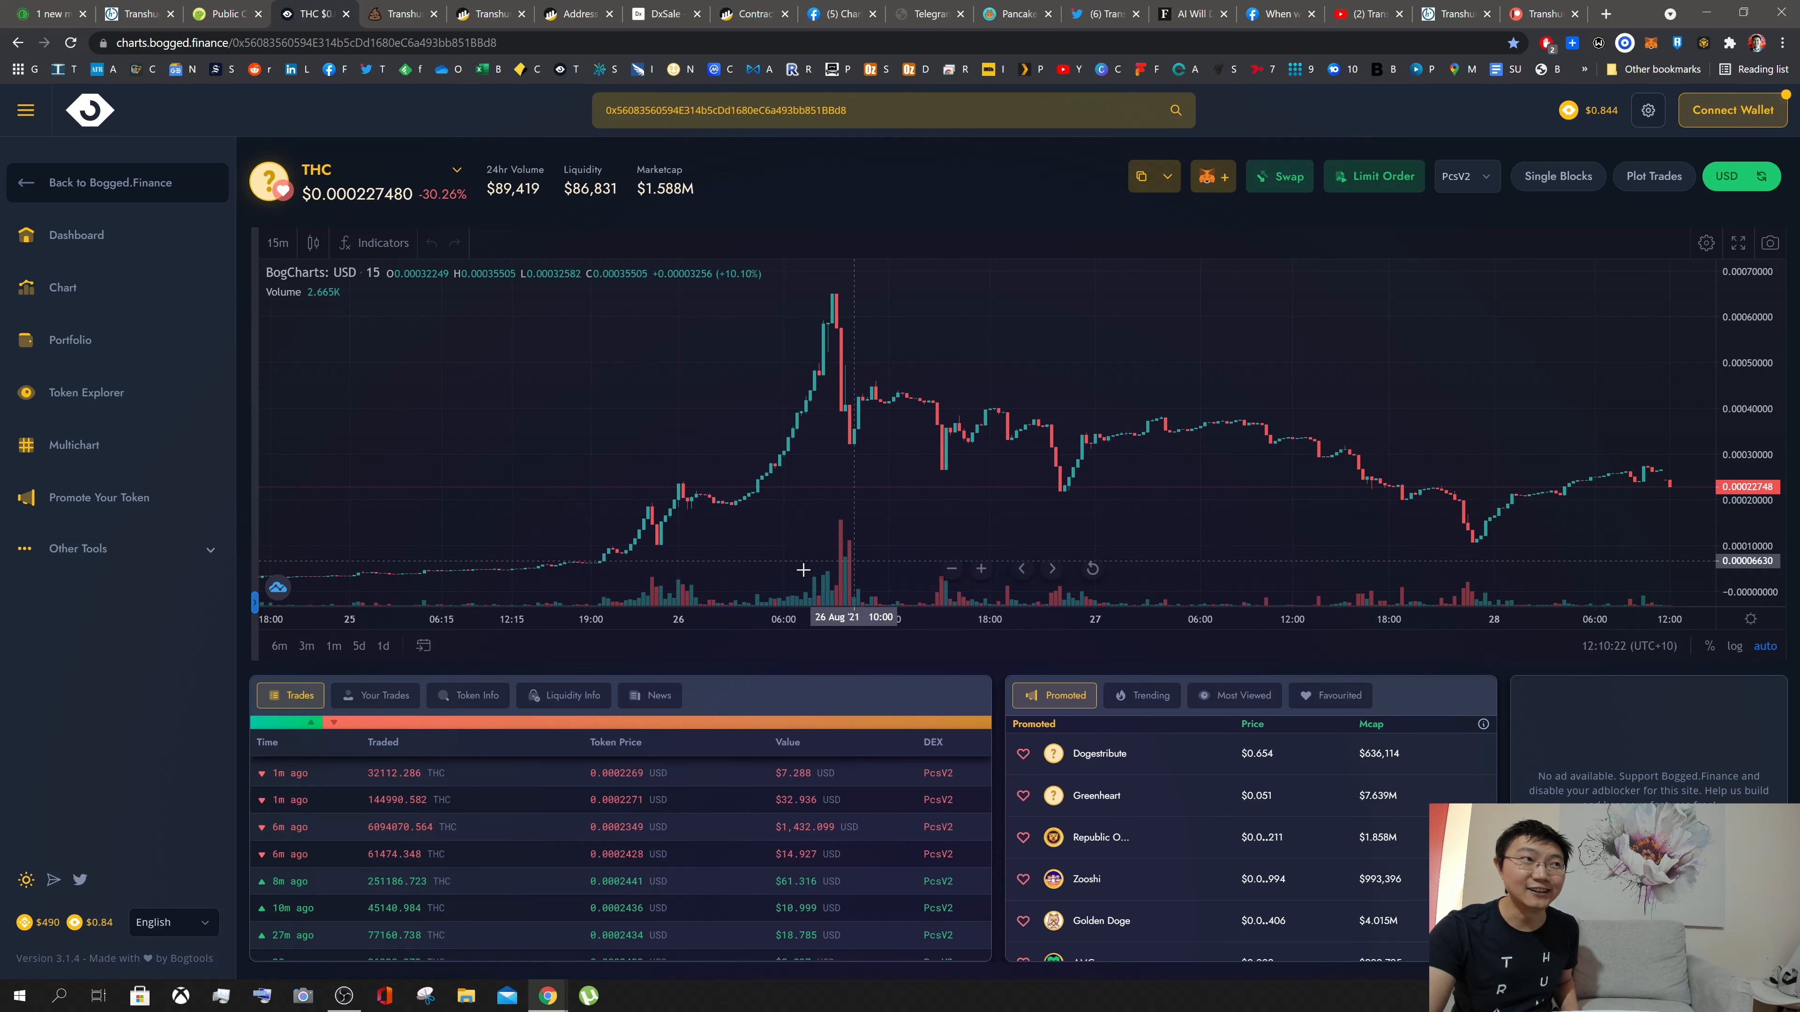
{"action": "mouse_move", "coordinate": [812, 328]}
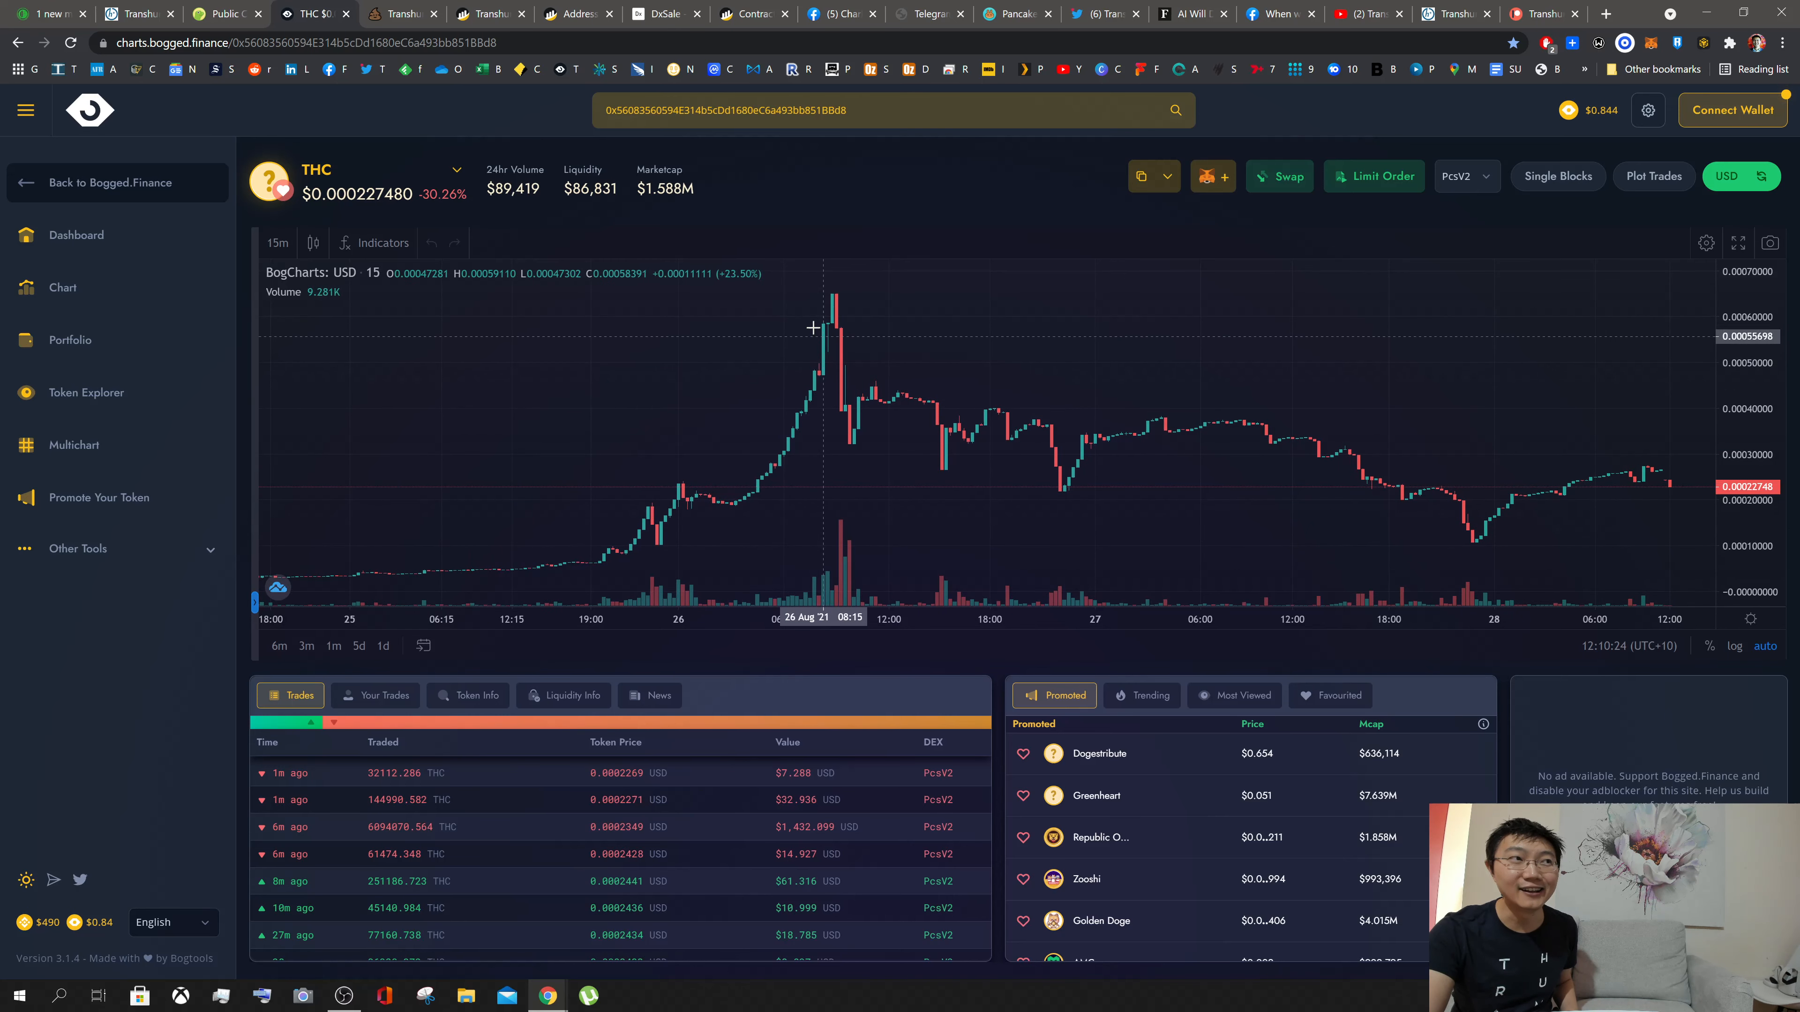
{"action": "mouse_move", "coordinate": [891, 418]}
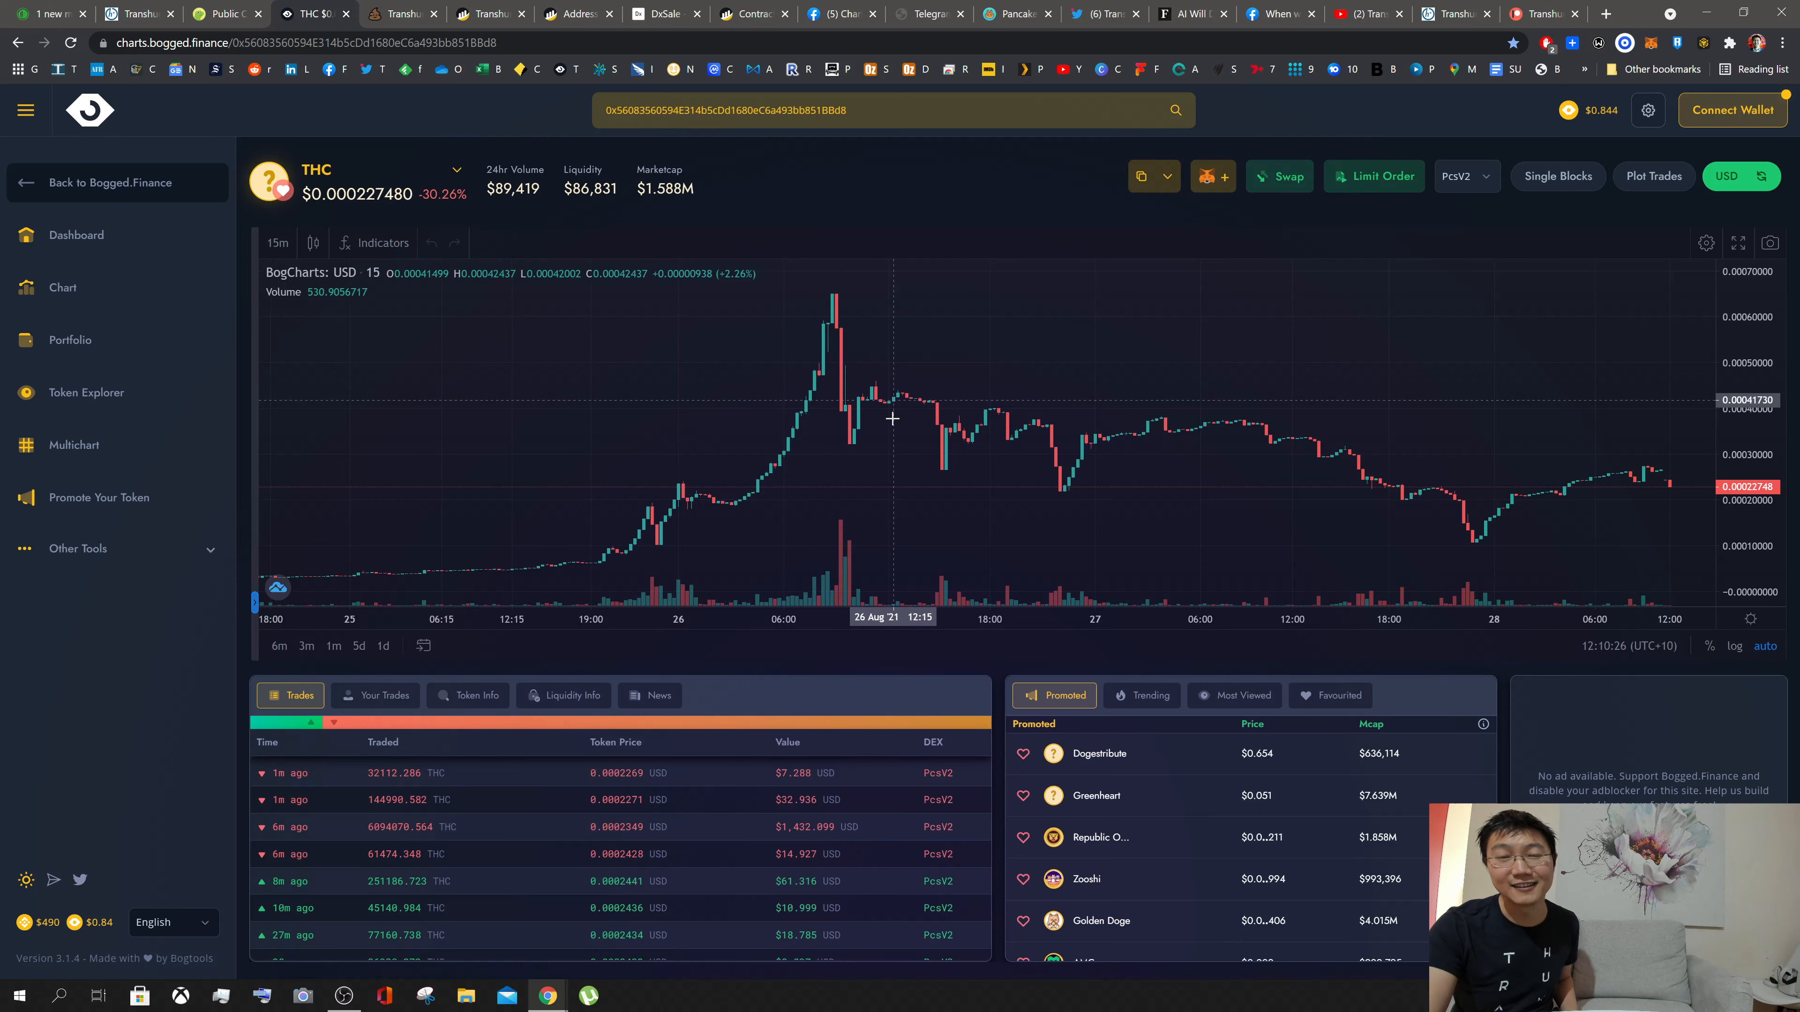
{"action": "mouse_move", "coordinate": [998, 501]}
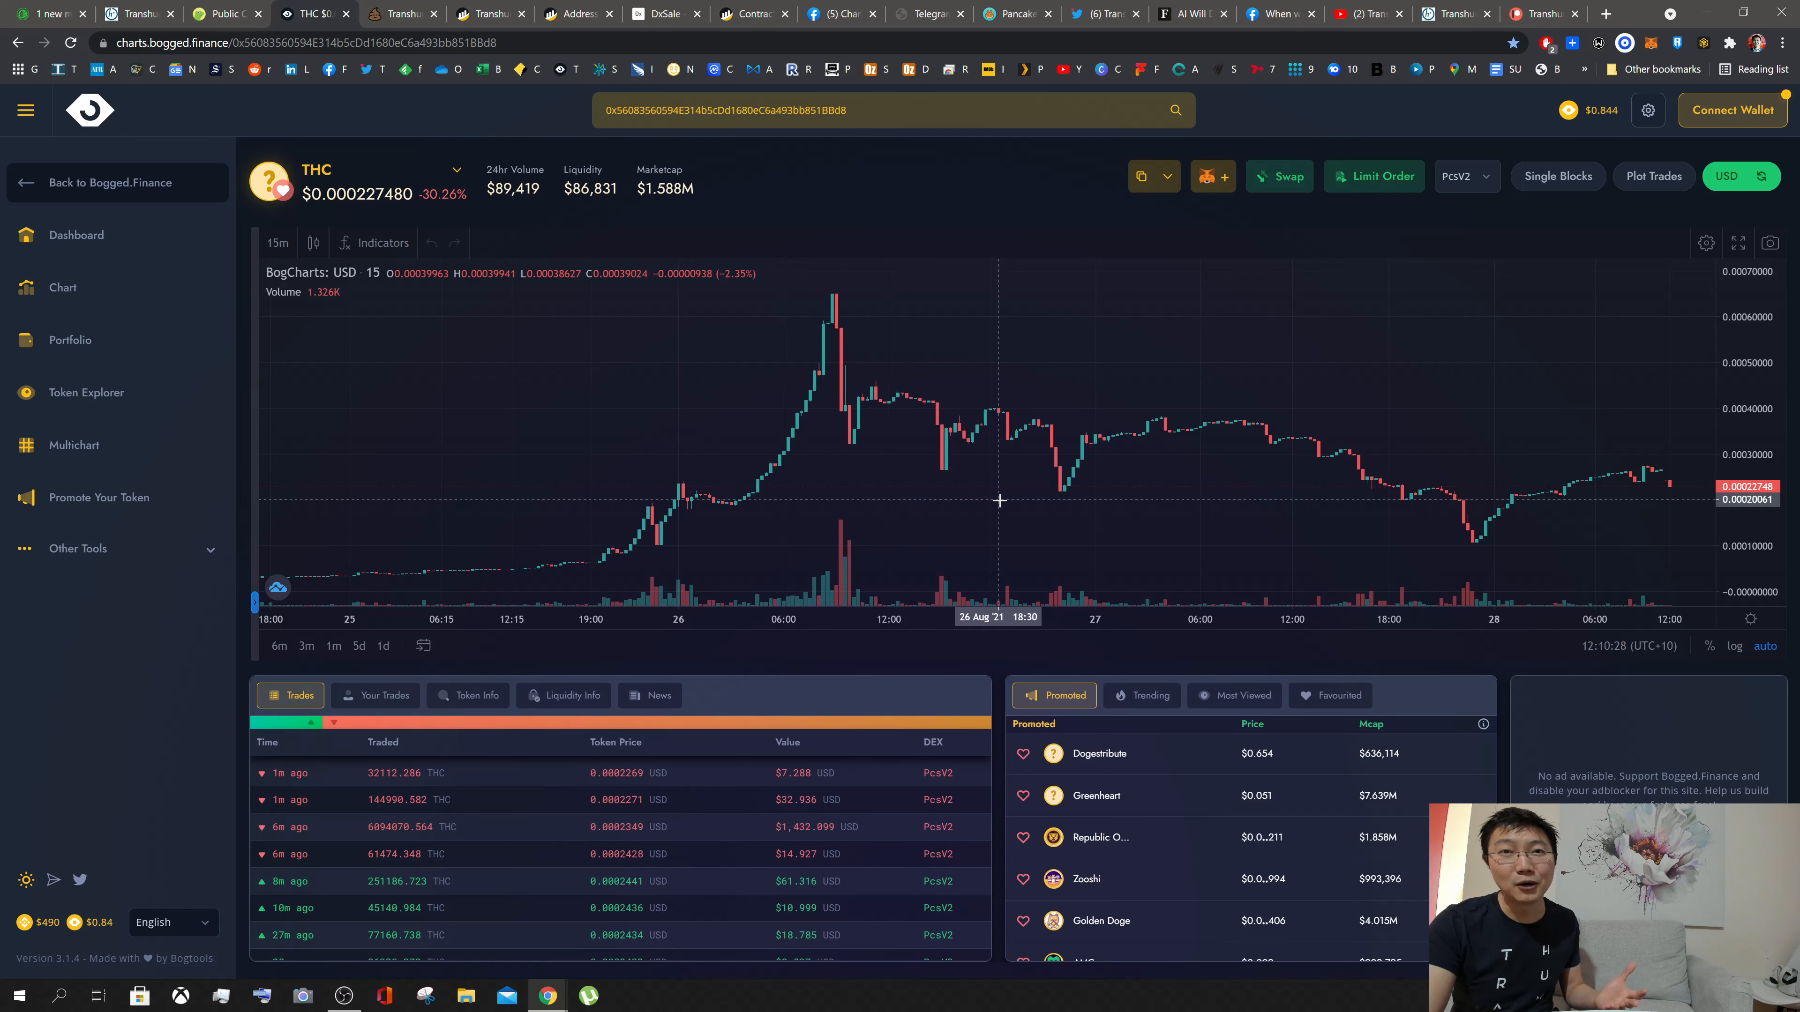
{"action": "mouse_move", "coordinate": [976, 482]}
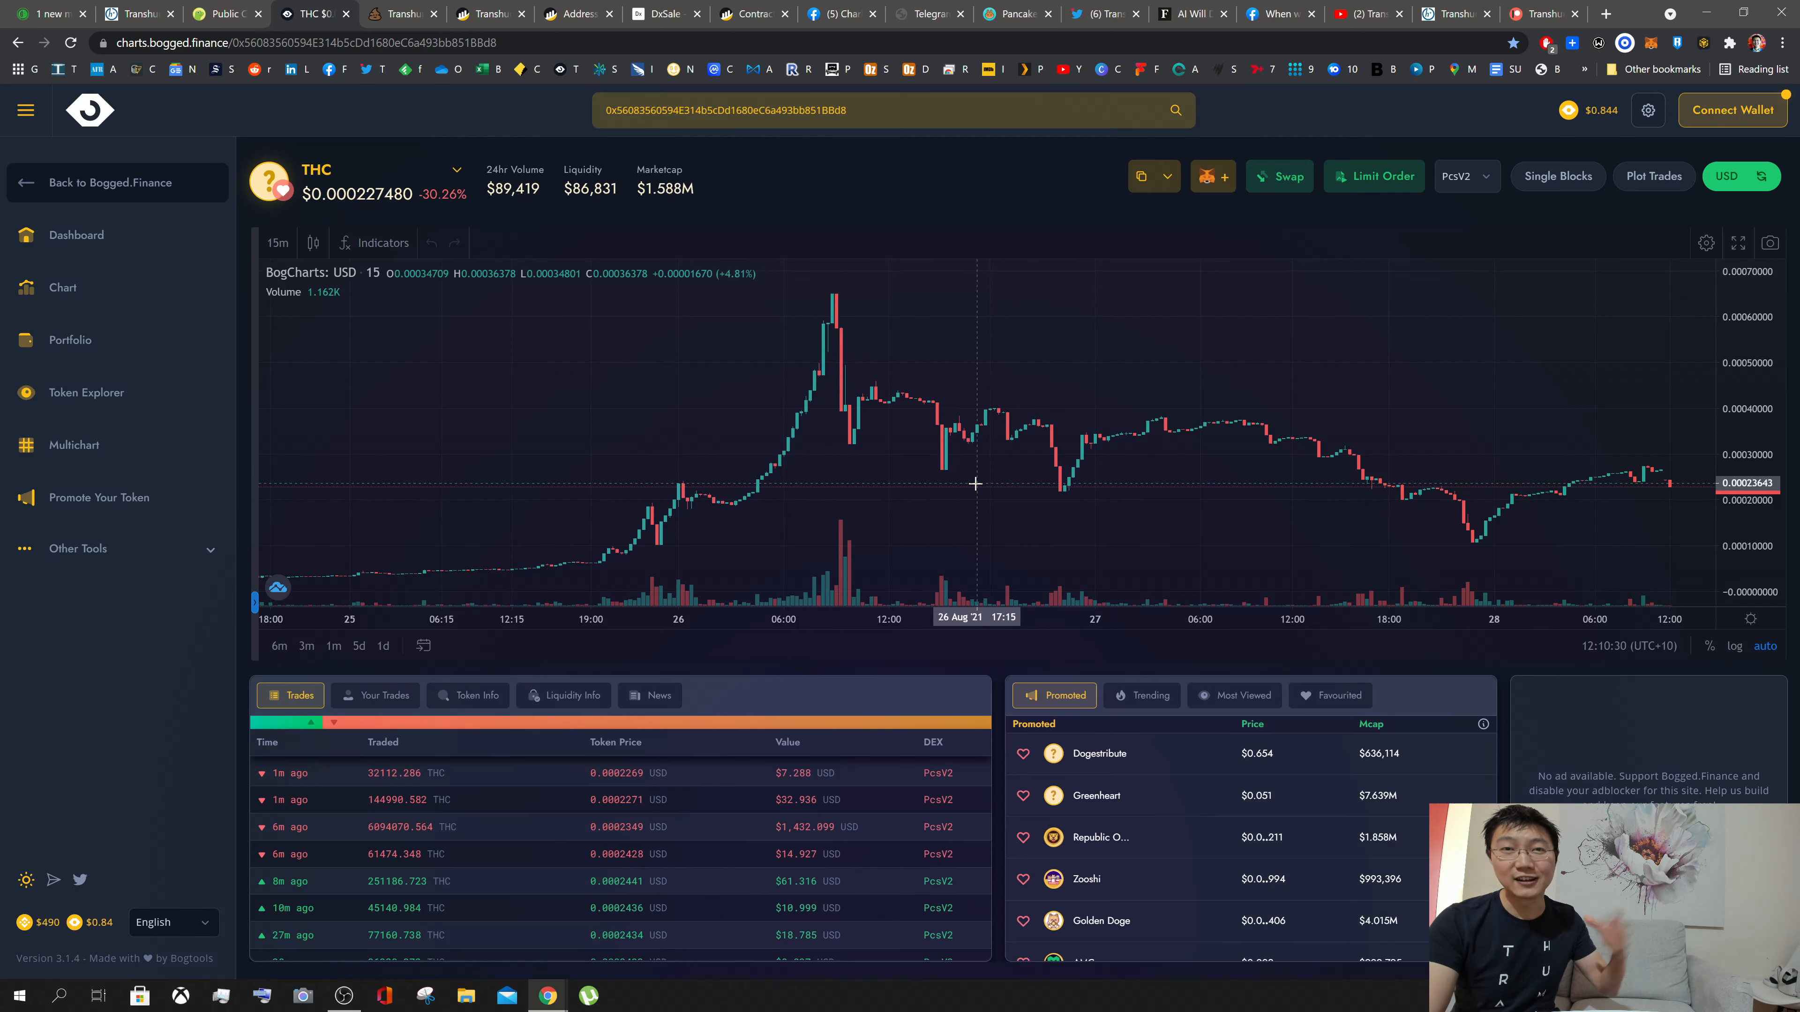
{"action": "mouse_move", "coordinate": [976, 494]}
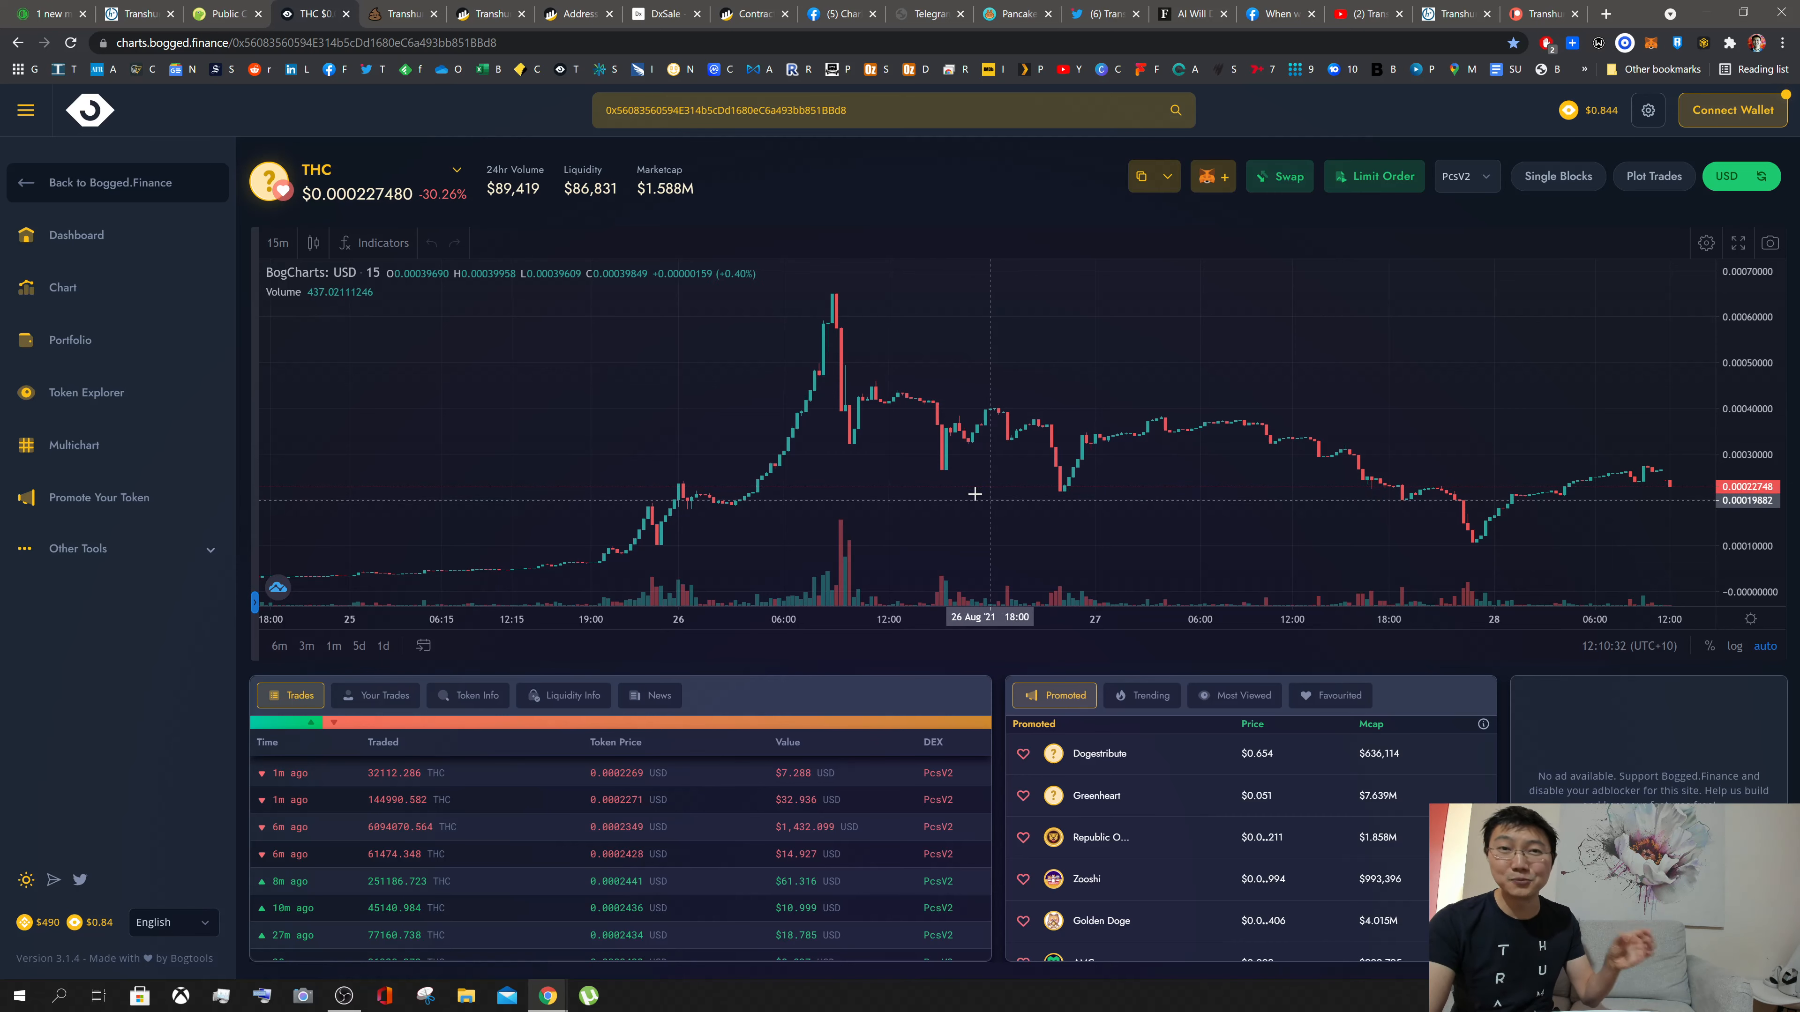
{"action": "mouse_move", "coordinate": [870, 351]}
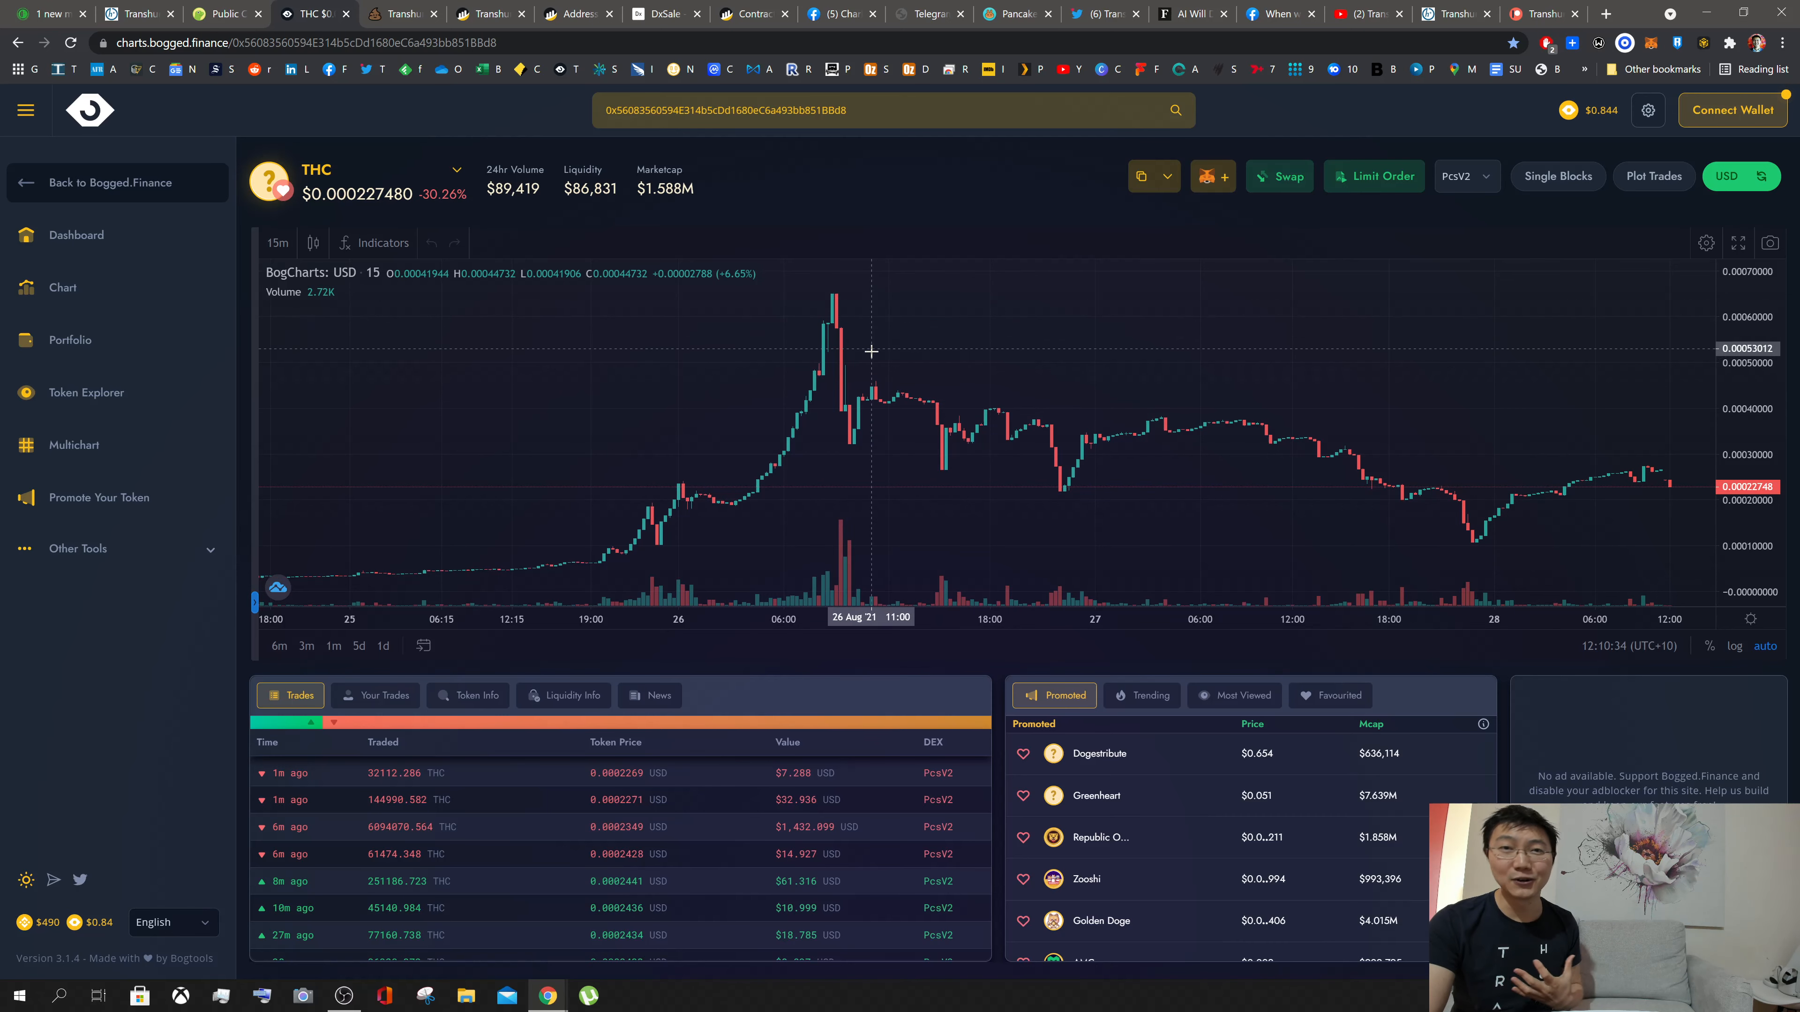
{"action": "mouse_move", "coordinate": [861, 405]}
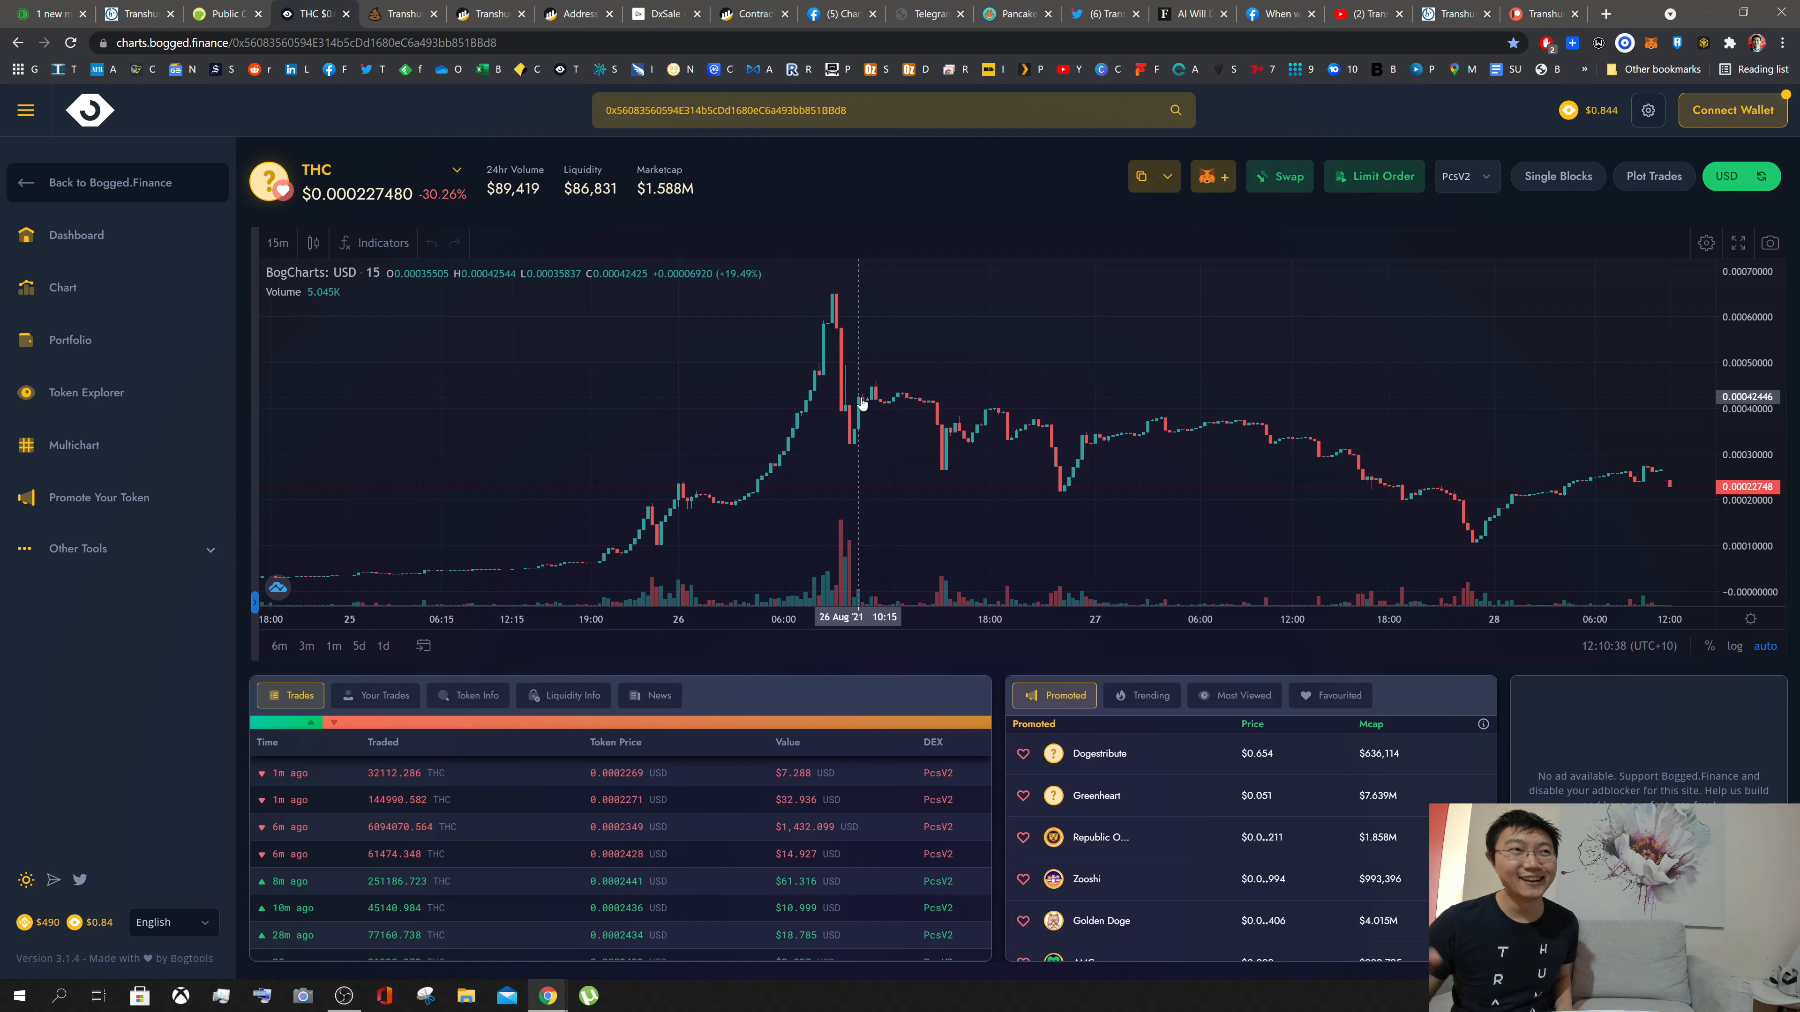
{"action": "mouse_move", "coordinate": [1450, 490]}
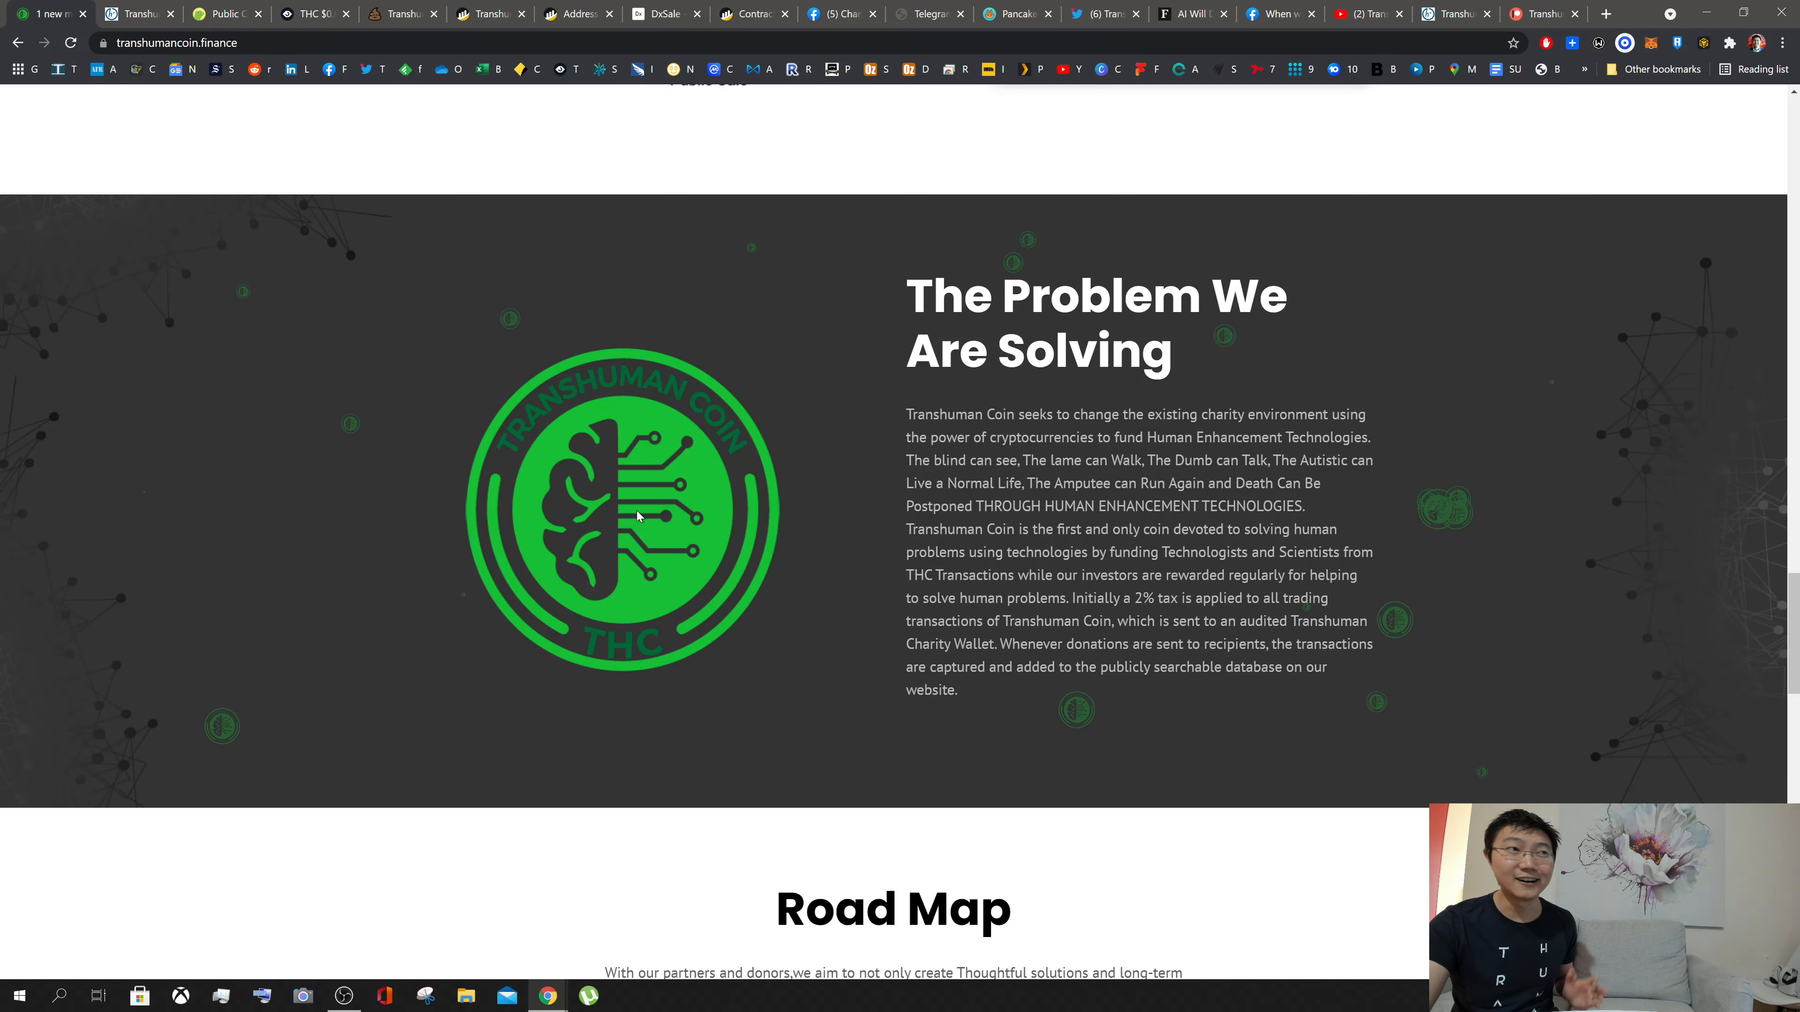
Step: Scroll to the Road Map and advance the timeline so Phase 2, In Progress, is featured
{"action": "scroll", "scroll_direction": "down", "scroll_amount": 3}
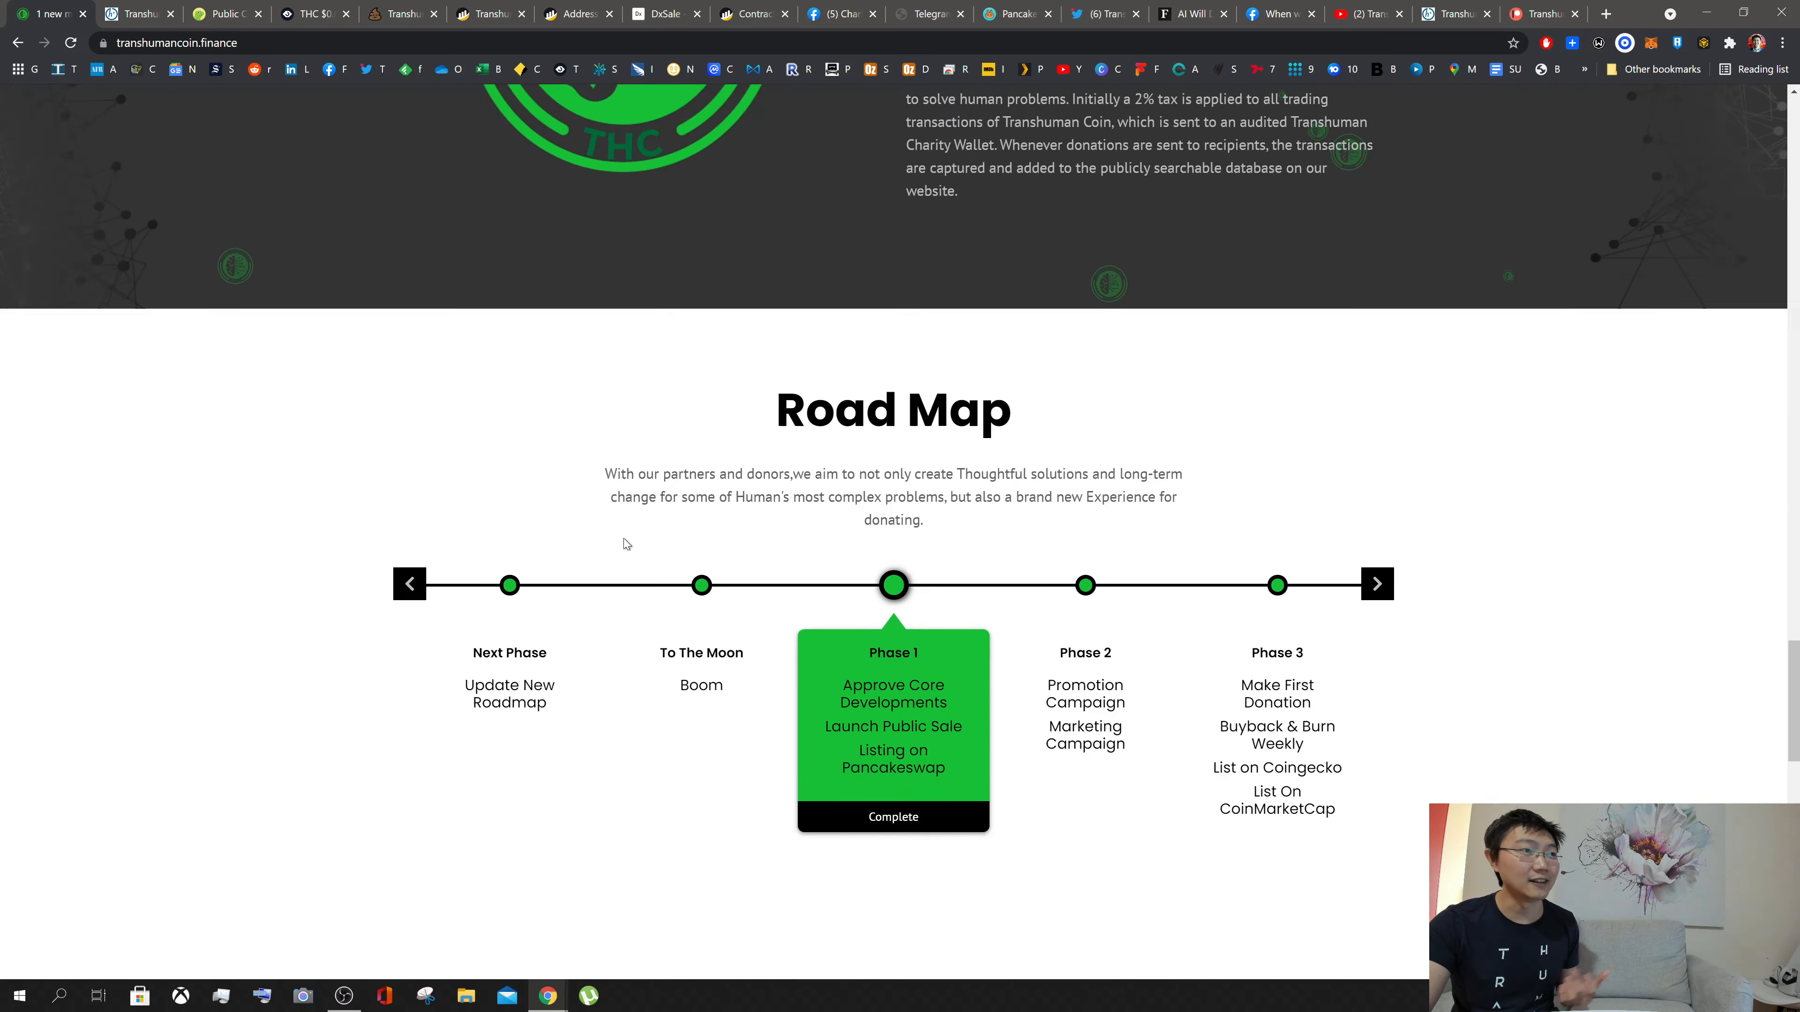
{"action": "scroll", "scroll_direction": "down", "scroll_amount": 3}
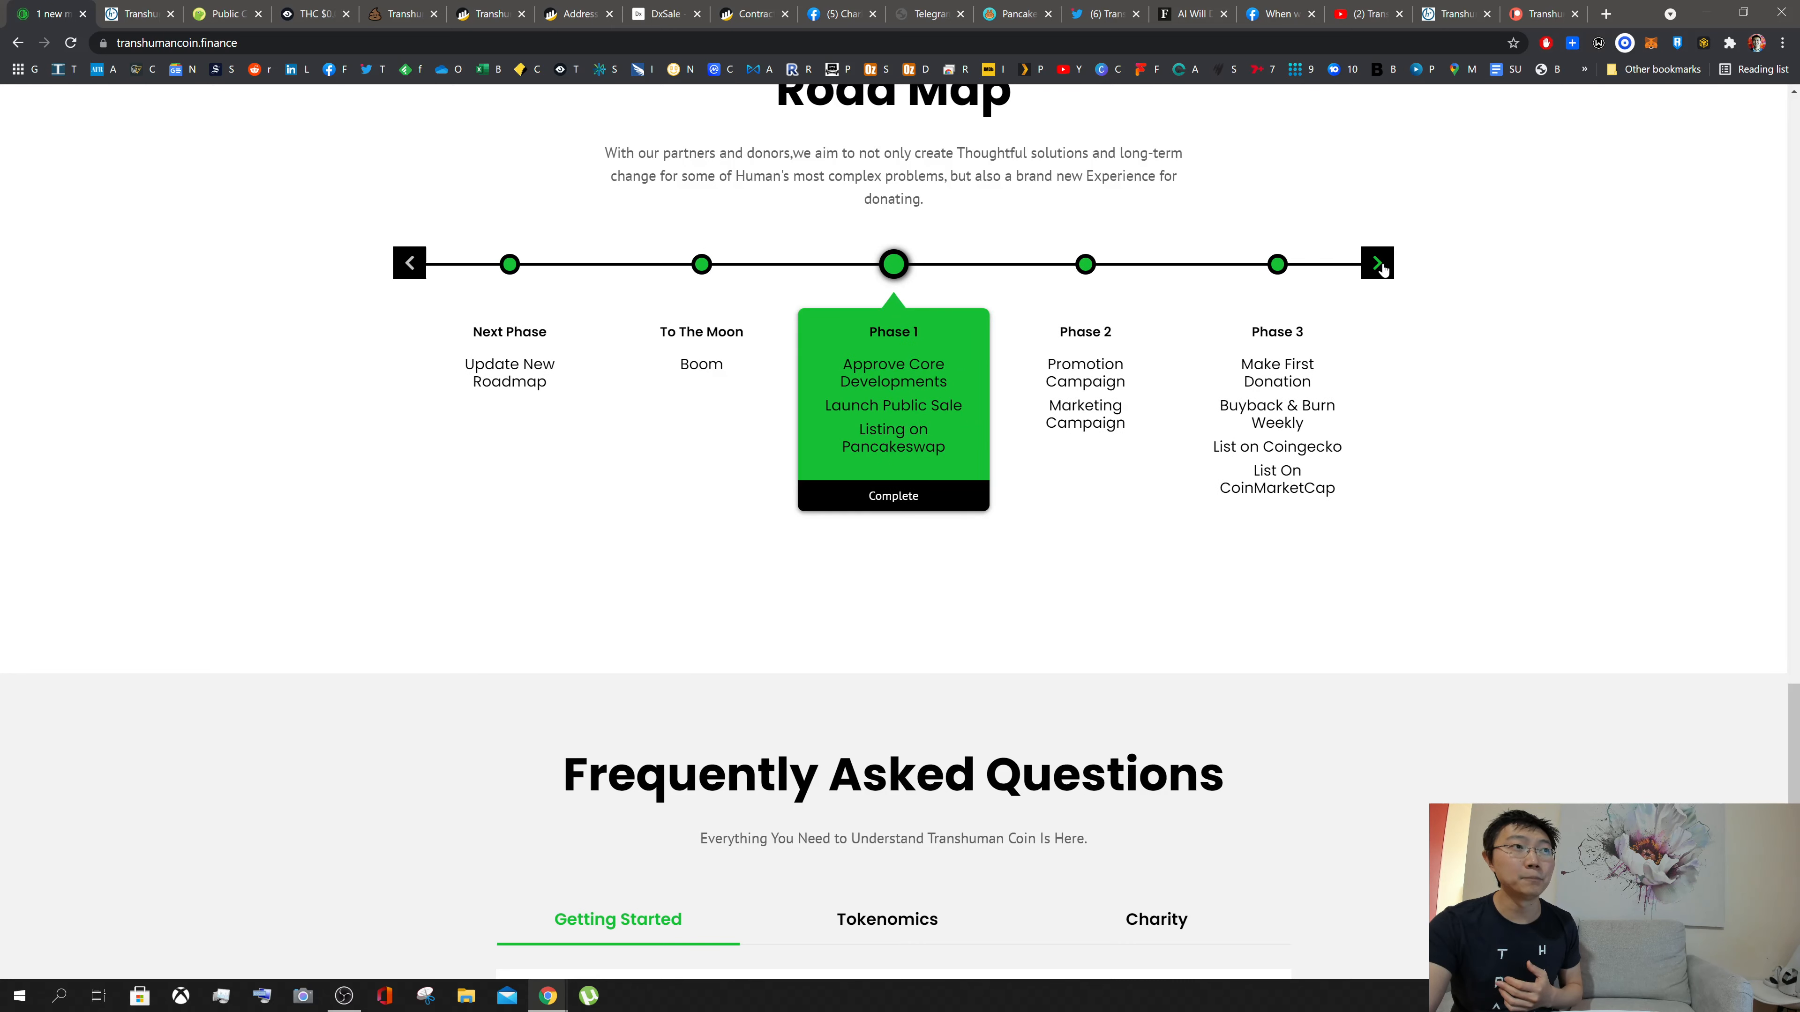
{"action": "left_click", "coordinate": [1376, 262]}
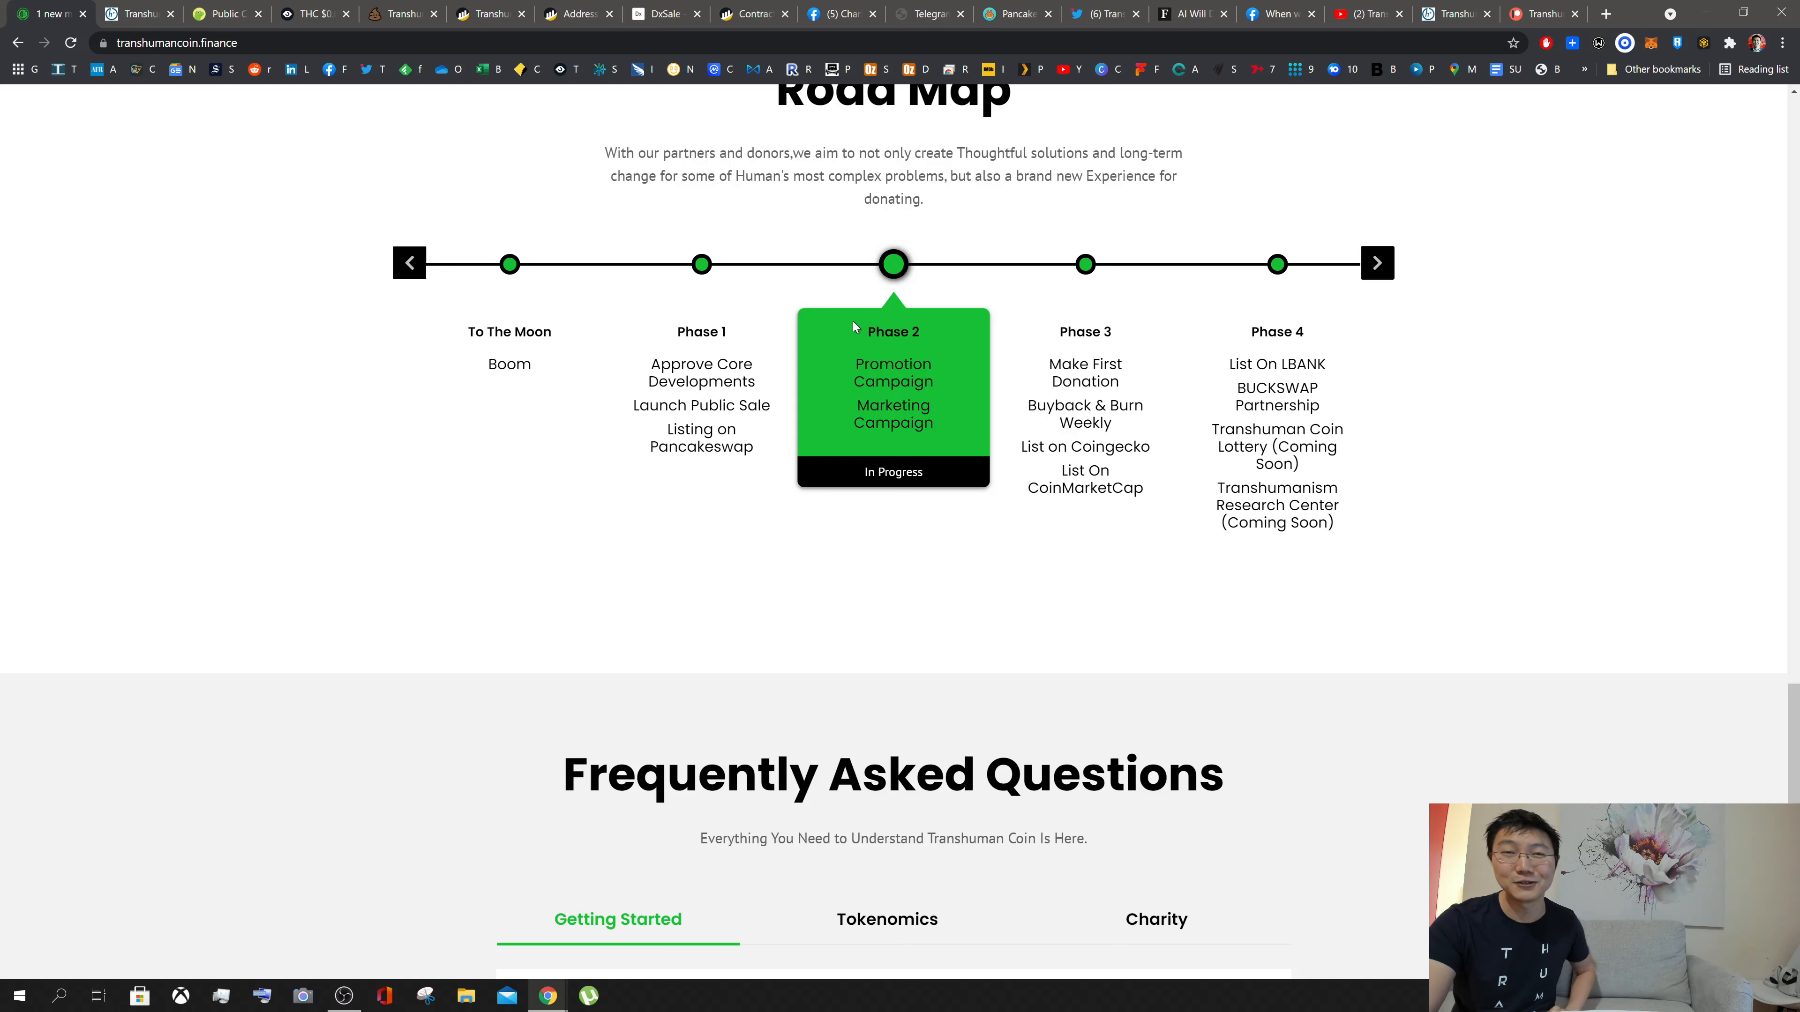
{"action": "mouse_move", "coordinate": [965, 395]}
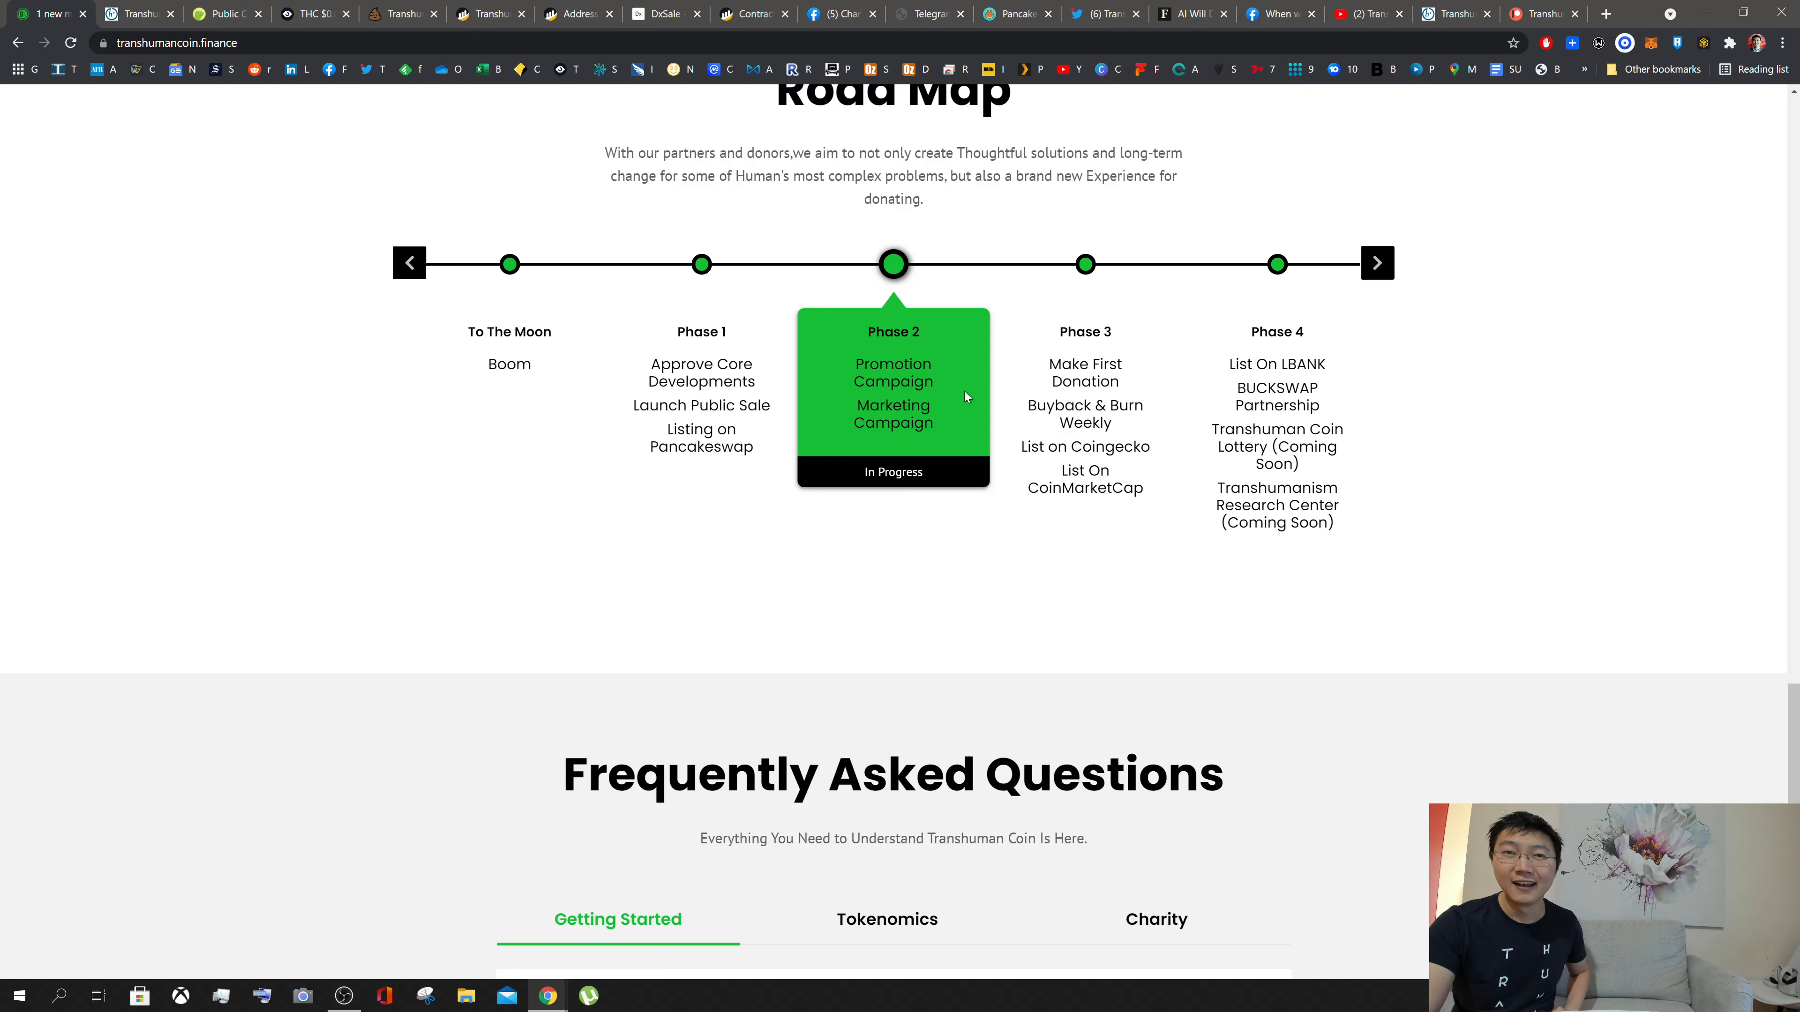
{"action": "mouse_move", "coordinate": [893, 393]}
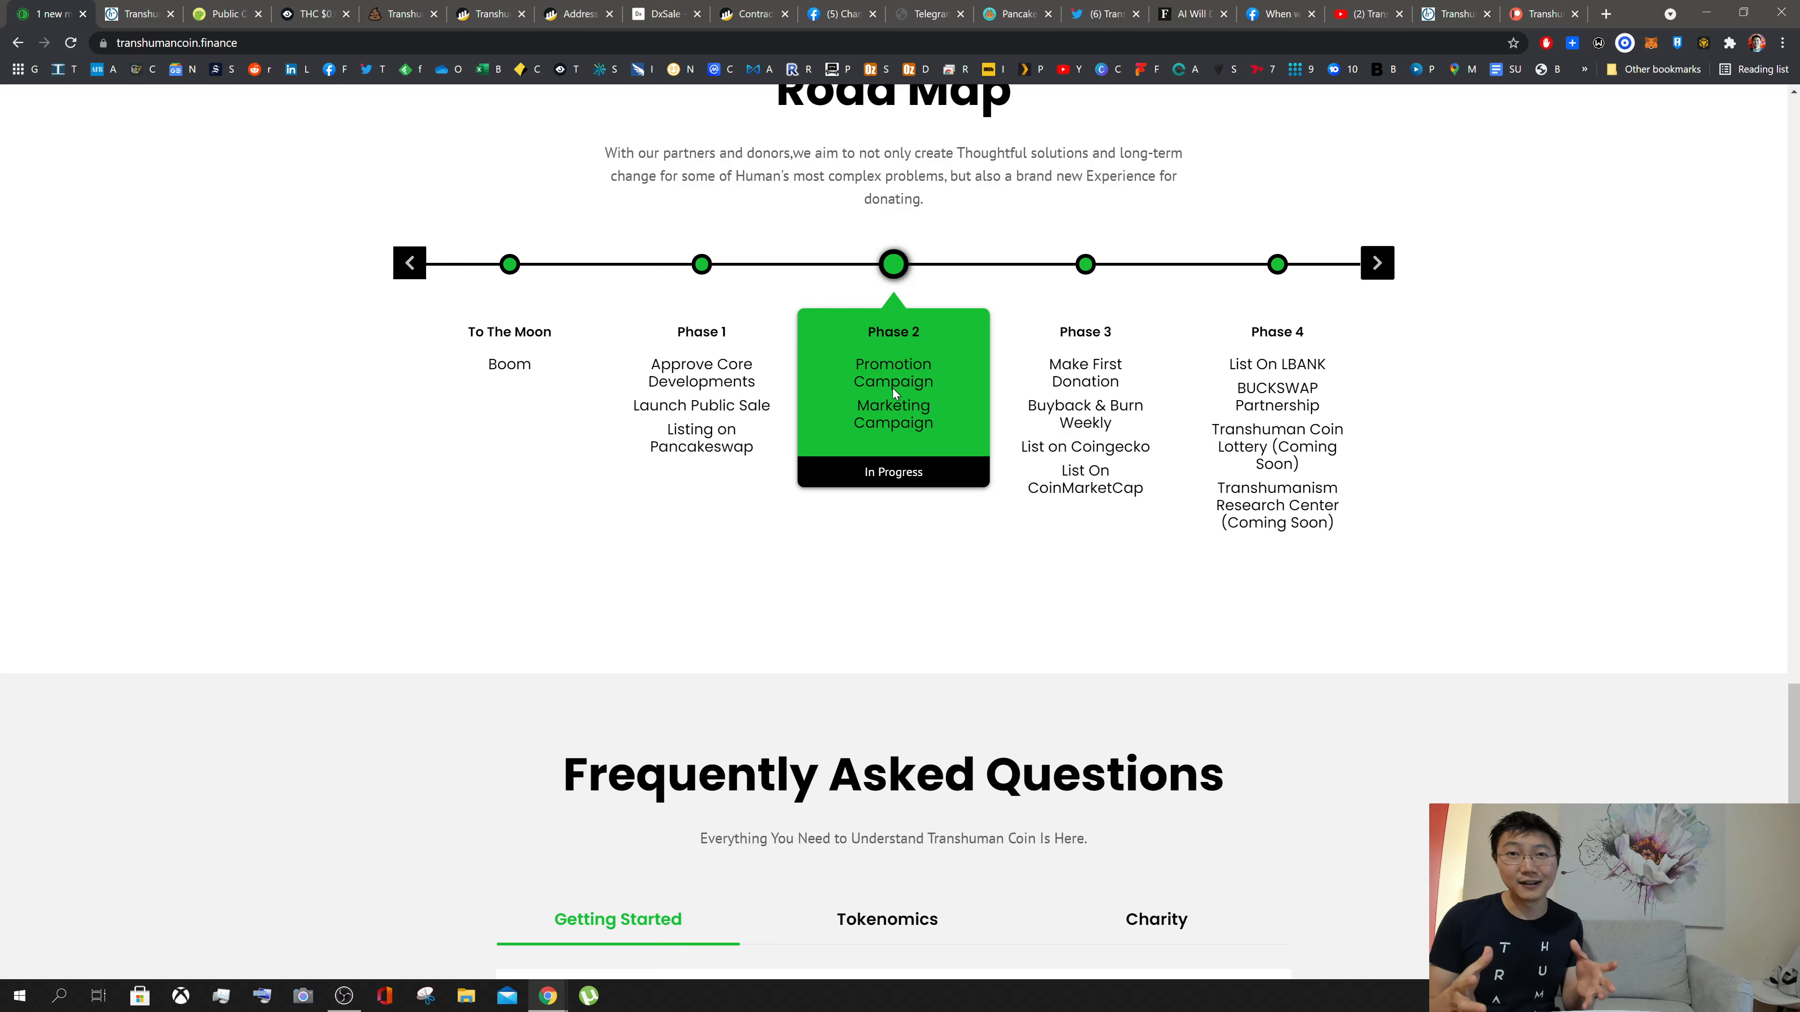
{"action": "scroll", "scroll_direction": "up", "scroll_amount": 3}
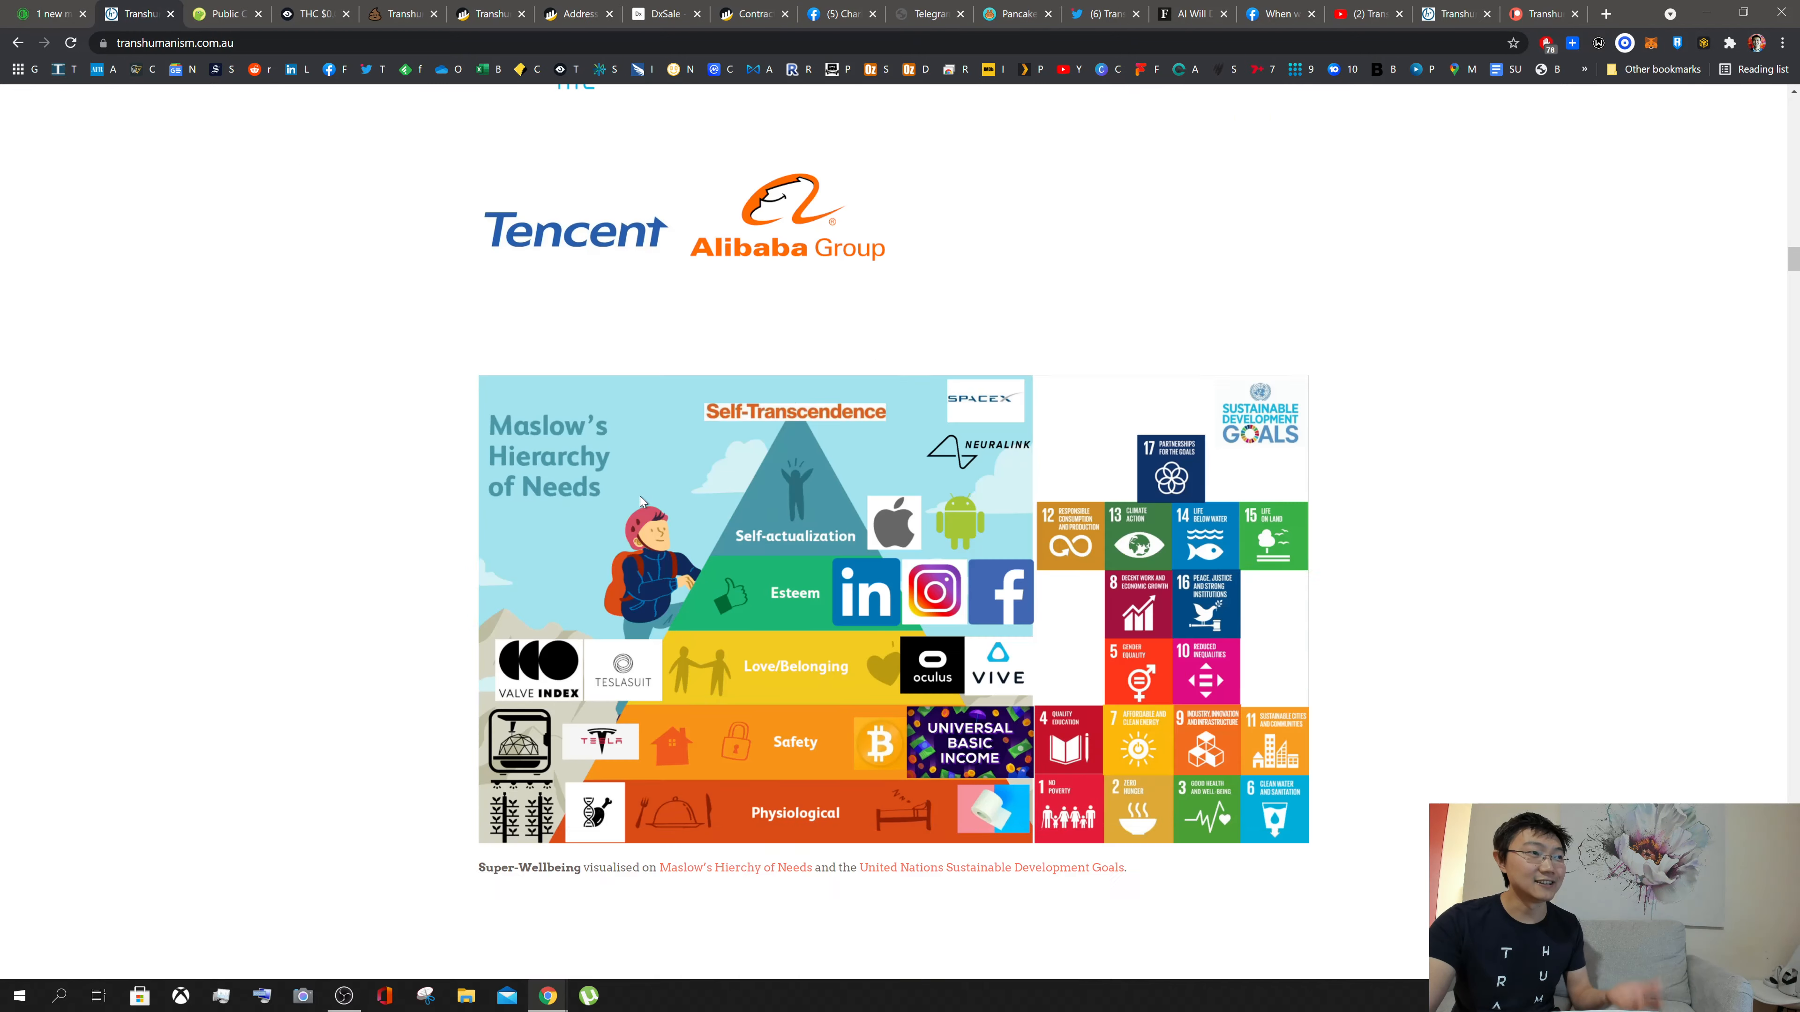
Step: Scroll transhumanism.com.au to the Supporting Non-Profits and Private Companies logos, including Neuralink and SpaceX
{"action": "scroll", "scroll_direction": "down", "scroll_amount": 3}
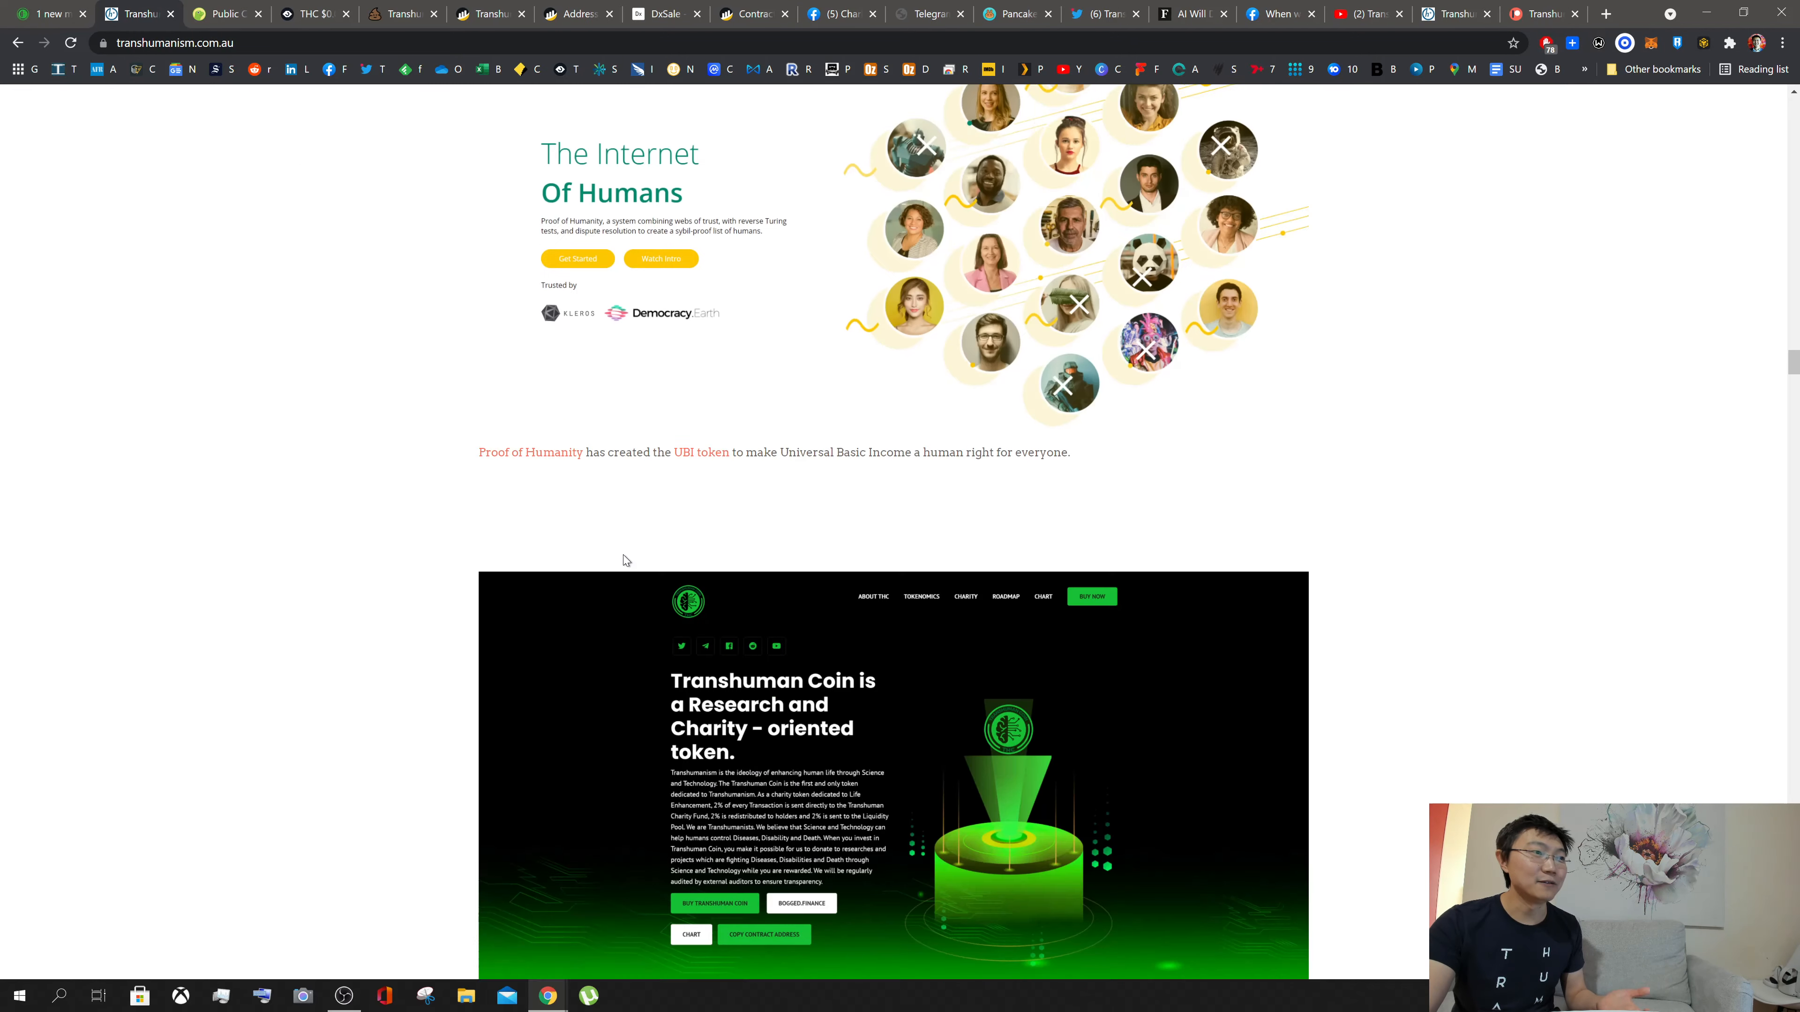
{"action": "scroll", "scroll_direction": "down", "scroll_amount": 3}
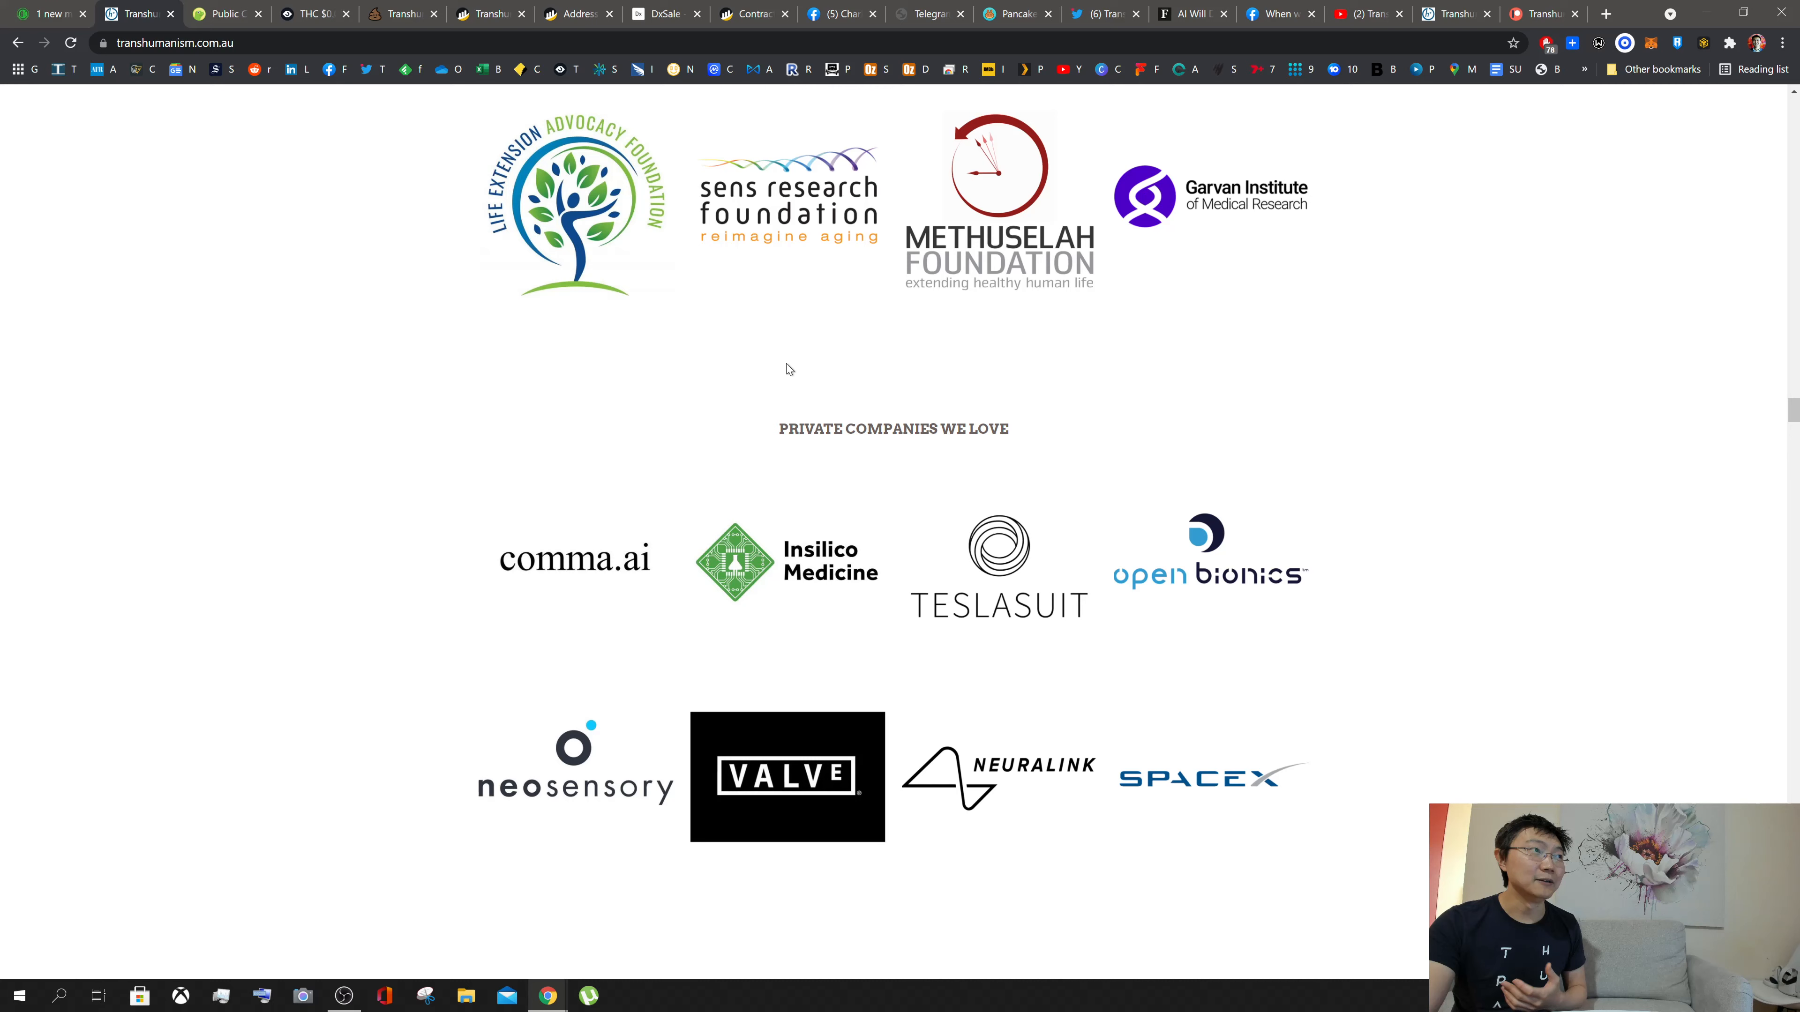
{"action": "scroll", "scroll_direction": "up", "scroll_amount": 3}
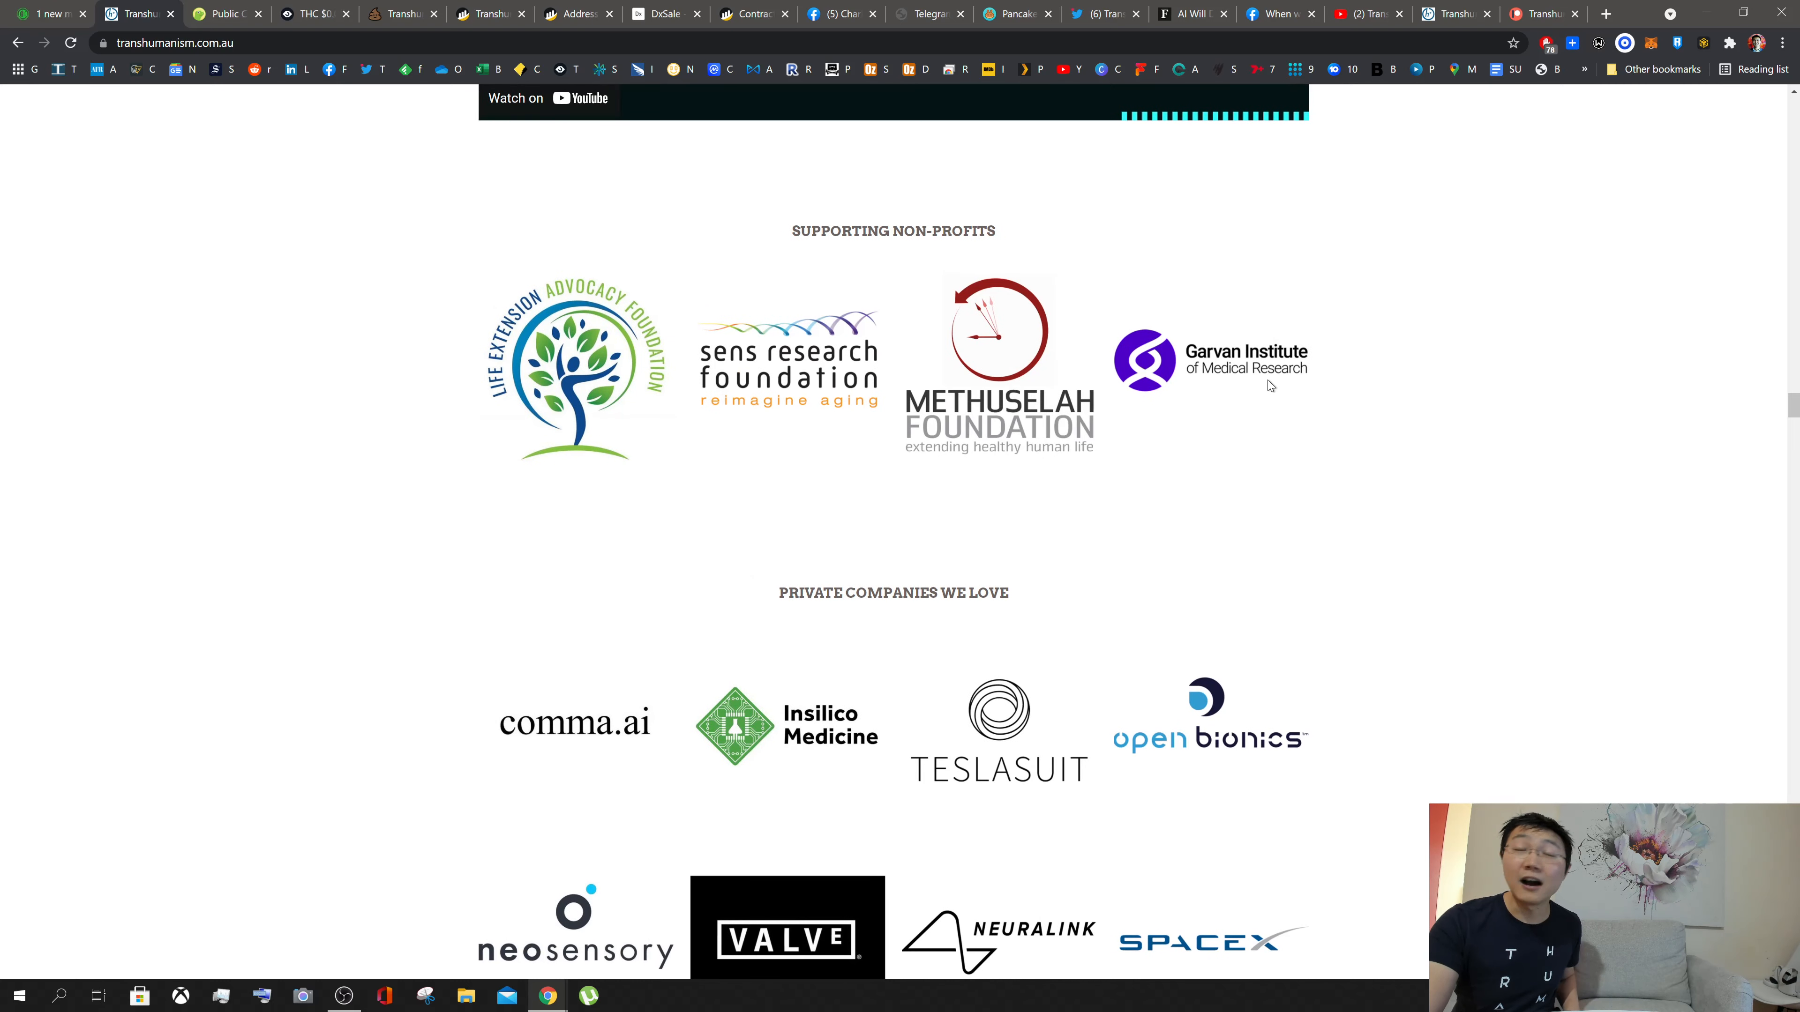
{"action": "mouse_move", "coordinate": [1368, 308]}
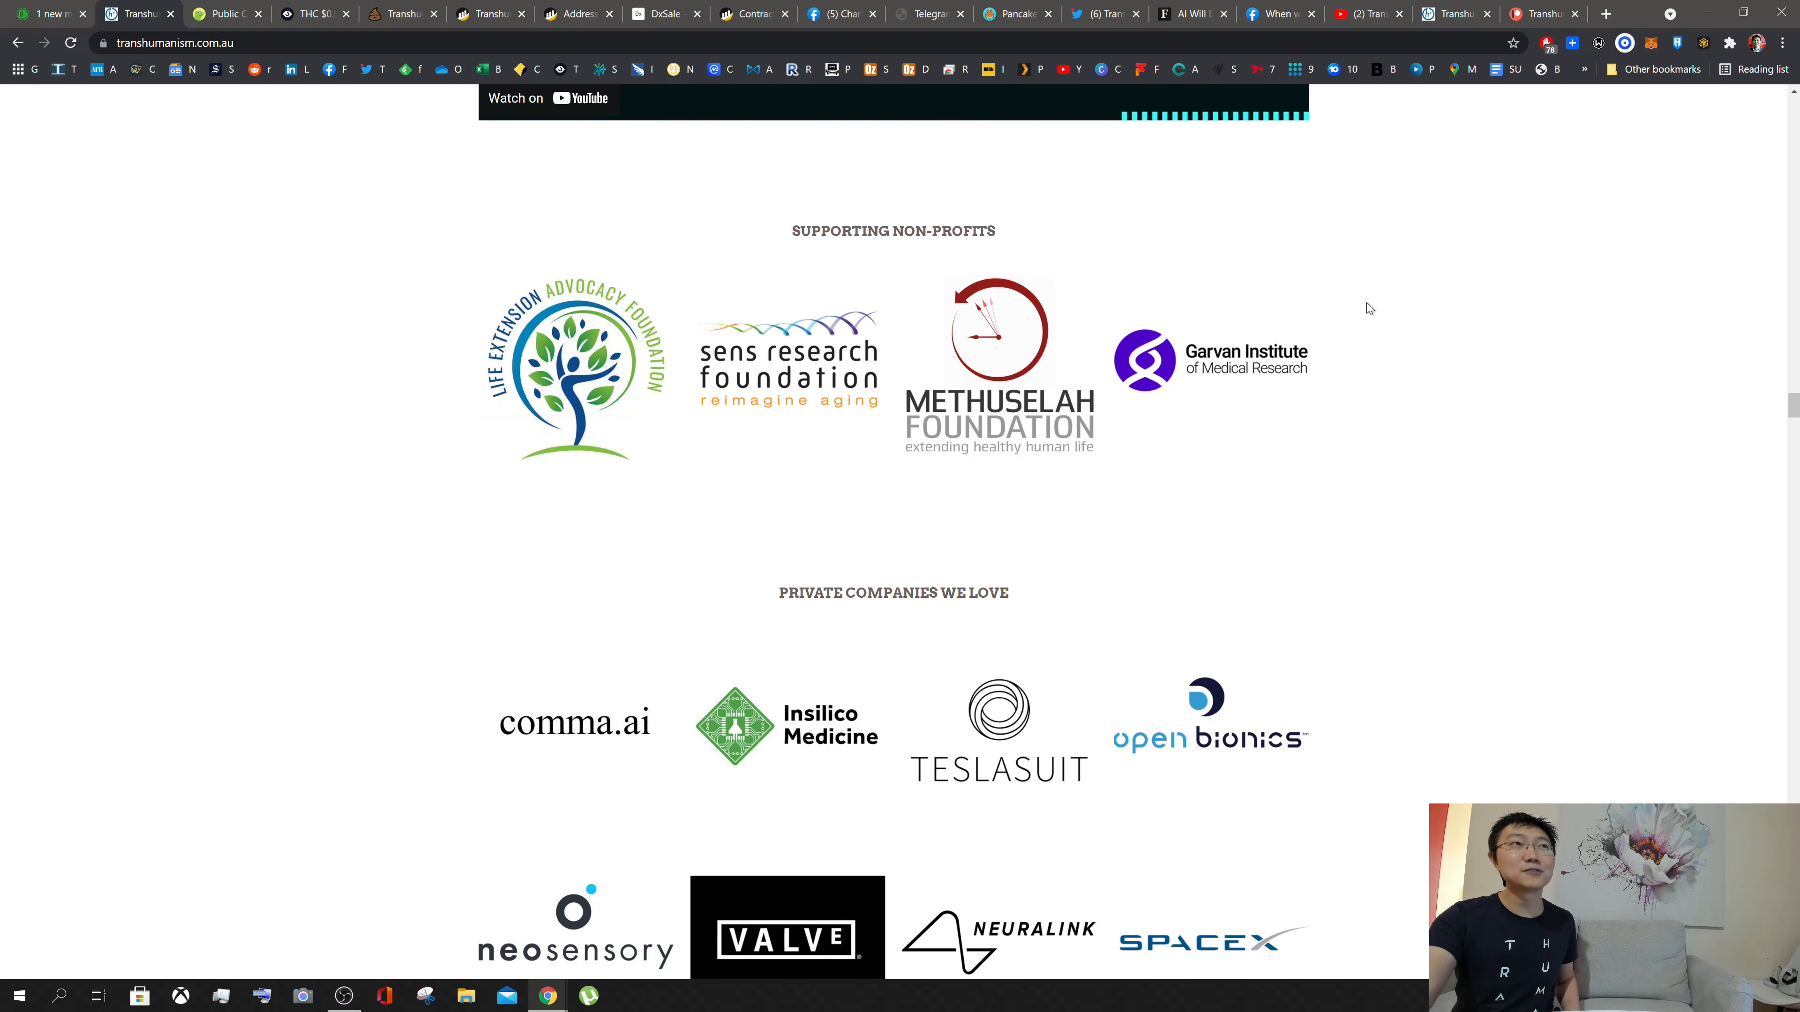
{"action": "mouse_move", "coordinate": [941, 302]}
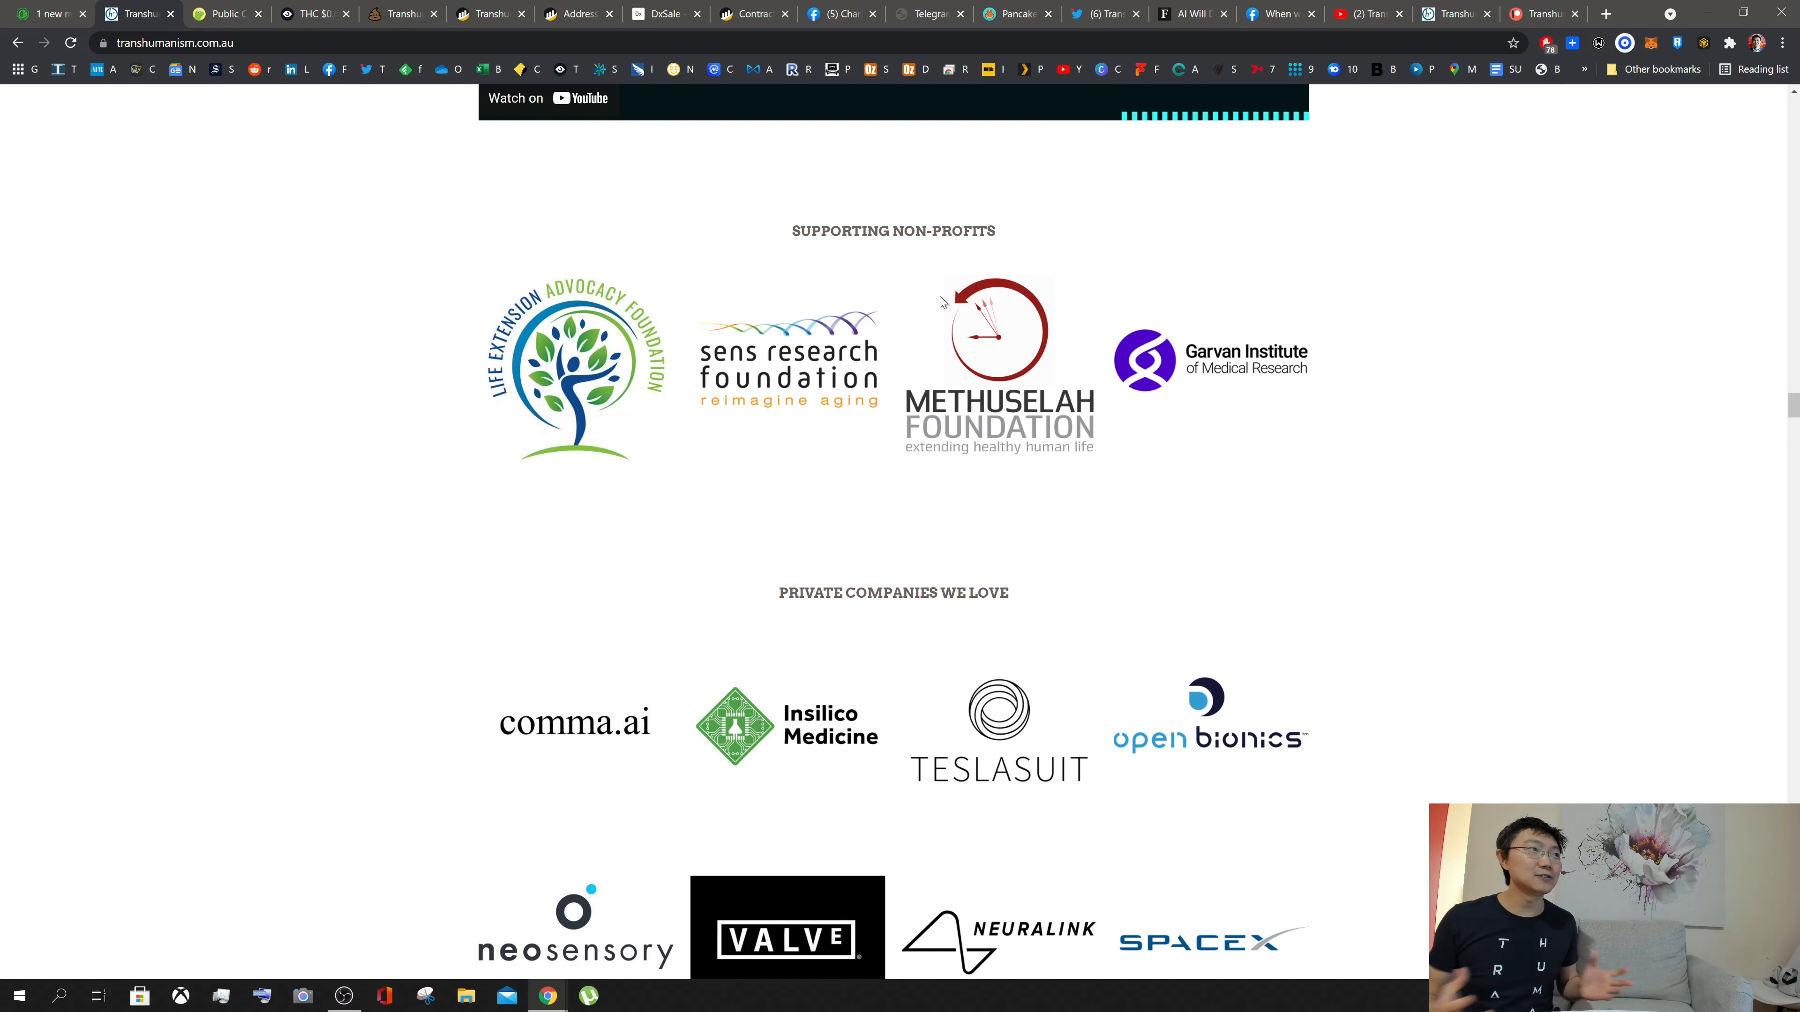
{"action": "mouse_move", "coordinate": [521, 474]}
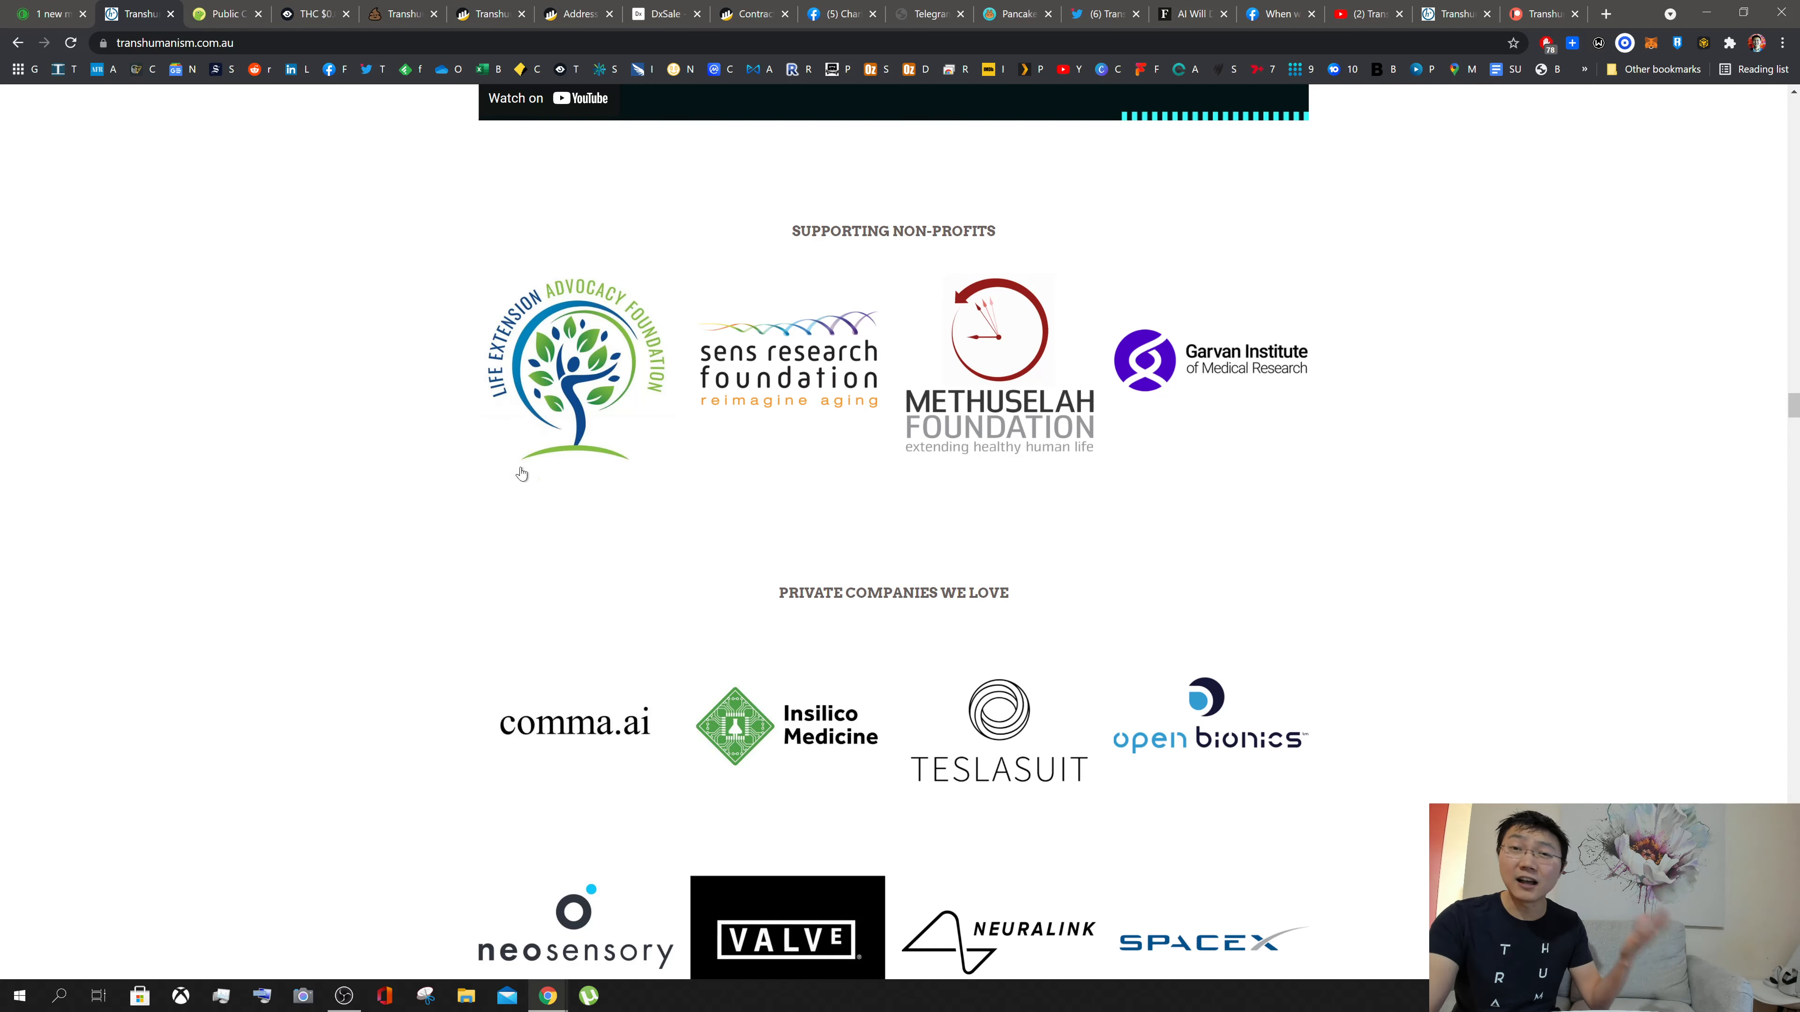
{"action": "mouse_move", "coordinate": [445, 445]}
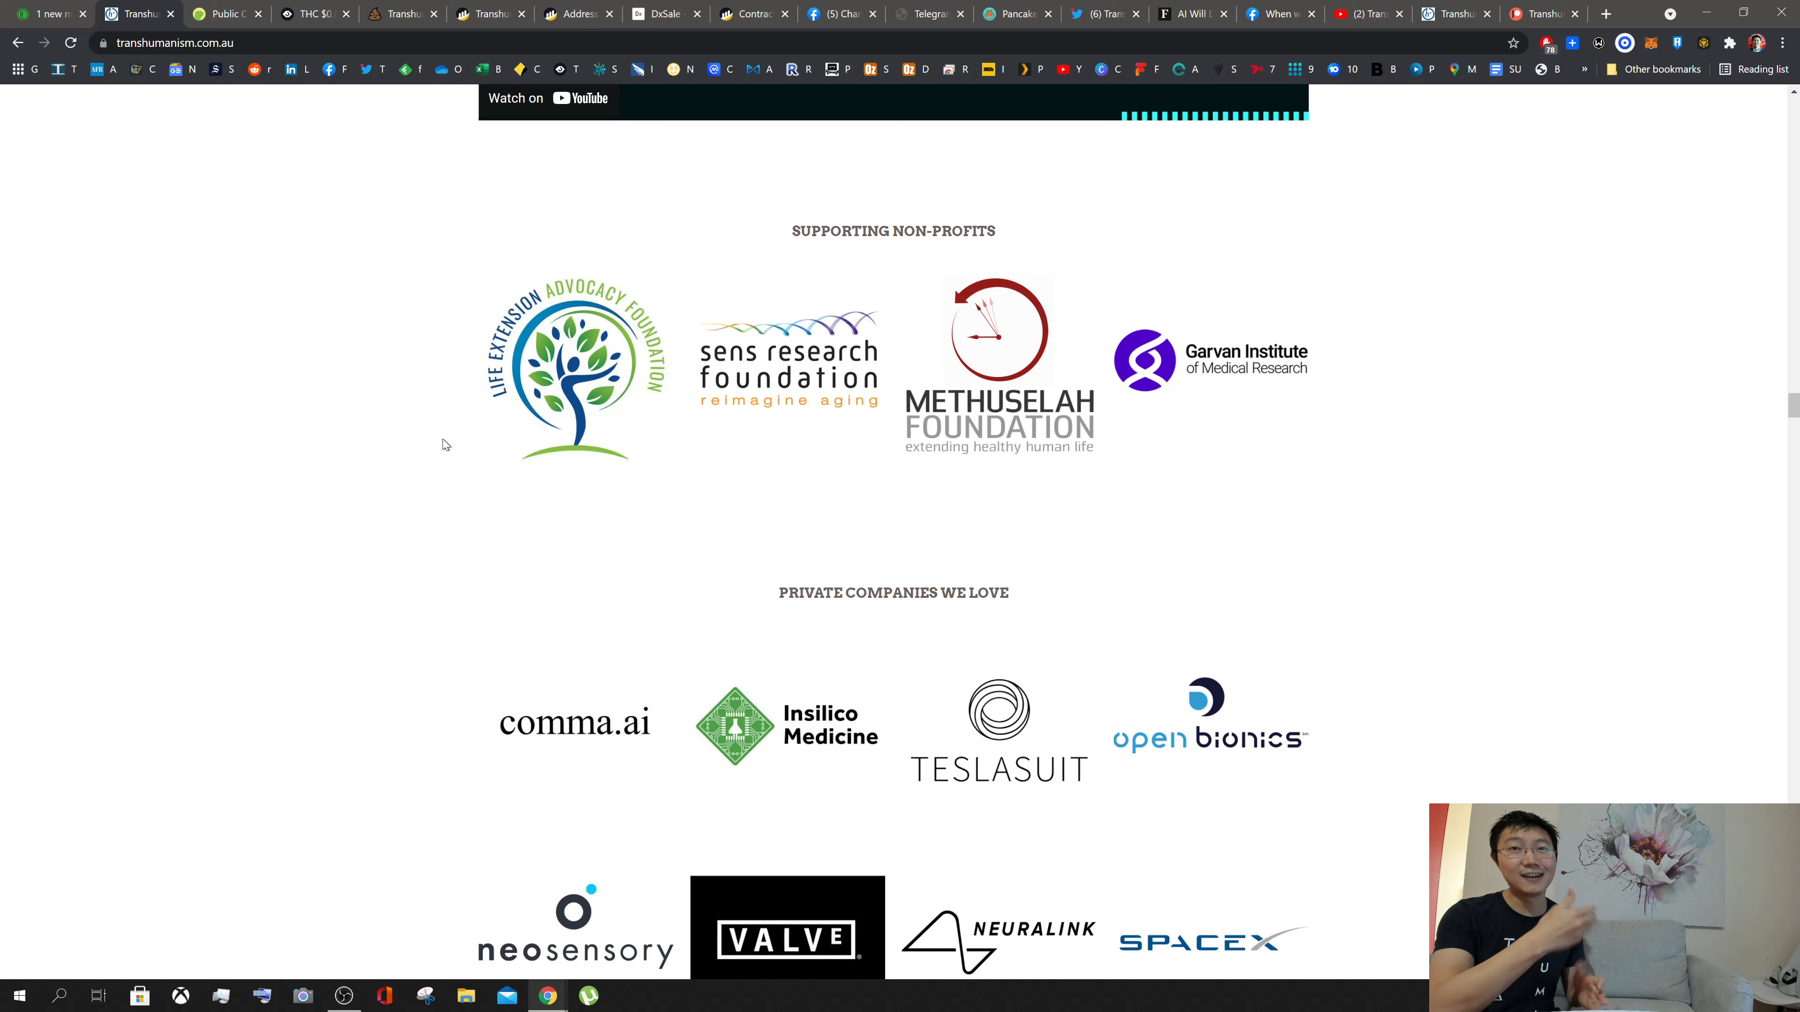
{"action": "mouse_move", "coordinate": [227, 237]}
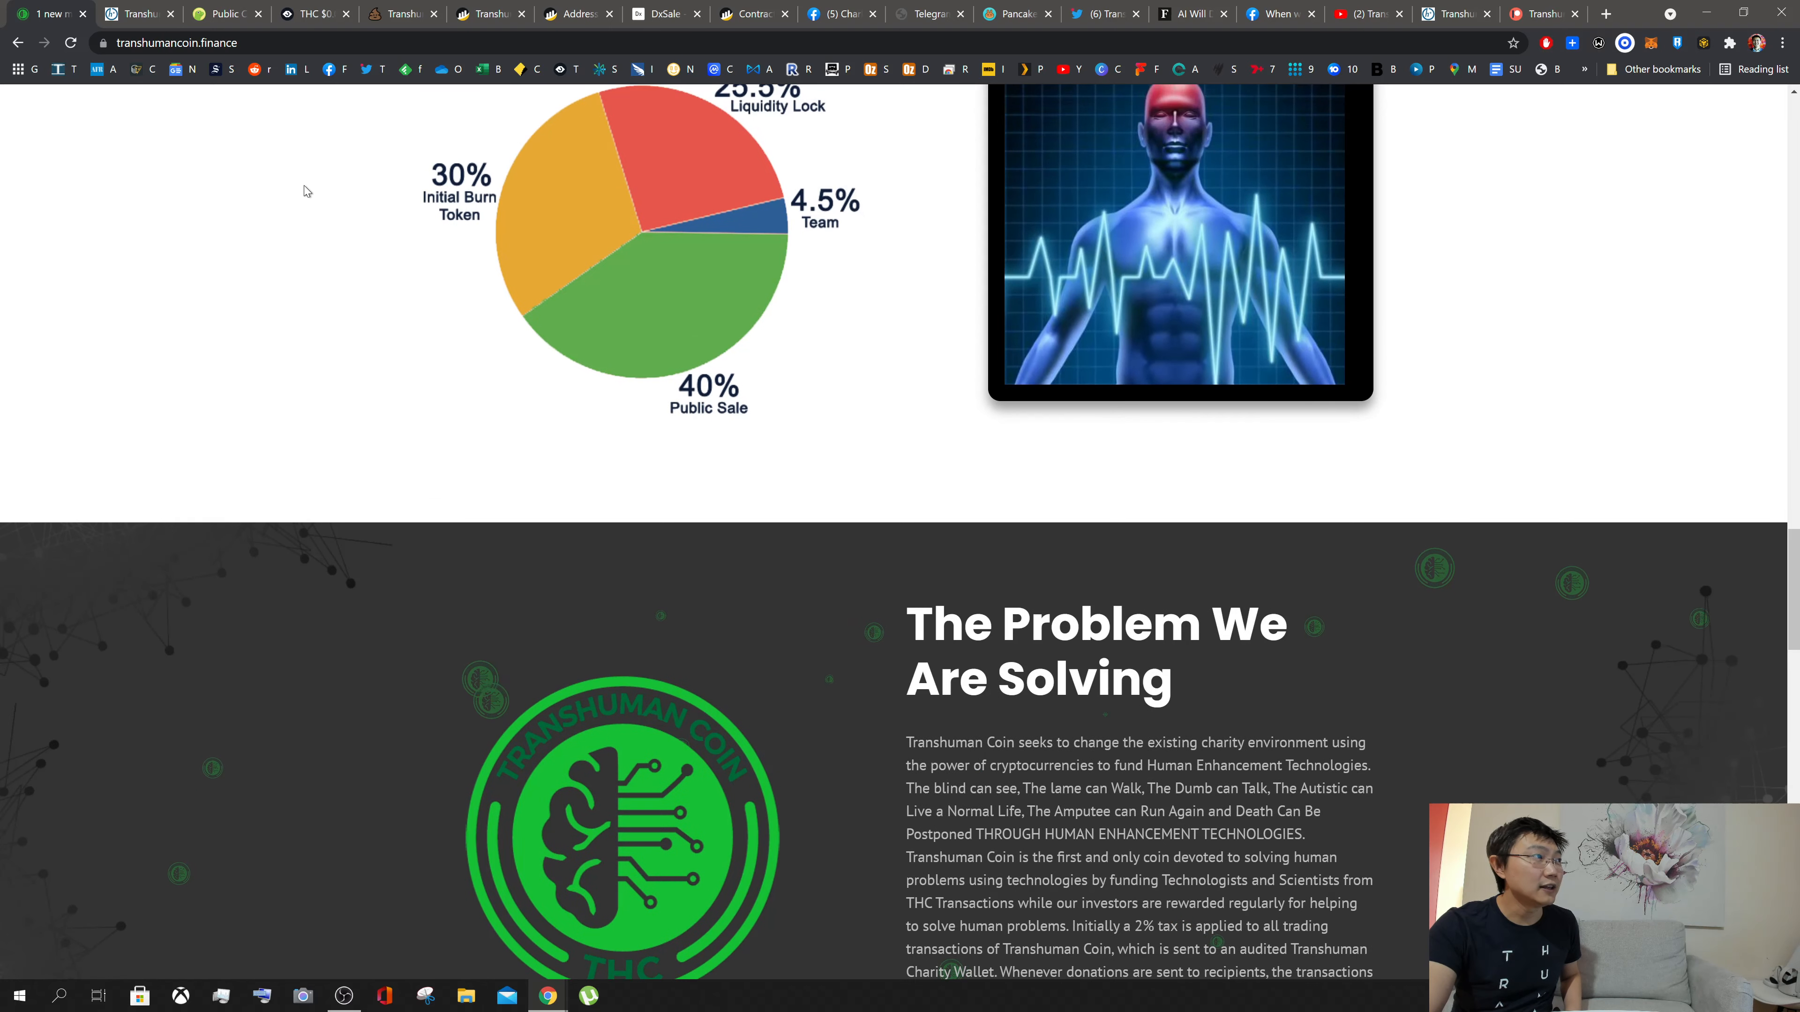
{"action": "mouse_move", "coordinate": [135, 14]}
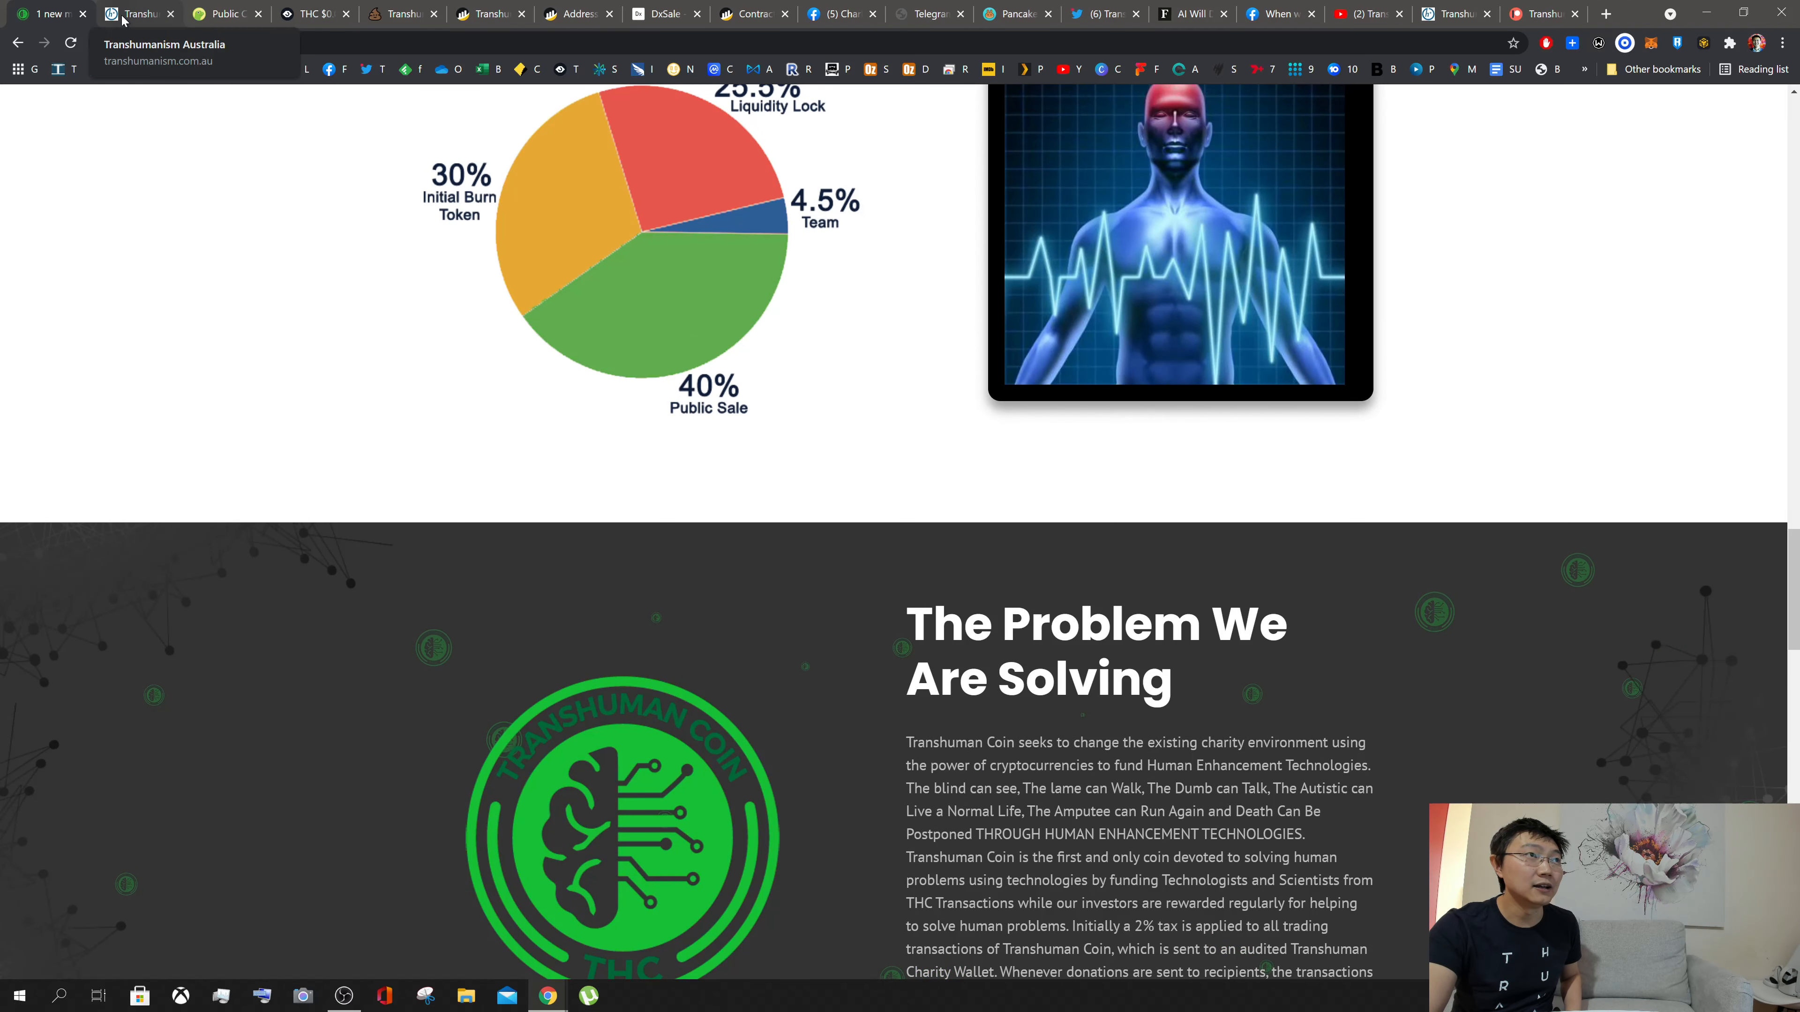
{"action": "mouse_move", "coordinate": [481, 12]}
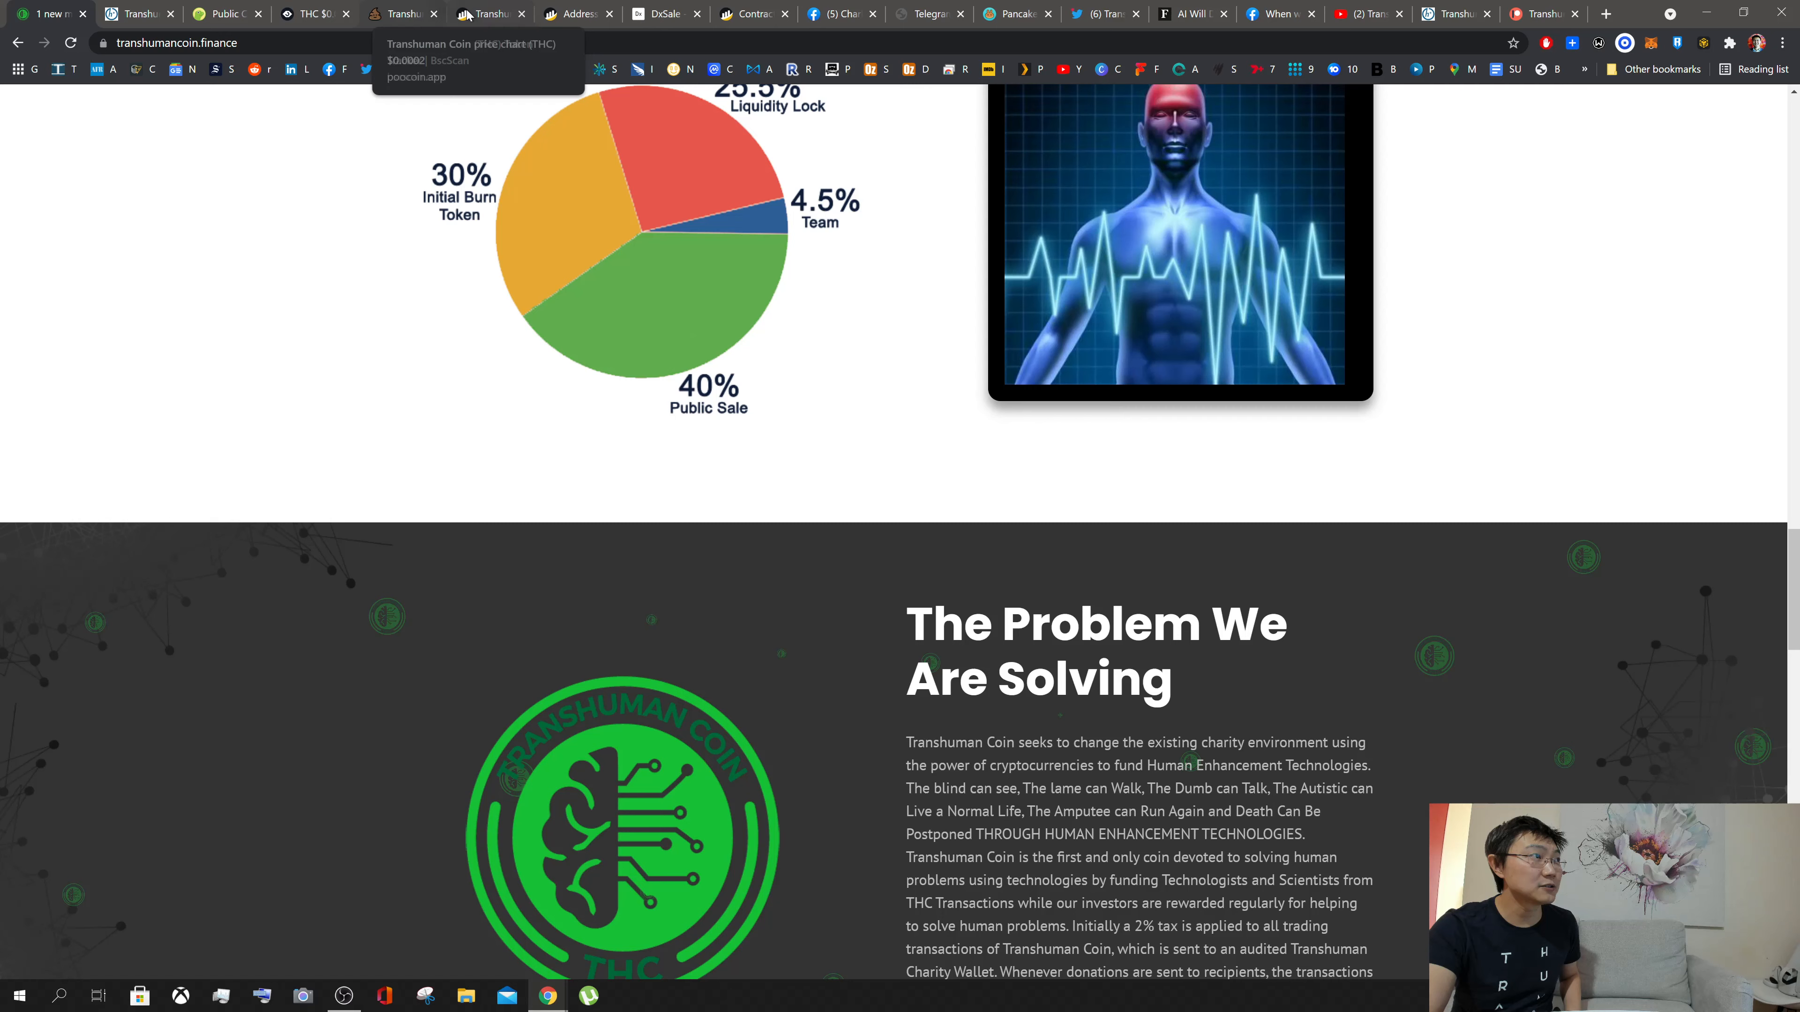
Step: Switch to the PancakeSwap Exchange page showing the 0.00710242 BNB balance
{"action": "left_click", "coordinate": [1014, 12]}
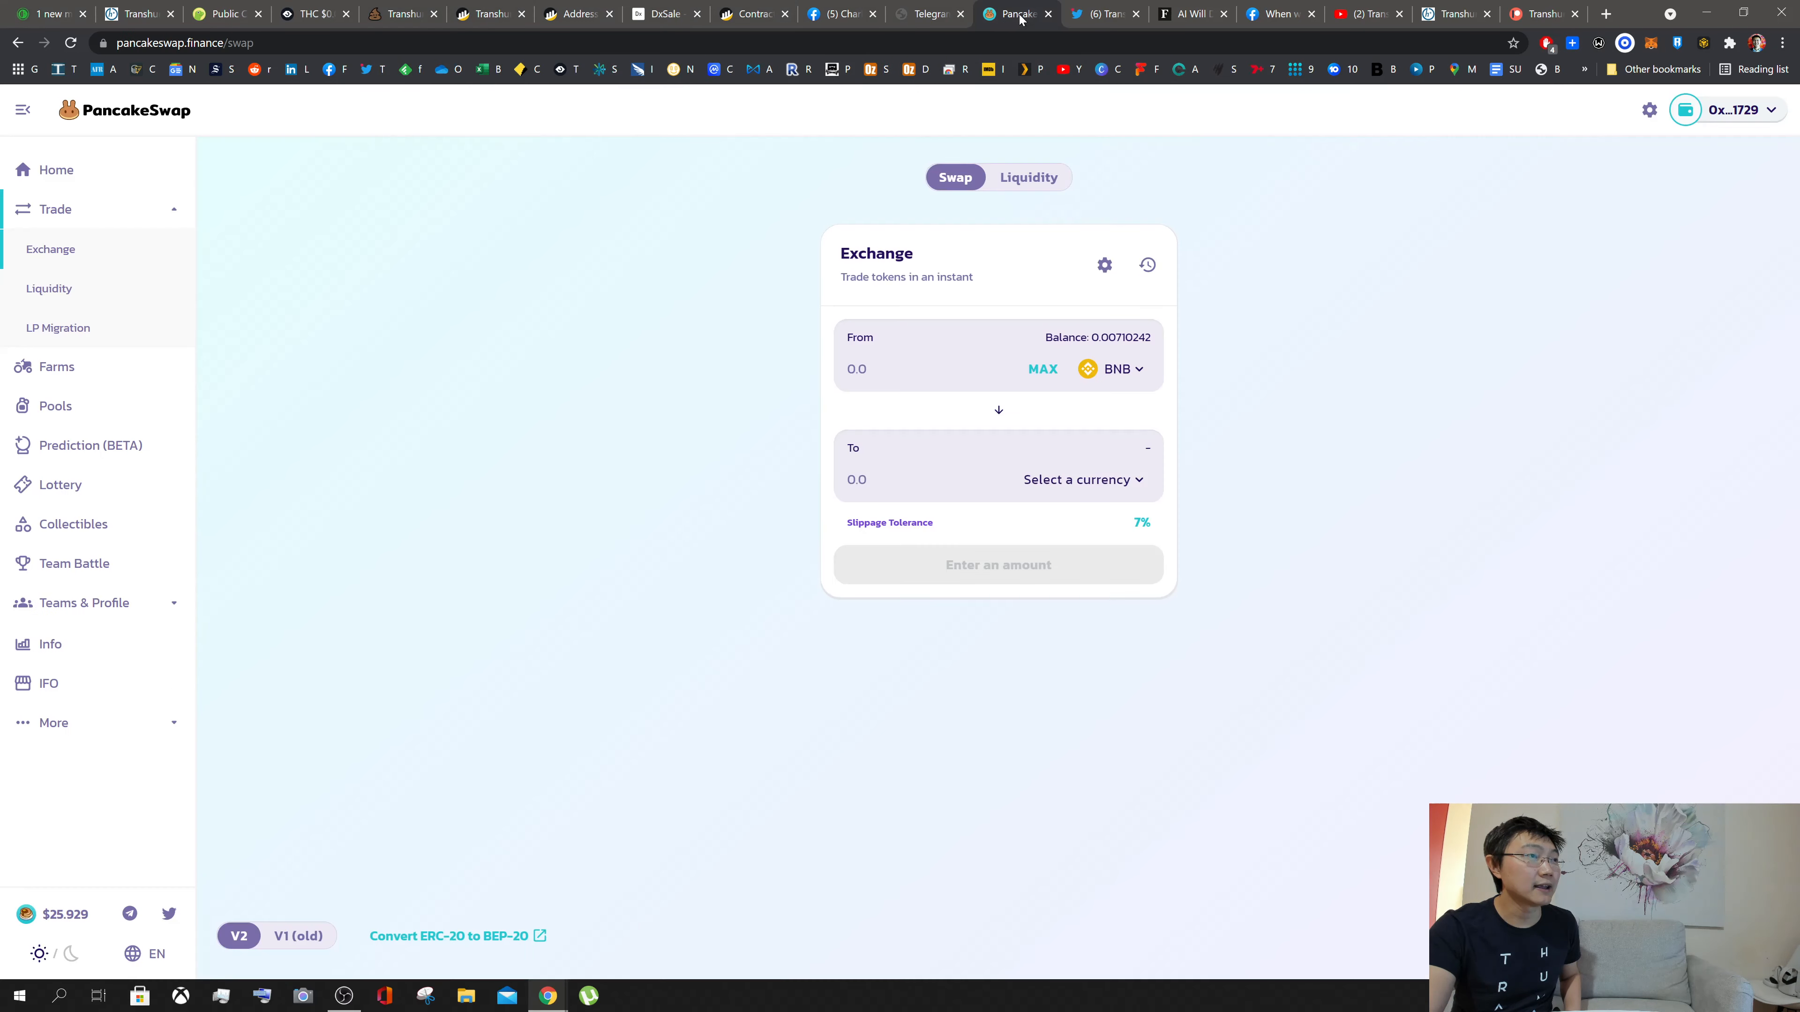
{"action": "mouse_move", "coordinate": [1661, 129]}
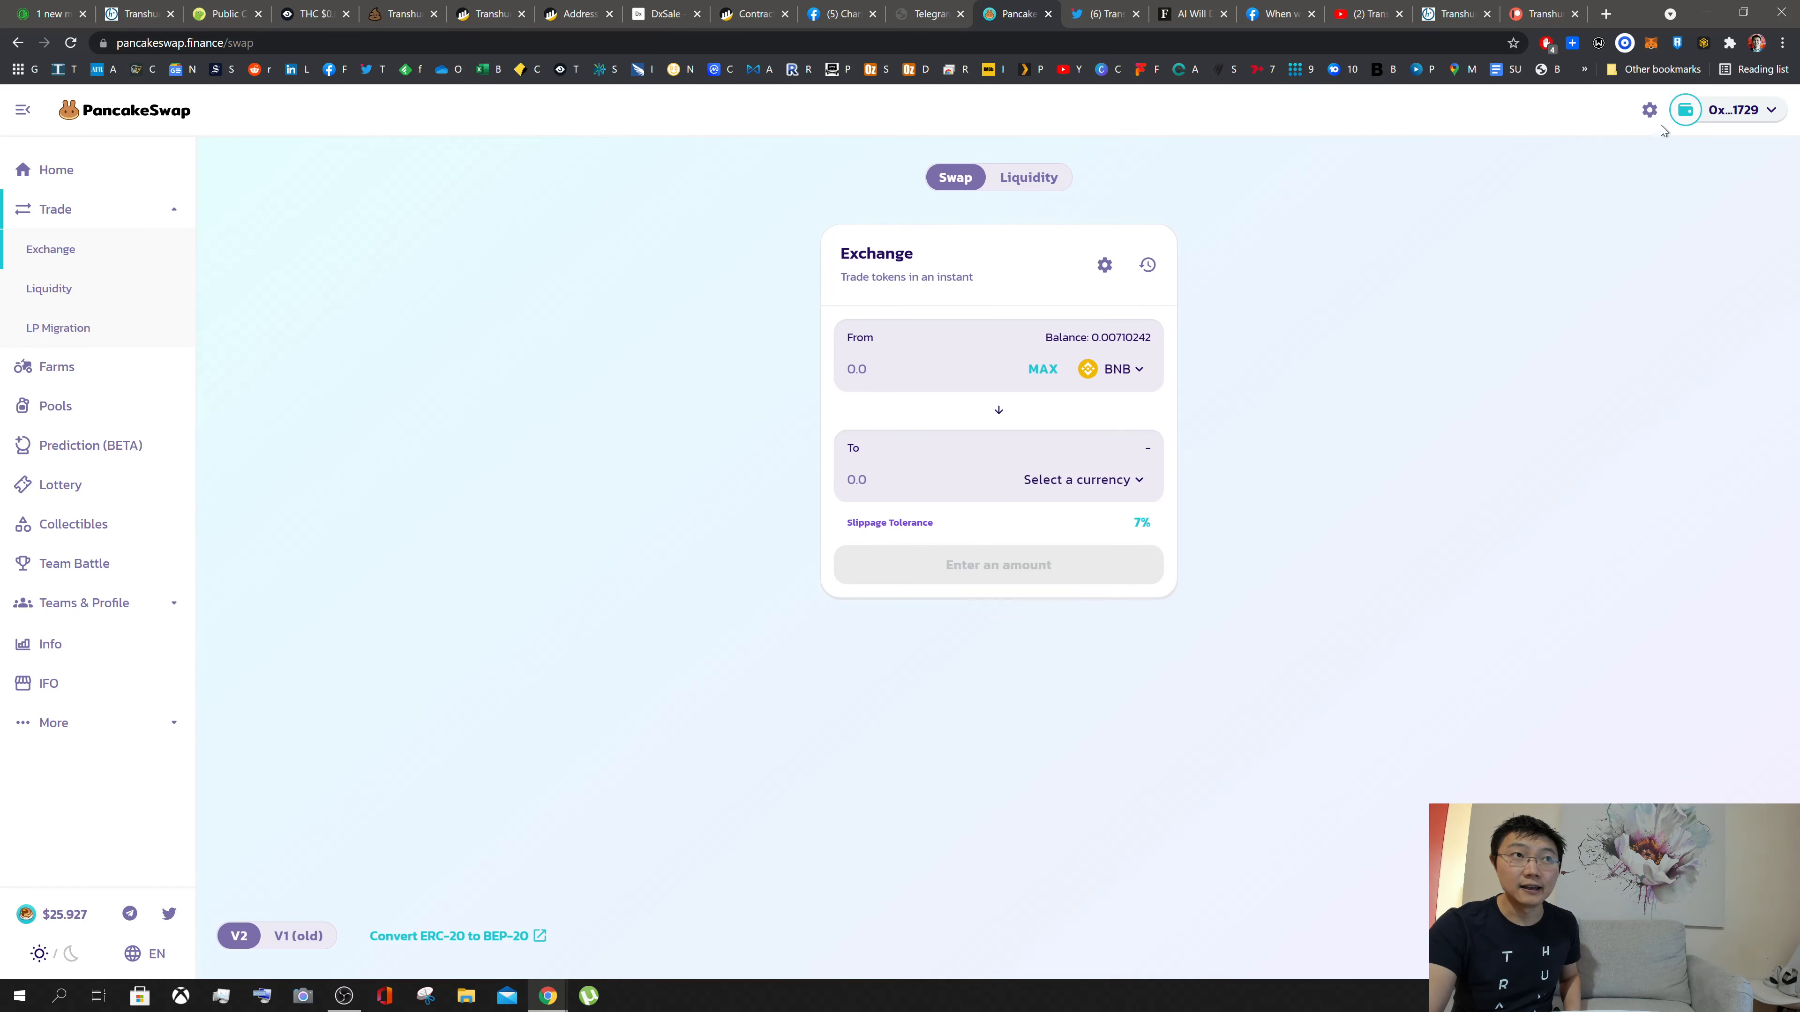
{"action": "mouse_move", "coordinate": [1560, 128]}
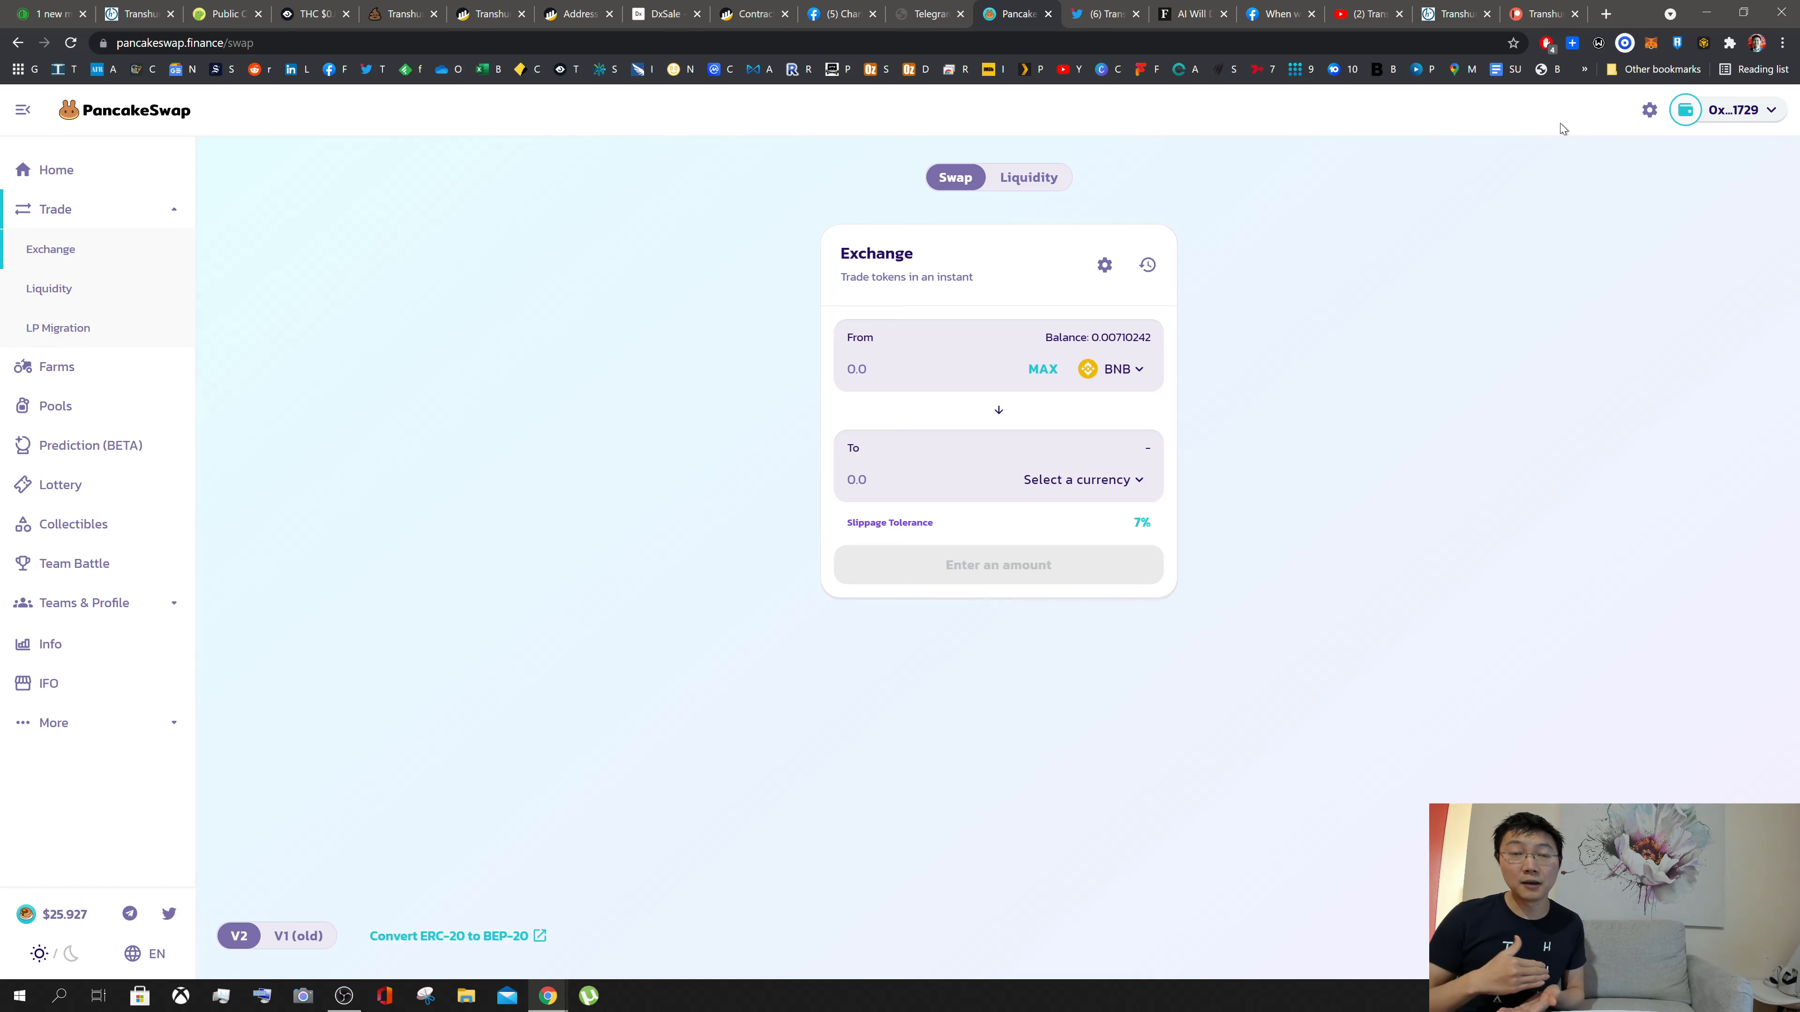
{"action": "mouse_move", "coordinate": [1421, 178]}
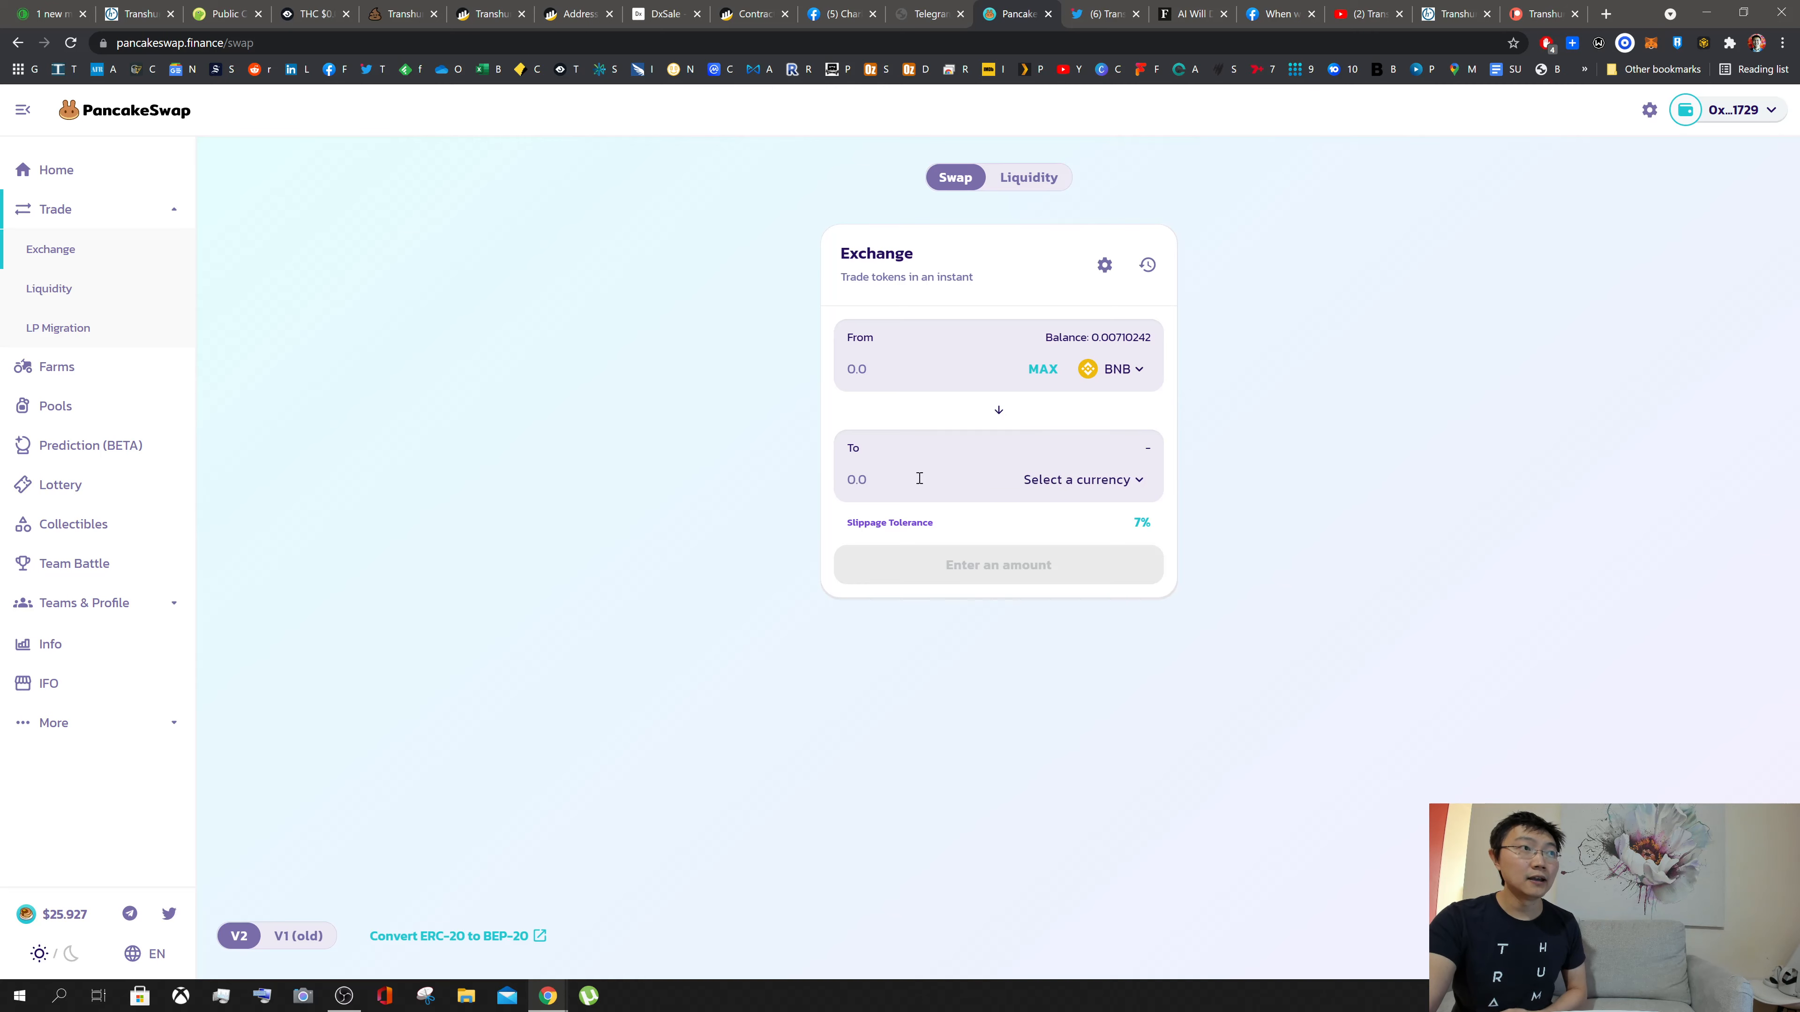
Step: Show THC as the single custom token in Manage Tokens, then return to the Transhuman Coin site
{"action": "left_click", "coordinate": [1079, 479]}
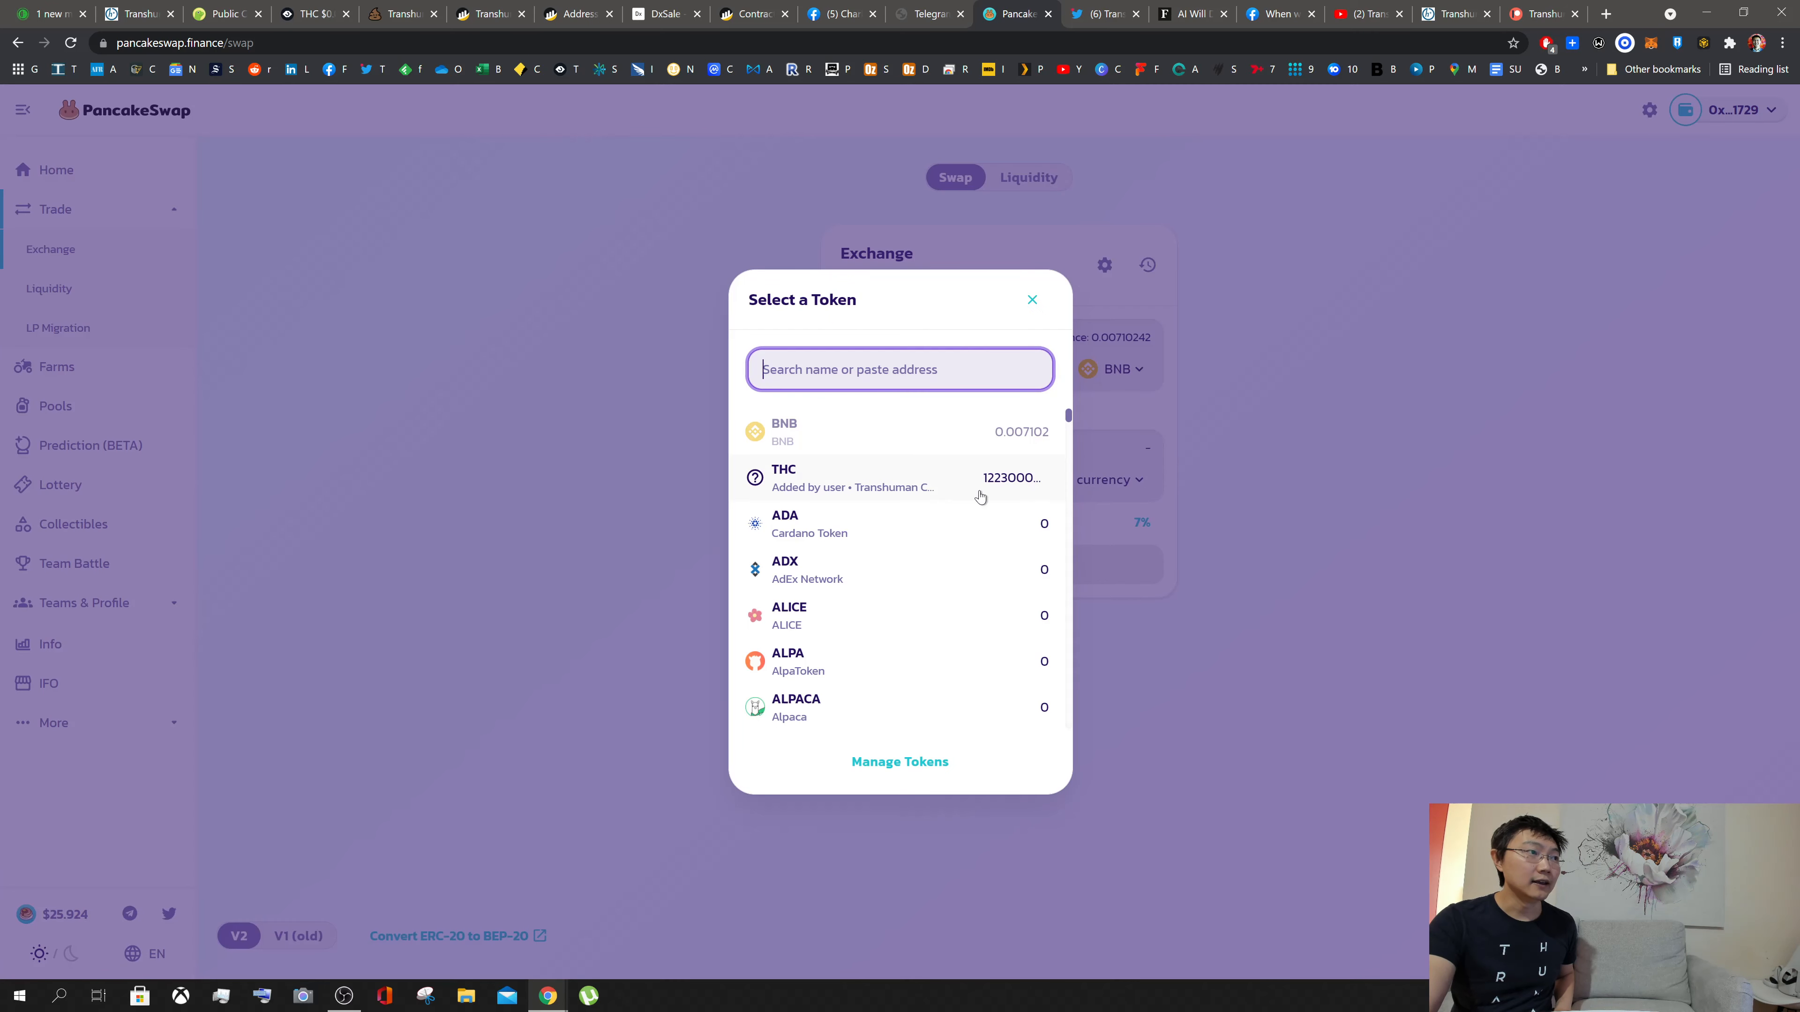
{"action": "left_click", "coordinate": [899, 761]}
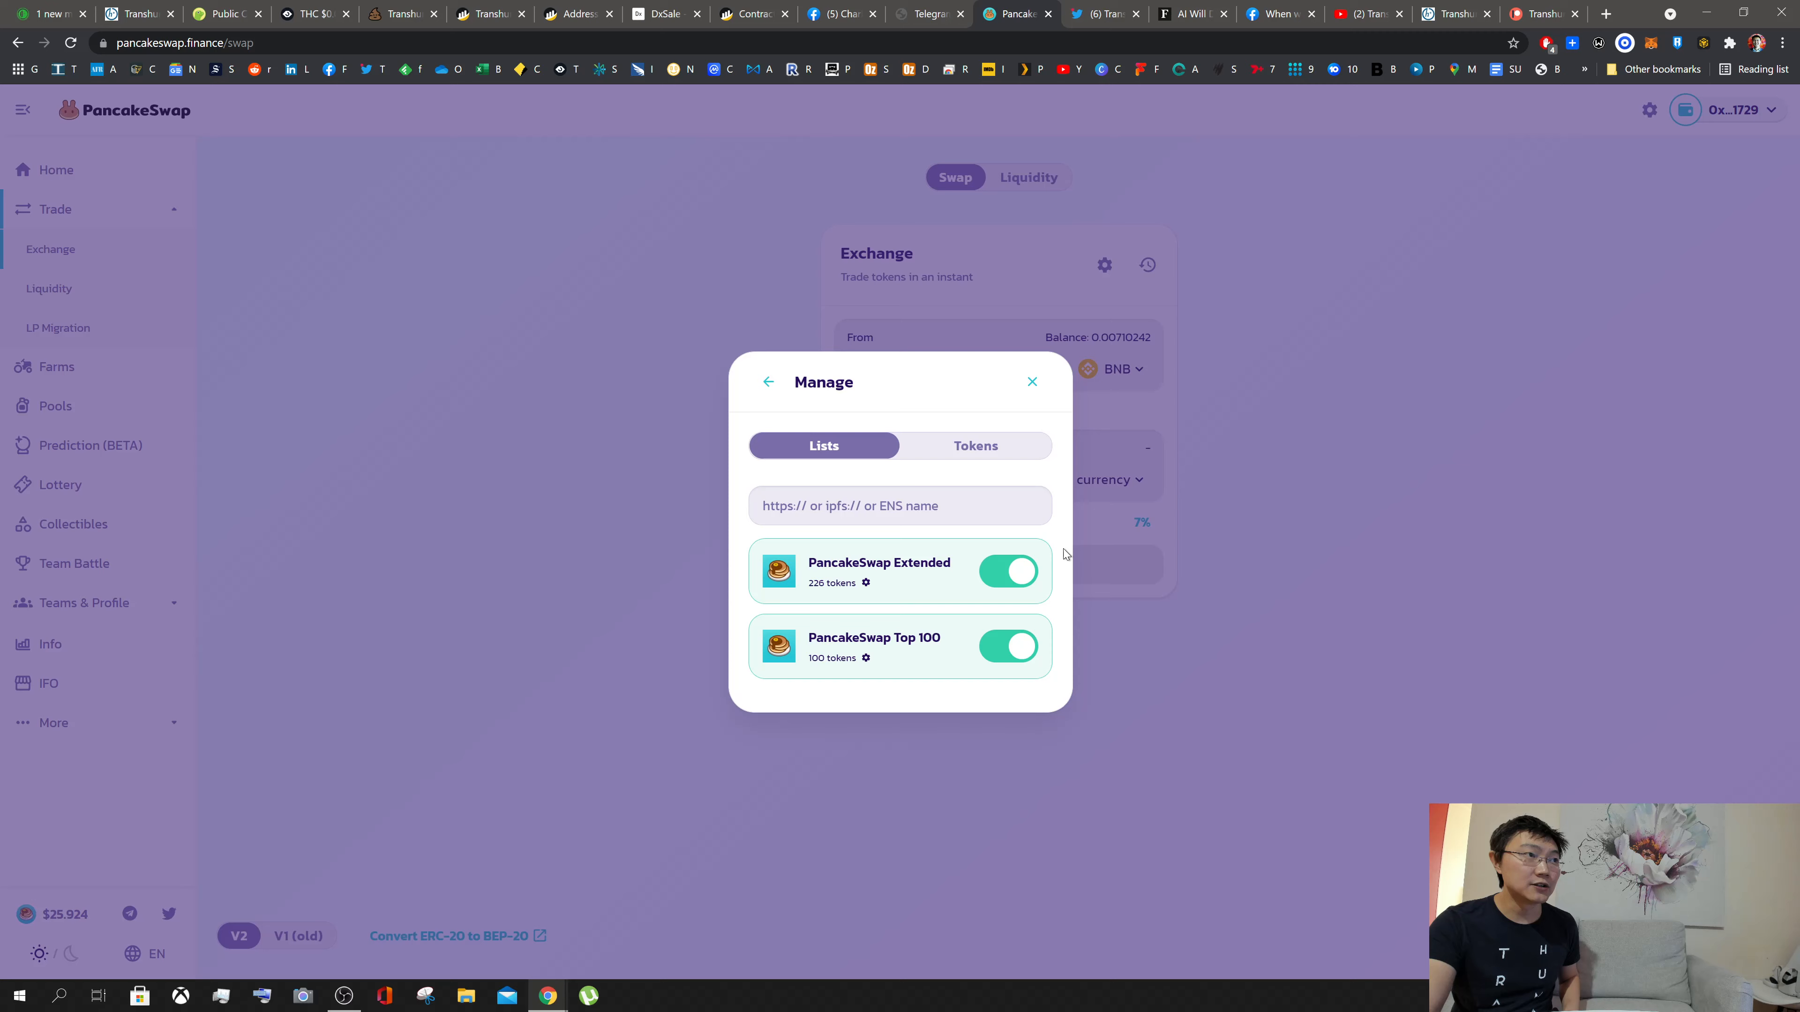
{"action": "left_click", "coordinate": [975, 445]}
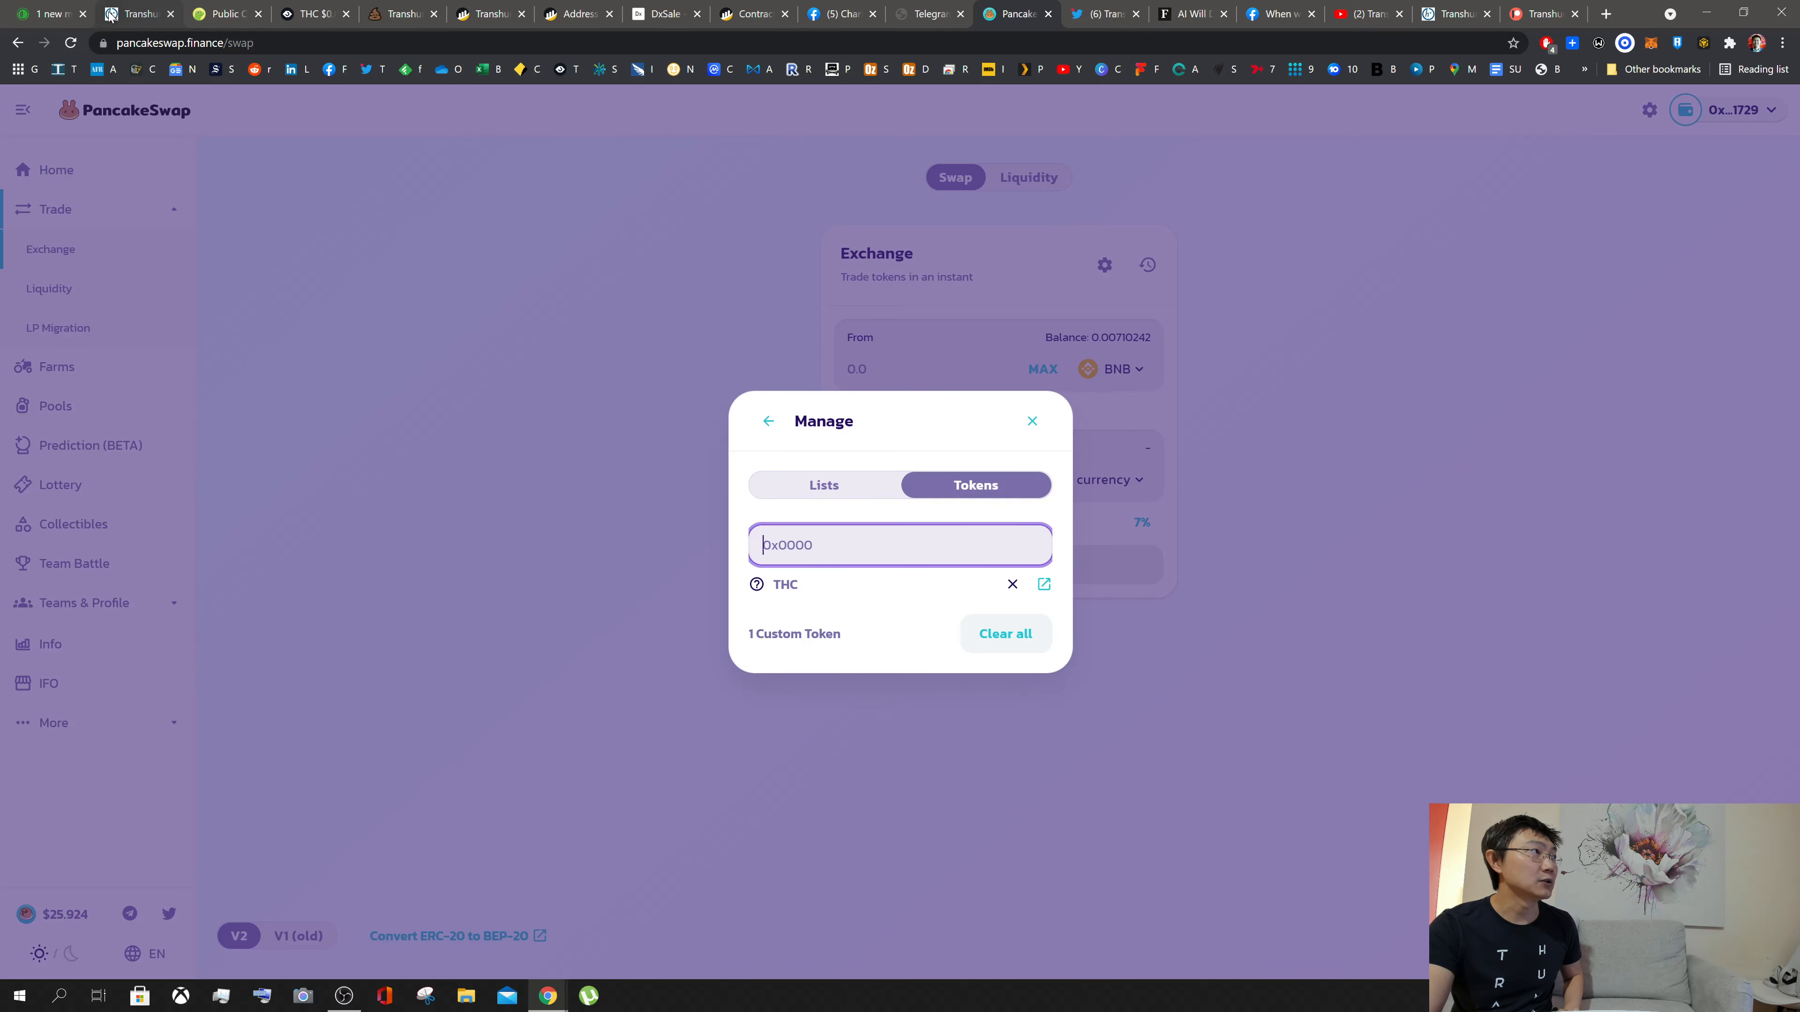
{"action": "left_click", "coordinate": [226, 12]}
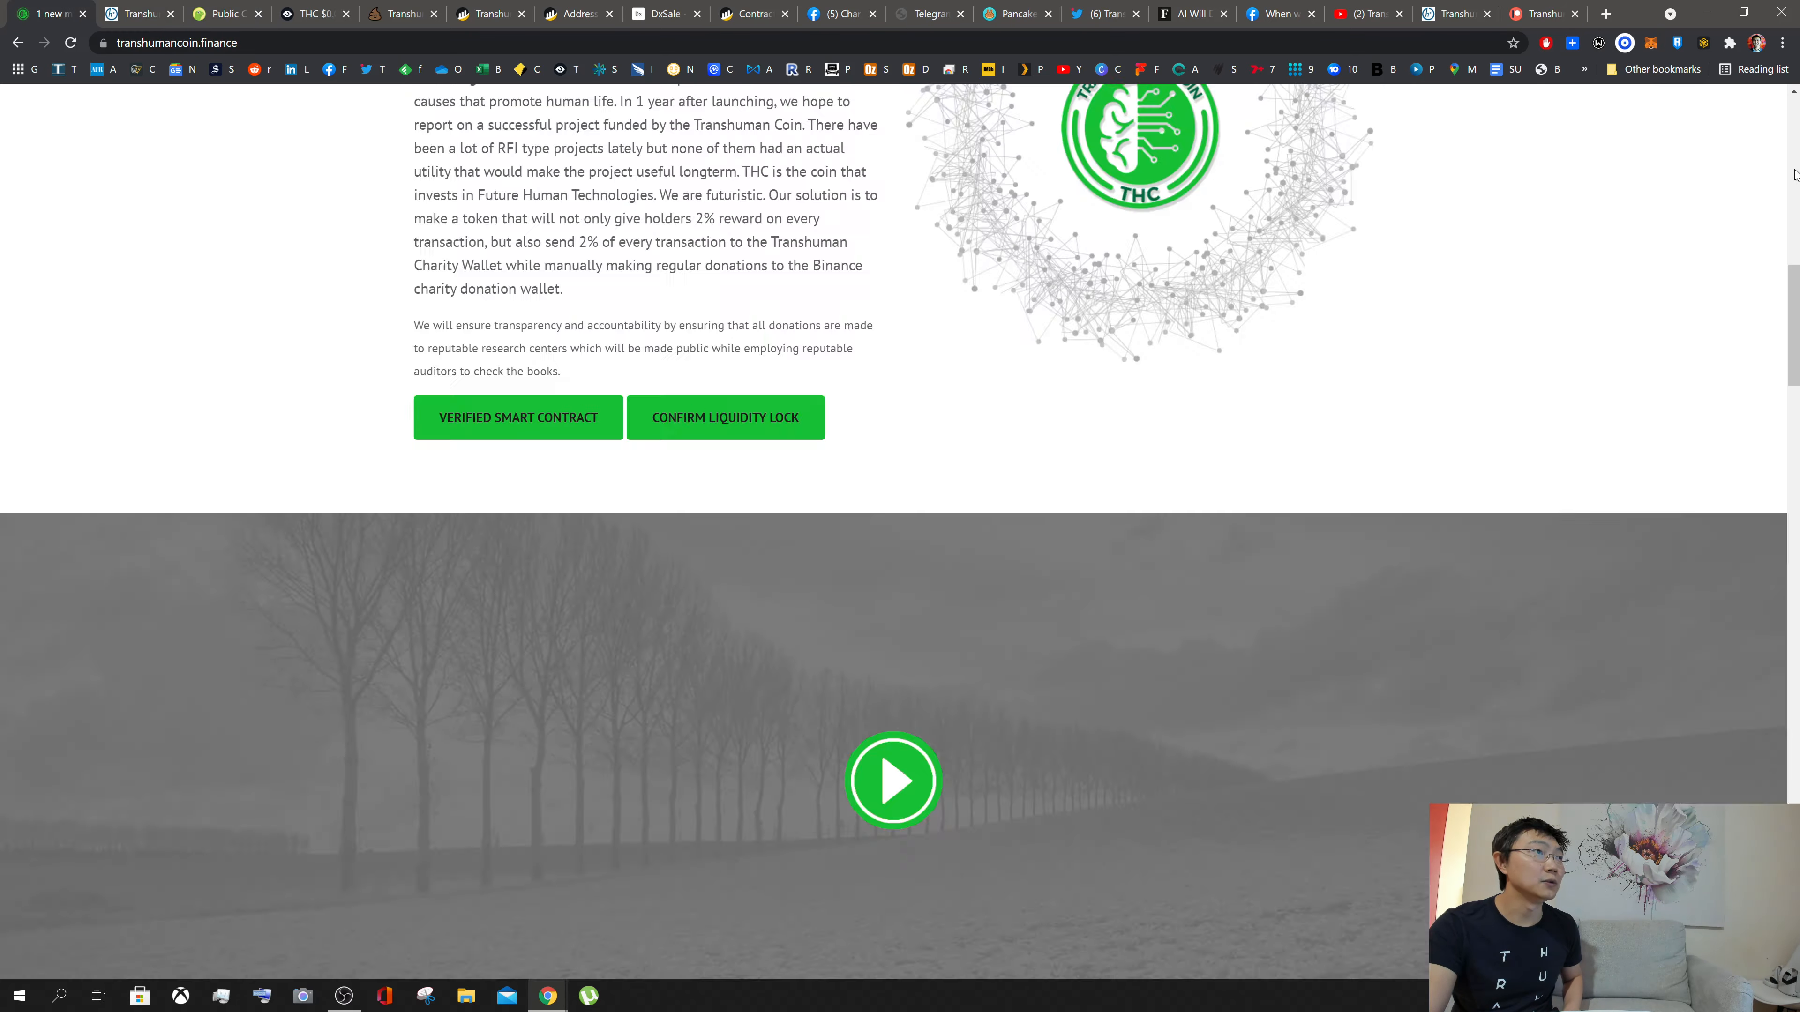
Step: Copy the THC contract address from the site and dismiss the copied-address alert
{"action": "scroll", "scroll_direction": "up", "scroll_amount": 3}
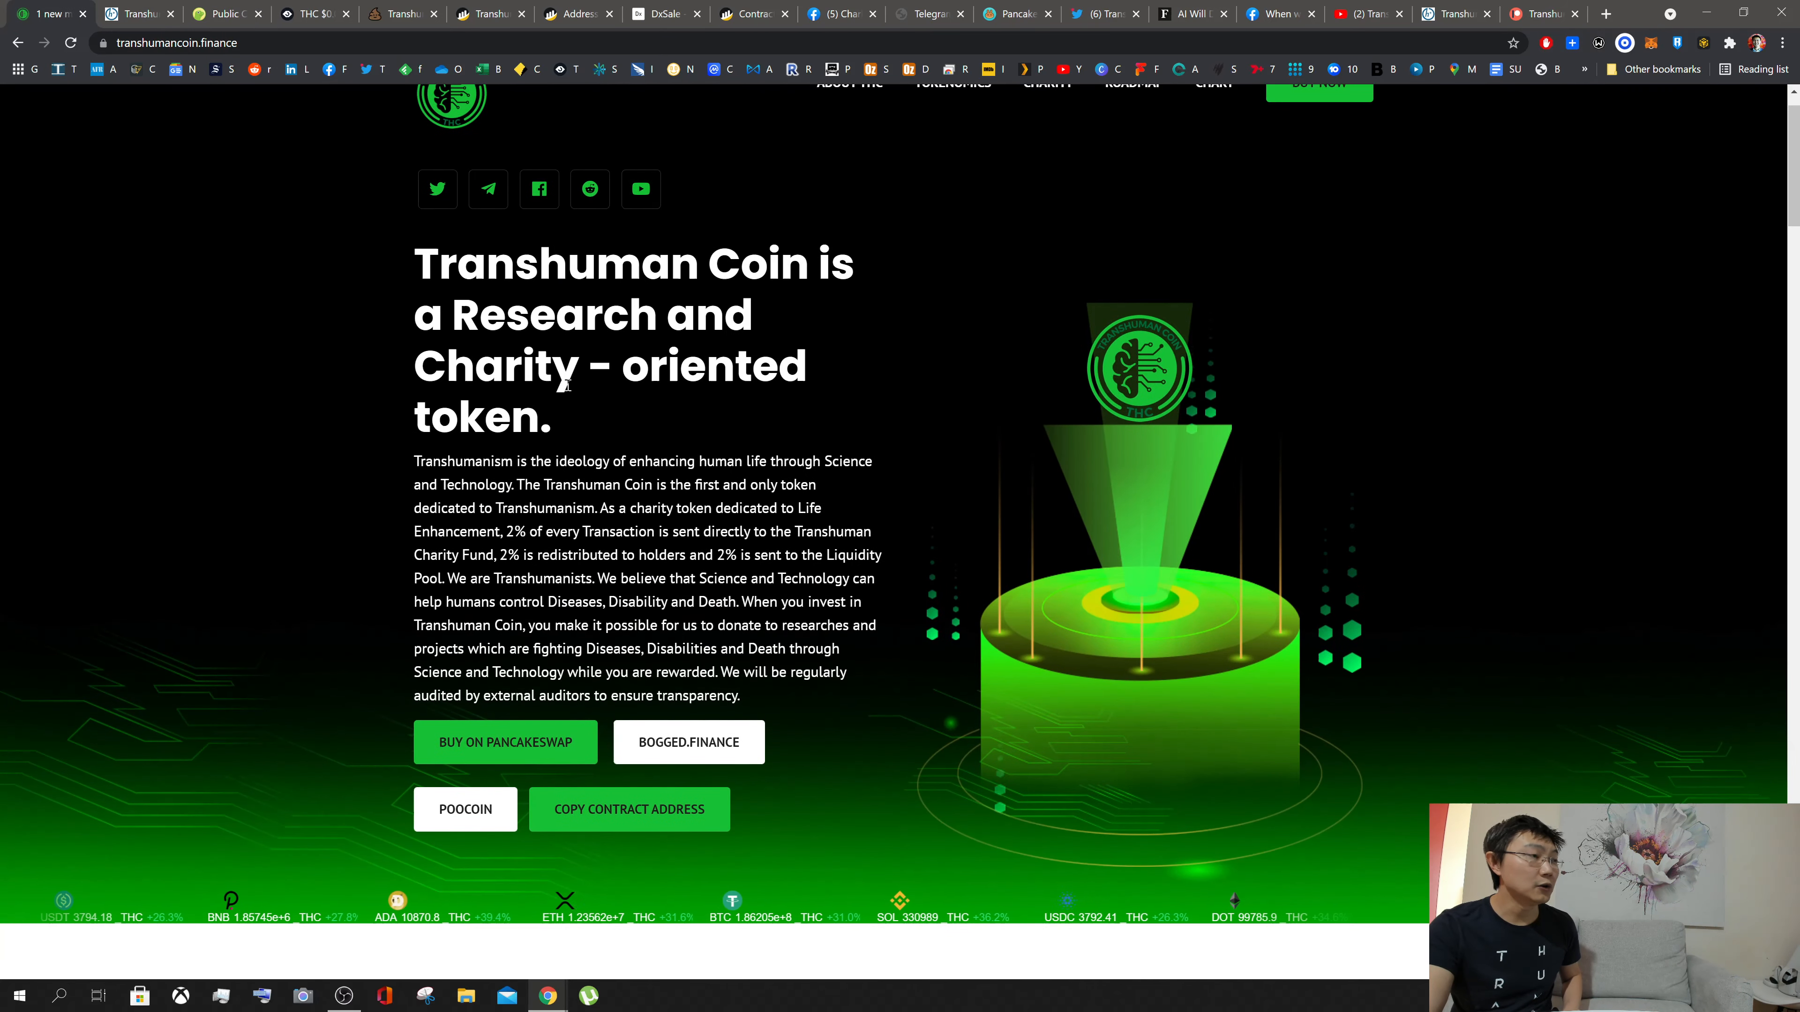
{"action": "left_click", "coordinate": [628, 809]}
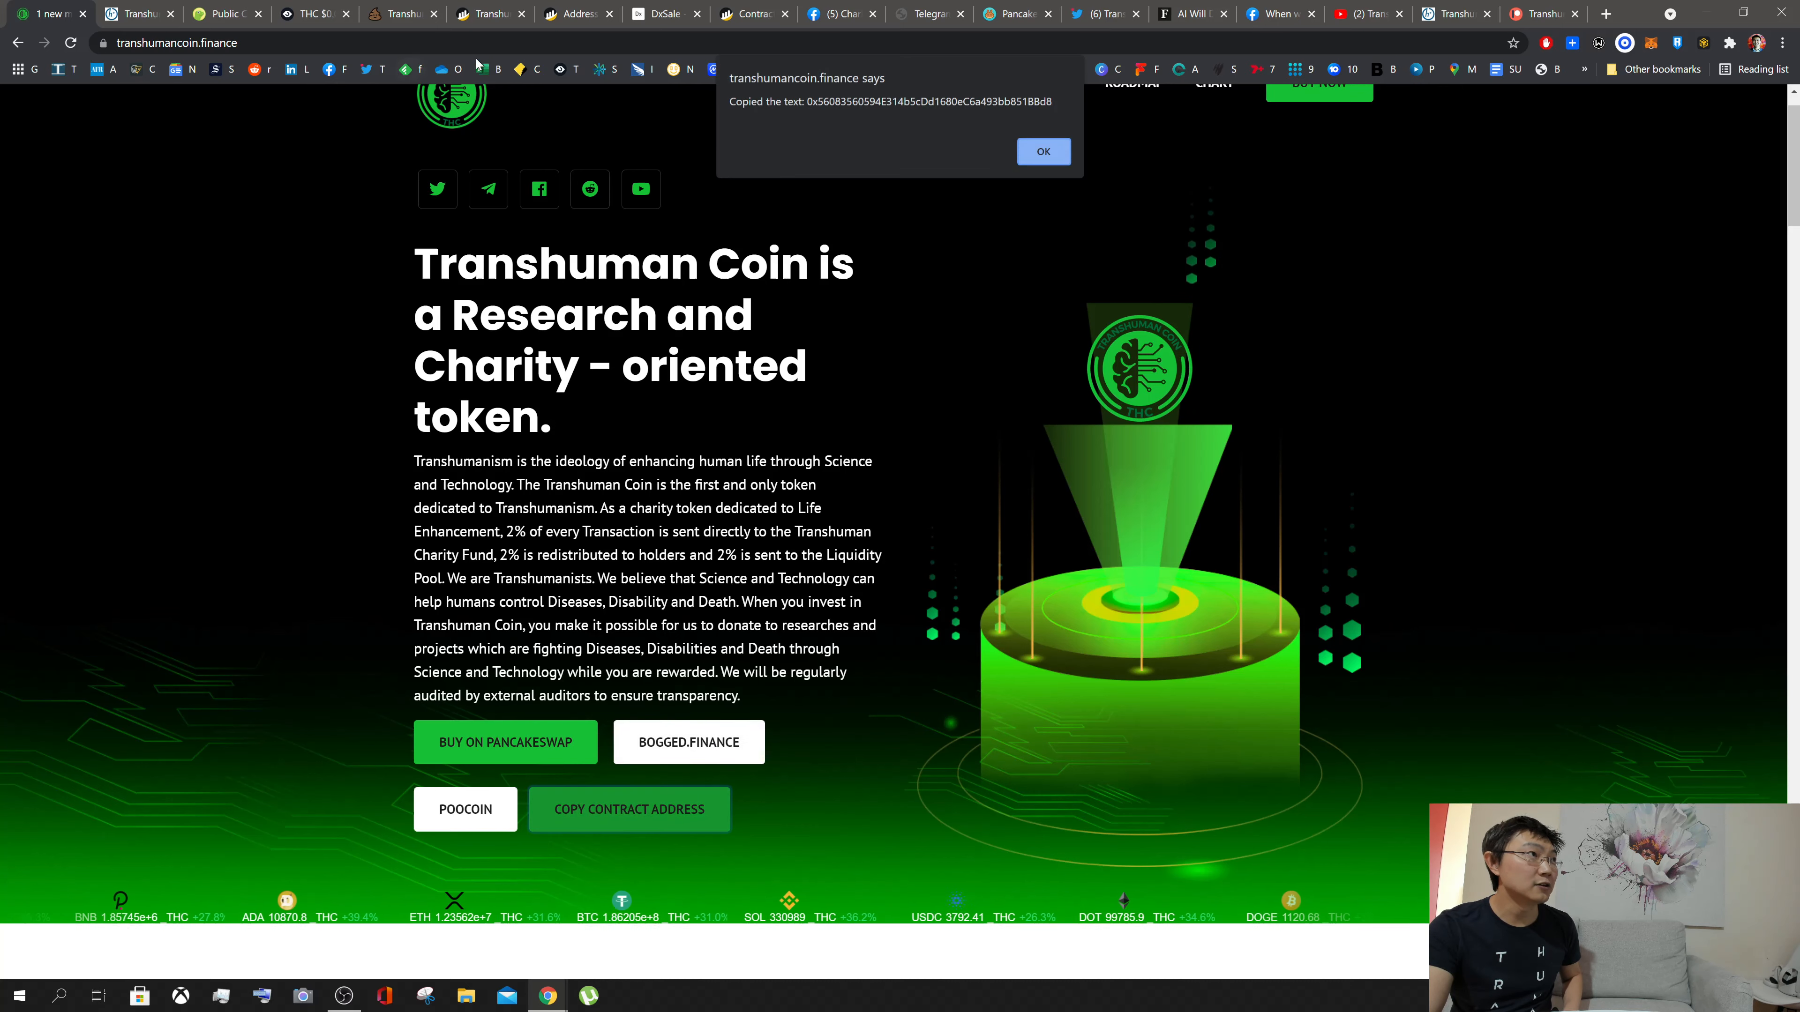
{"action": "left_click", "coordinate": [1014, 14]}
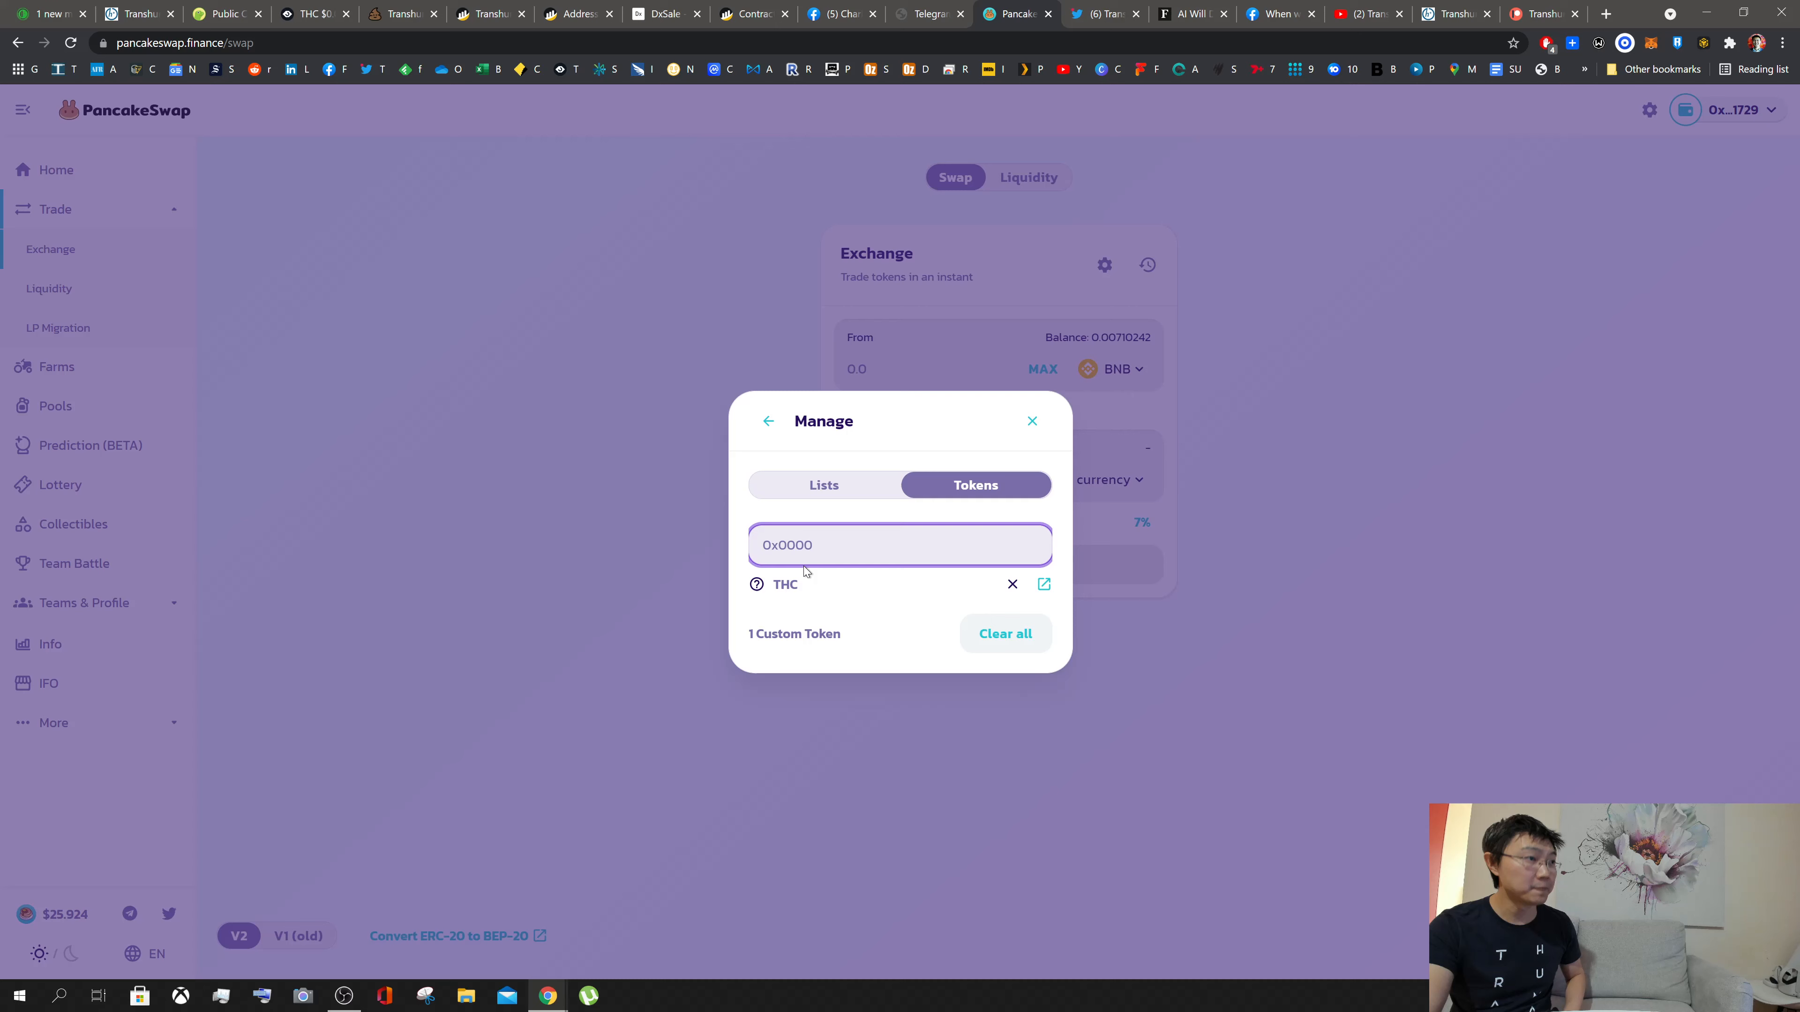
Step: Paste the contract address 083560594E314b5cDd1680eC6a493bb851BBd8 so THC from Transhuman Coin shows as active
{"action": "type", "text": "083560594E314b5cDd1680eC6a493bb851BBd8"}
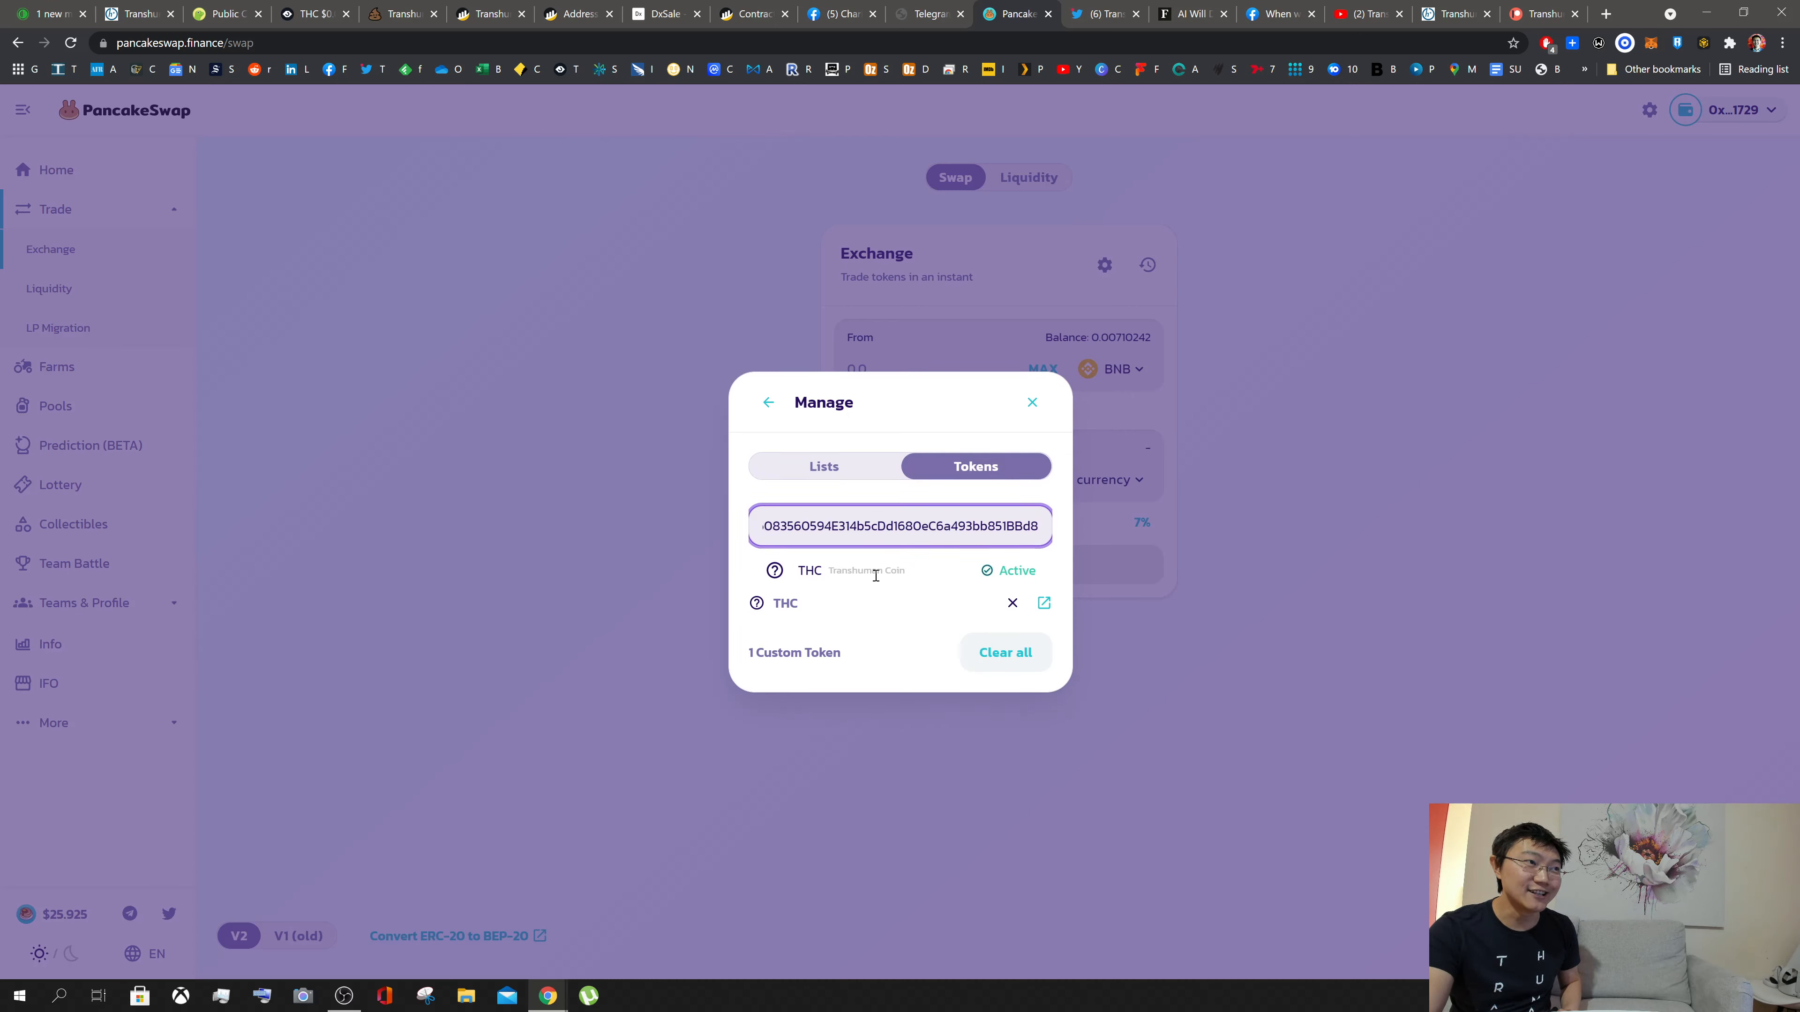
{"action": "mouse_move", "coordinate": [868, 571]}
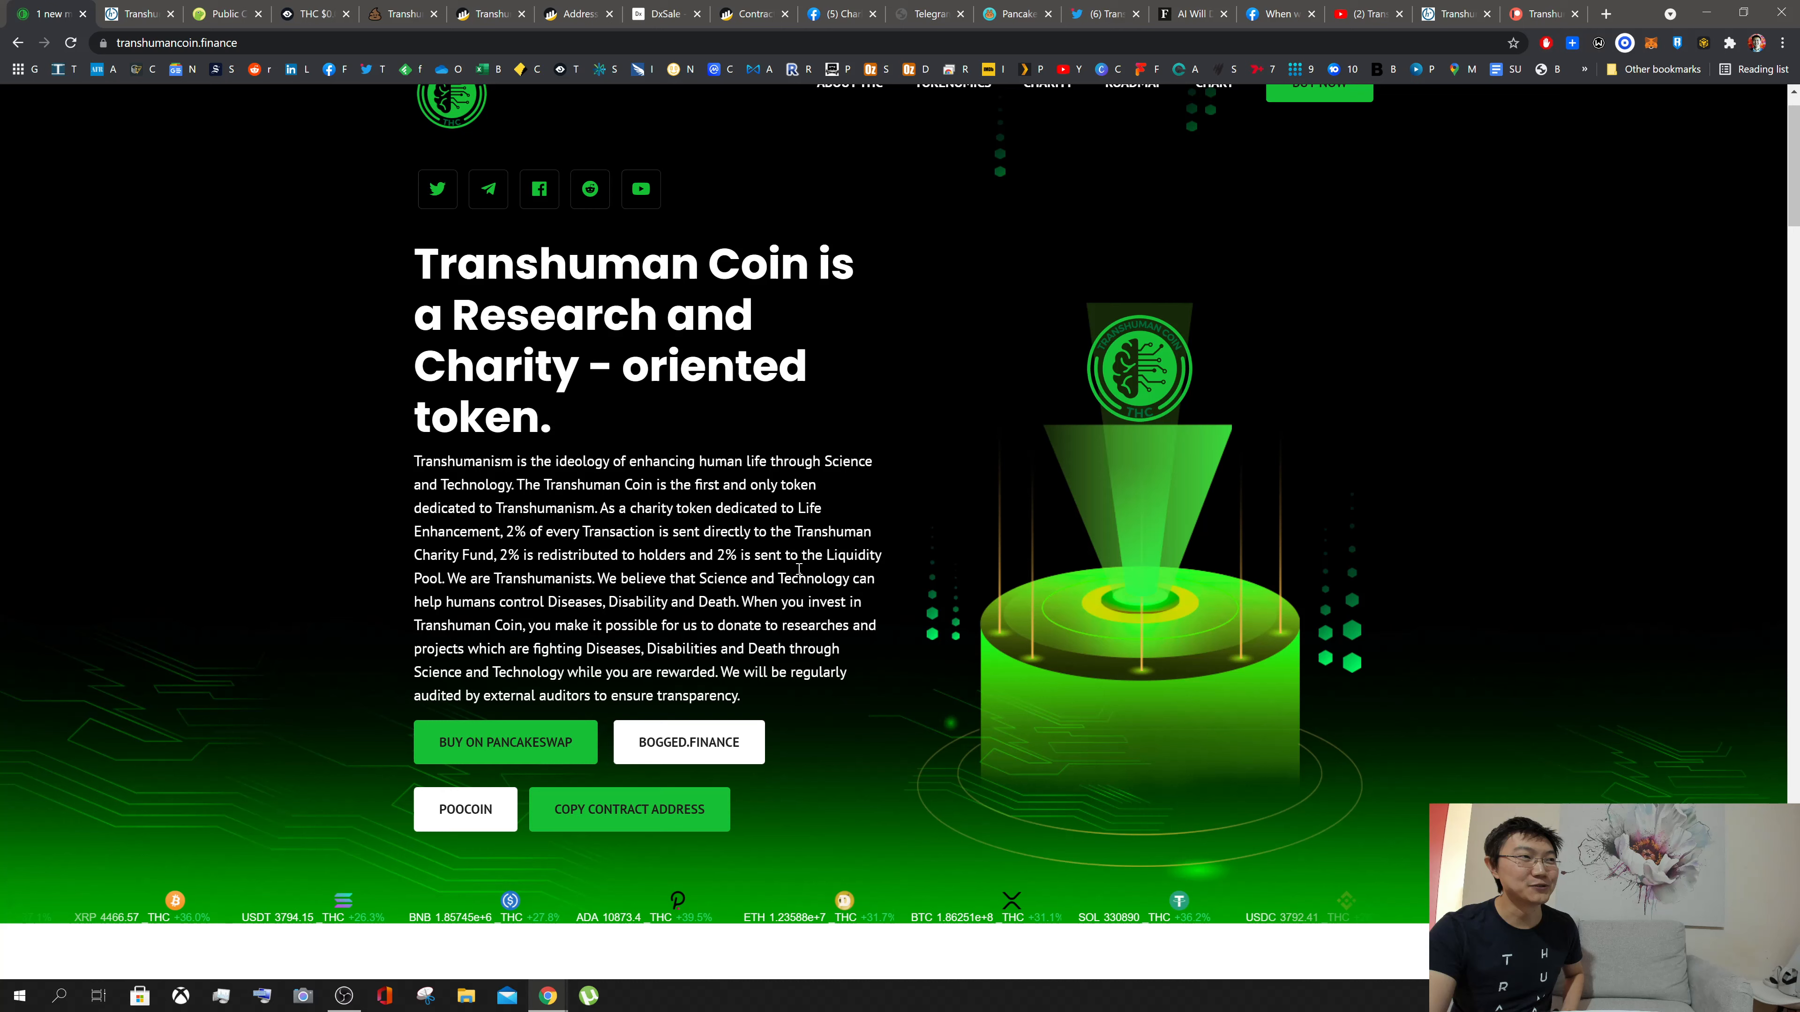
{"action": "mouse_move", "coordinate": [981, 250]}
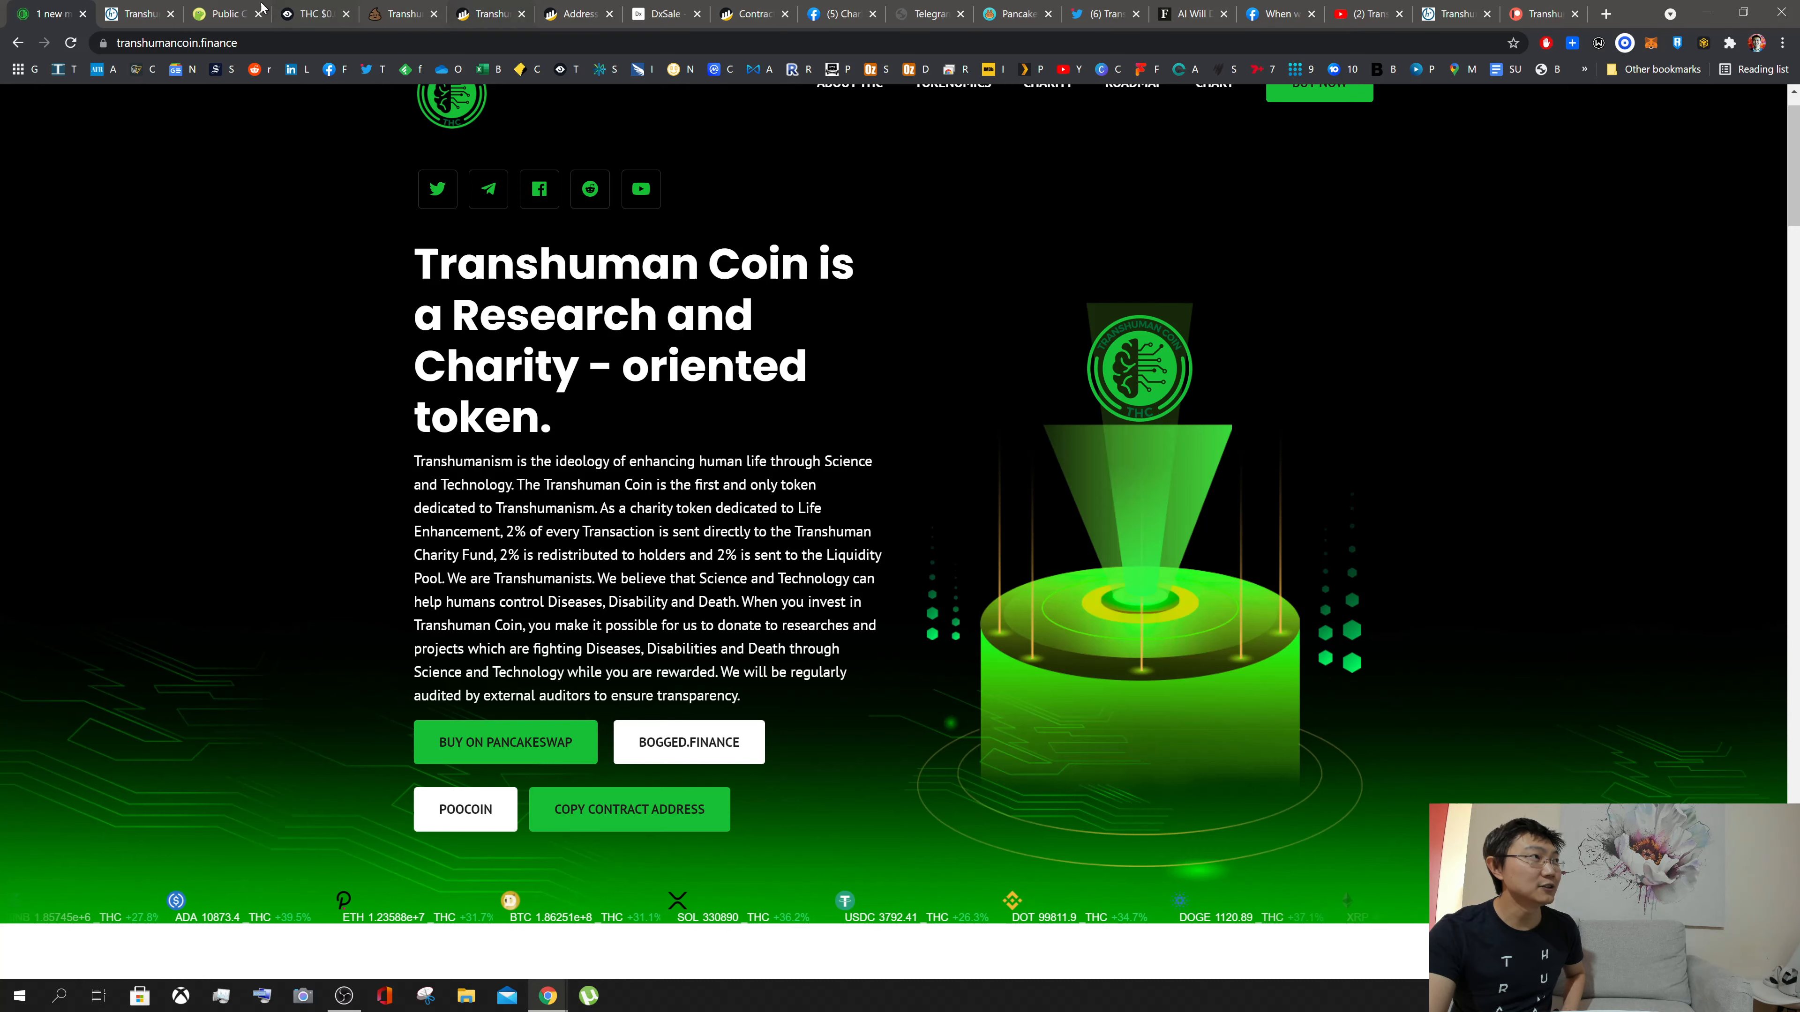
Step: Glance at the CoinGecko public-company bitcoin holdings page, then return to the PancakeSwap token manager
{"action": "left_click", "coordinate": [224, 12]}
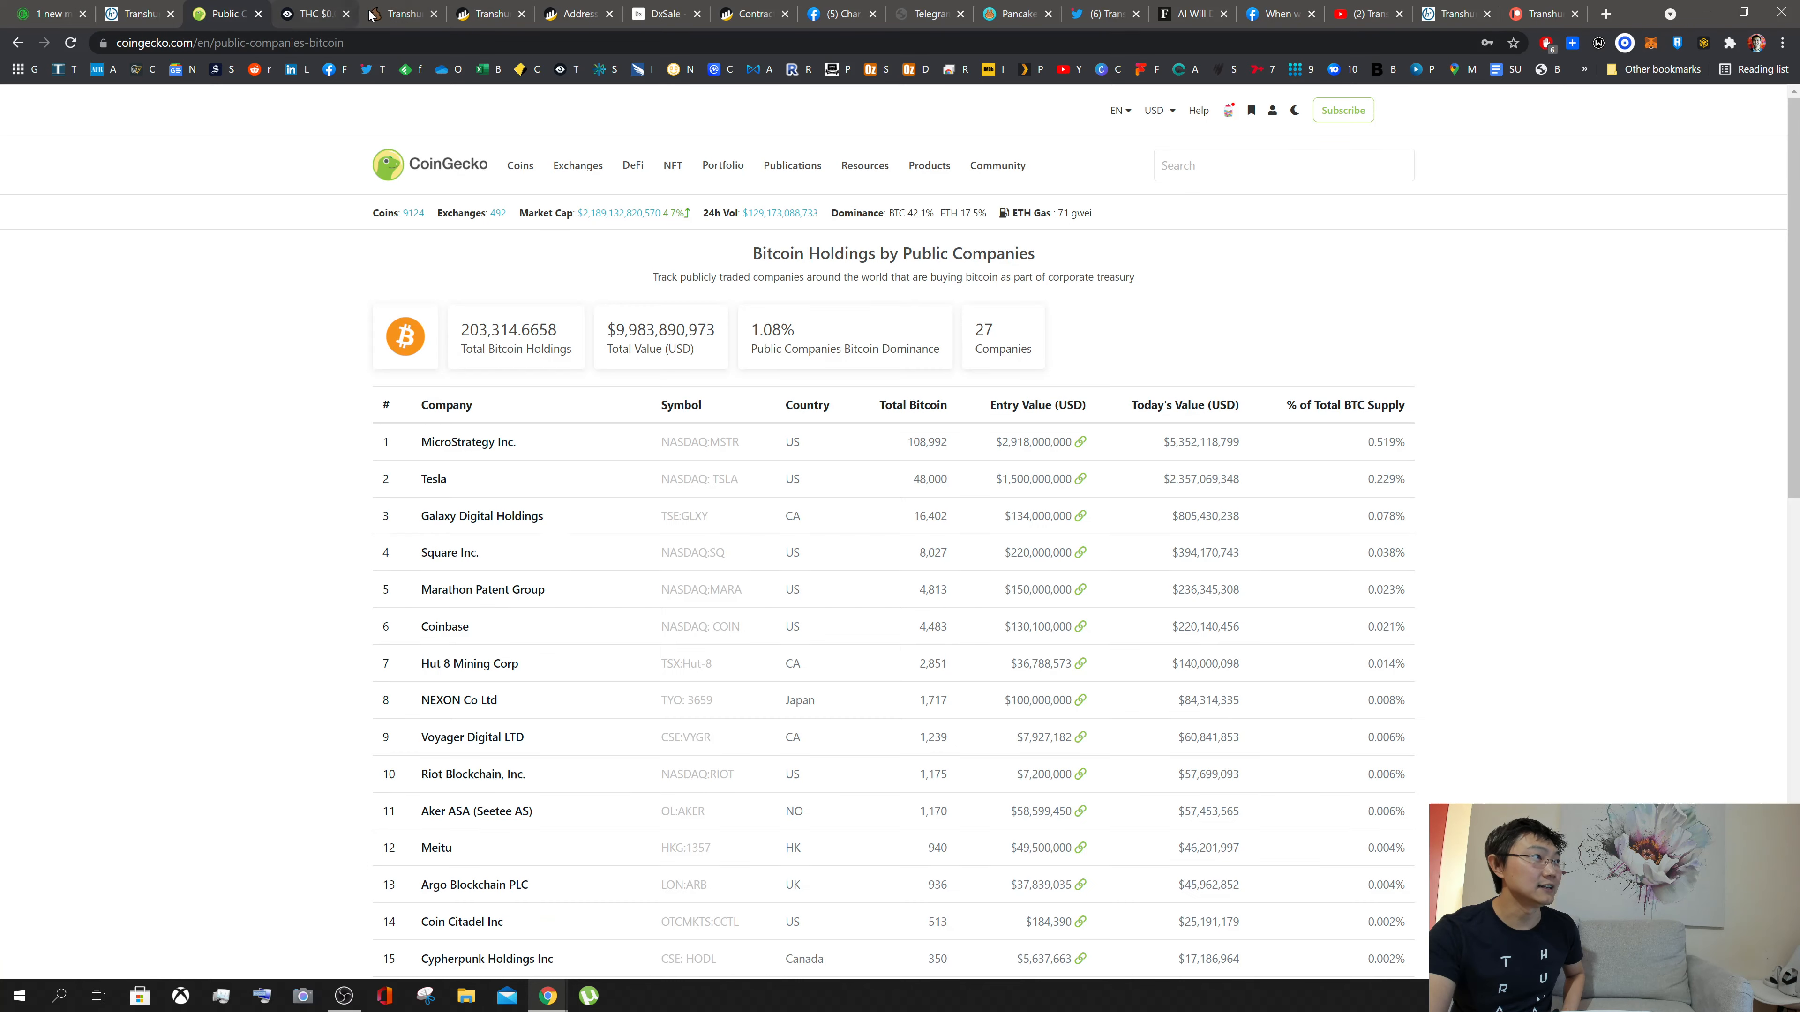
{"action": "mouse_move", "coordinate": [486, 12]}
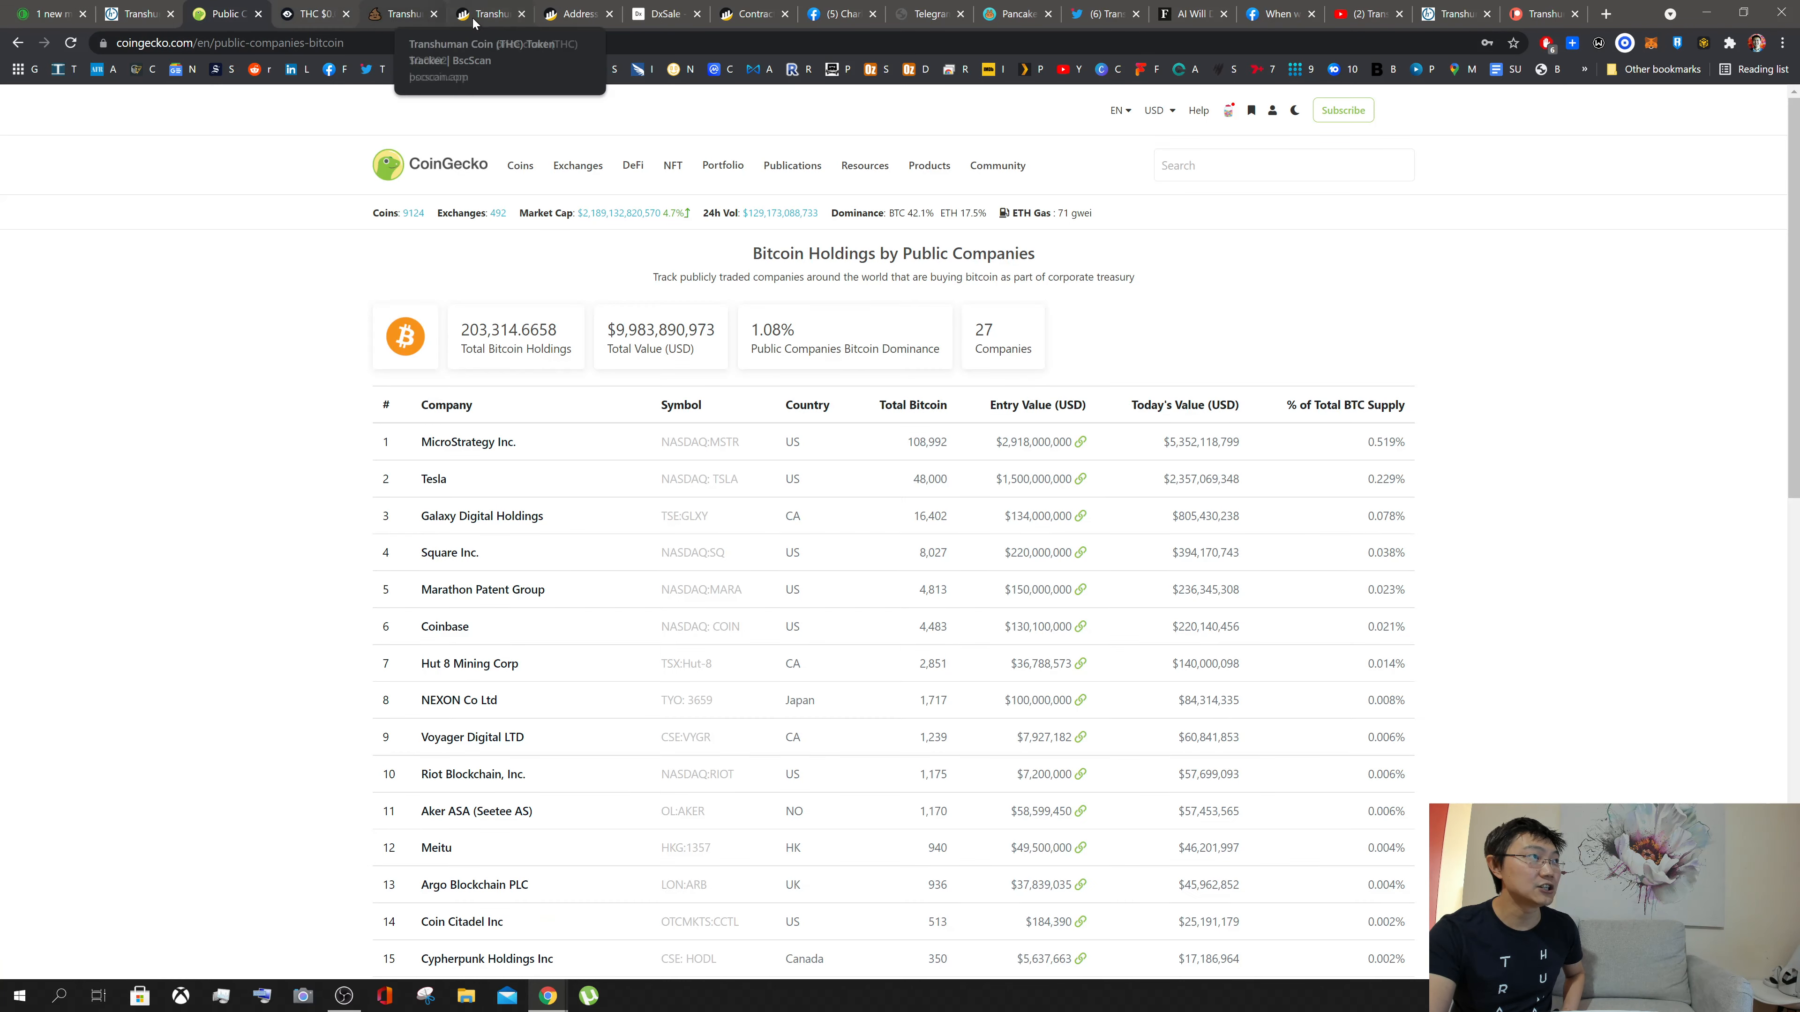
{"action": "mouse_move", "coordinate": [1279, 12]}
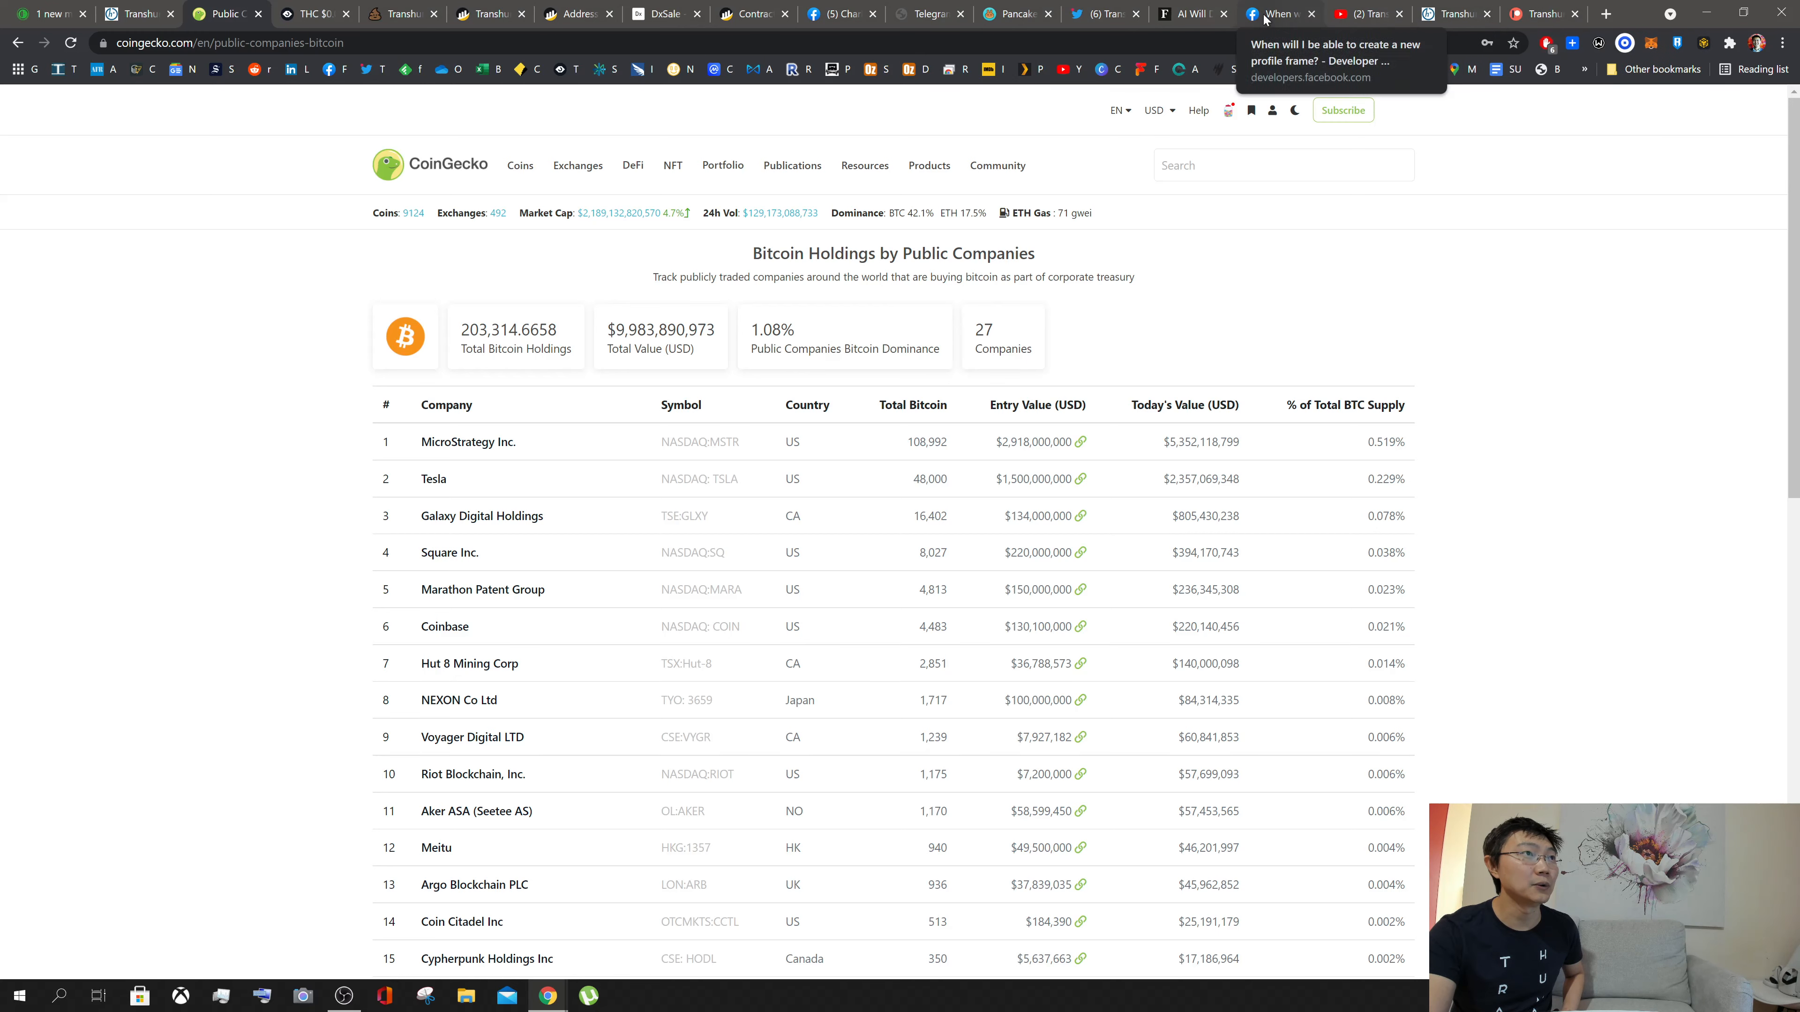
{"action": "left_click", "coordinate": [1014, 12]}
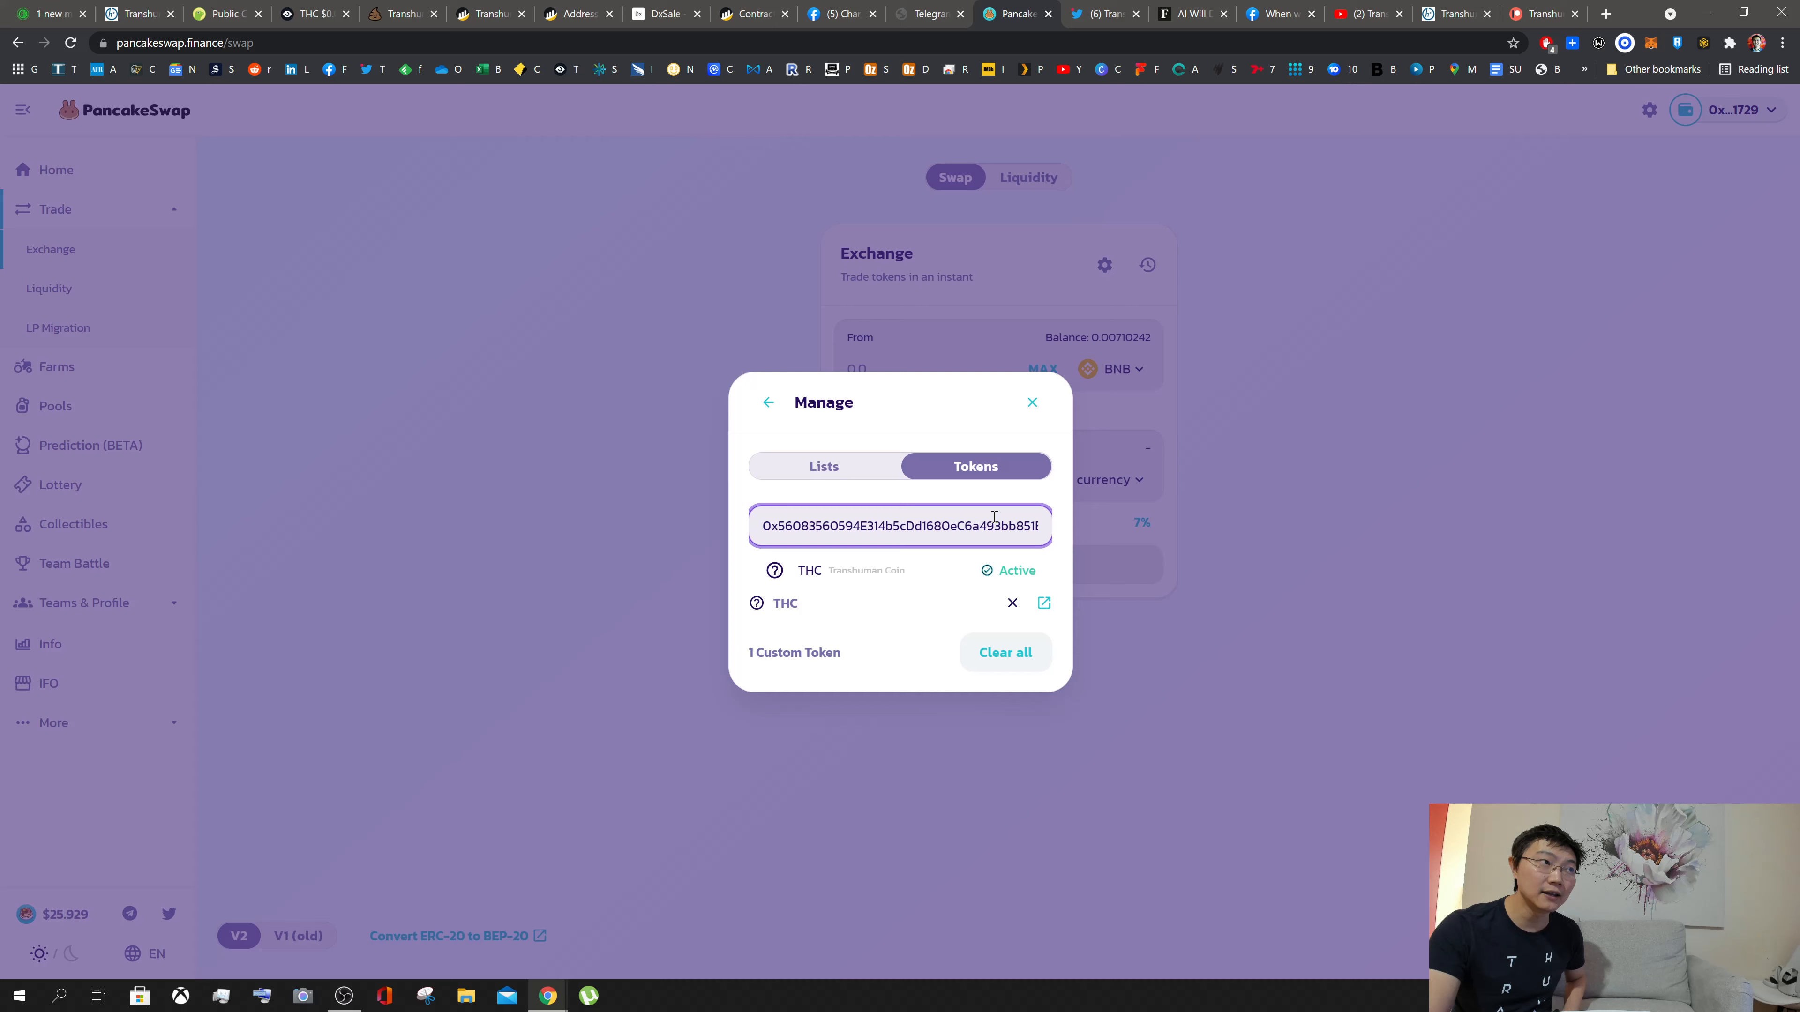
{"action": "mouse_move", "coordinate": [990, 434]}
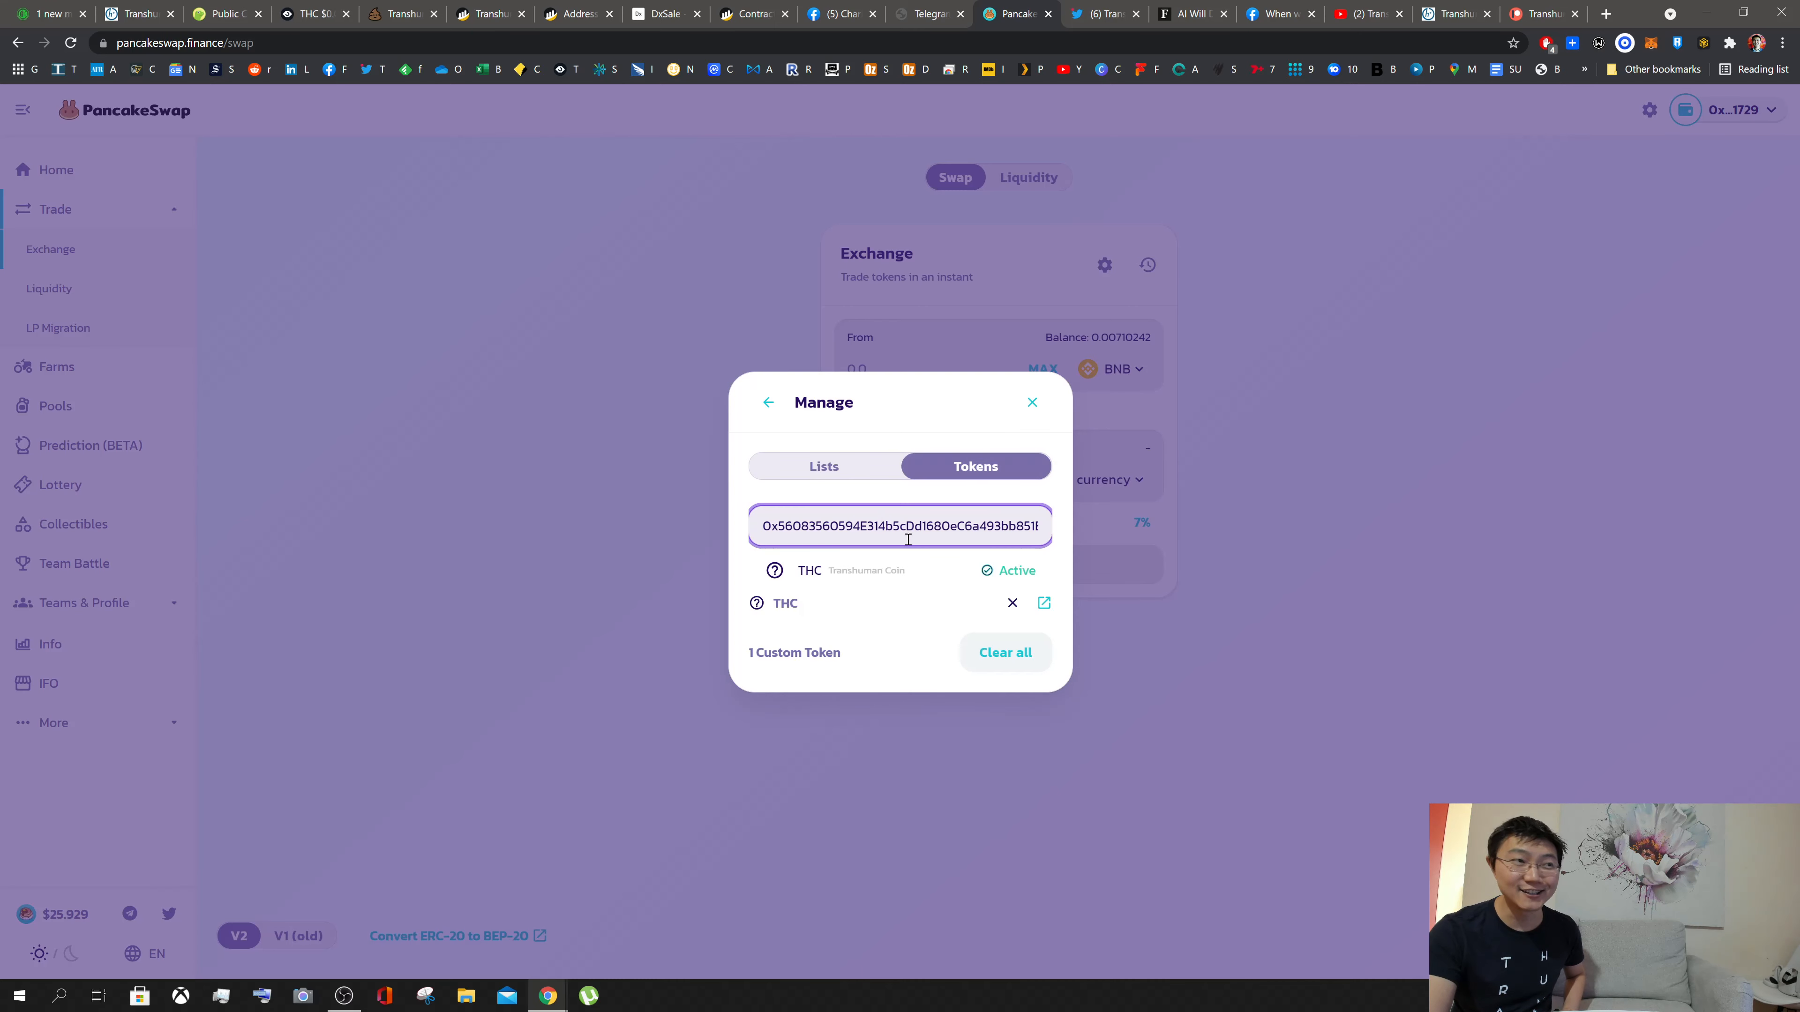
{"action": "mouse_move", "coordinate": [975, 582]}
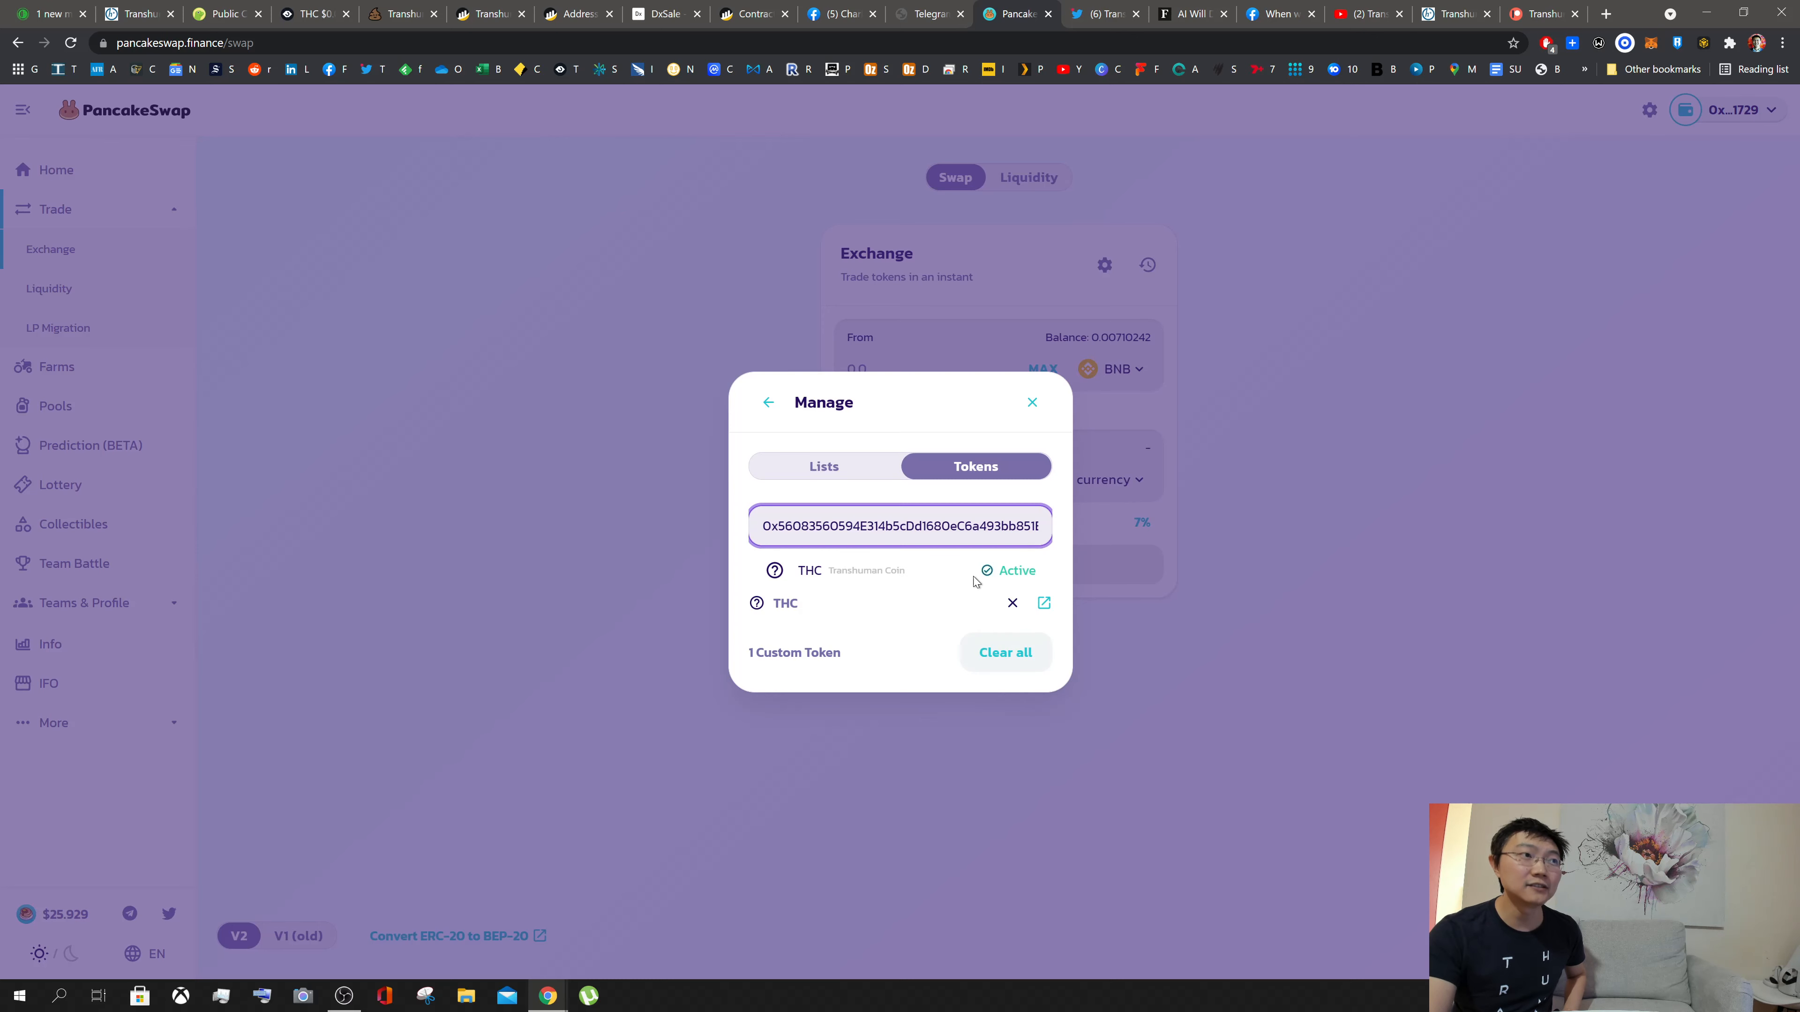
Step: Leave the token list and set the swap's custom slippage tolerance to 10%
{"action": "left_click", "coordinate": [767, 402]}
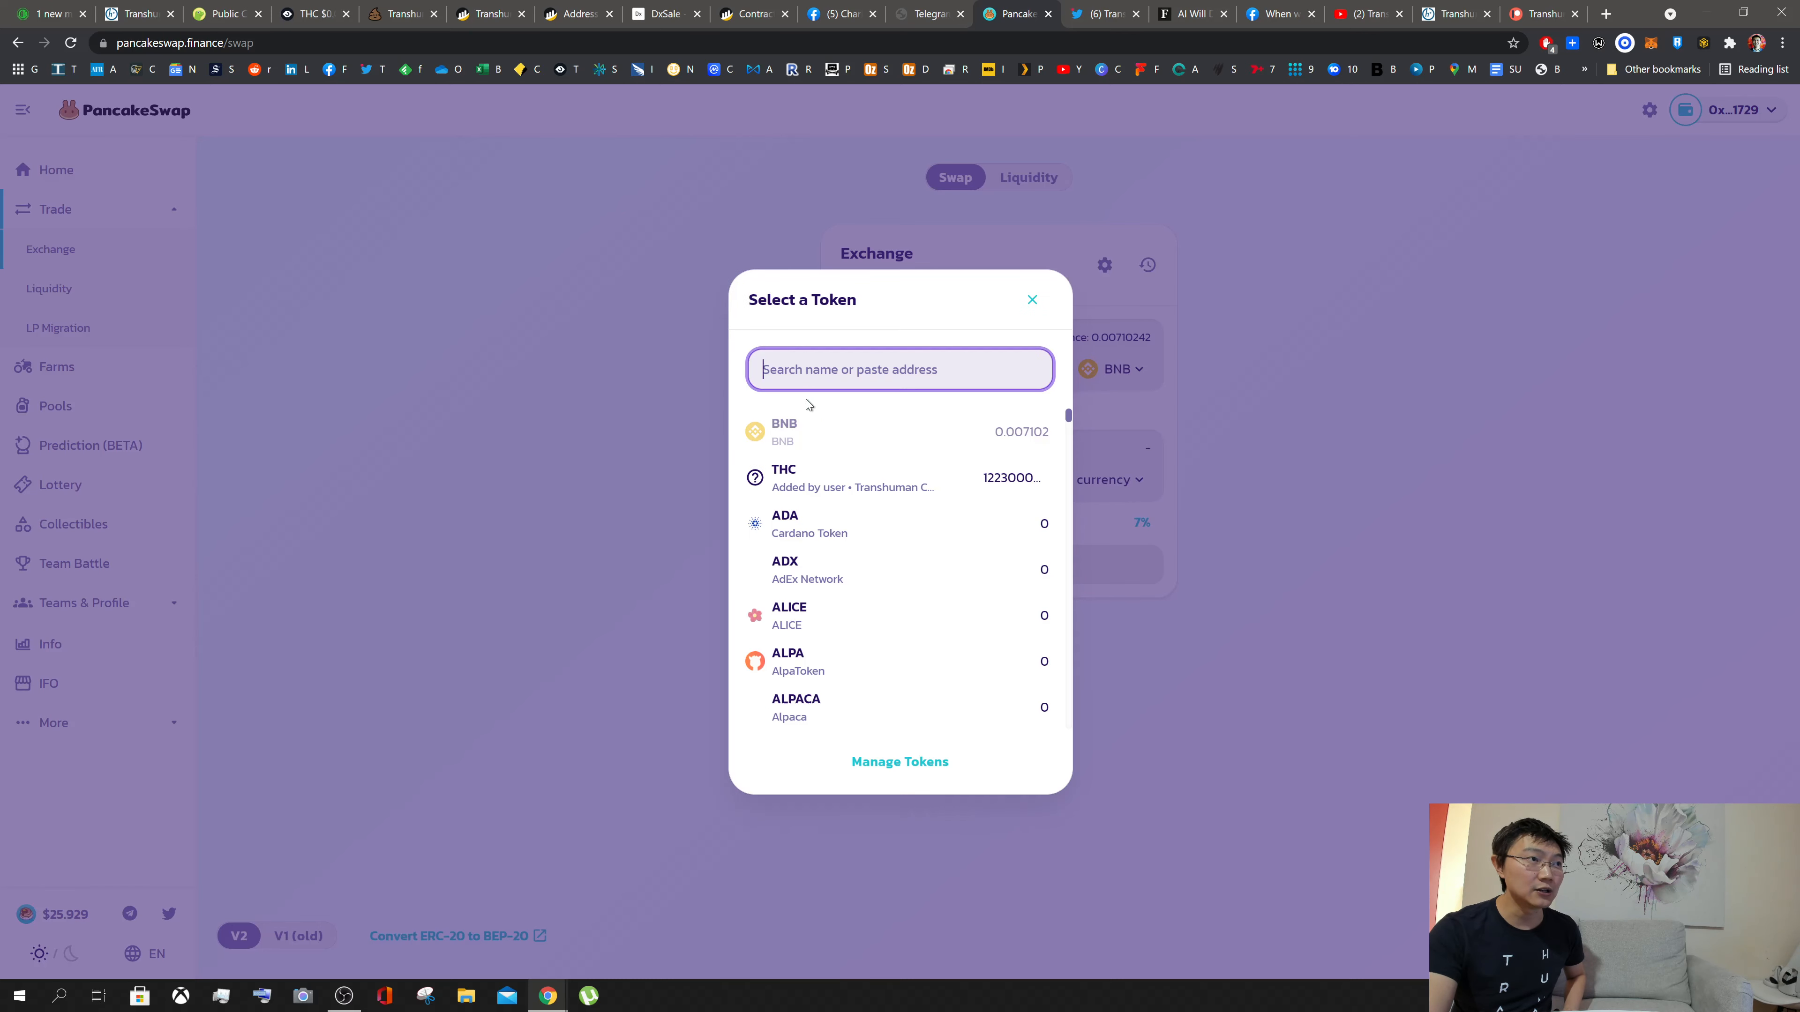
{"action": "left_click", "coordinate": [1031, 300]}
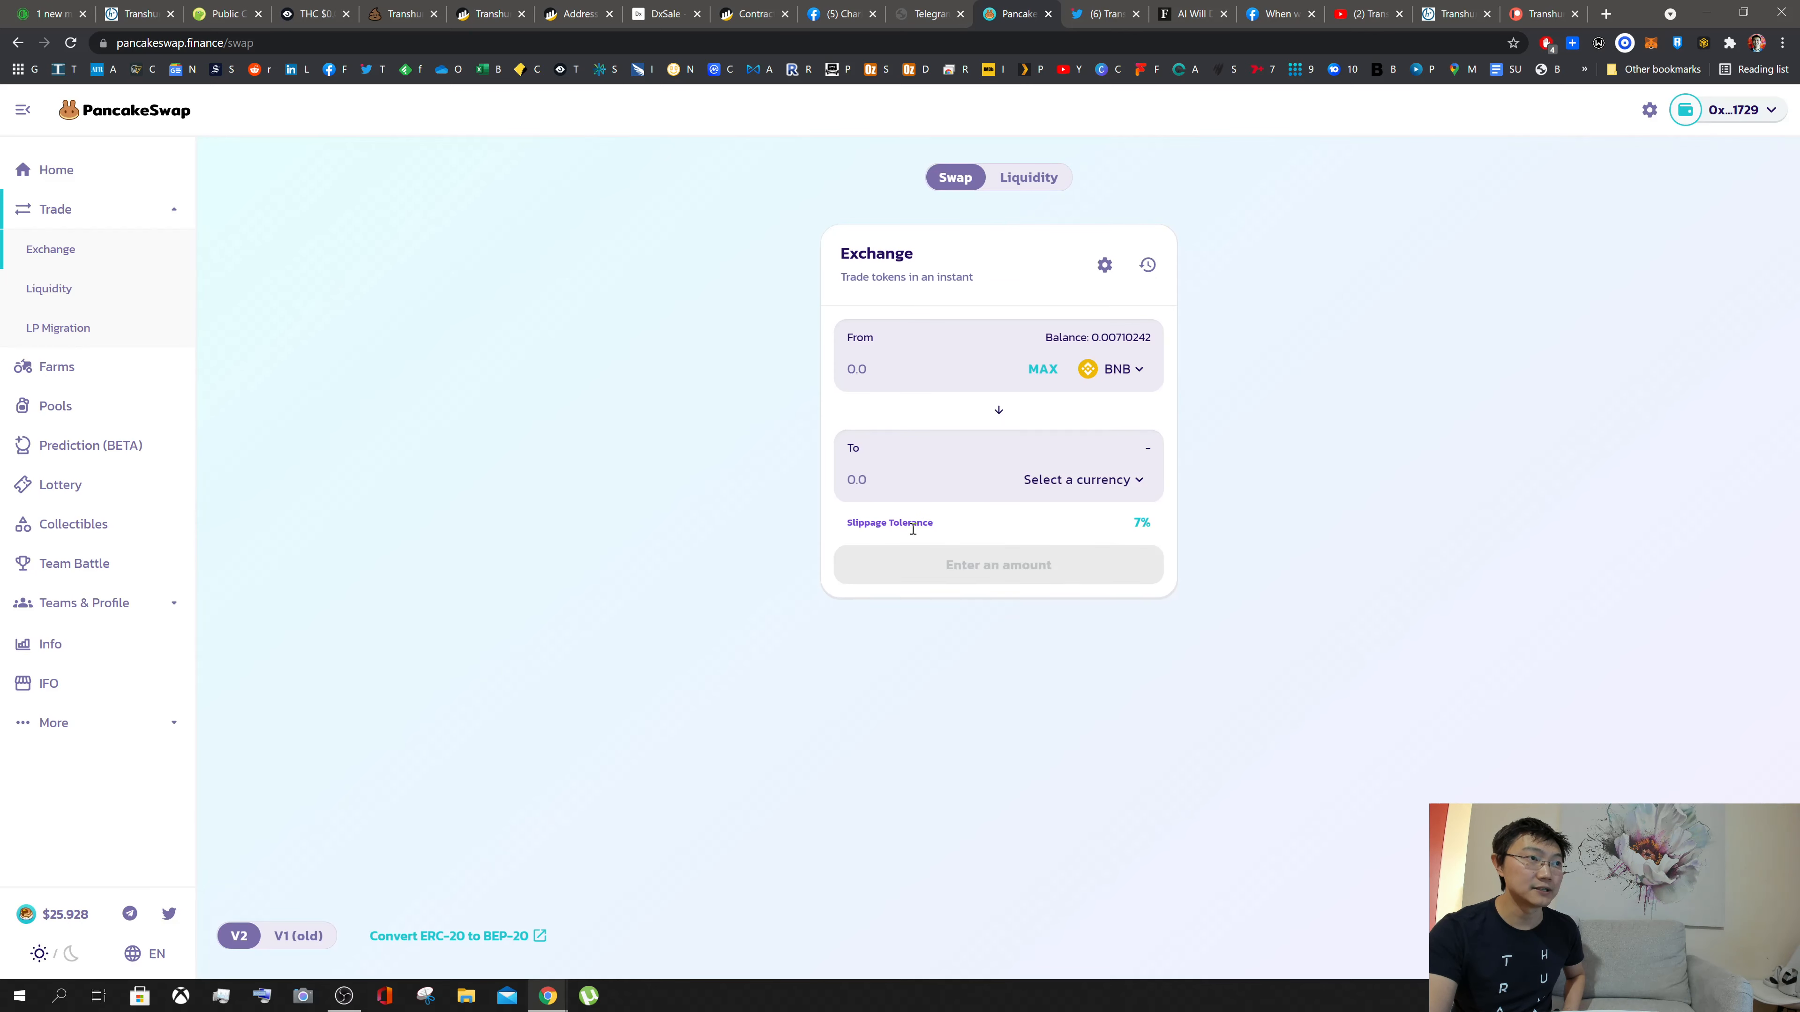
{"action": "left_click", "coordinate": [1103, 265]}
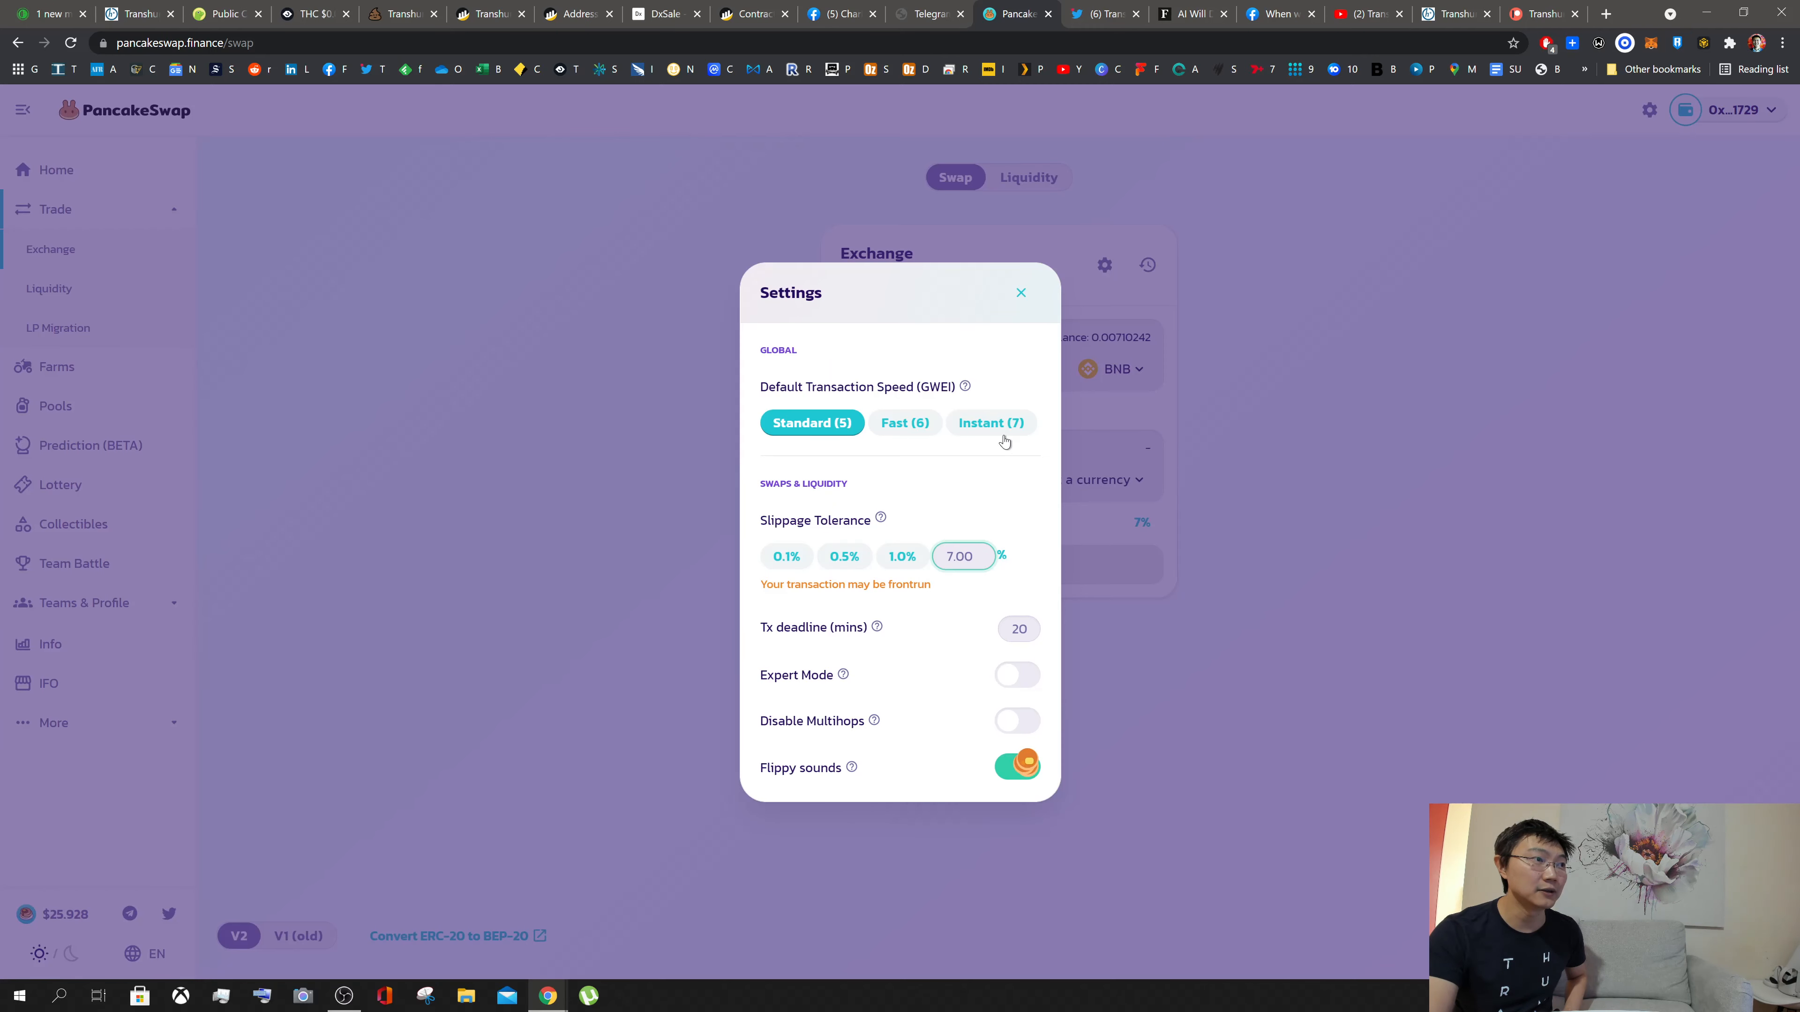
{"action": "left_click", "coordinate": [961, 556]}
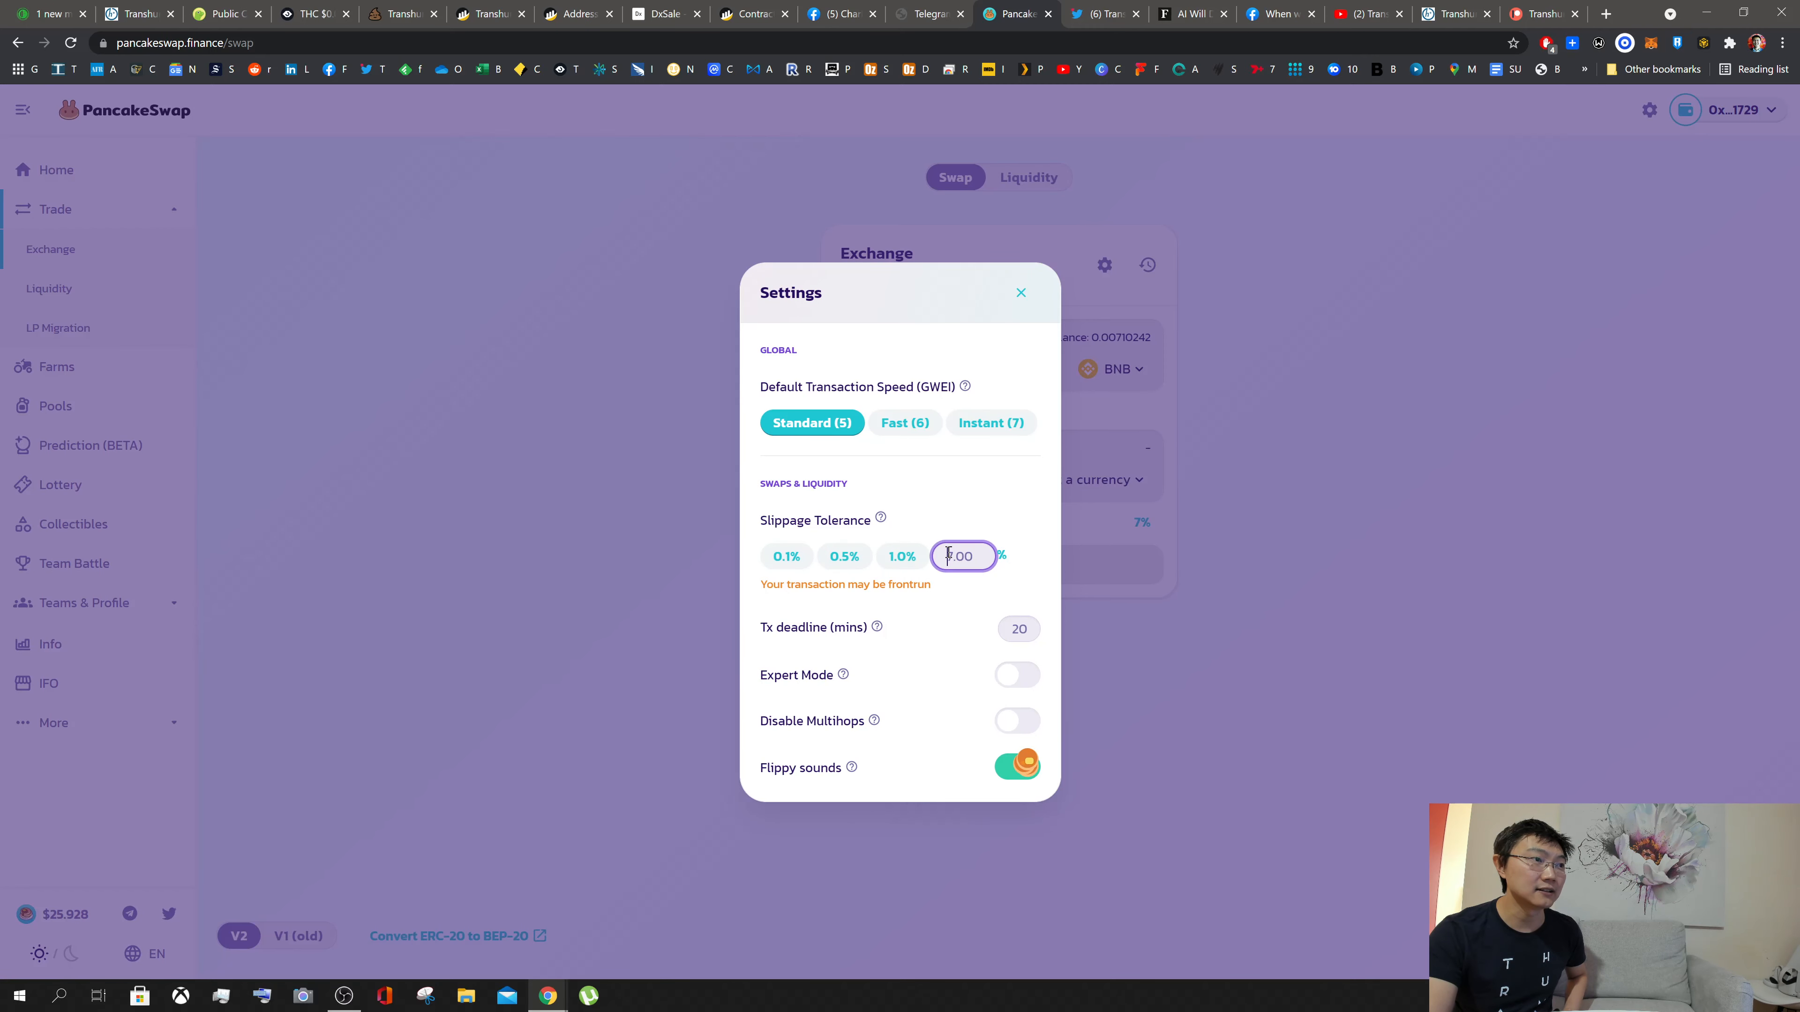
{"action": "type", "text": "10"}
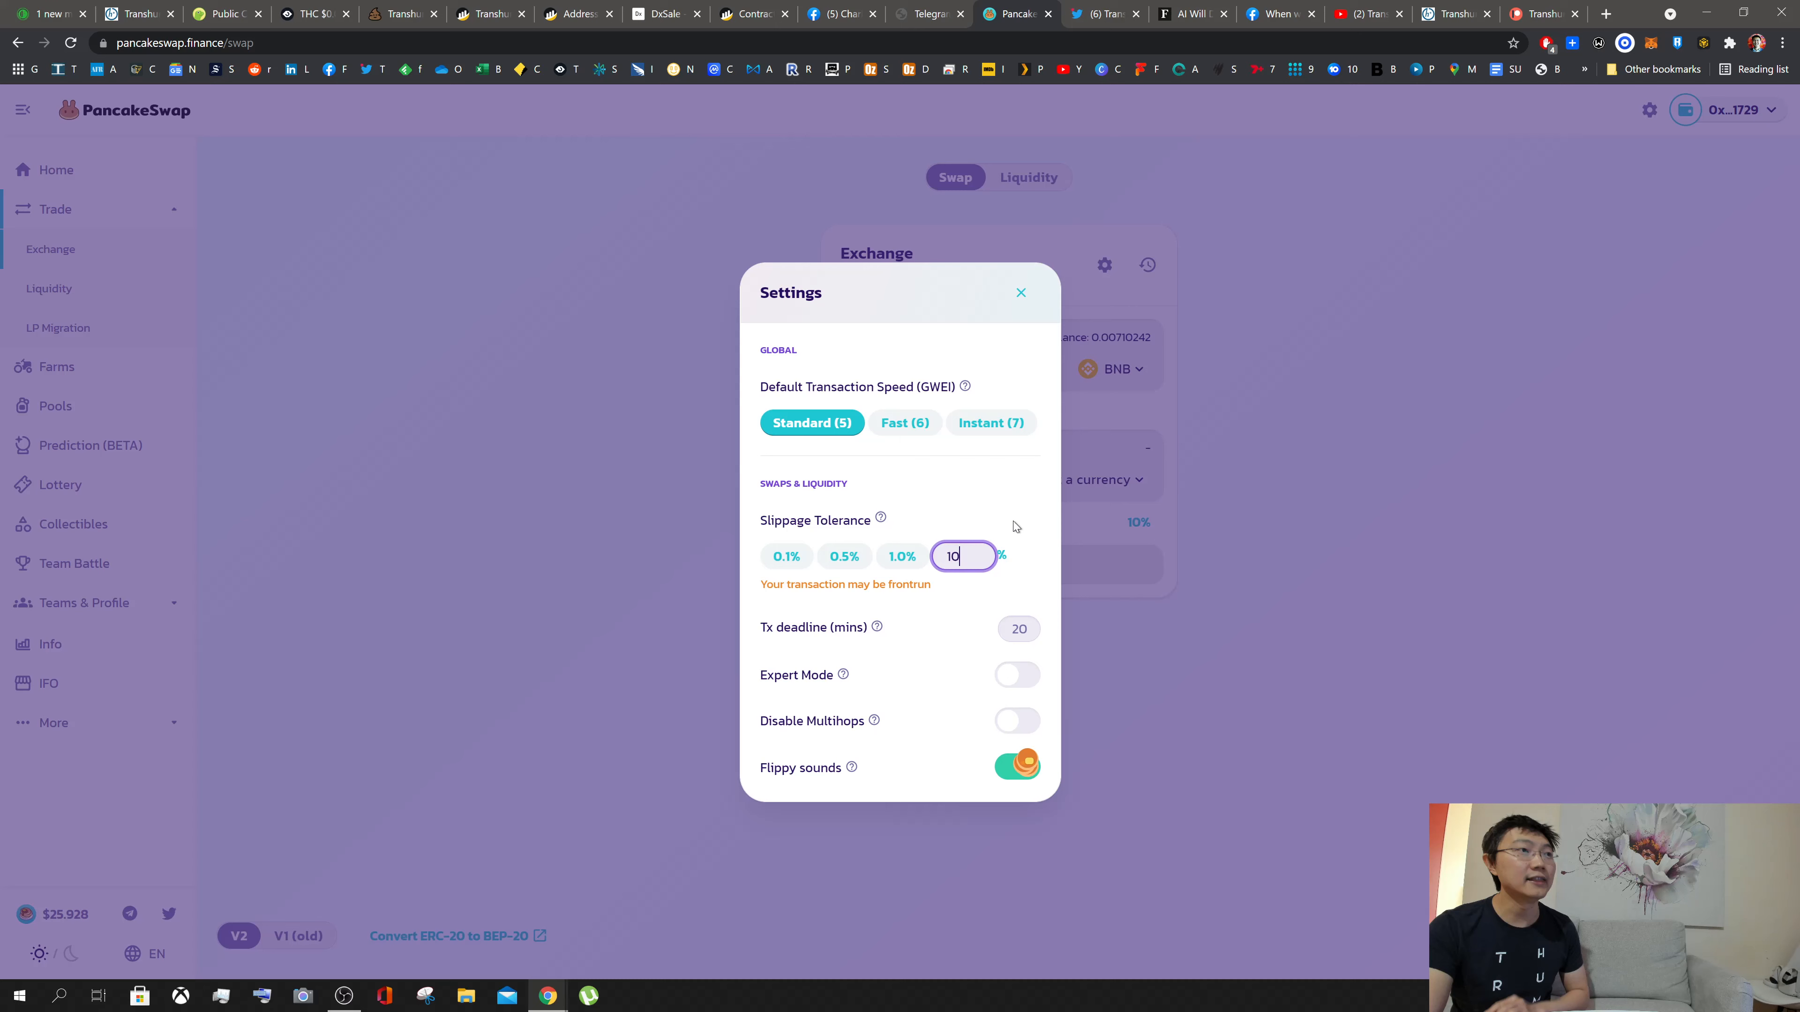
{"action": "mouse_move", "coordinate": [1021, 465]}
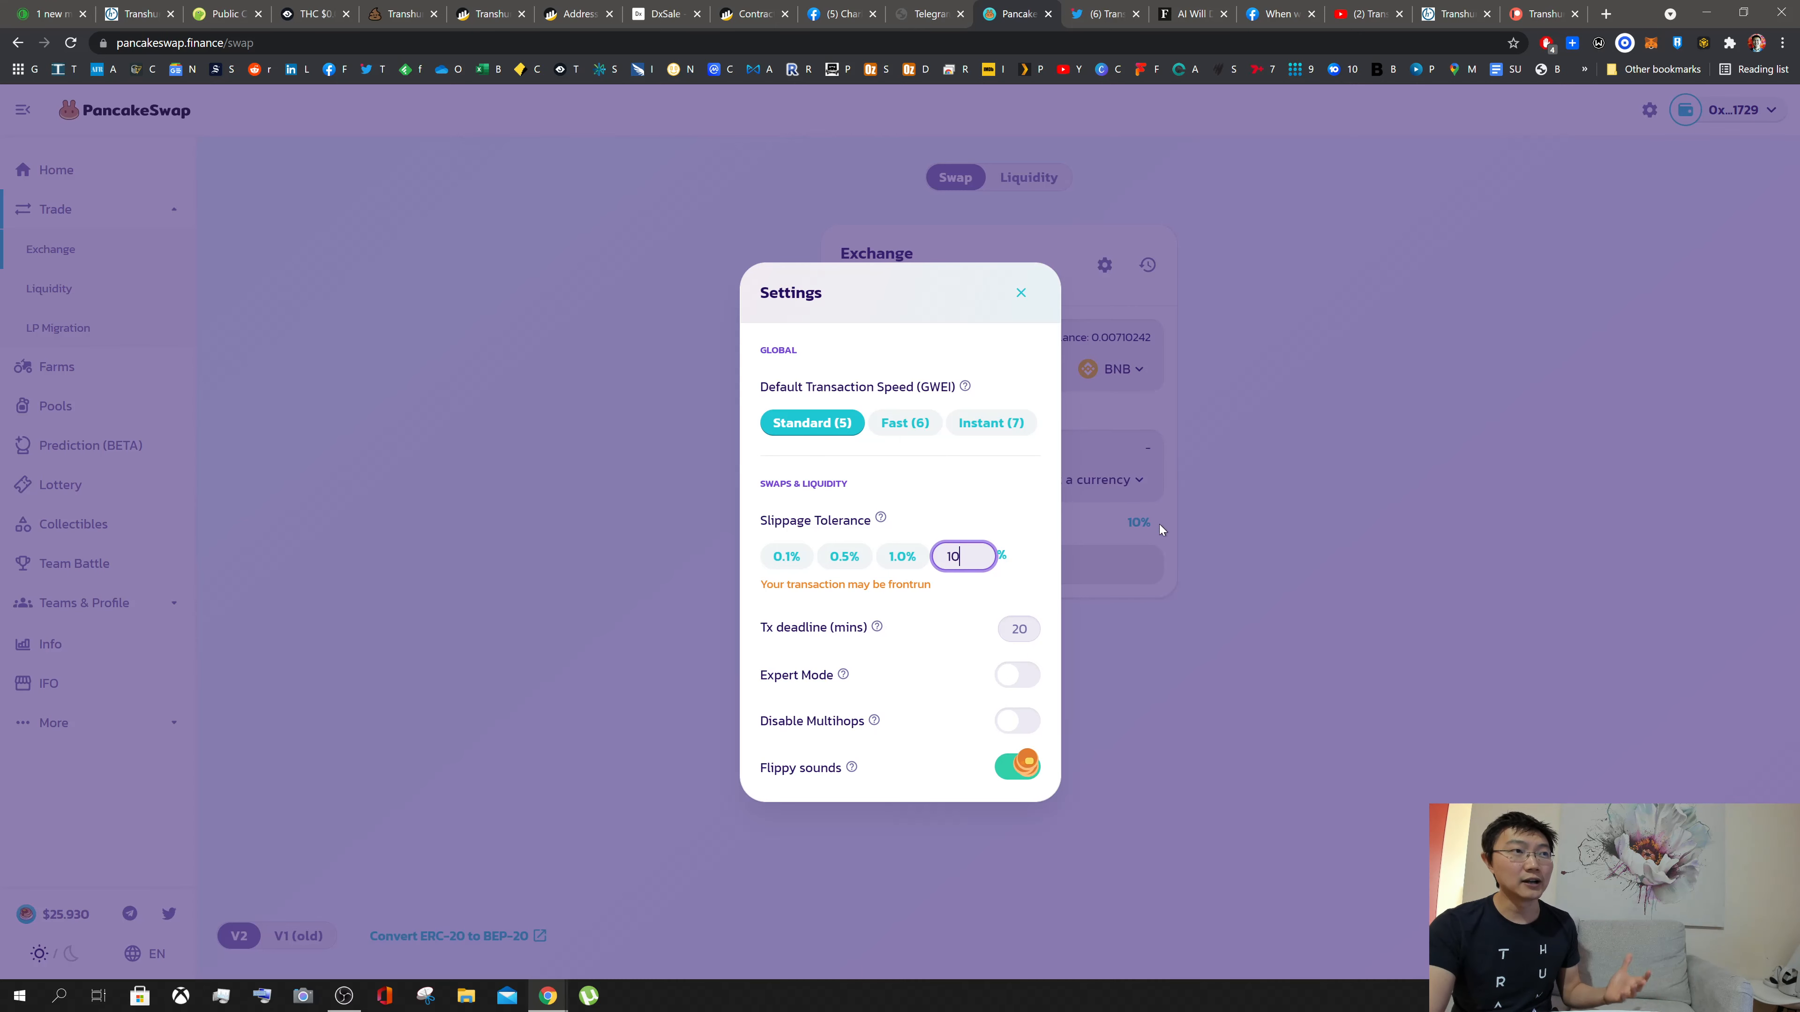
{"action": "mouse_move", "coordinate": [1298, 567]}
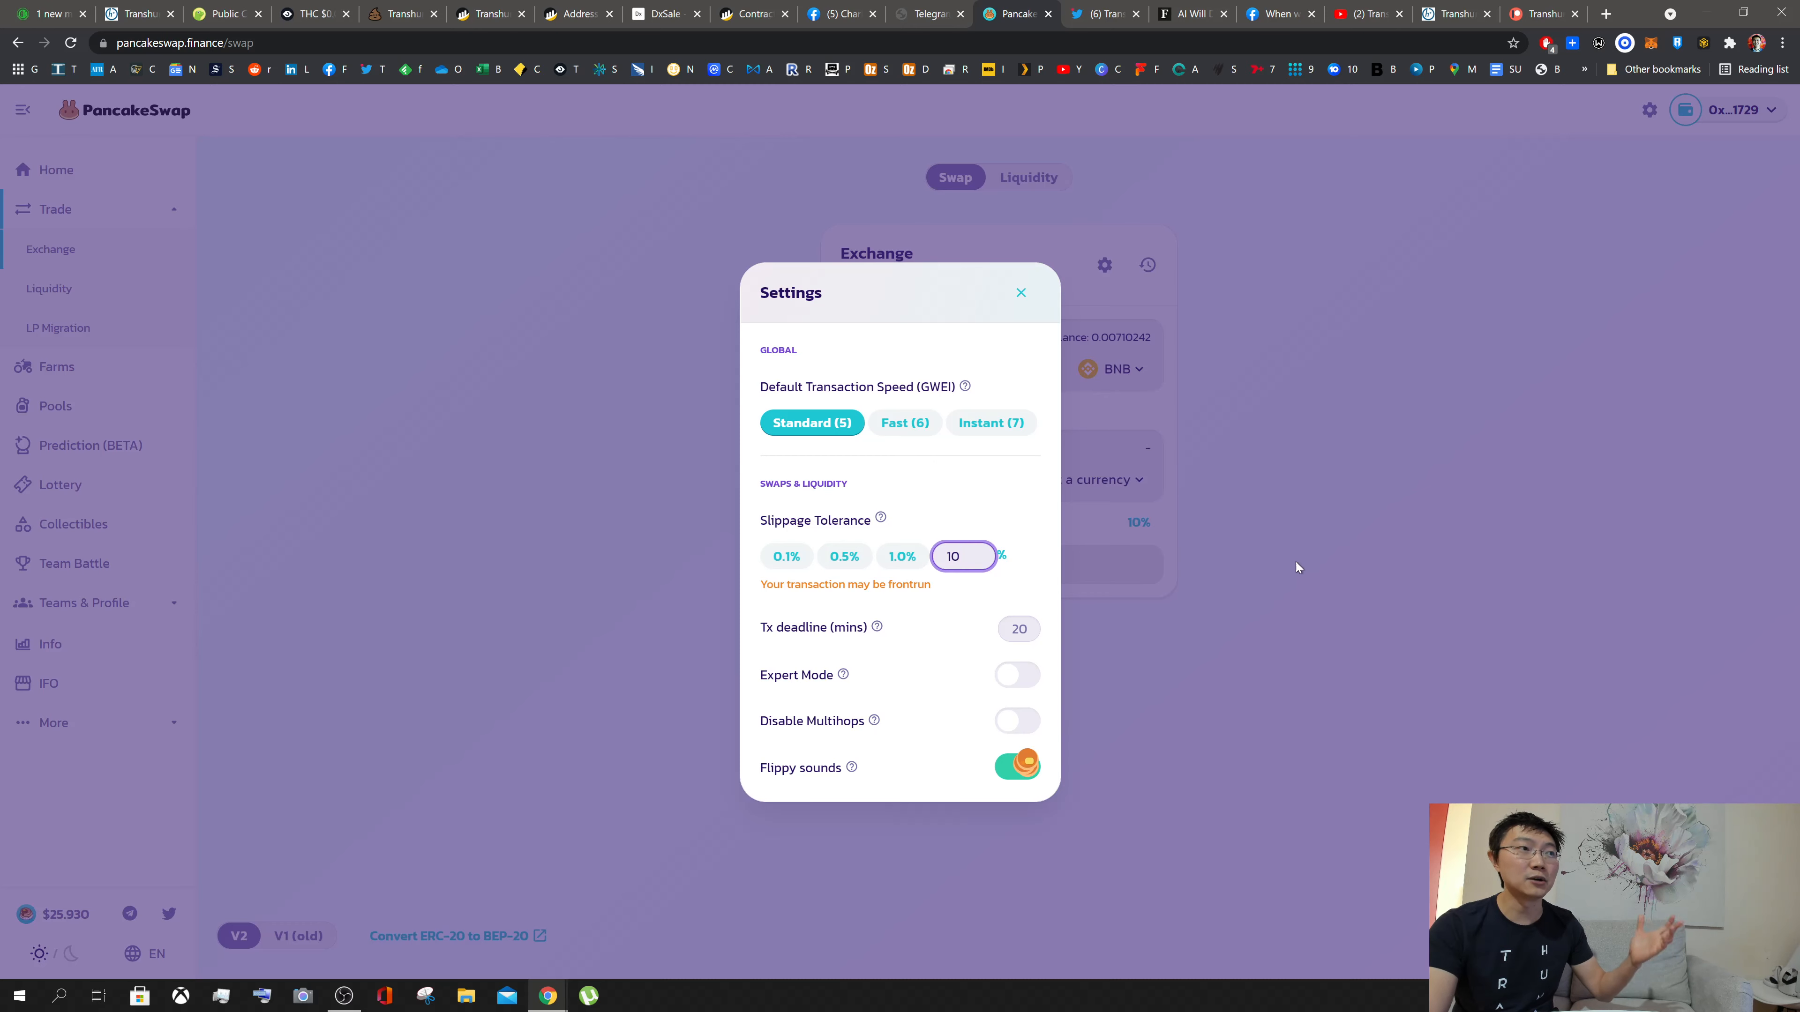
{"action": "left_click", "coordinate": [1019, 292]}
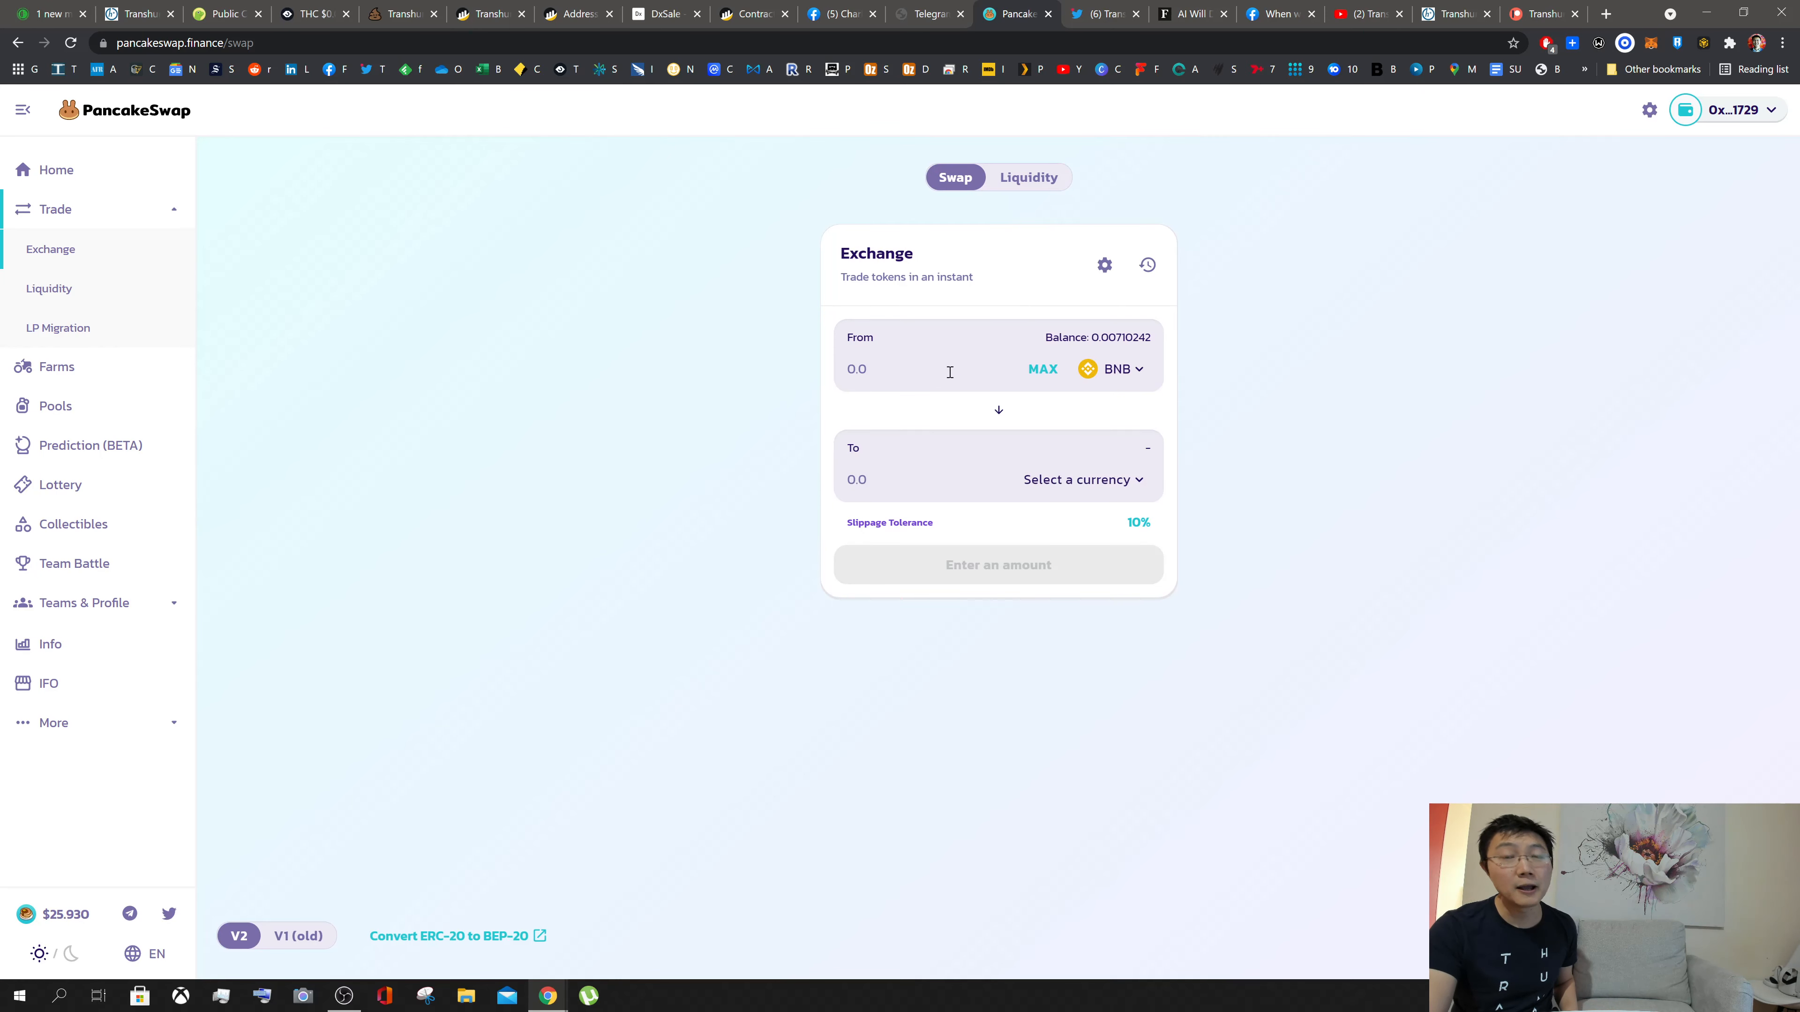
{"action": "mouse_move", "coordinate": [958, 395]}
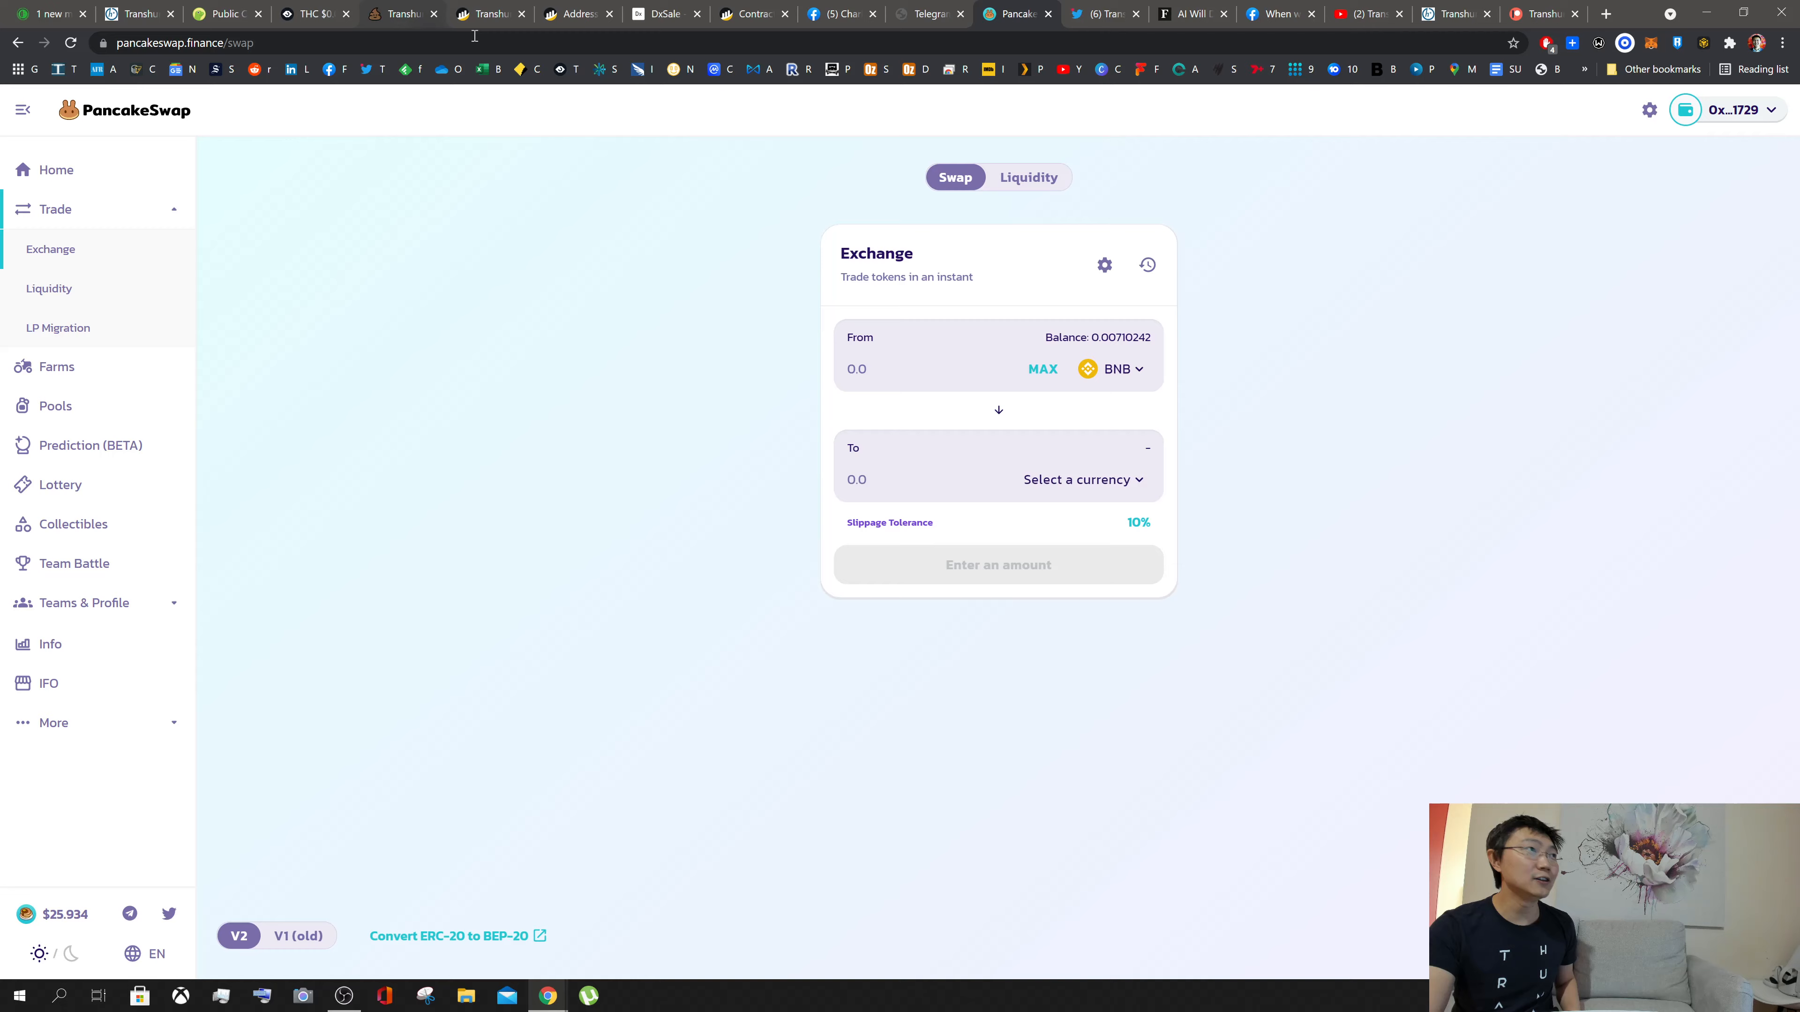
Step: Switch to the Bogged Finance THC chart showing $0.000227531, down 30.25%
{"action": "left_click", "coordinate": [311, 12]}
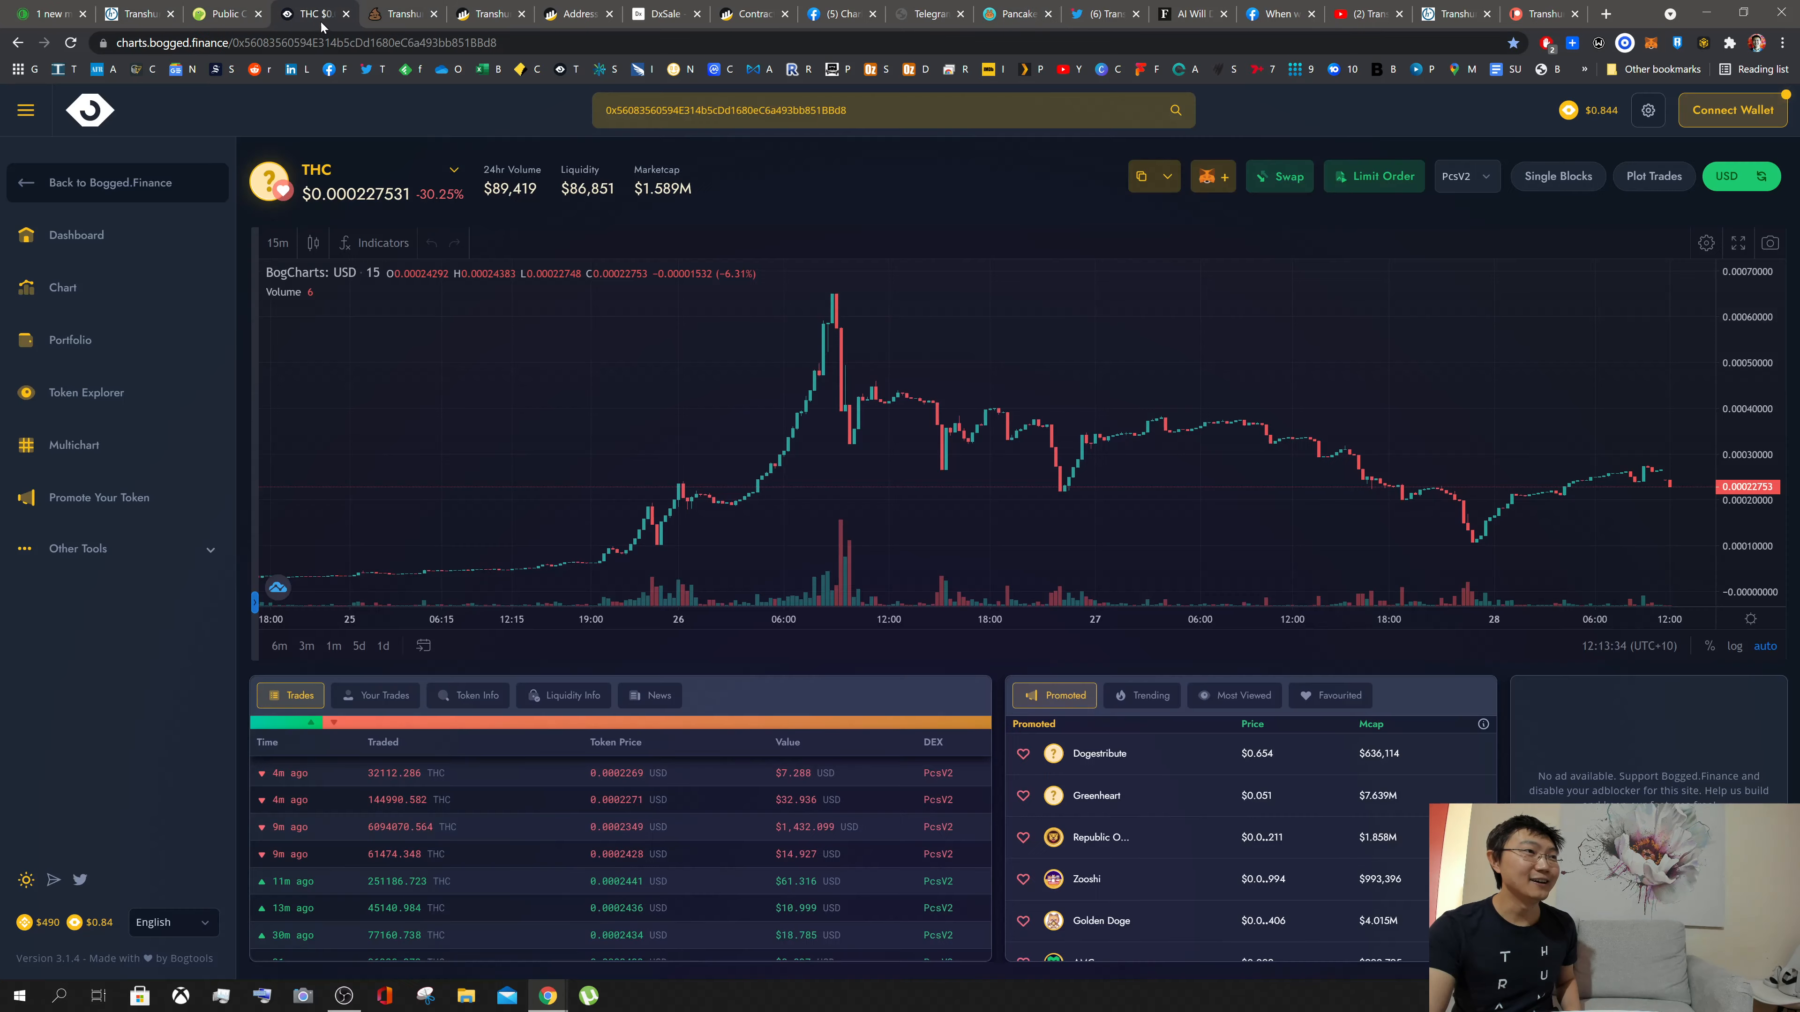
{"action": "mouse_move", "coordinate": [1478, 531]}
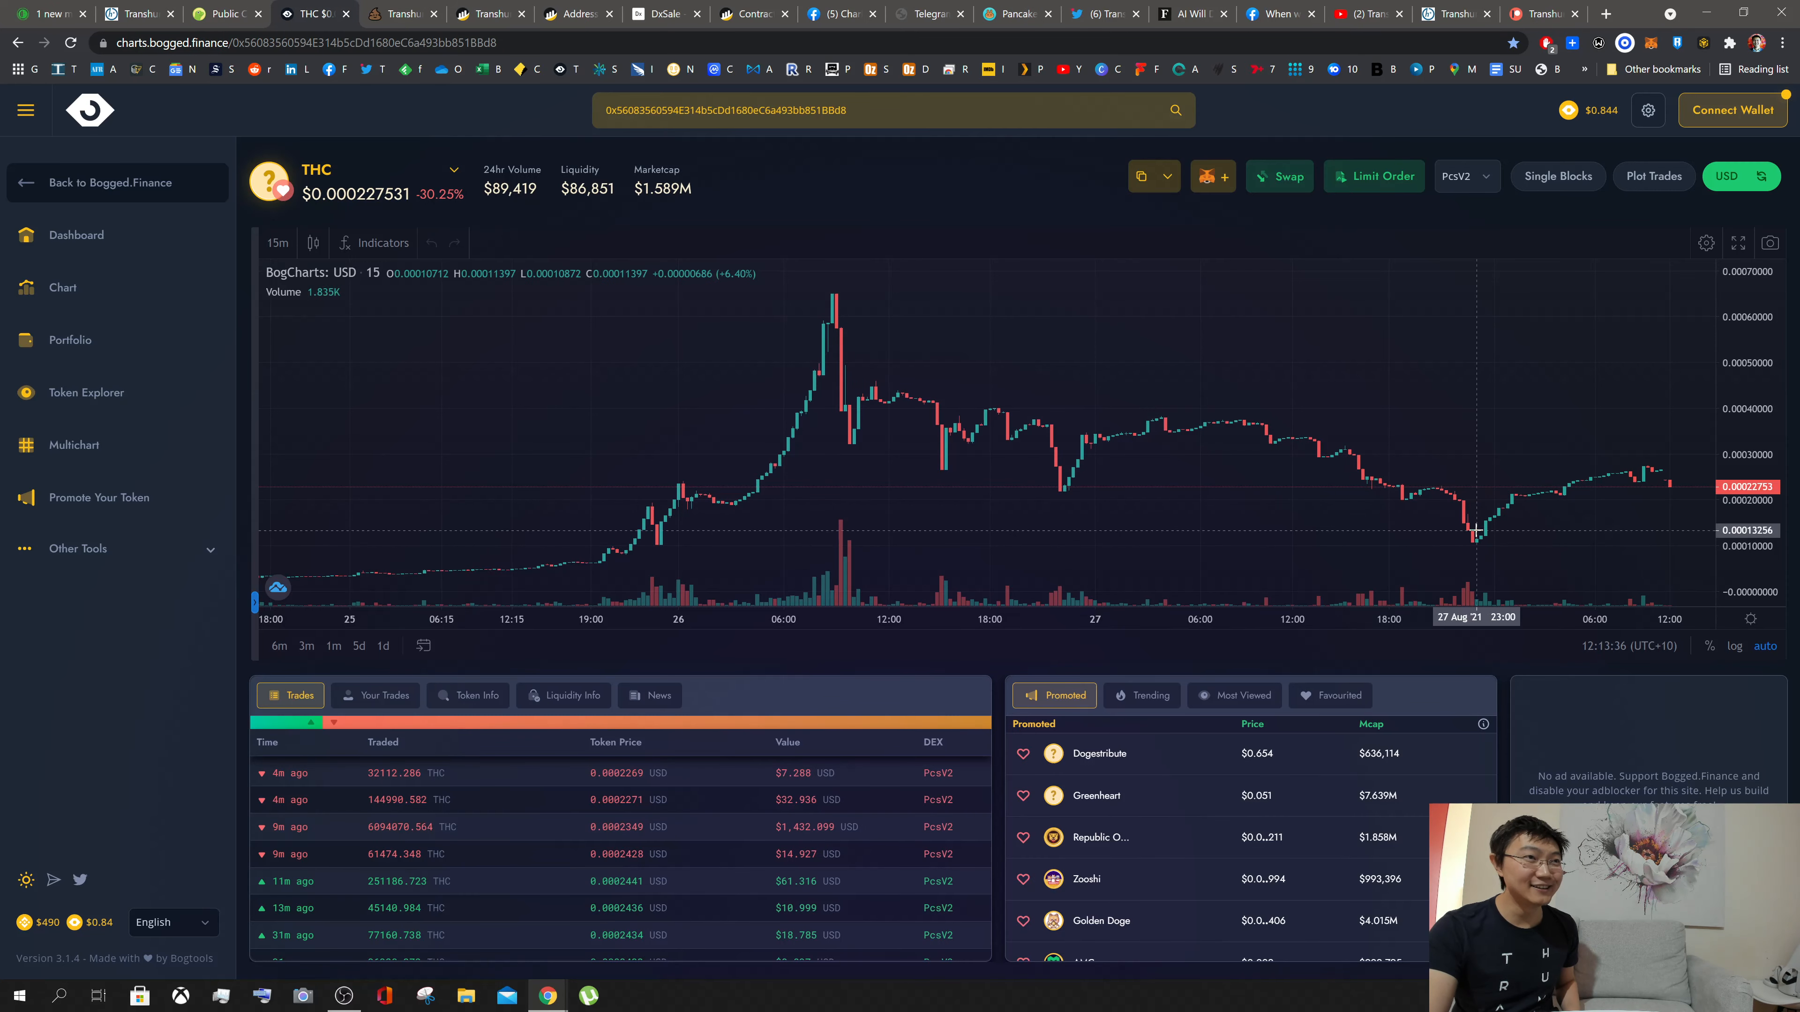
{"action": "mouse_move", "coordinate": [643, 501]}
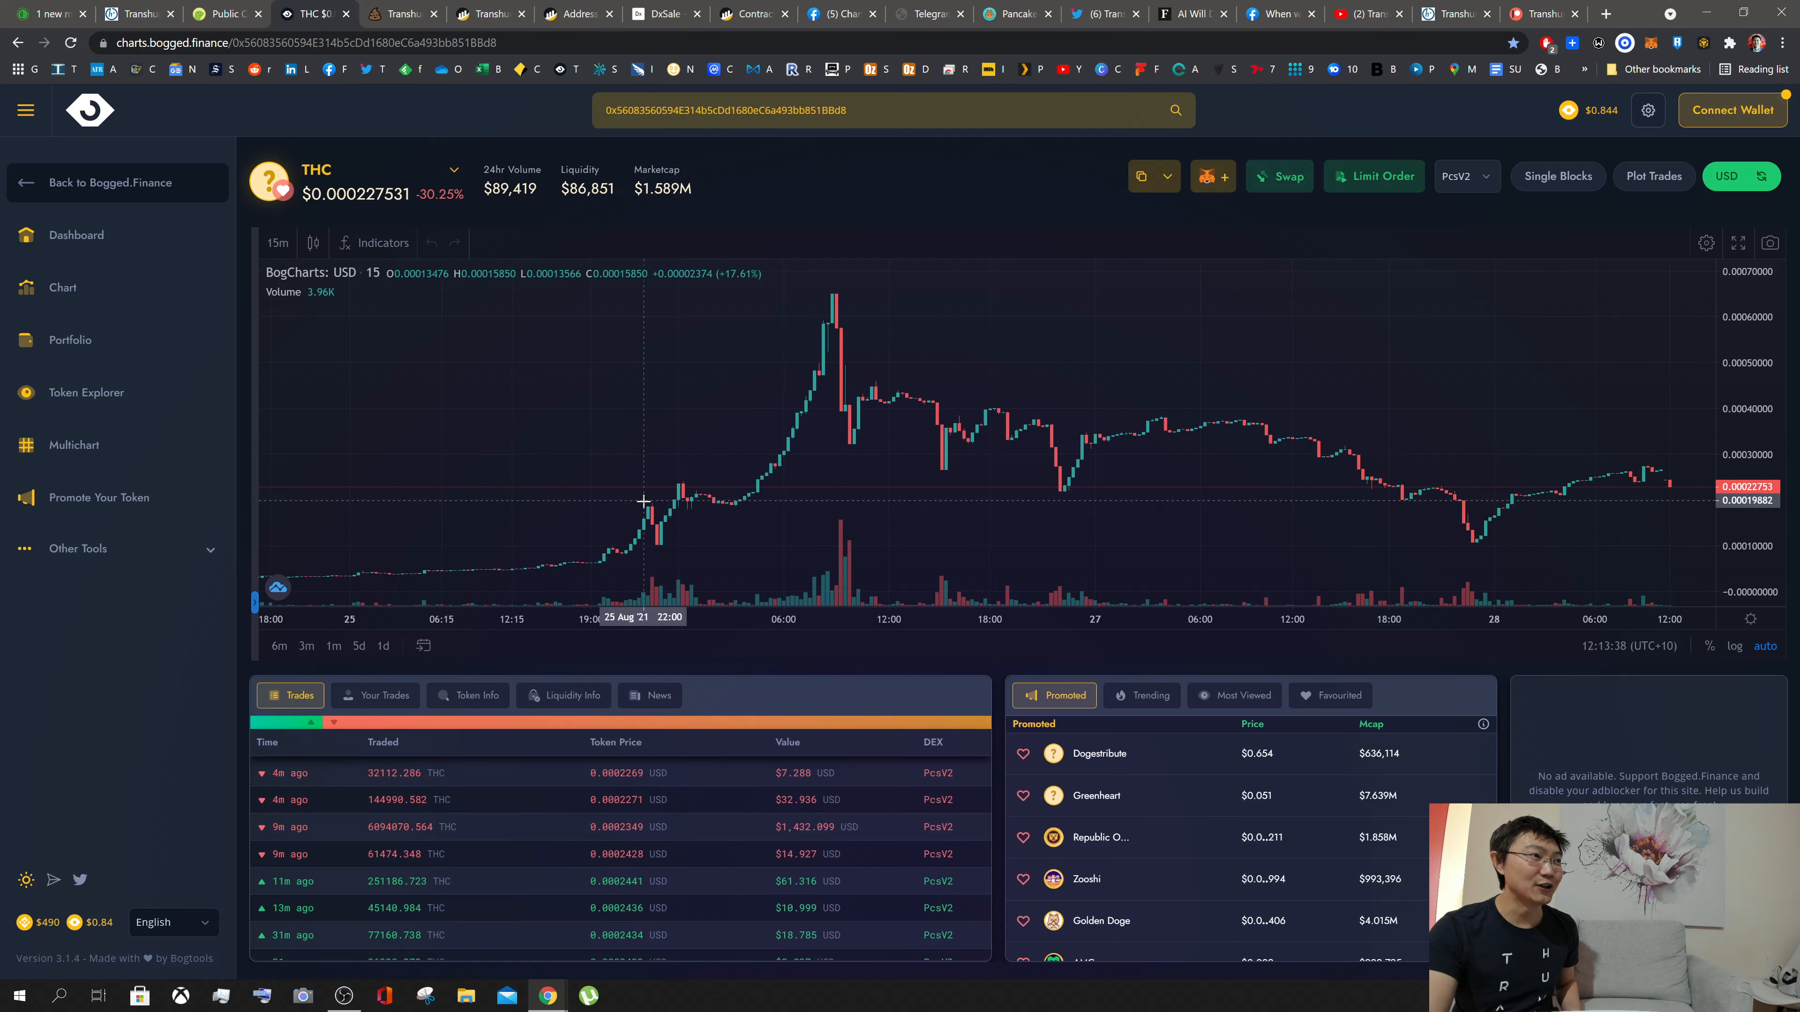
{"action": "mouse_move", "coordinate": [1217, 405]}
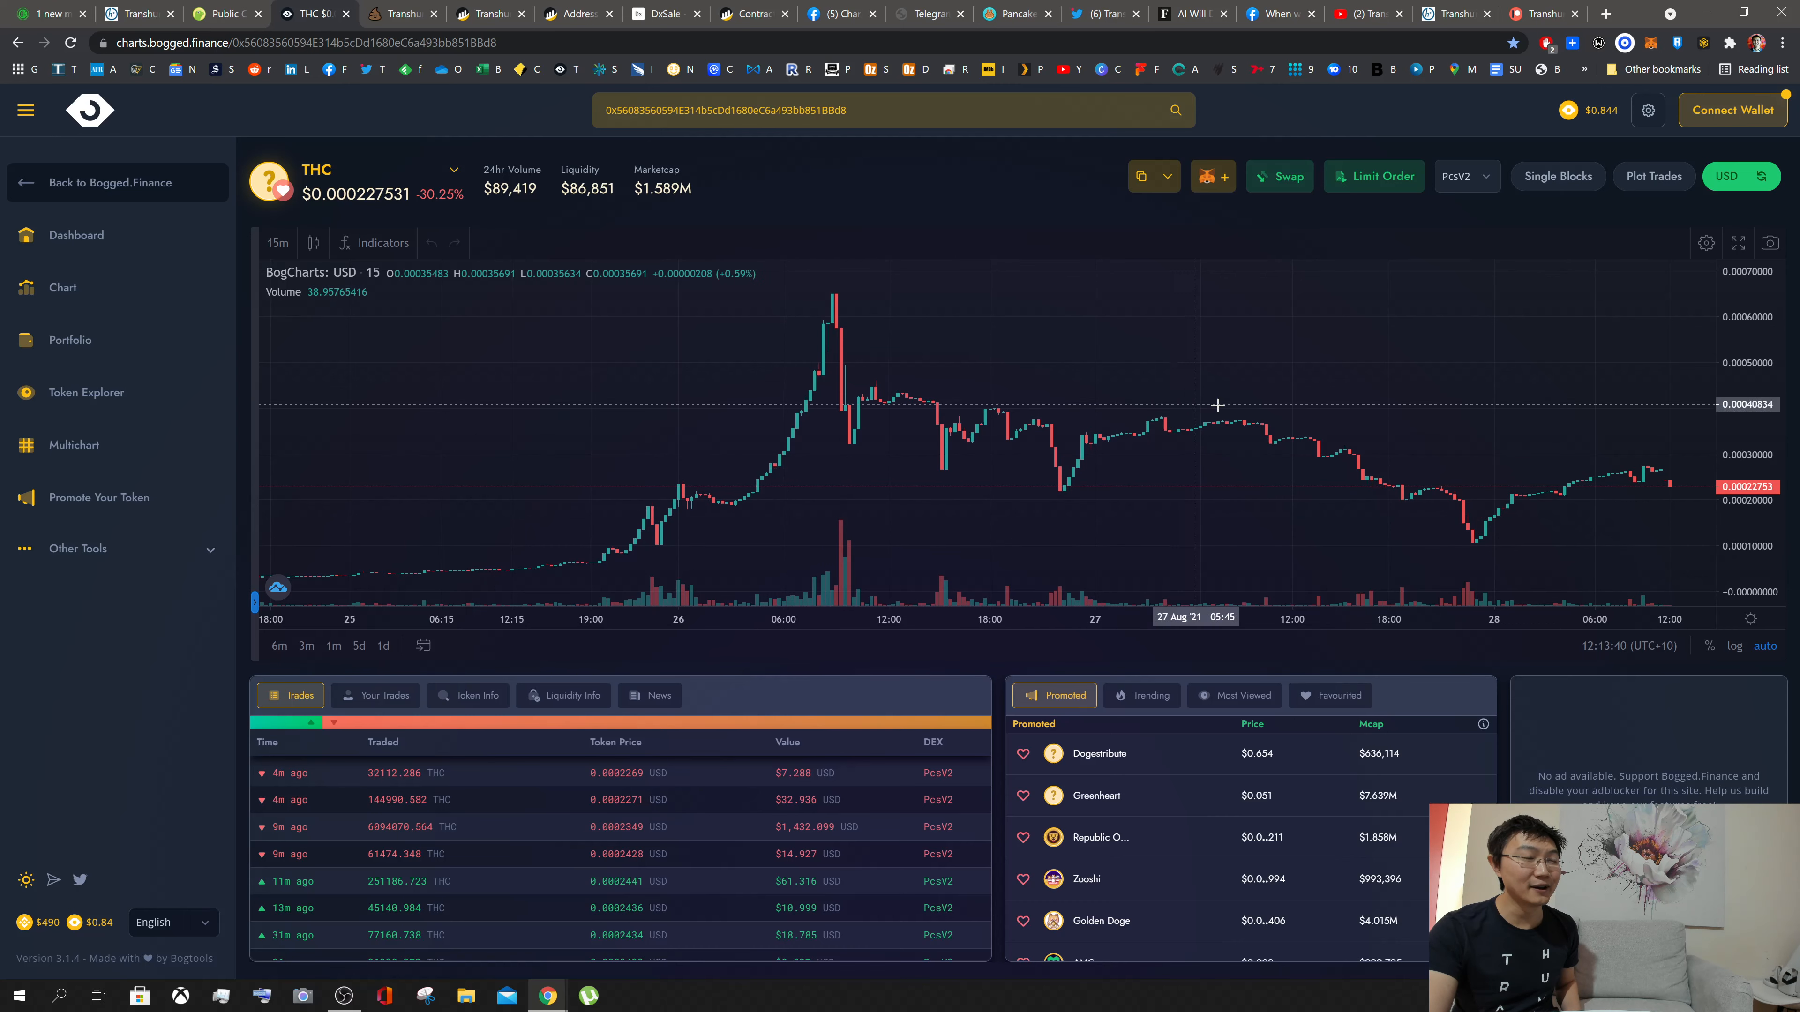
{"action": "mouse_move", "coordinate": [1042, 372]}
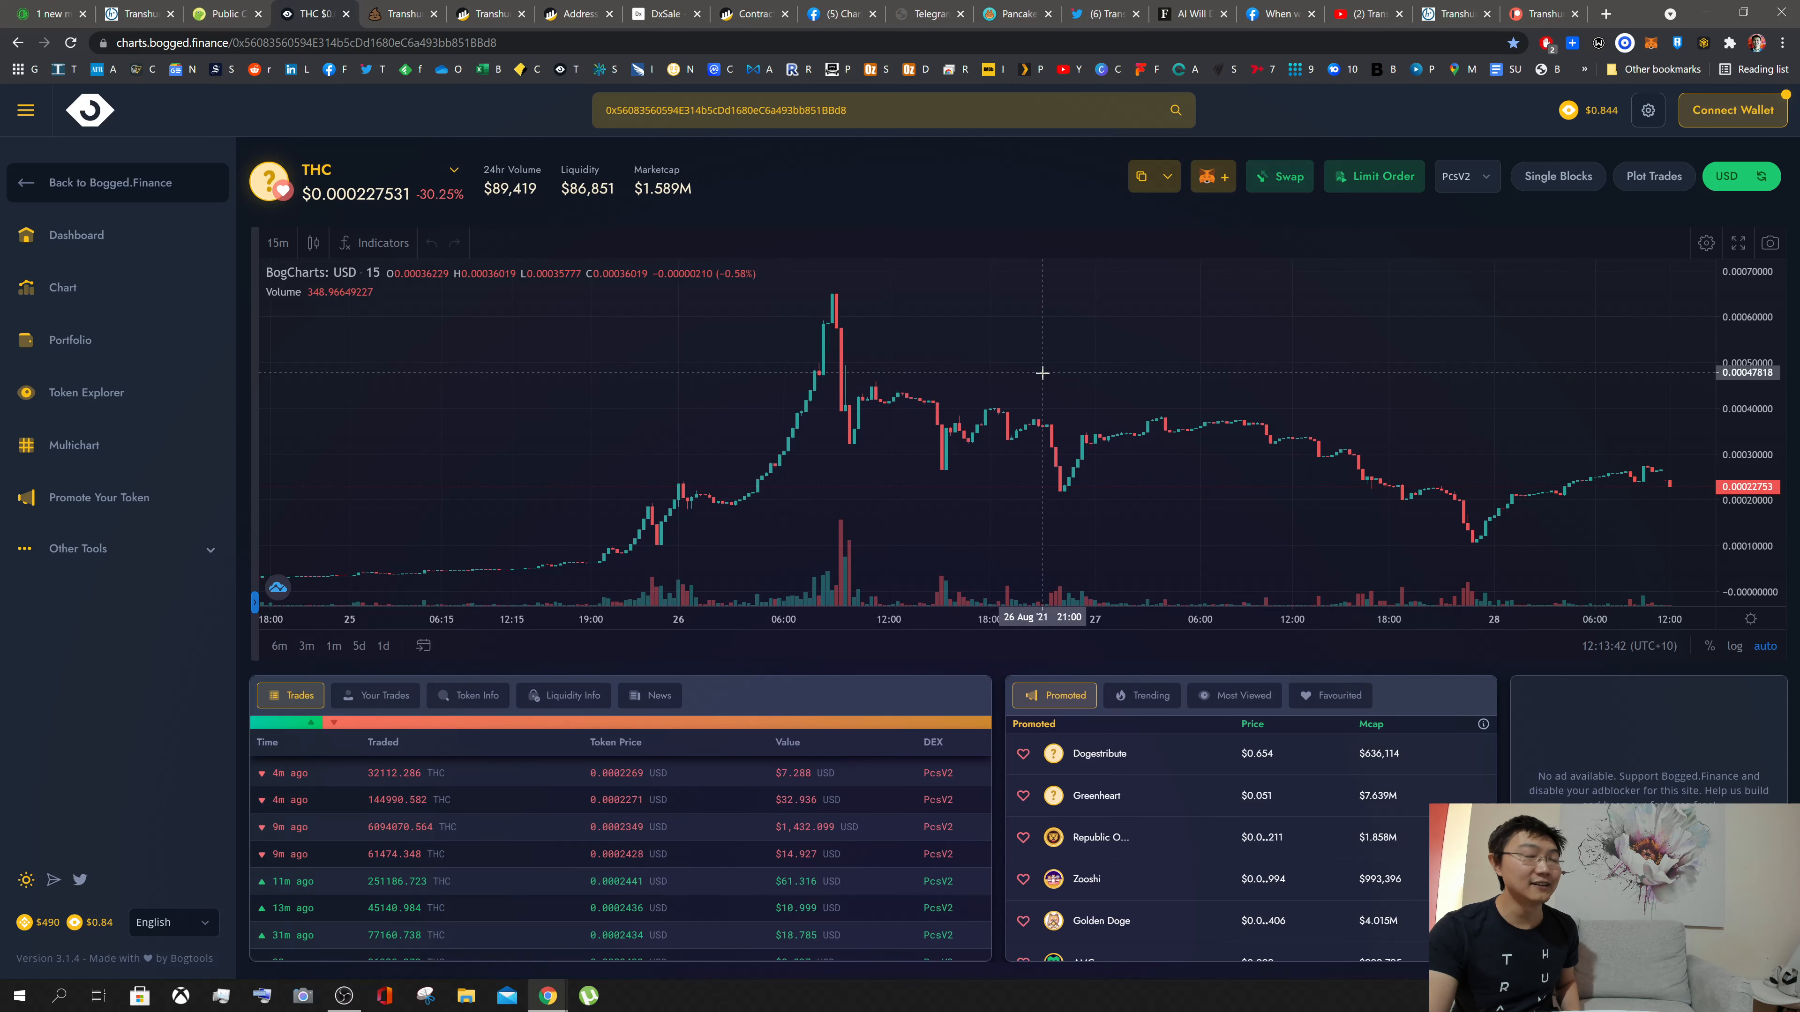
{"action": "mouse_move", "coordinate": [1709, 443]}
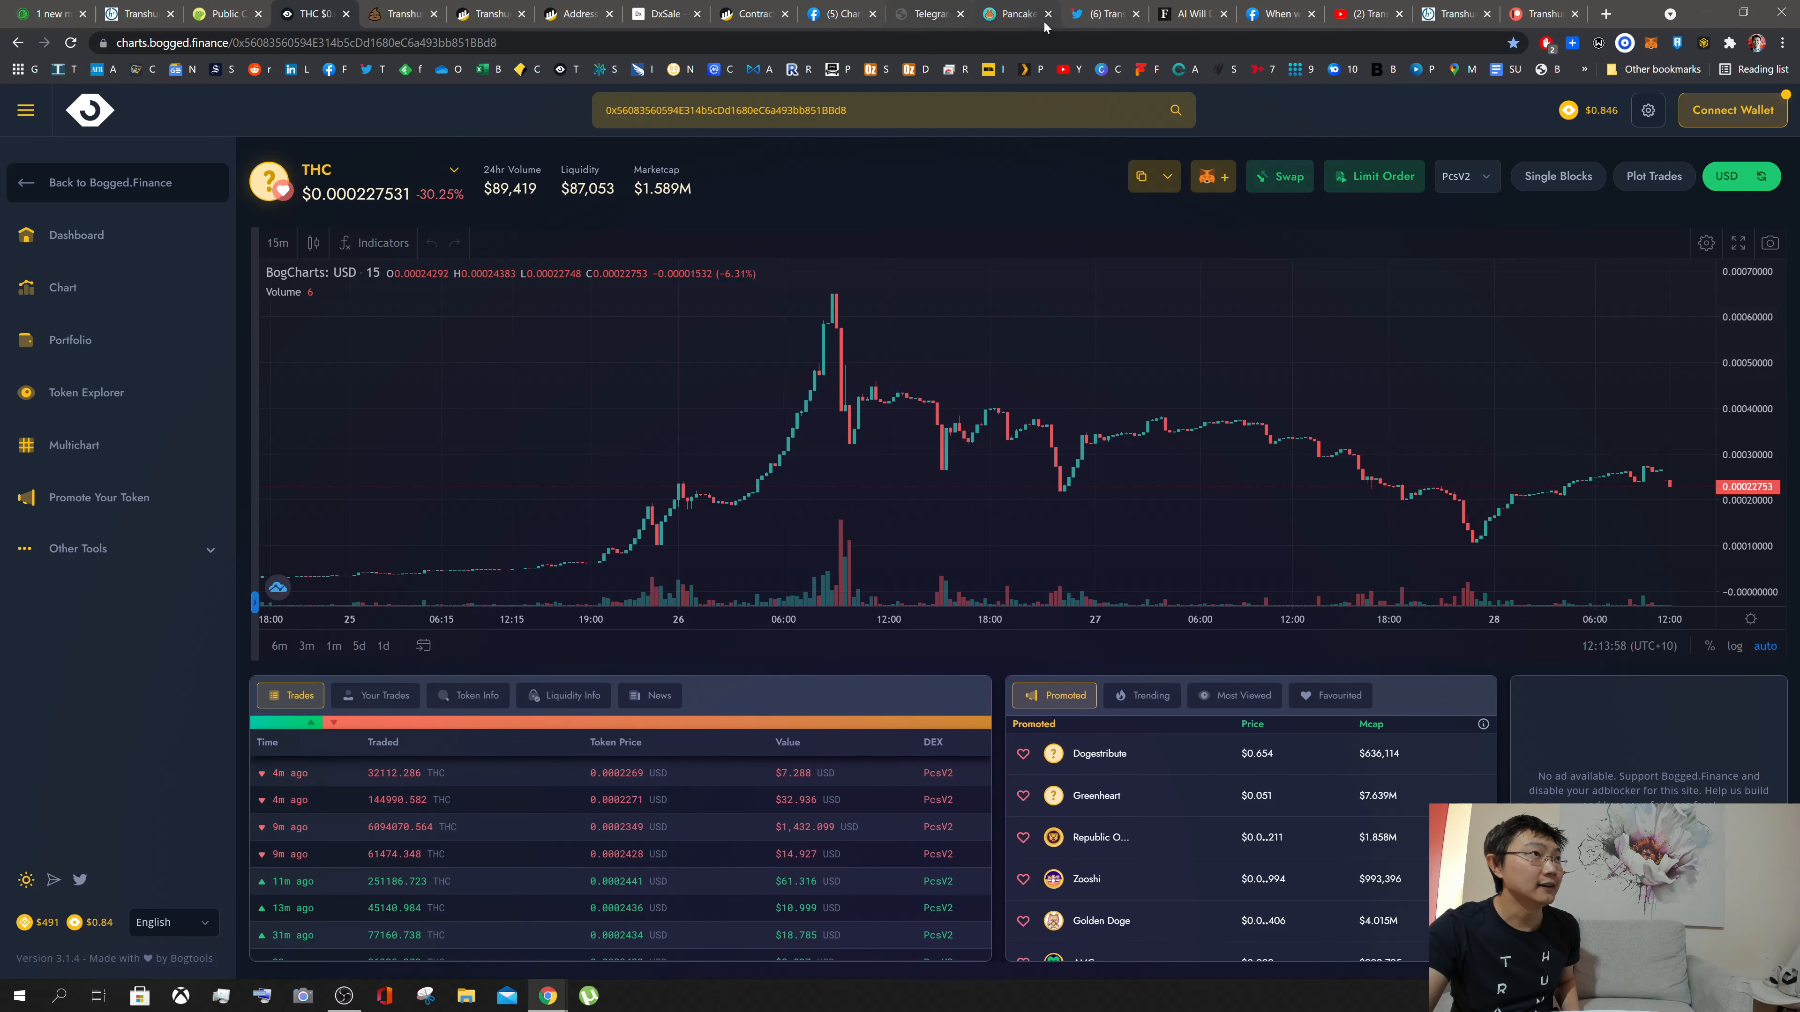
Step: Move to the Transhuman Coin Telegram group page (2,689 members, 95 online) and select its title
{"action": "left_click", "coordinate": [924, 12]}
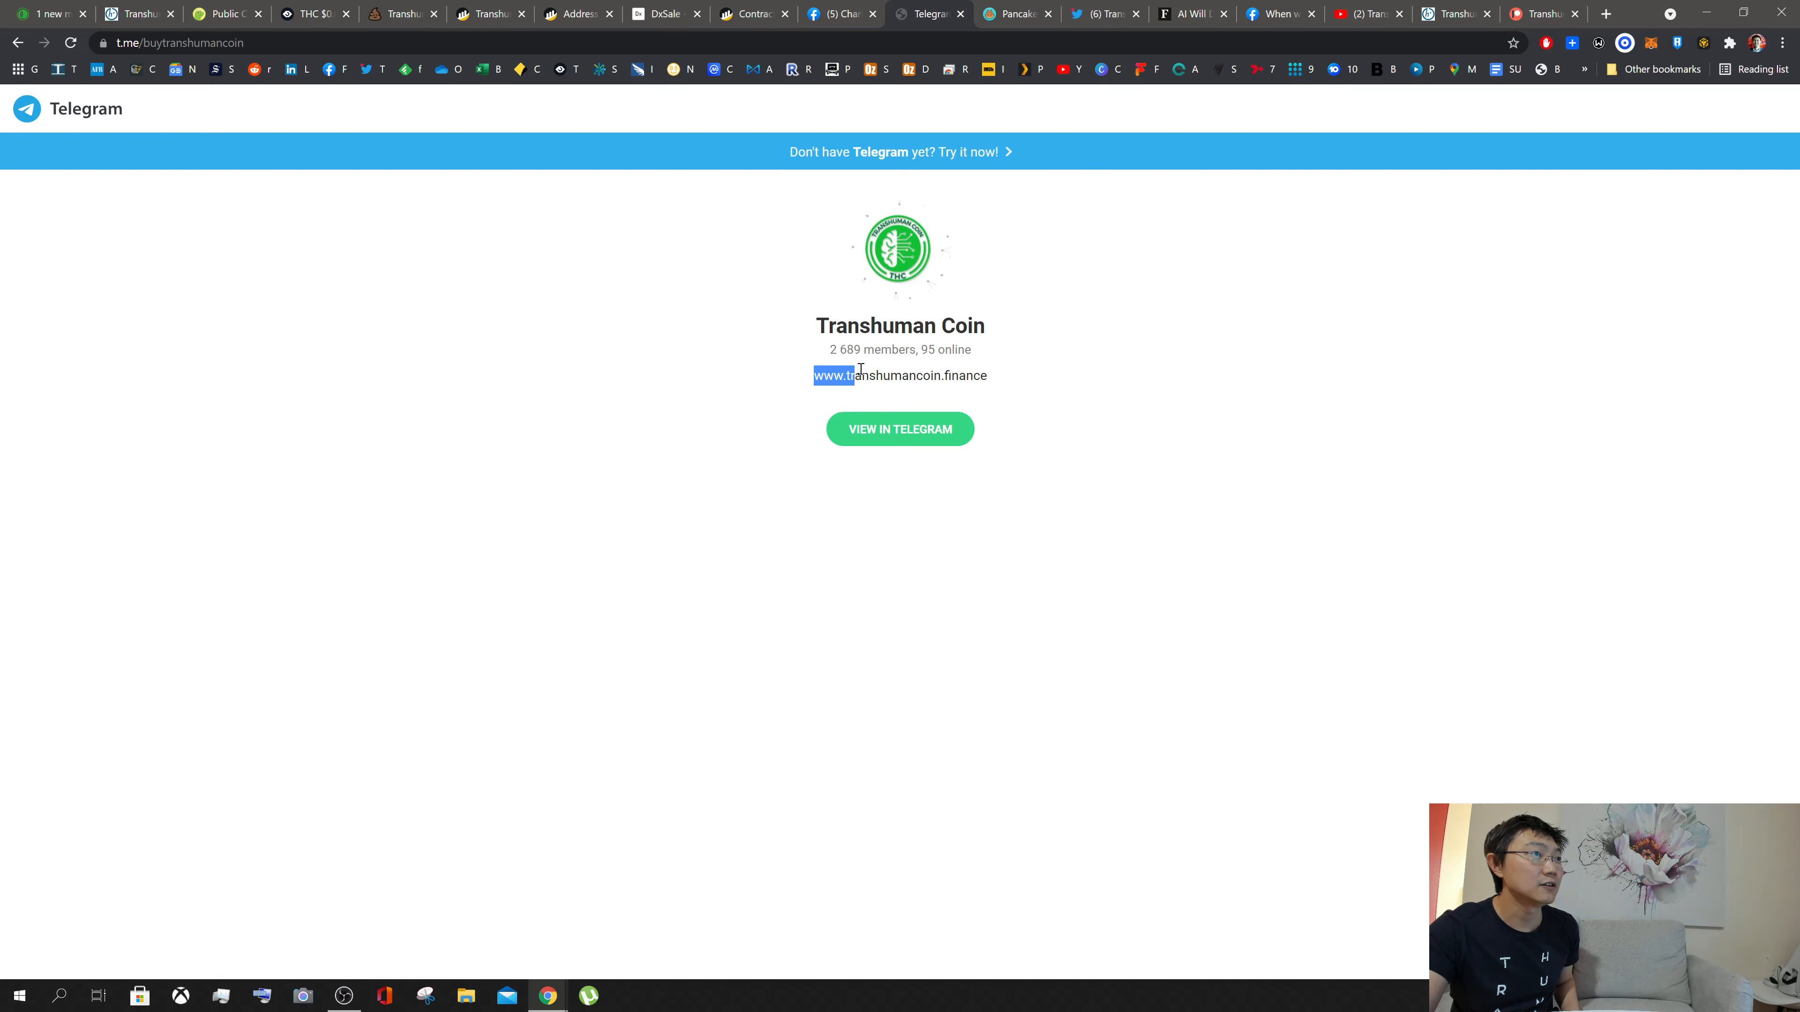
{"action": "double_click", "coordinate": [898, 327]}
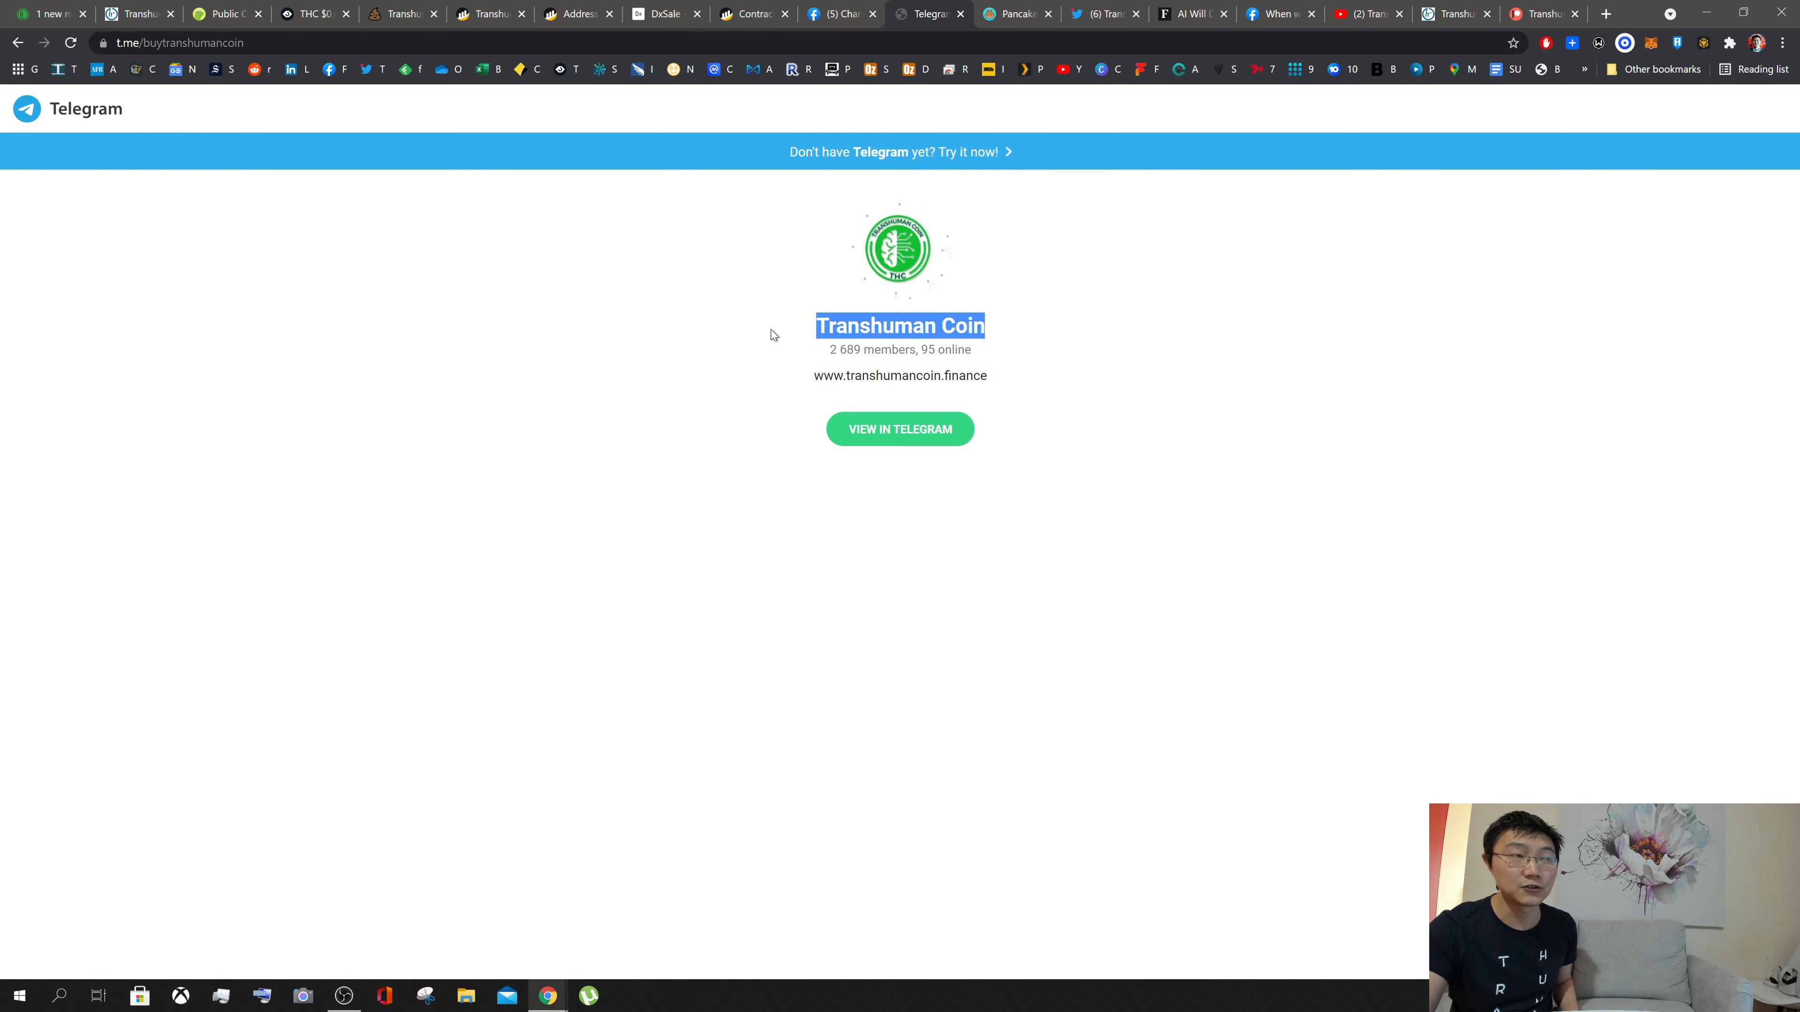